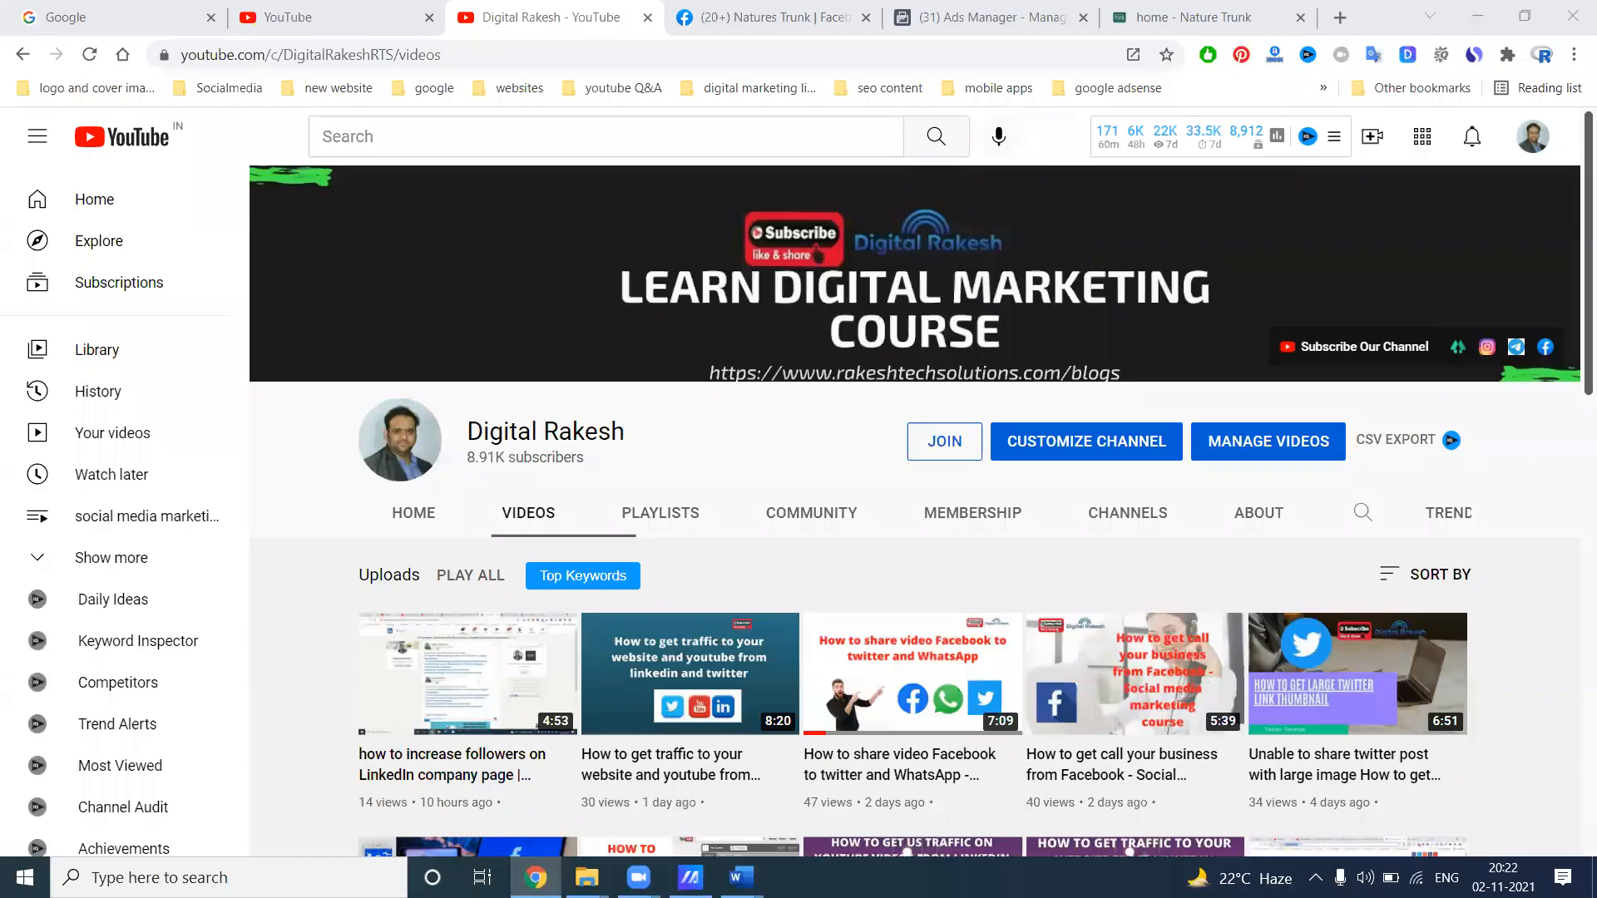
mouse_move(1421, 542)
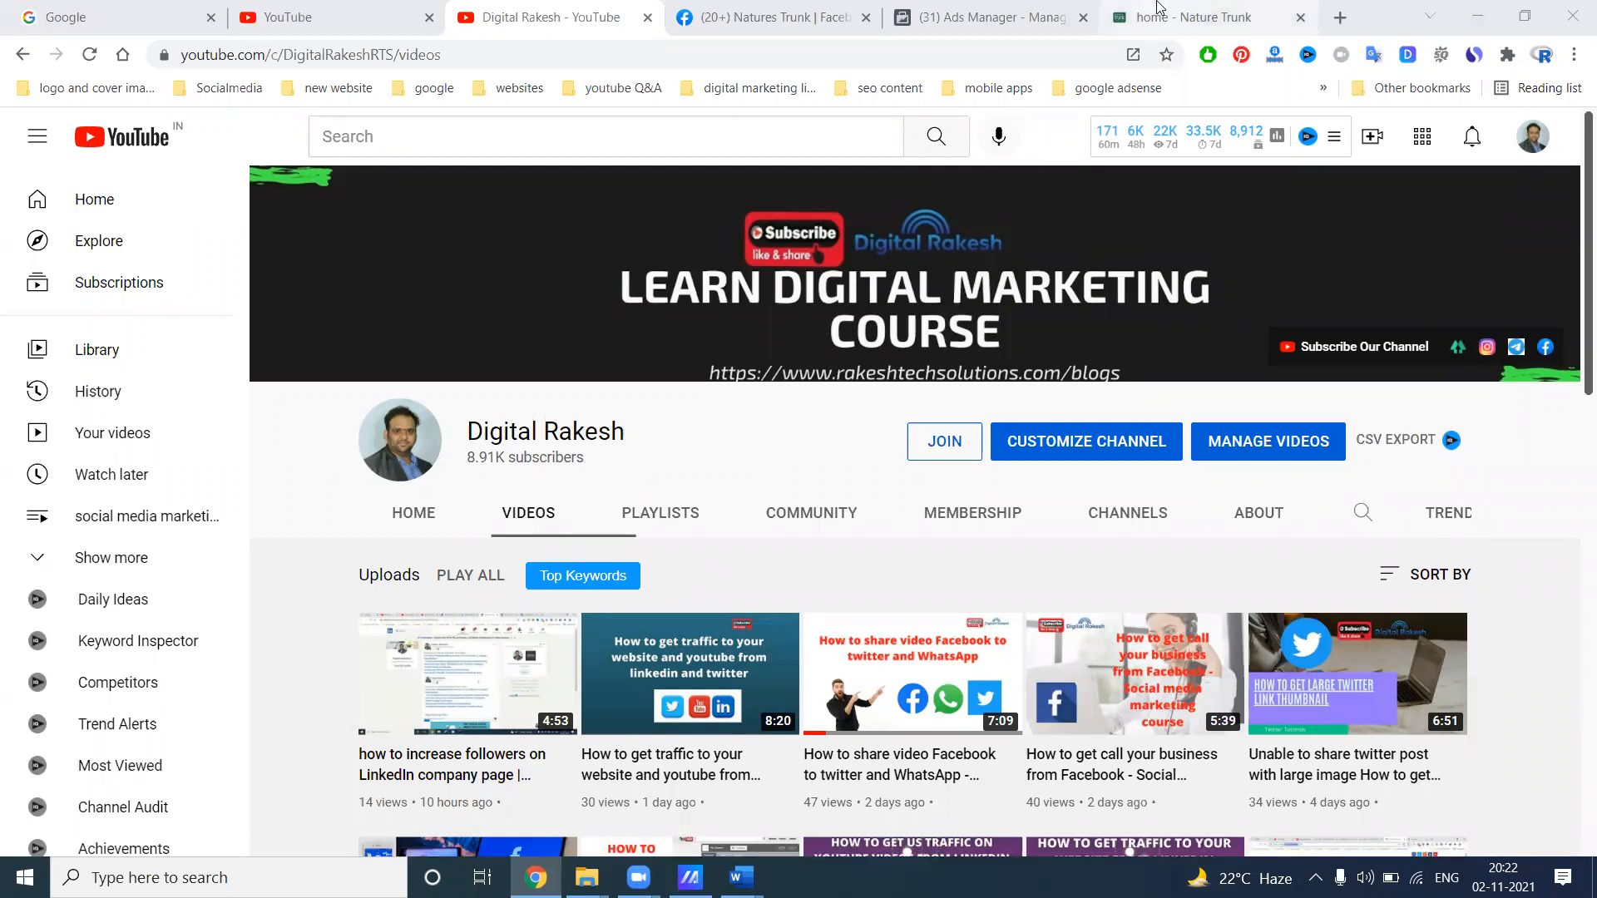
Browse the Nature's Trunk Shop page listing honey, cashew nuts and millet flakes
left_click(1202, 18)
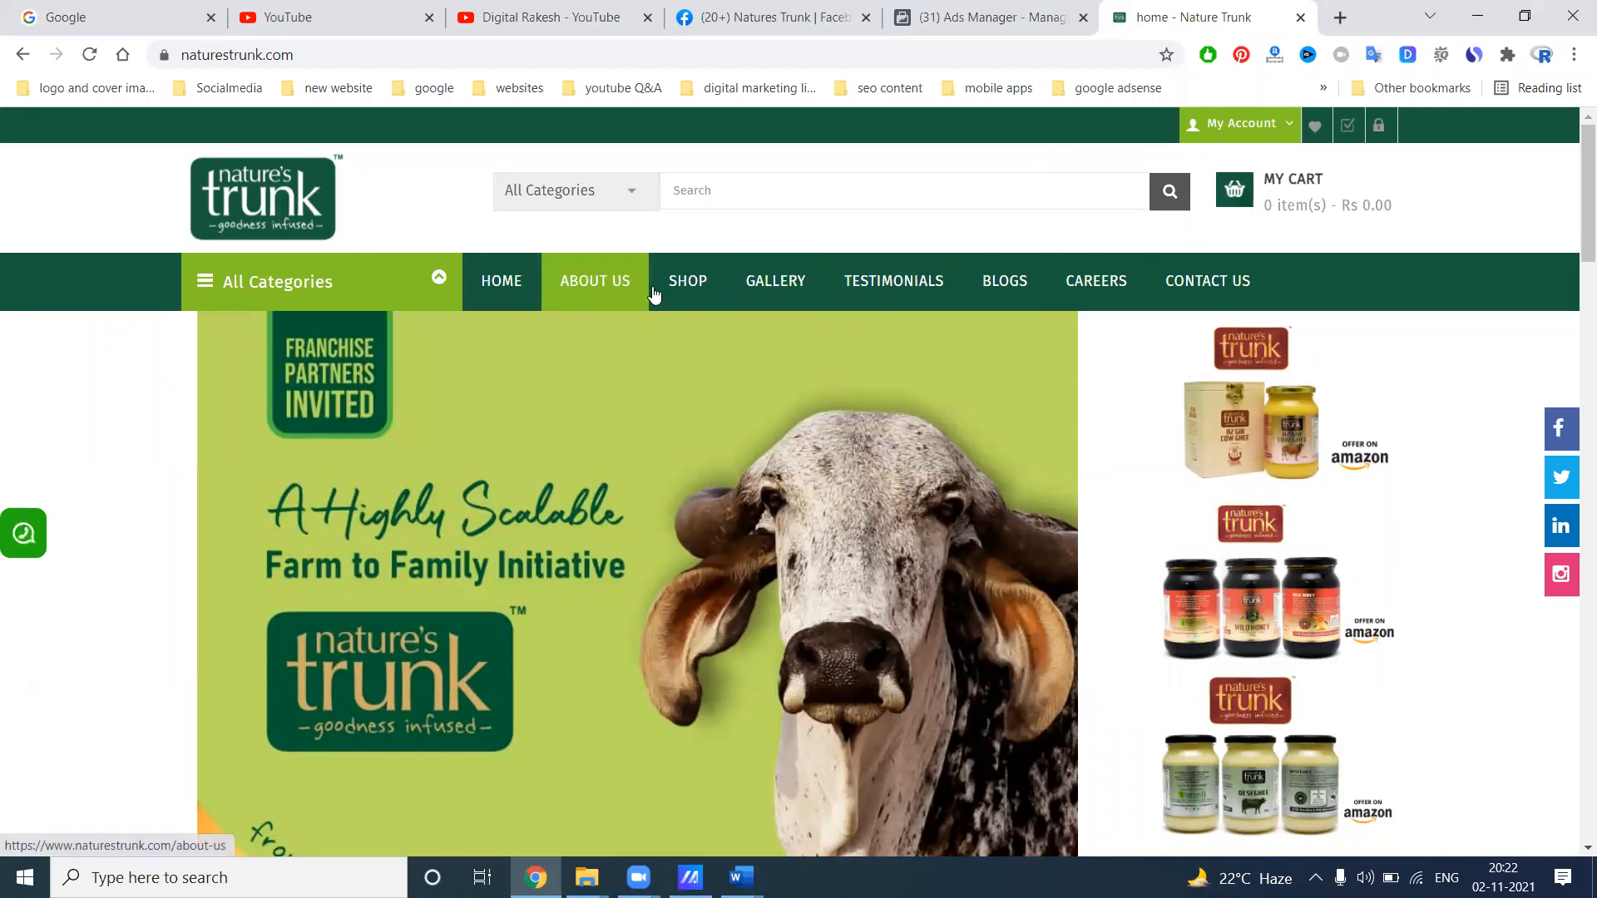
left_click(686, 281)
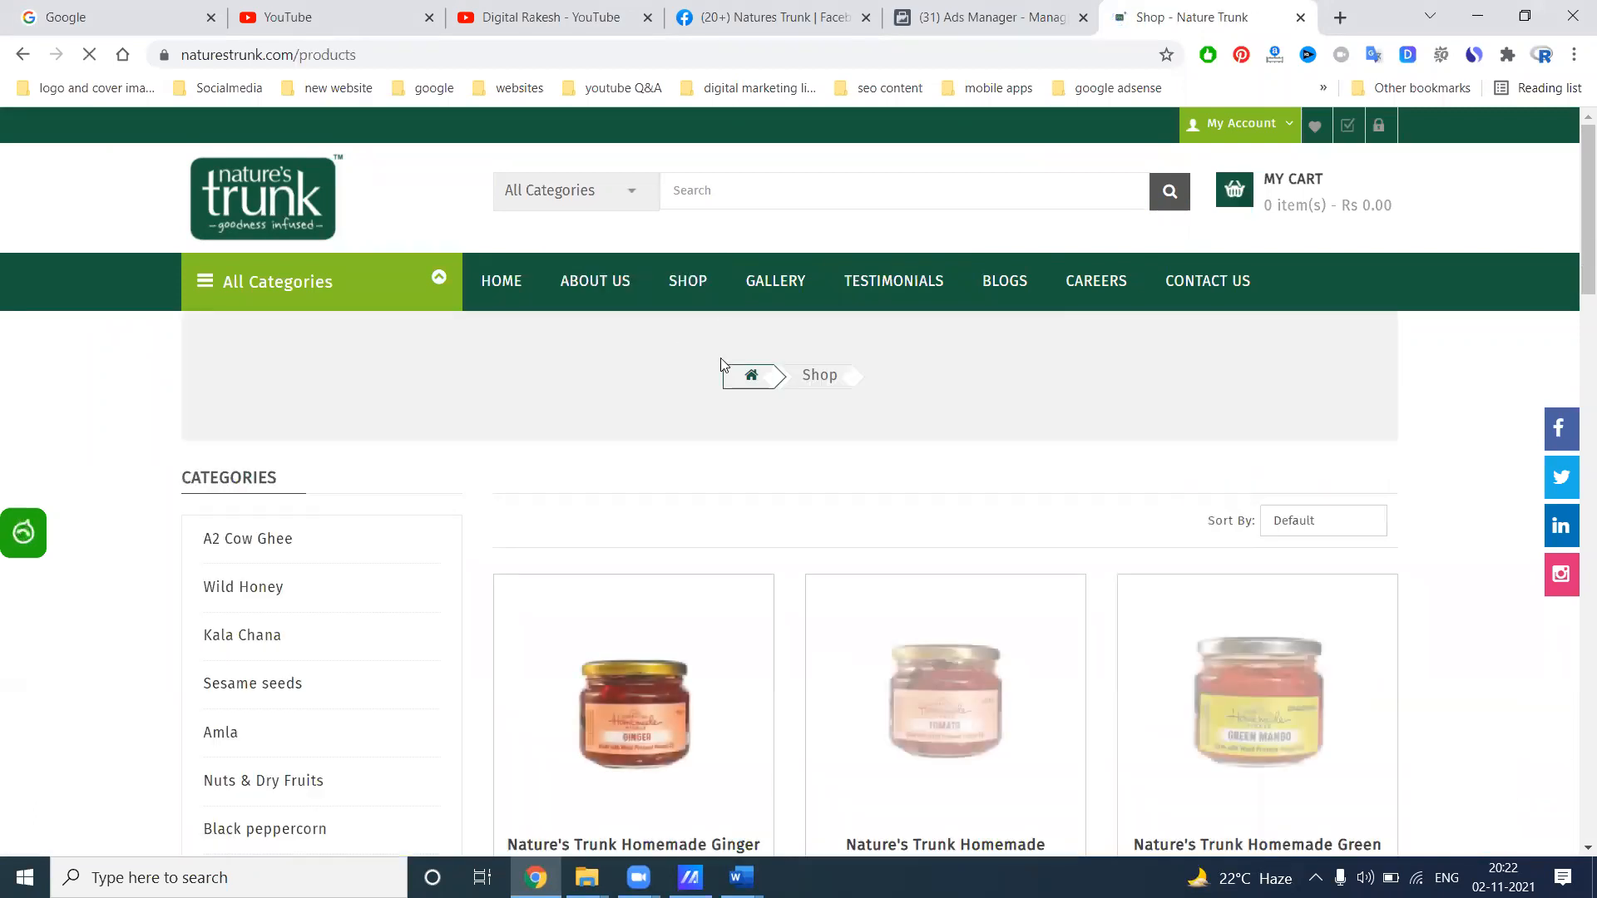
scroll("down", 3)
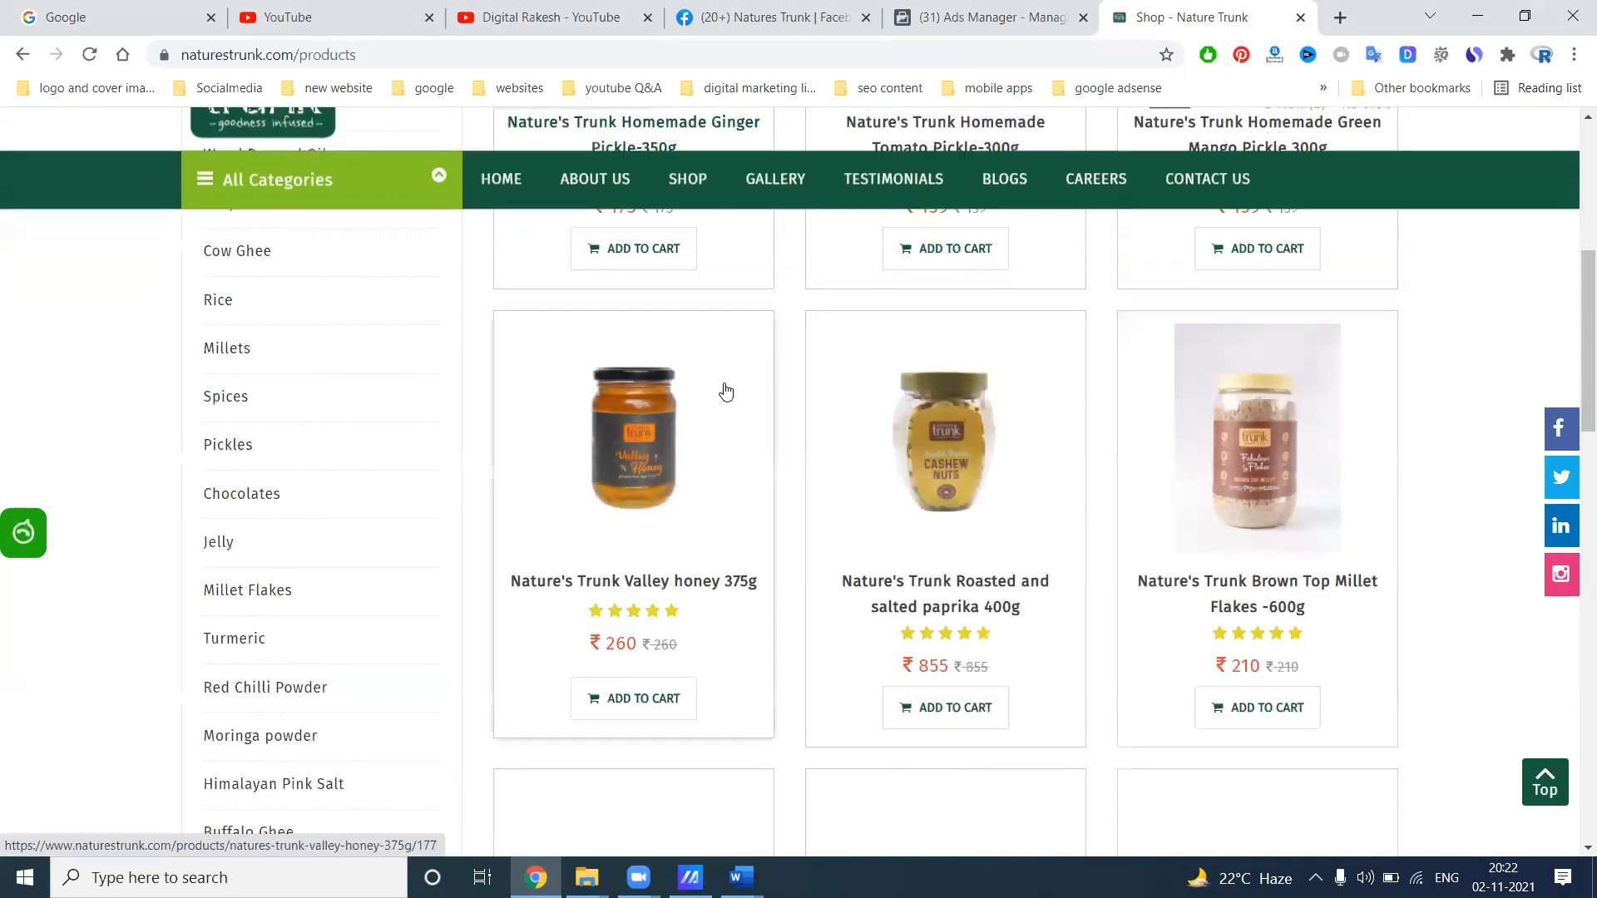
scroll("down", 3)
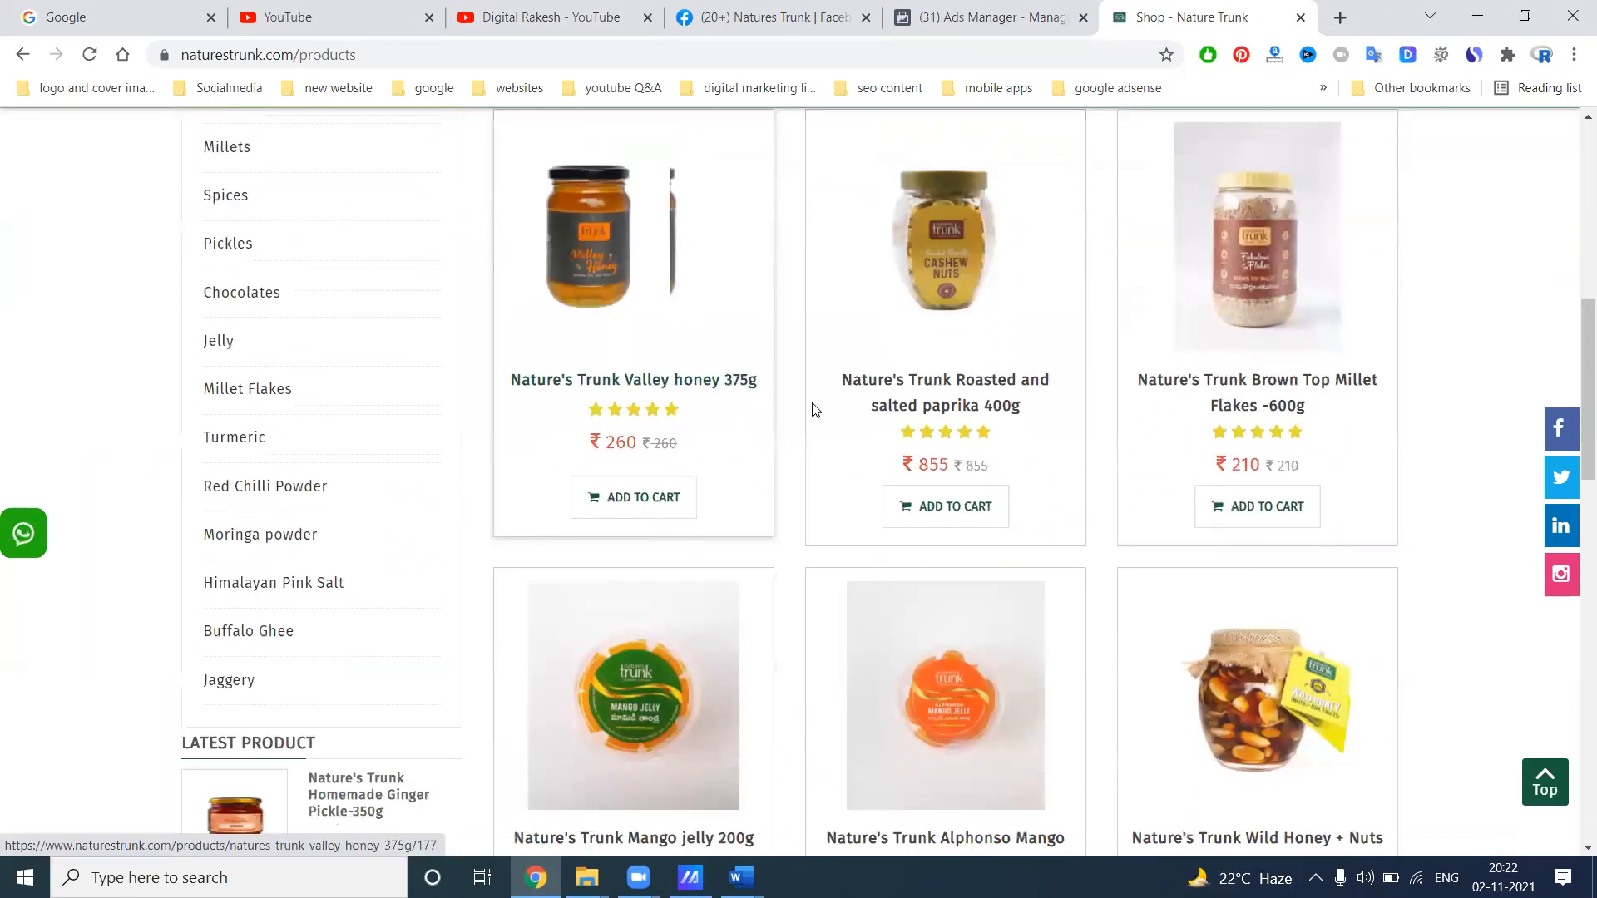
scroll("down", 3)
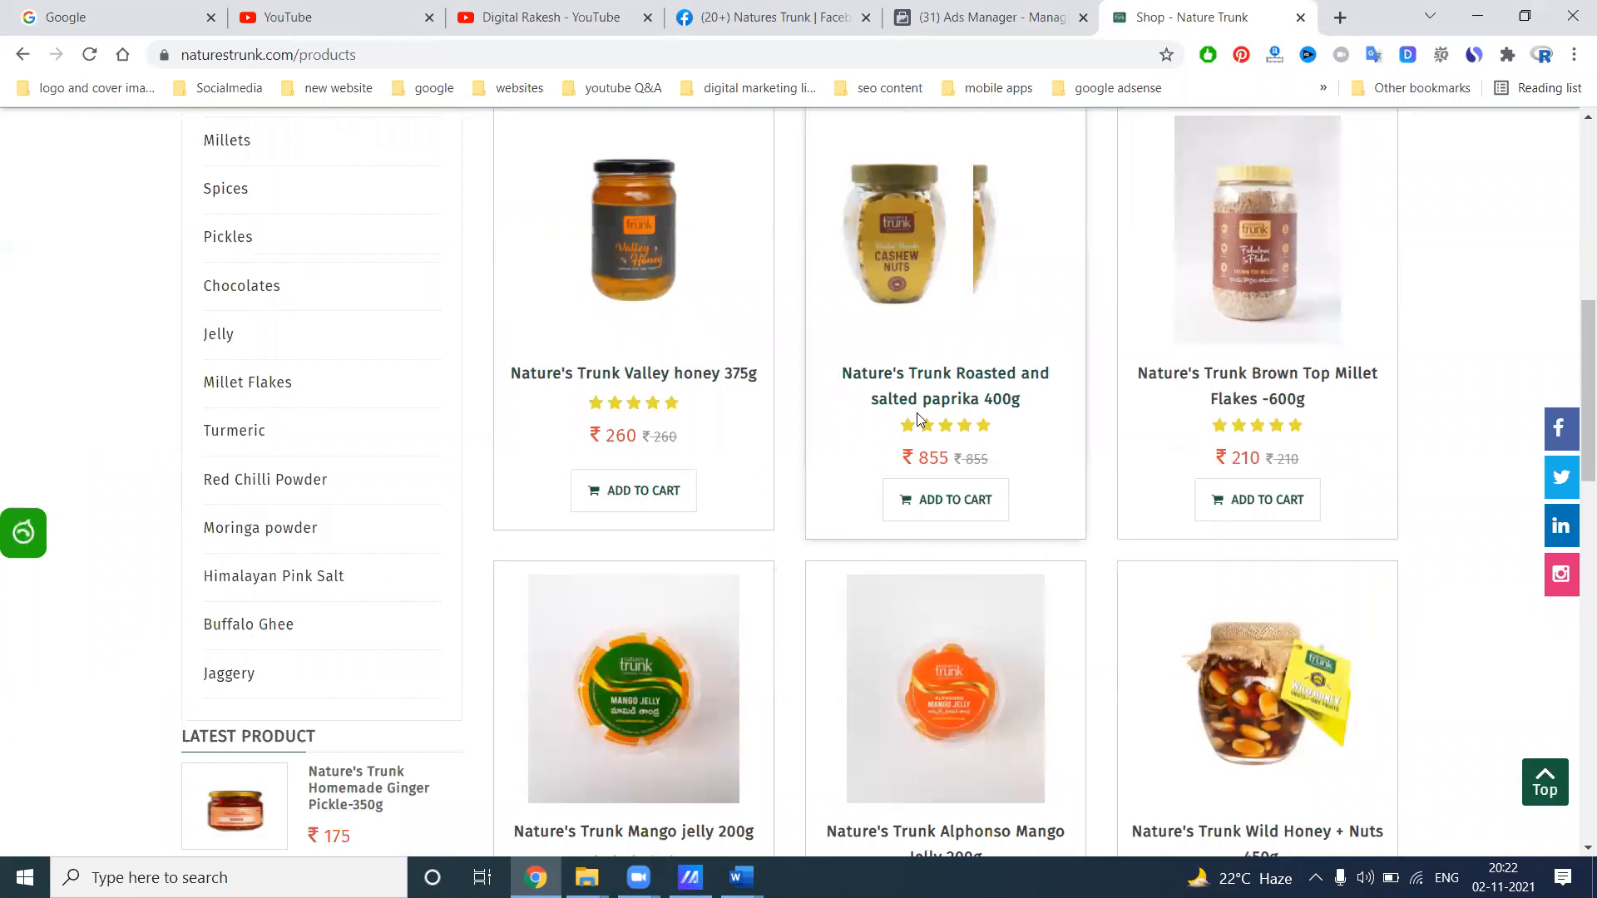
mouse_move(861, 286)
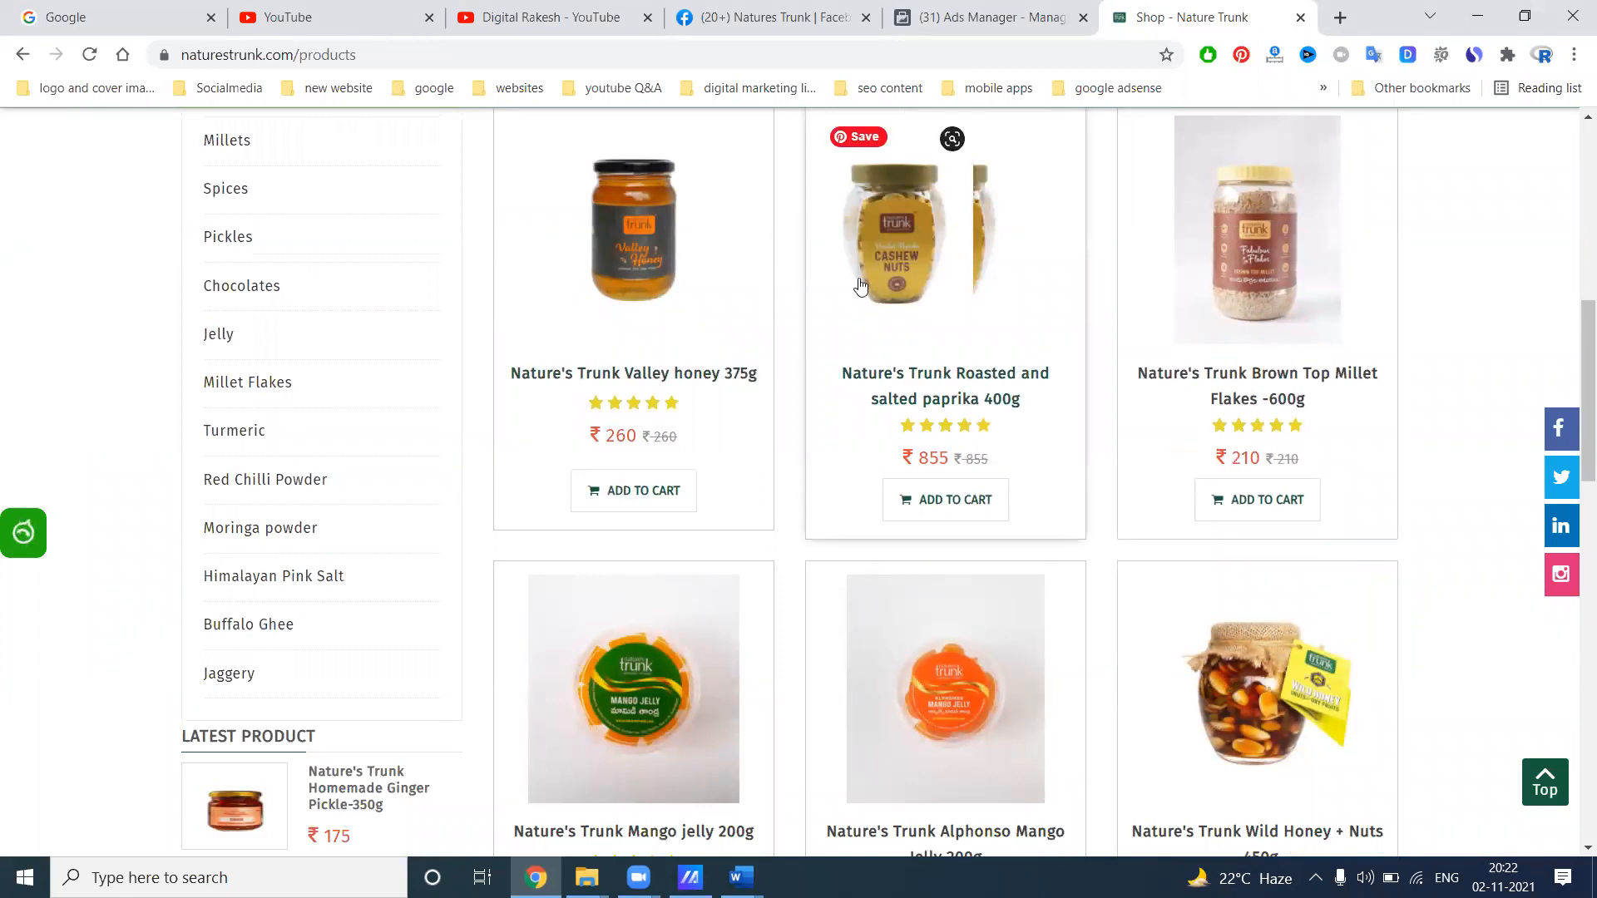
Go to the Natures Trunk Facebook page and bring up its settings
left_click(769, 18)
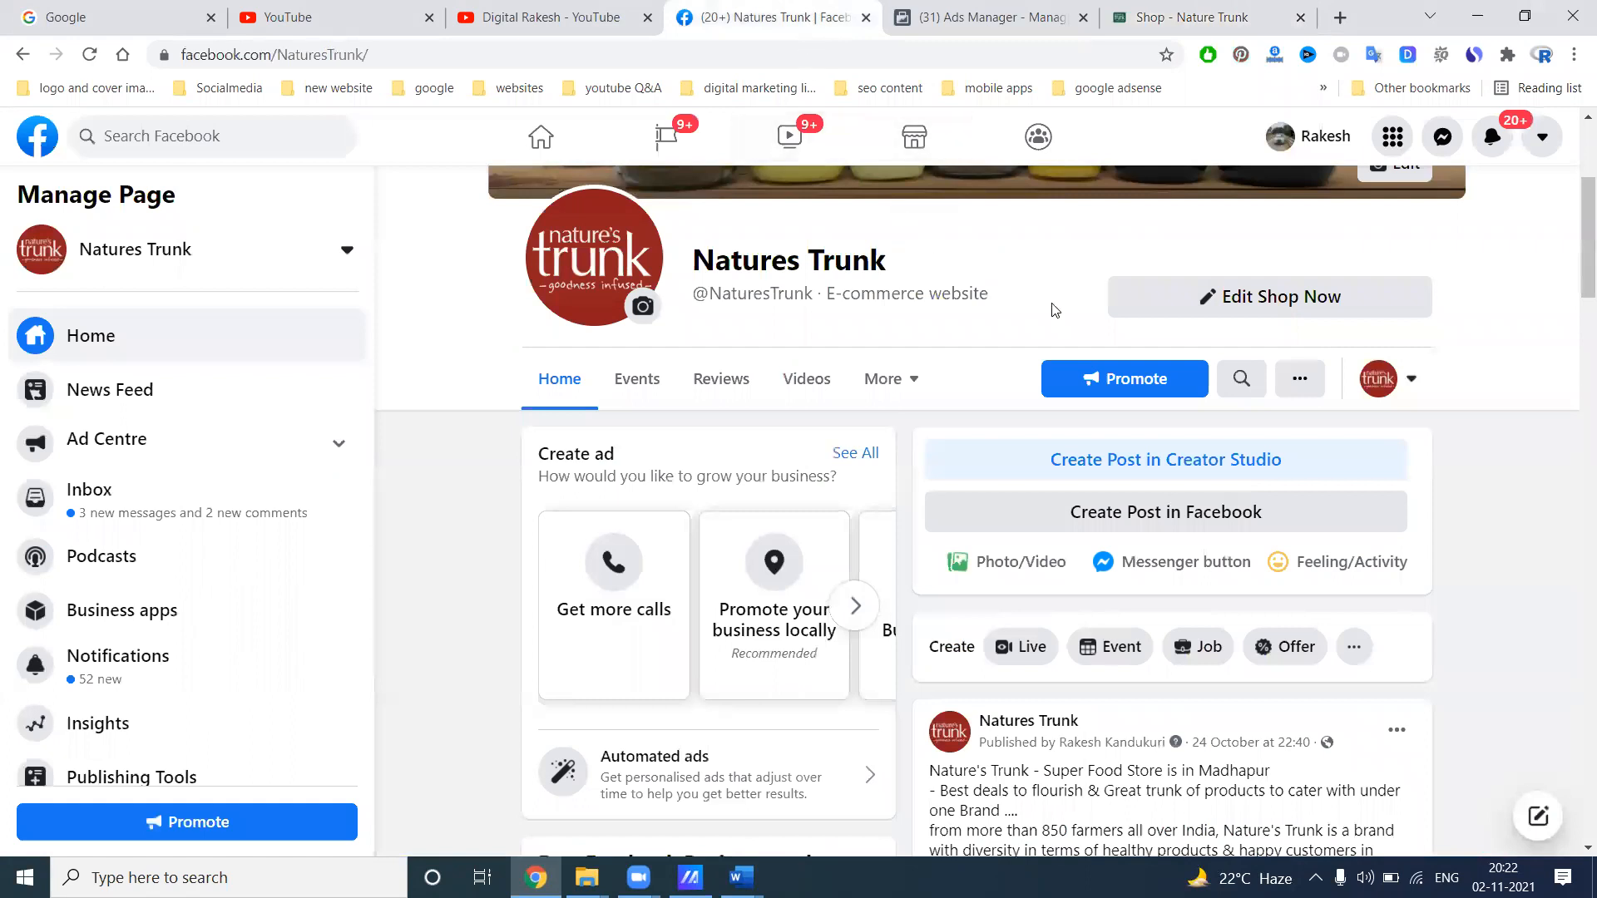
scroll("up", 3)
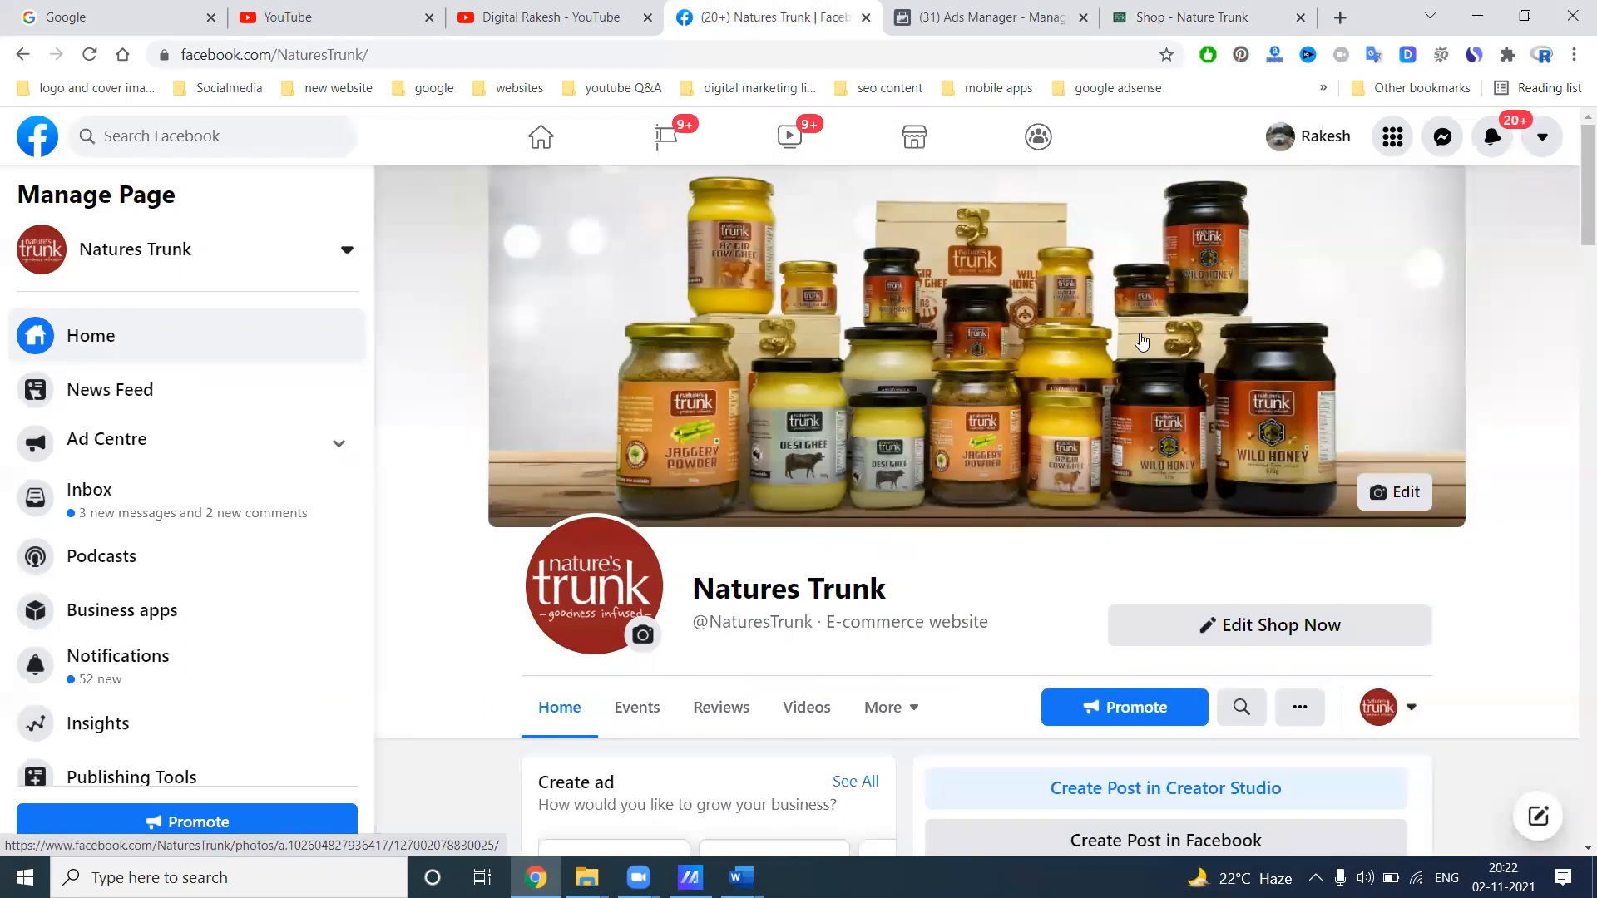
scroll("down", 3)
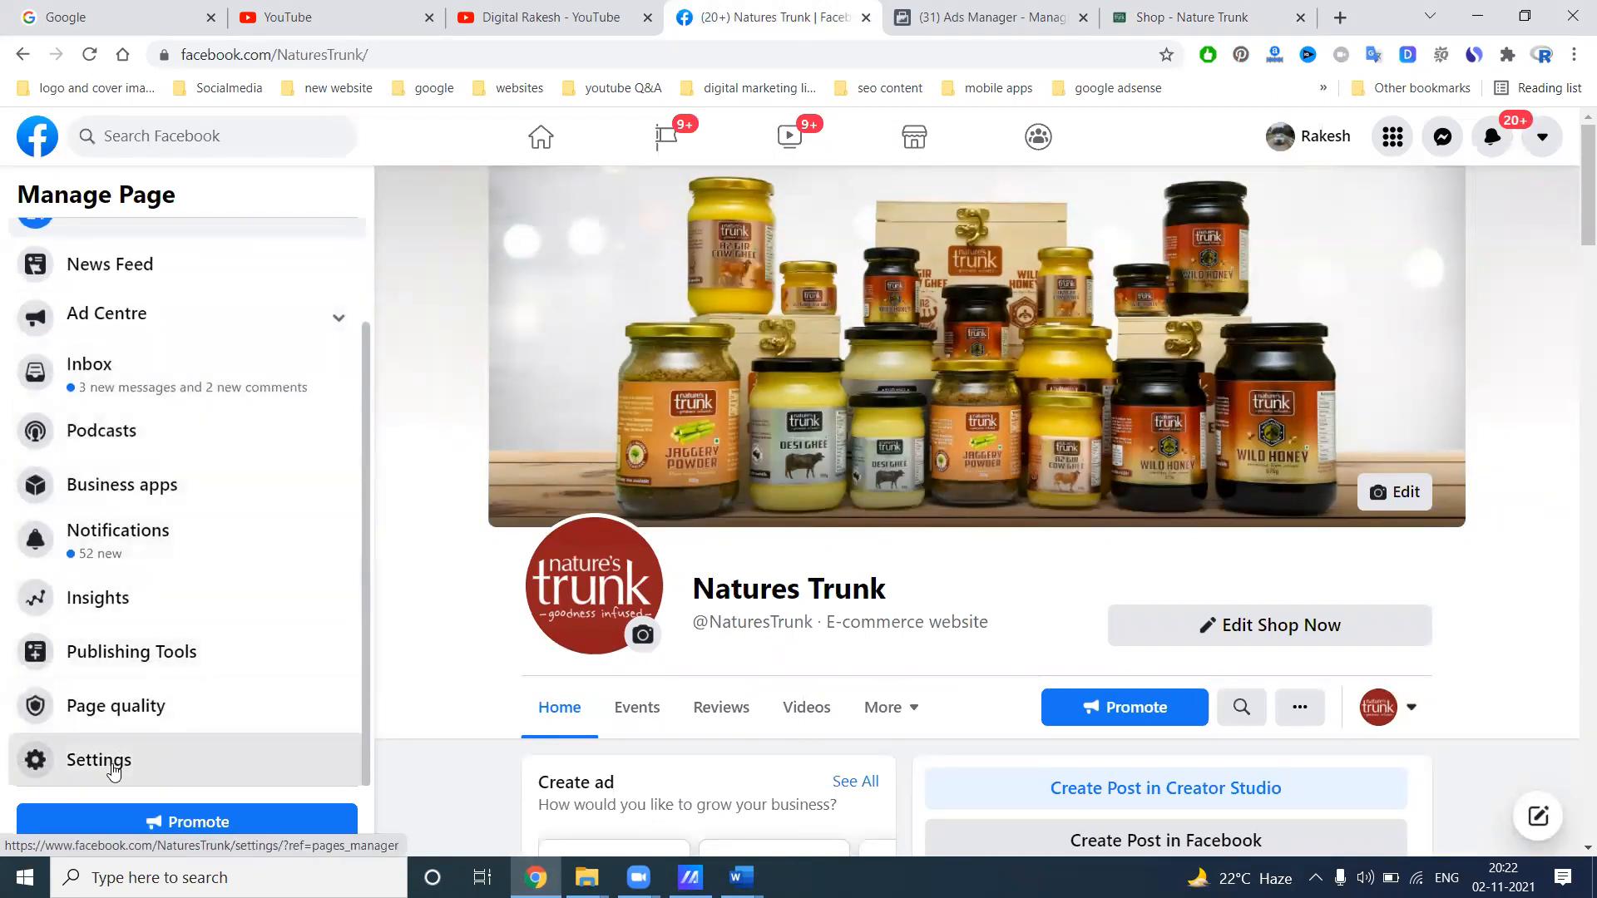
left_click(98, 760)
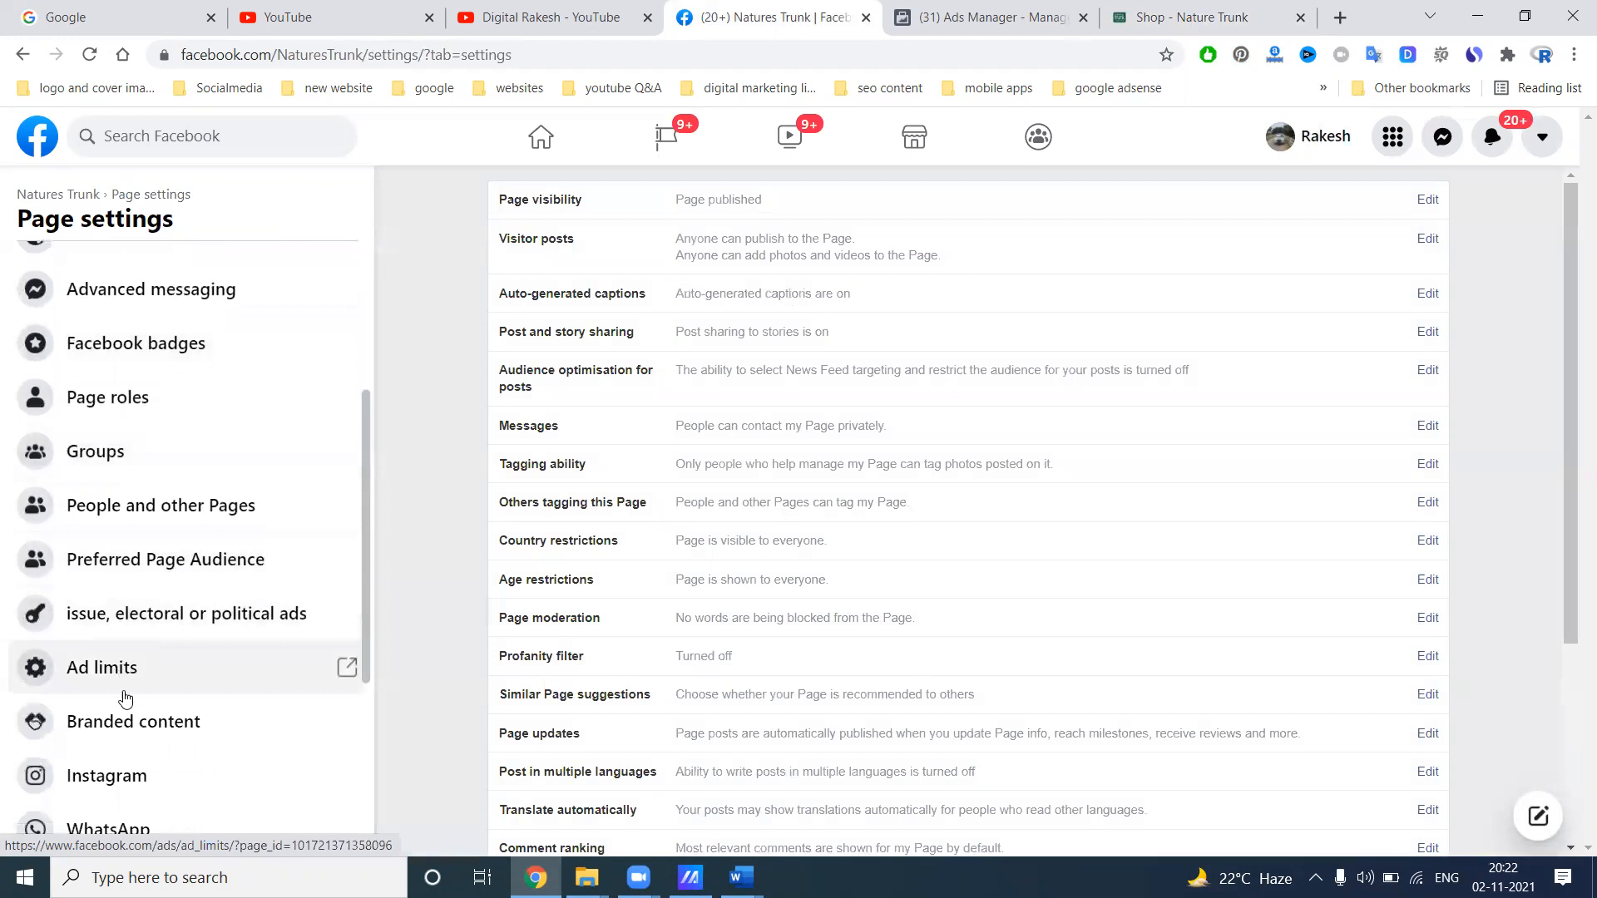
Check the linked Instagram account naturestrunk, then return to the page home
left_click(106, 776)
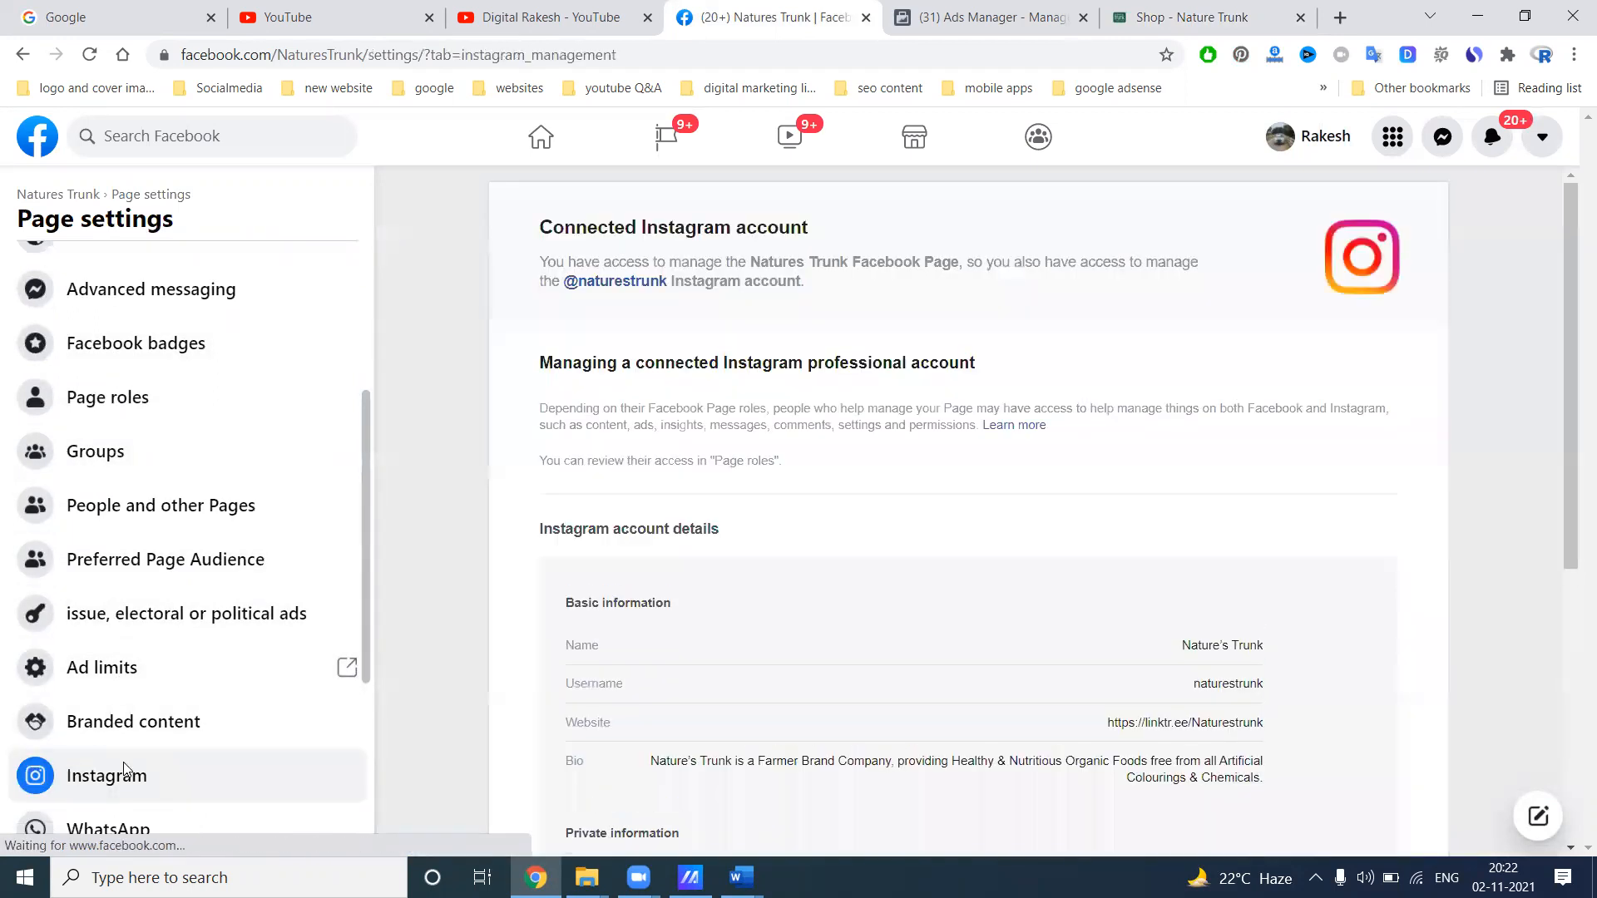
scroll("down", 3)
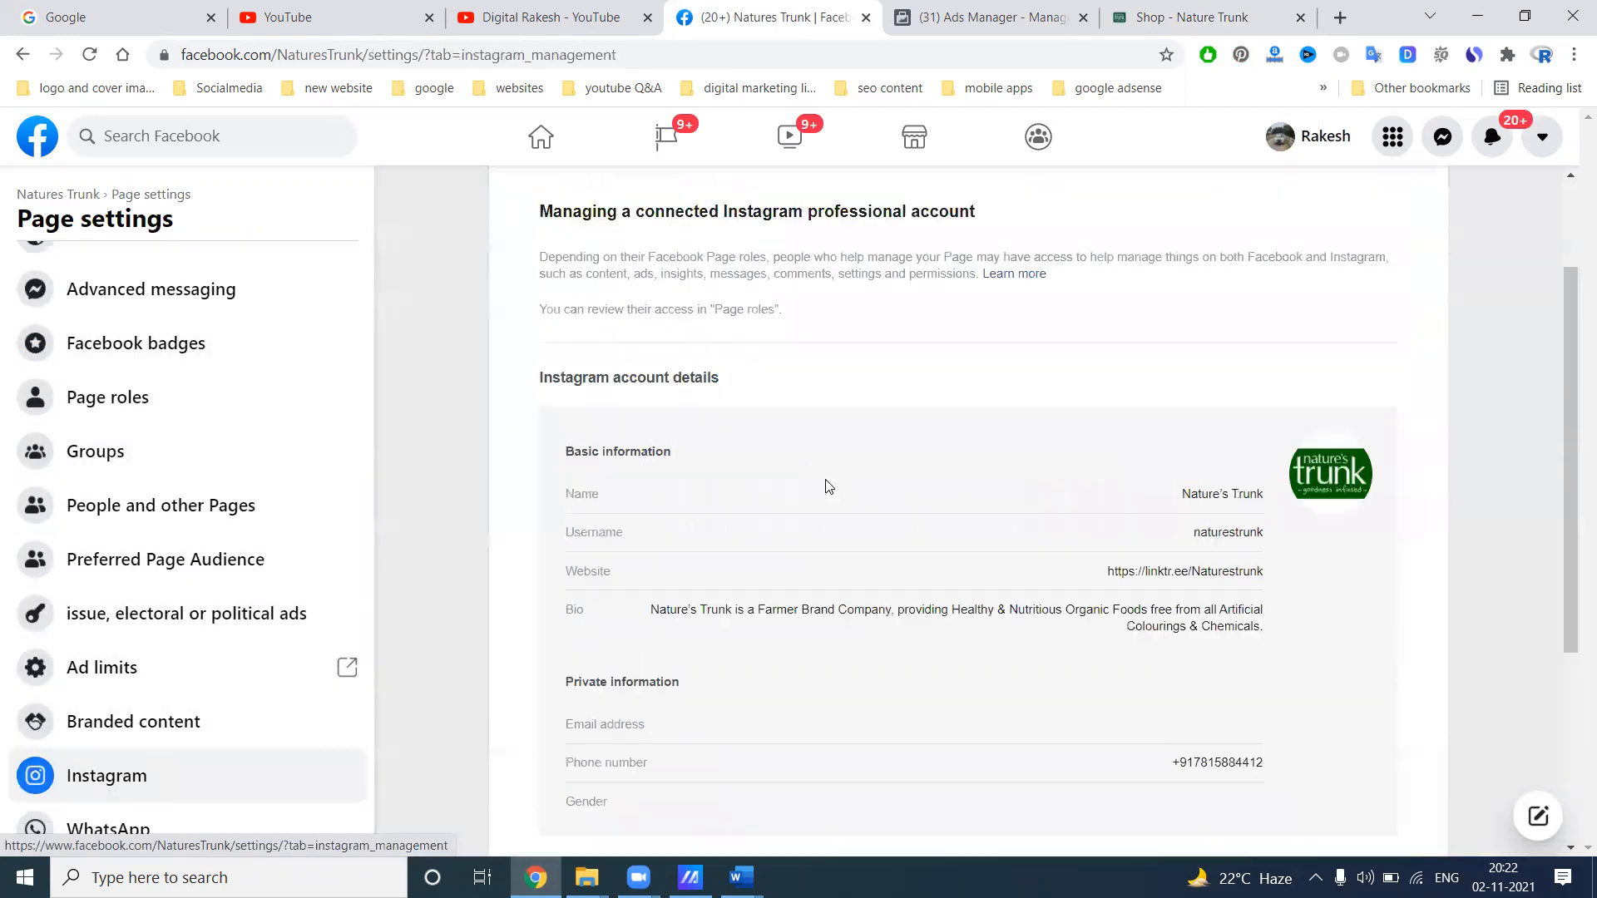
scroll("up", 3)
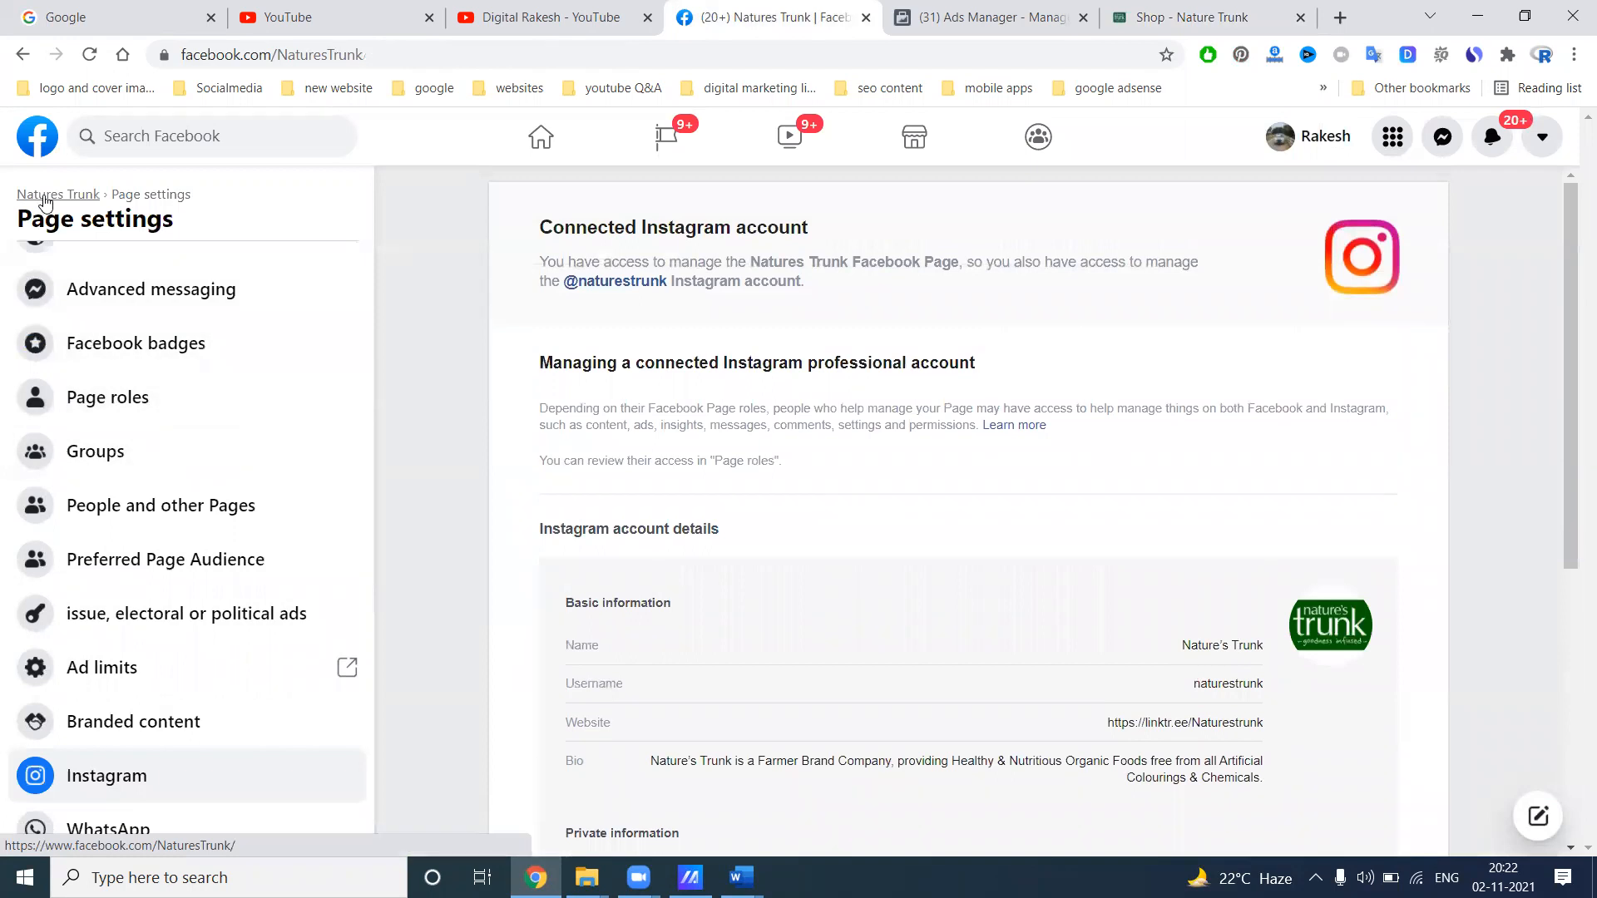
left_click(58, 195)
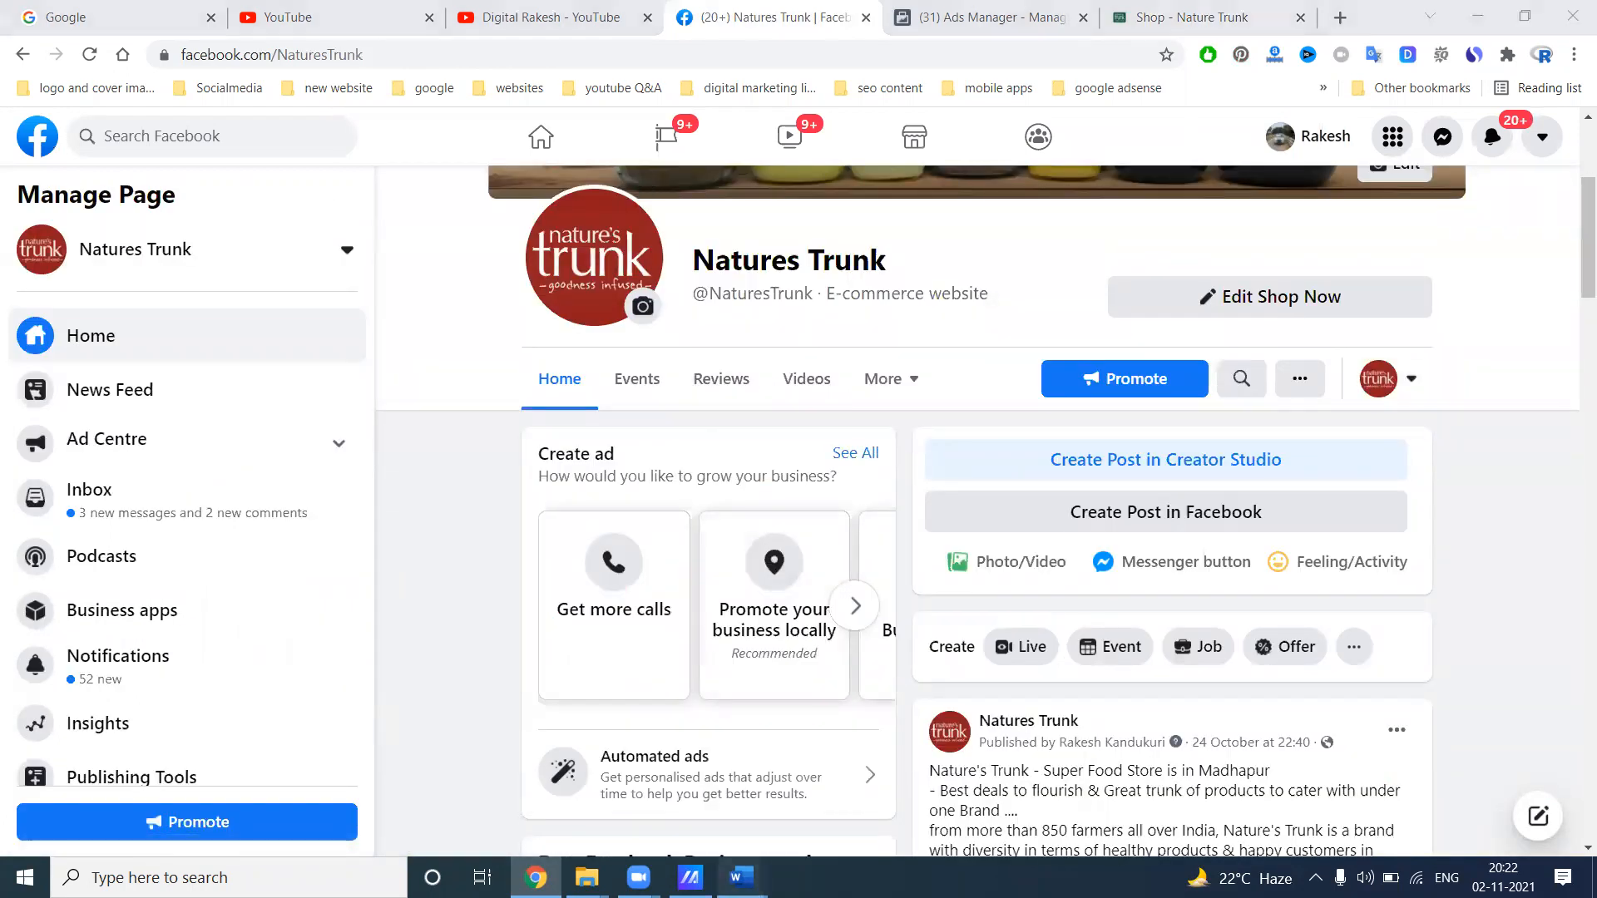
Follow the Madhapur Store Location link from the ad content notes into Google Maps
left_click(736, 877)
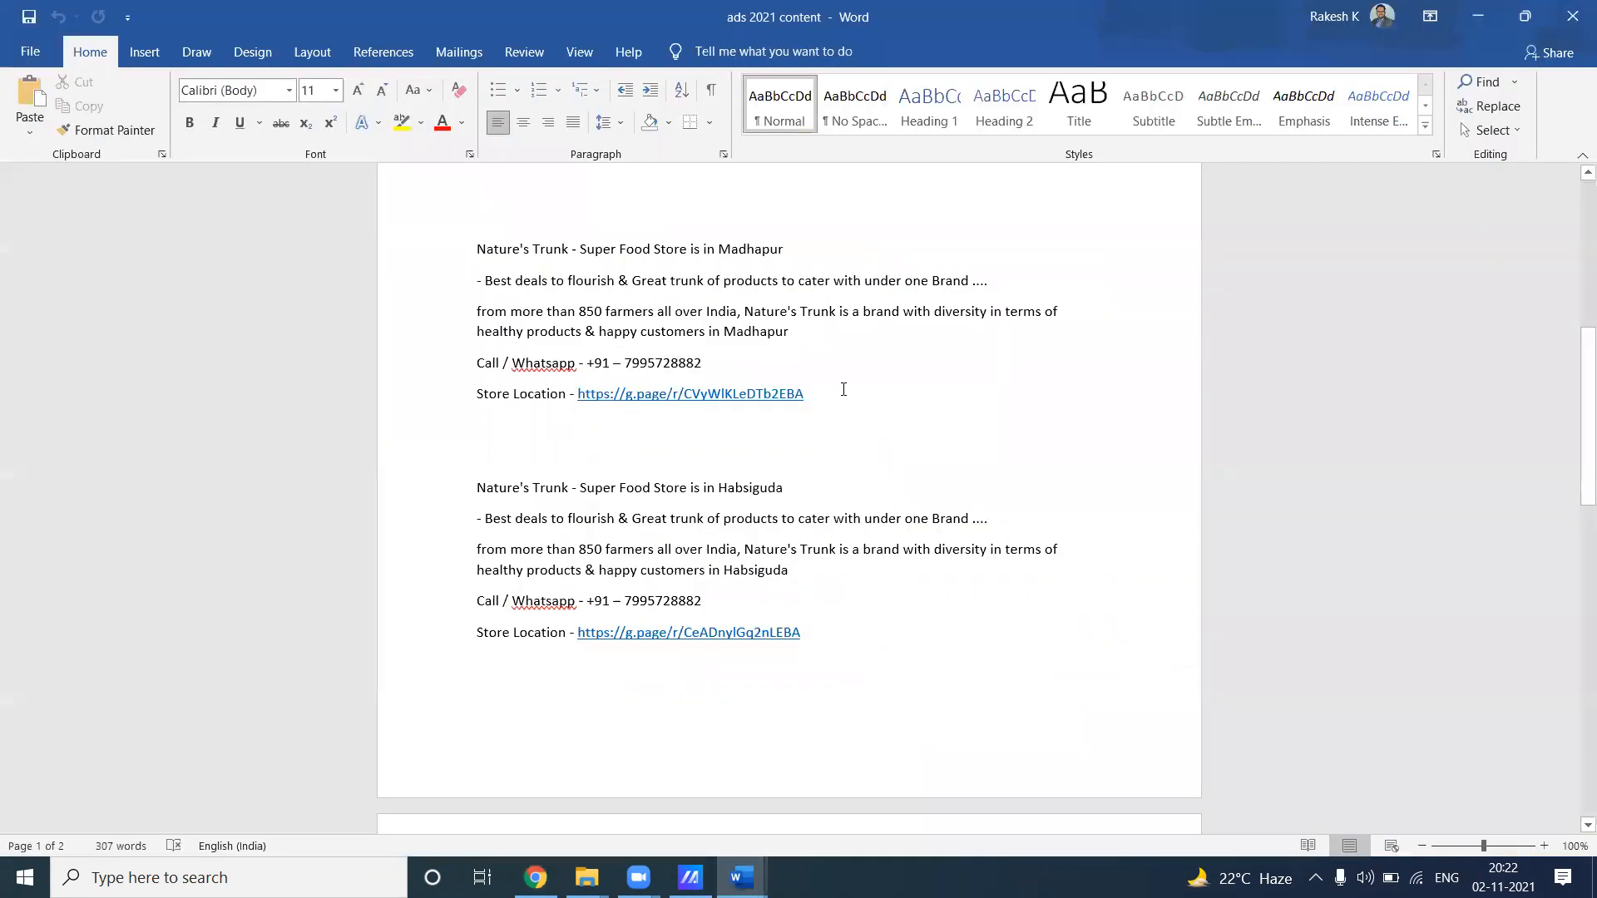
double_click(688, 394)
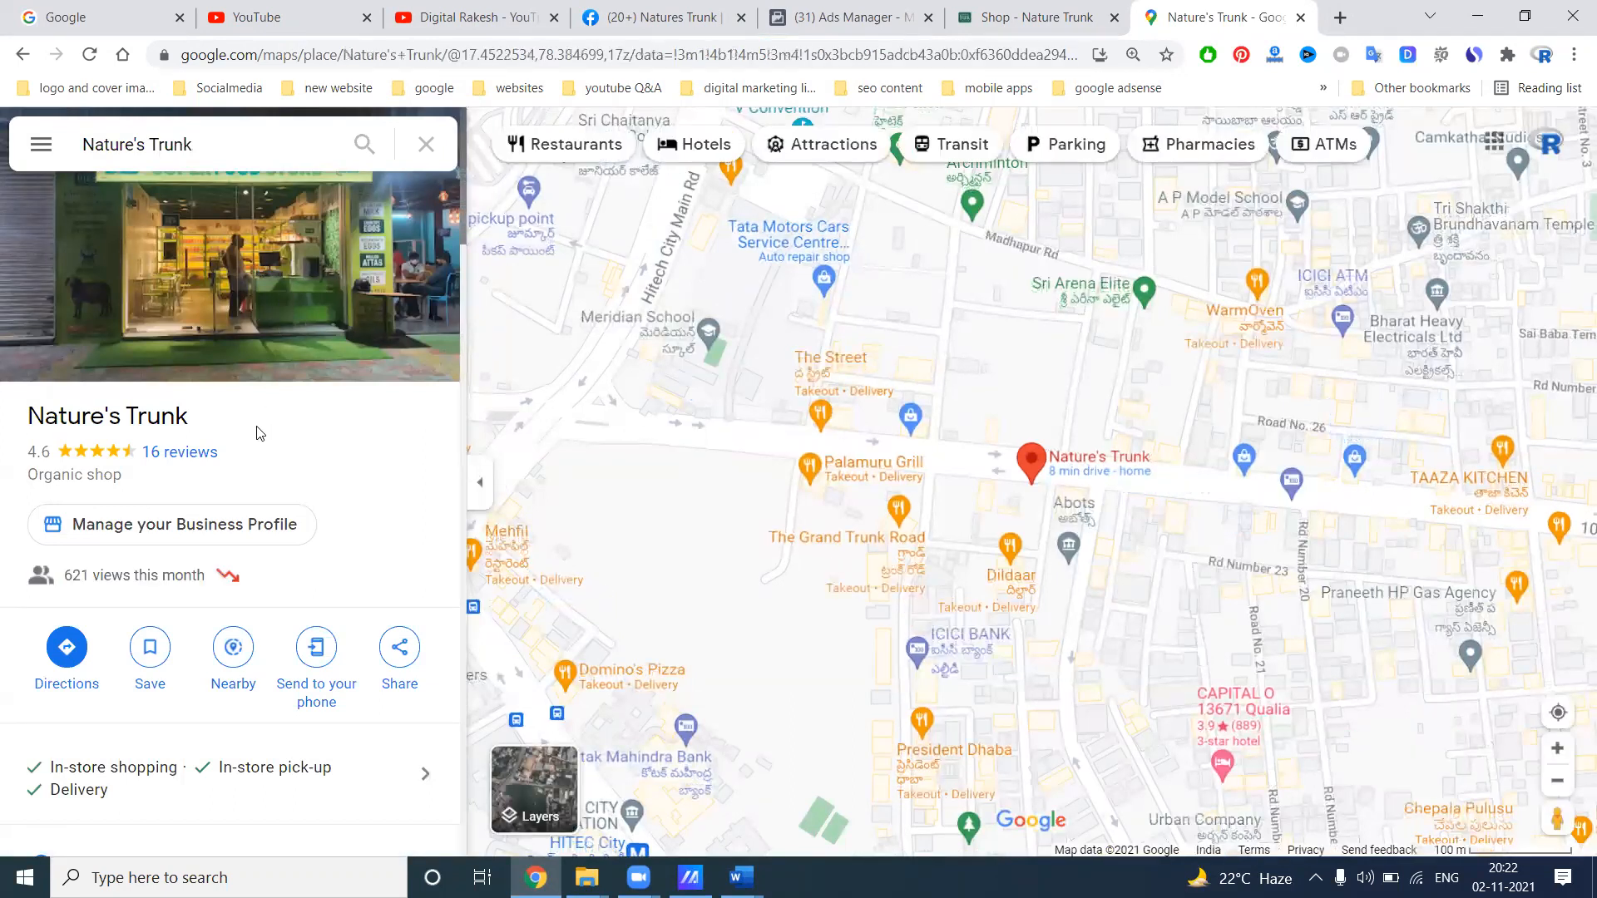
scroll("down", 3)
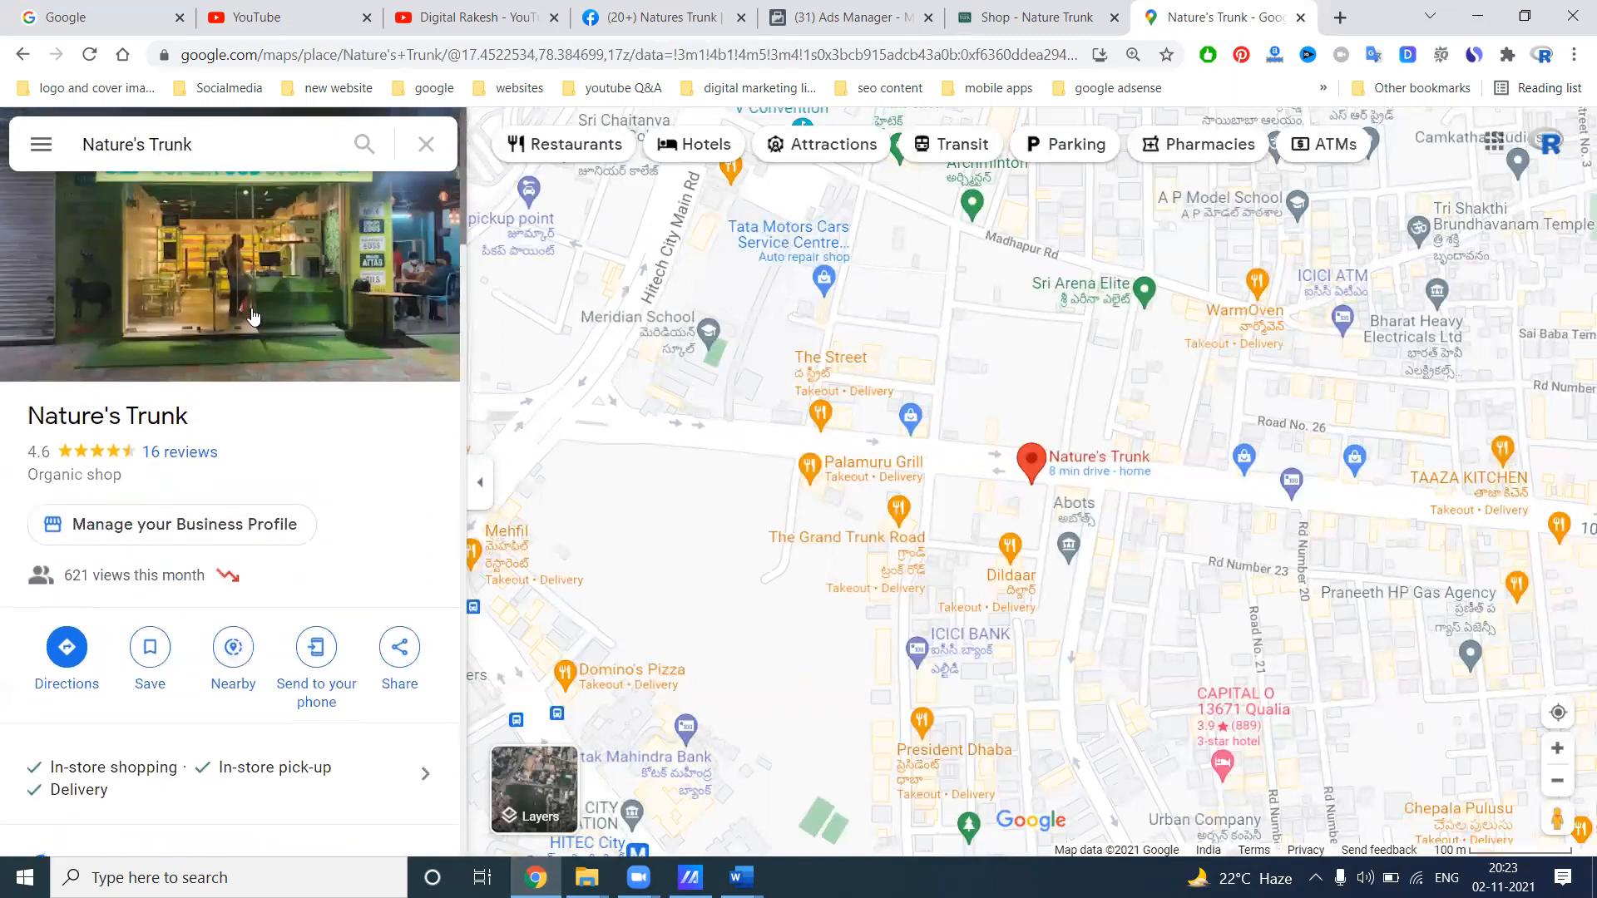
mouse_move(653, 179)
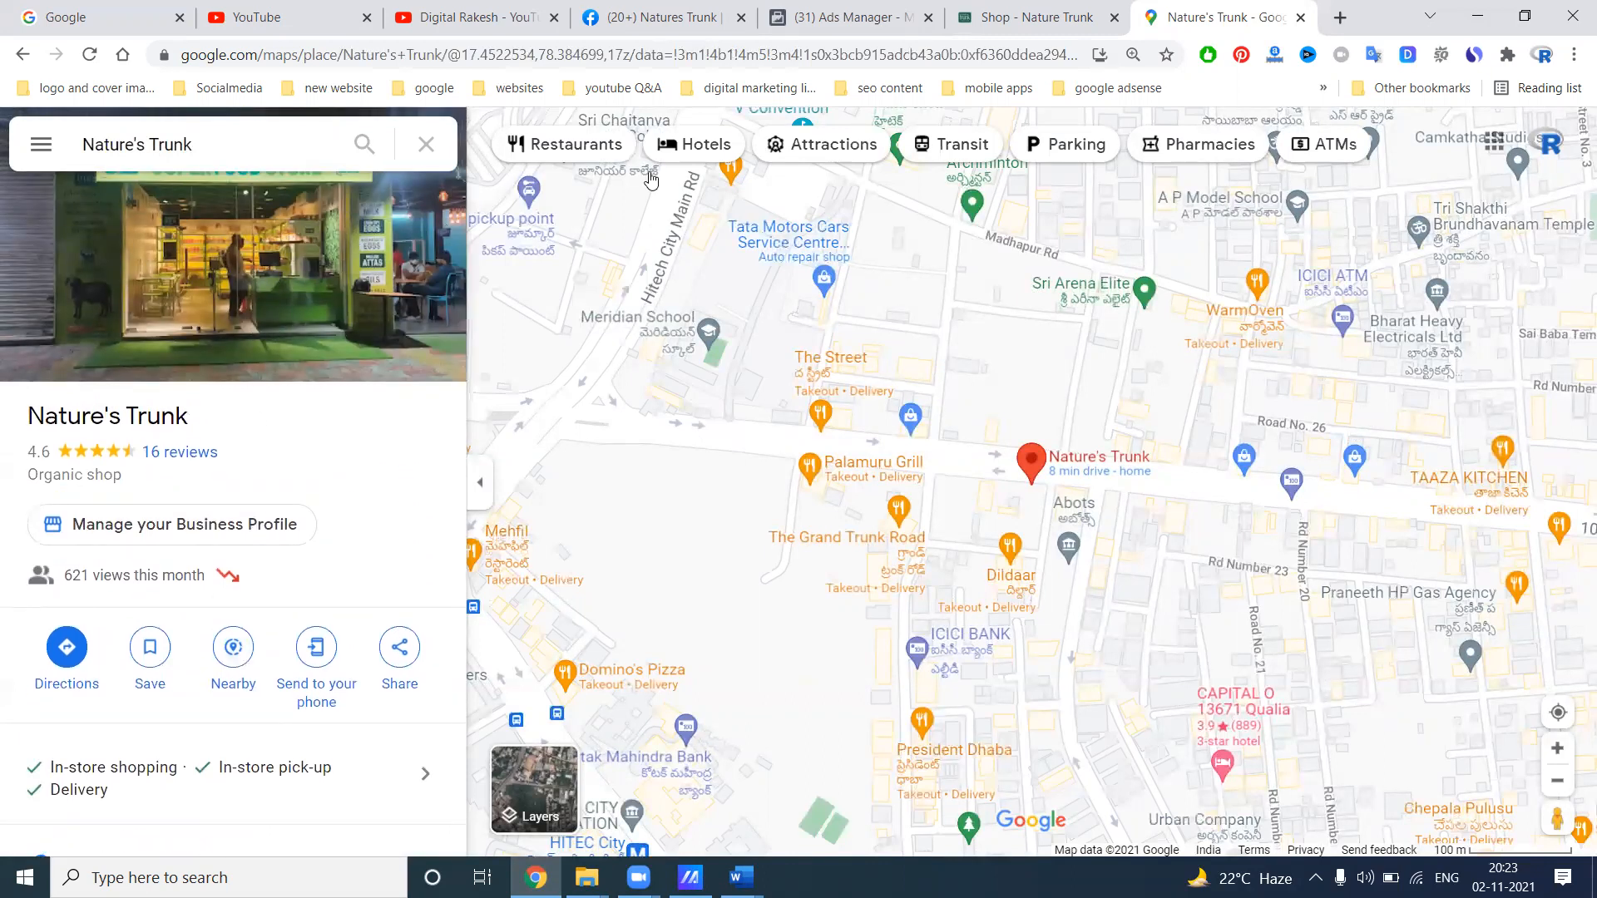
Begin a new campaign in Ads Manager, trying Reach then Brand Awareness as objective
left_click(850, 18)
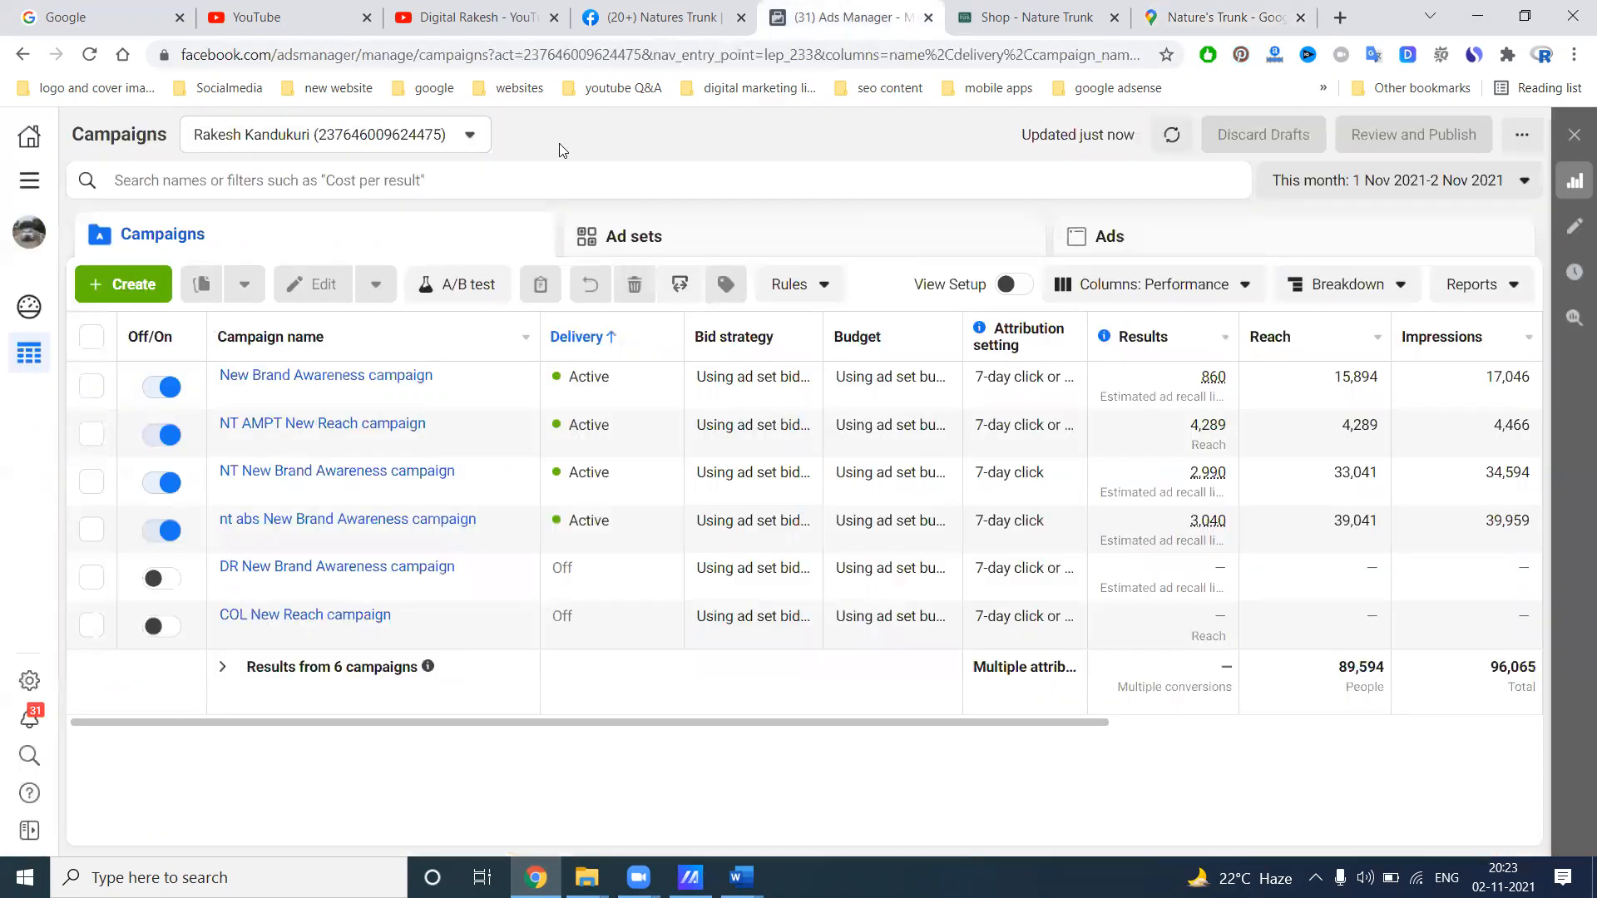
left_click(122, 284)
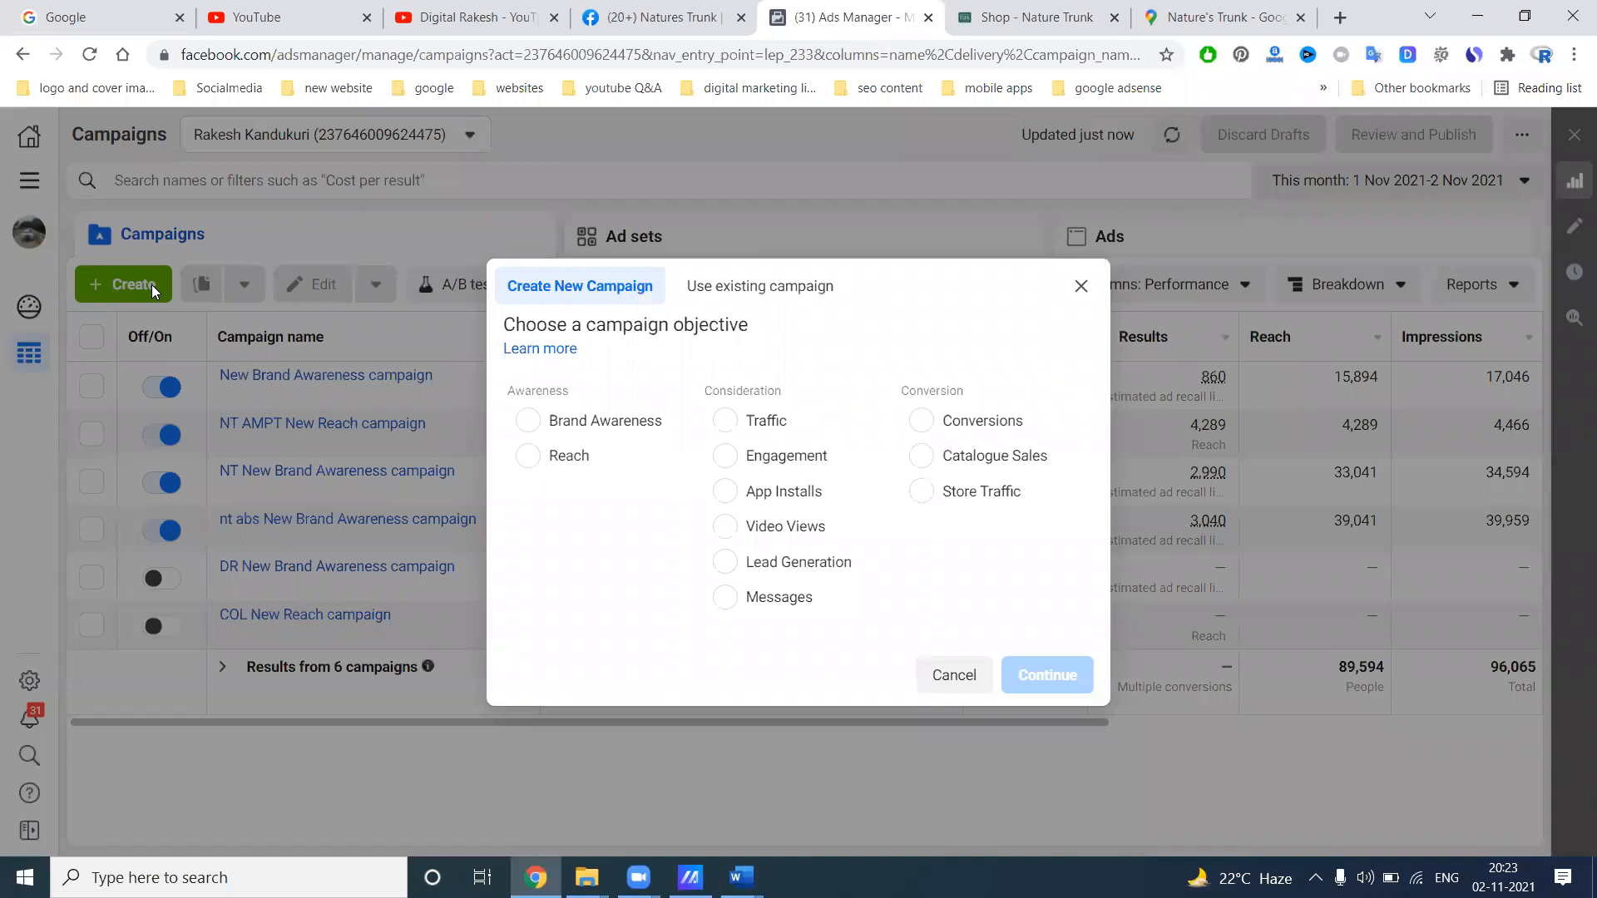
mouse_move(678, 419)
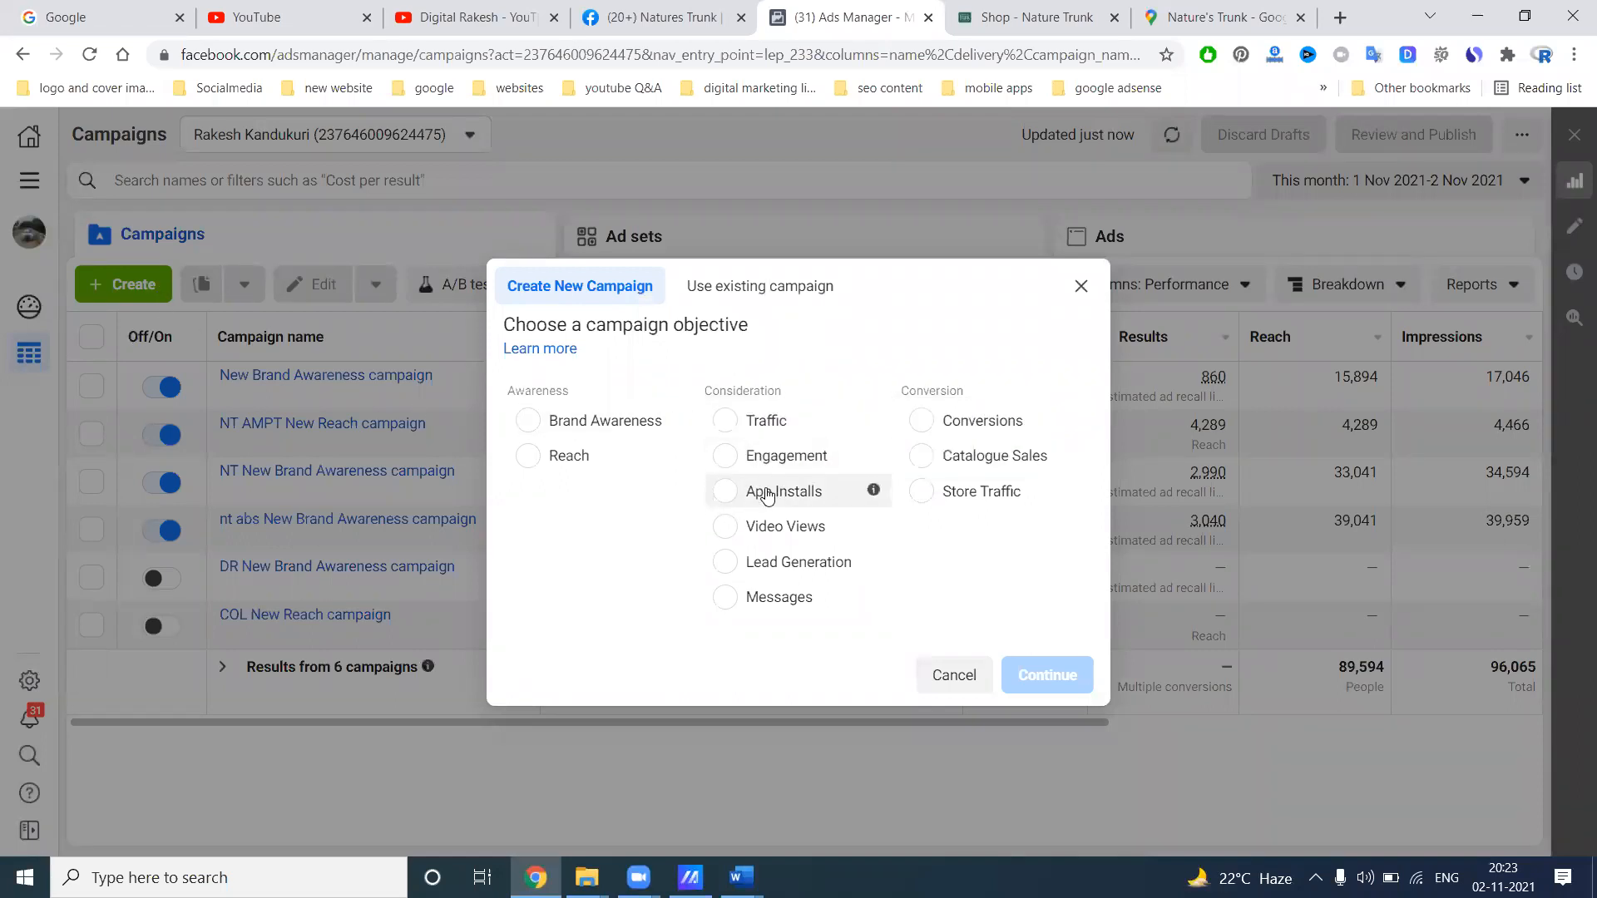
left_click(529, 455)
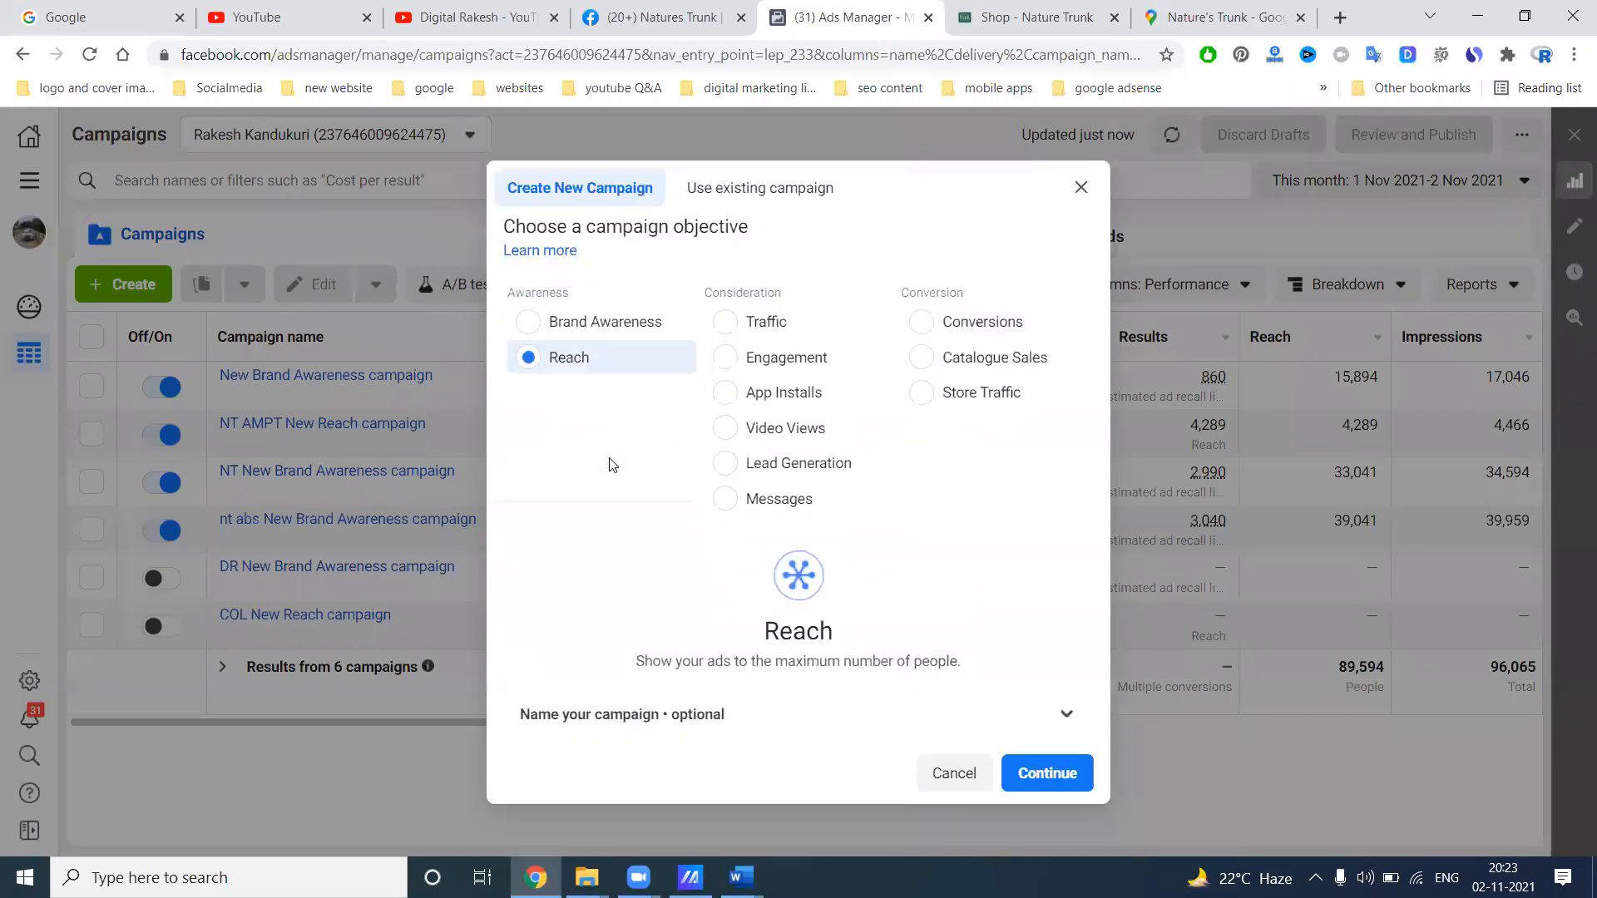
left_click(529, 321)
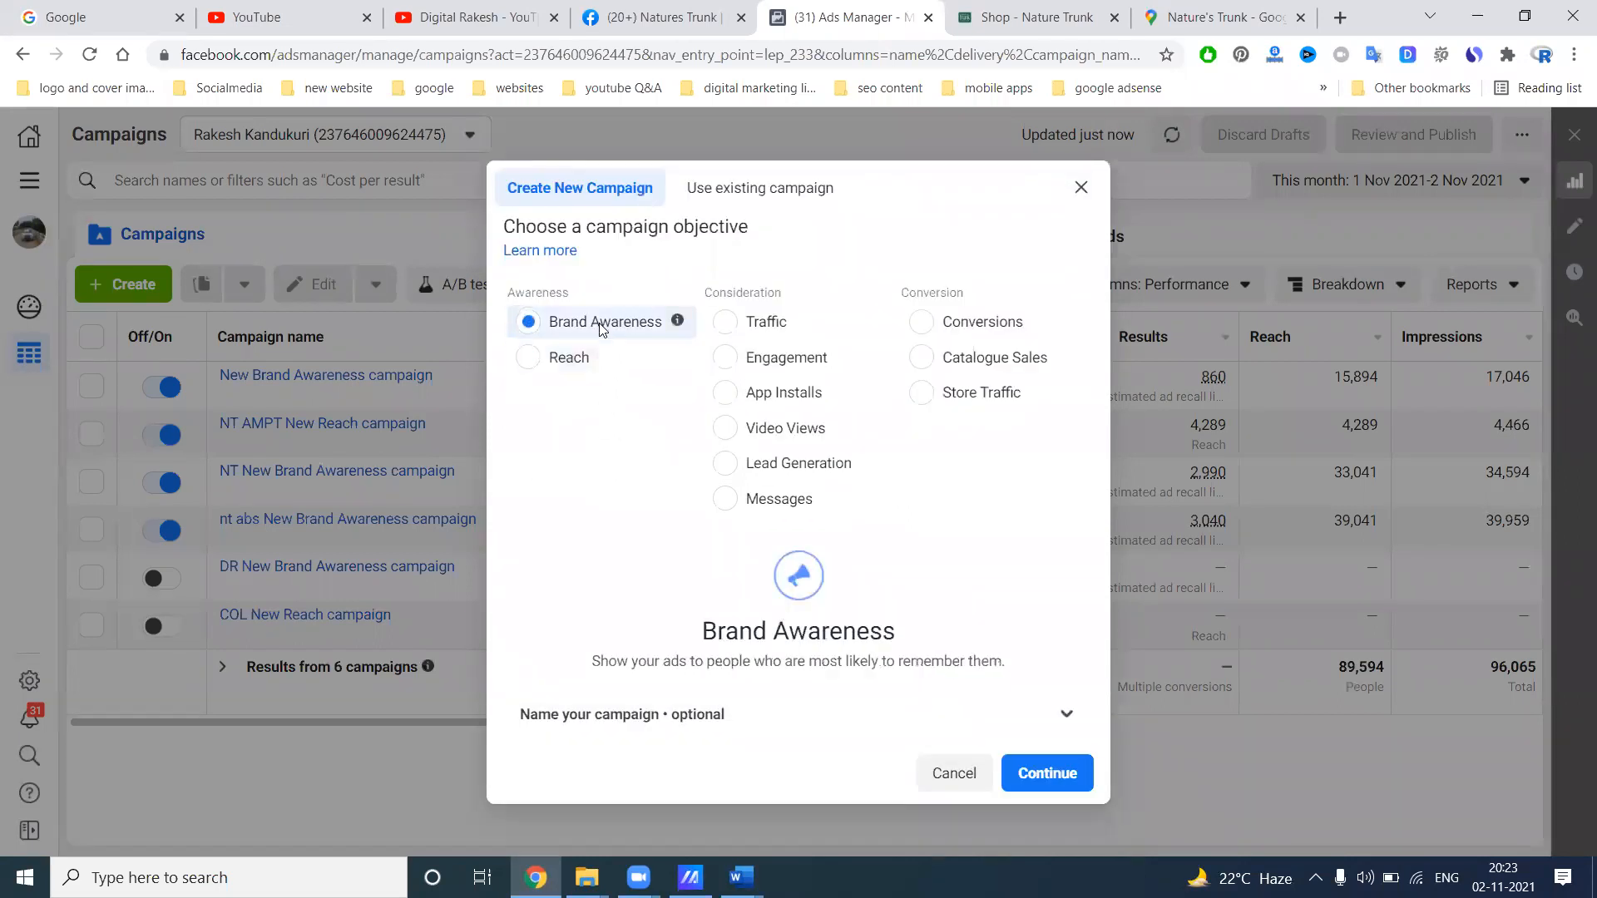
mouse_move(641, 468)
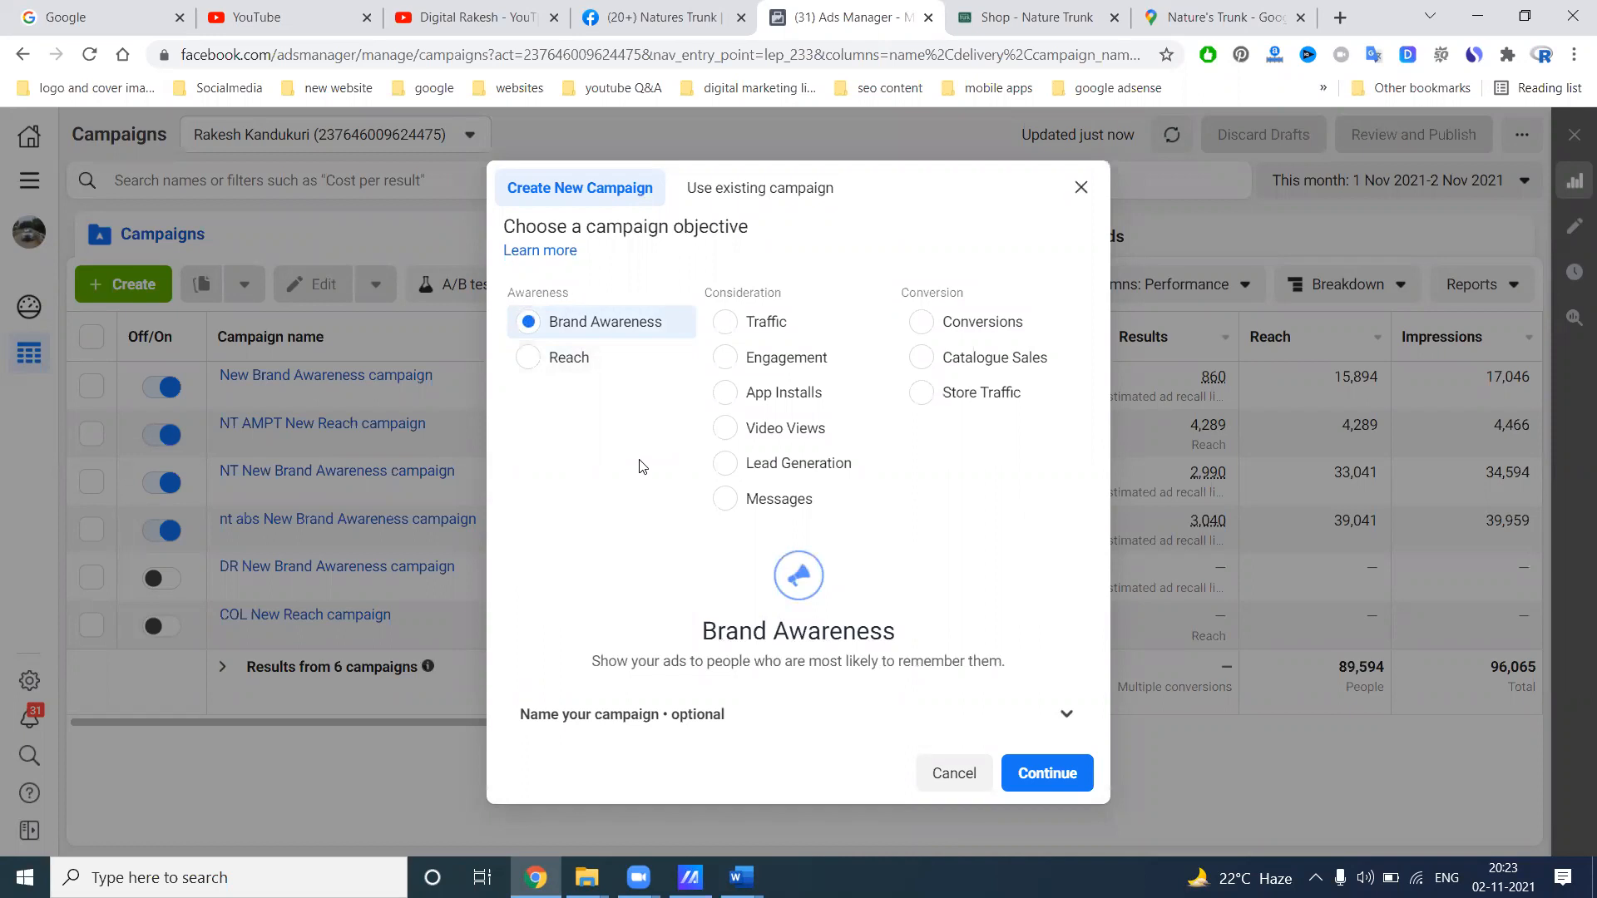
mouse_move(673, 491)
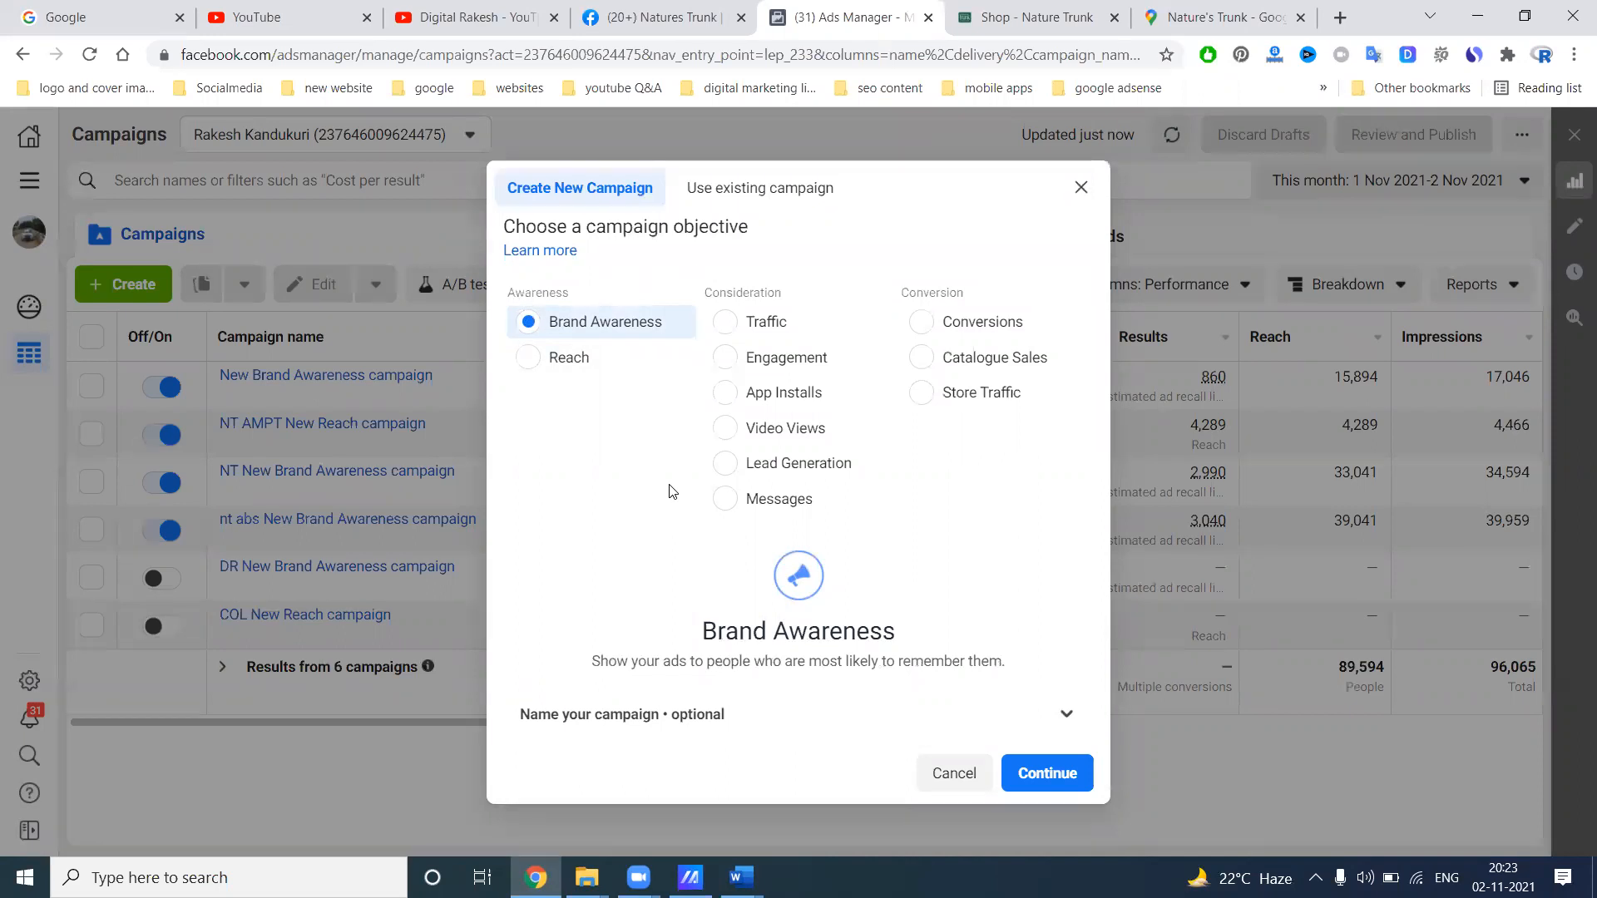
mouse_move(608, 322)
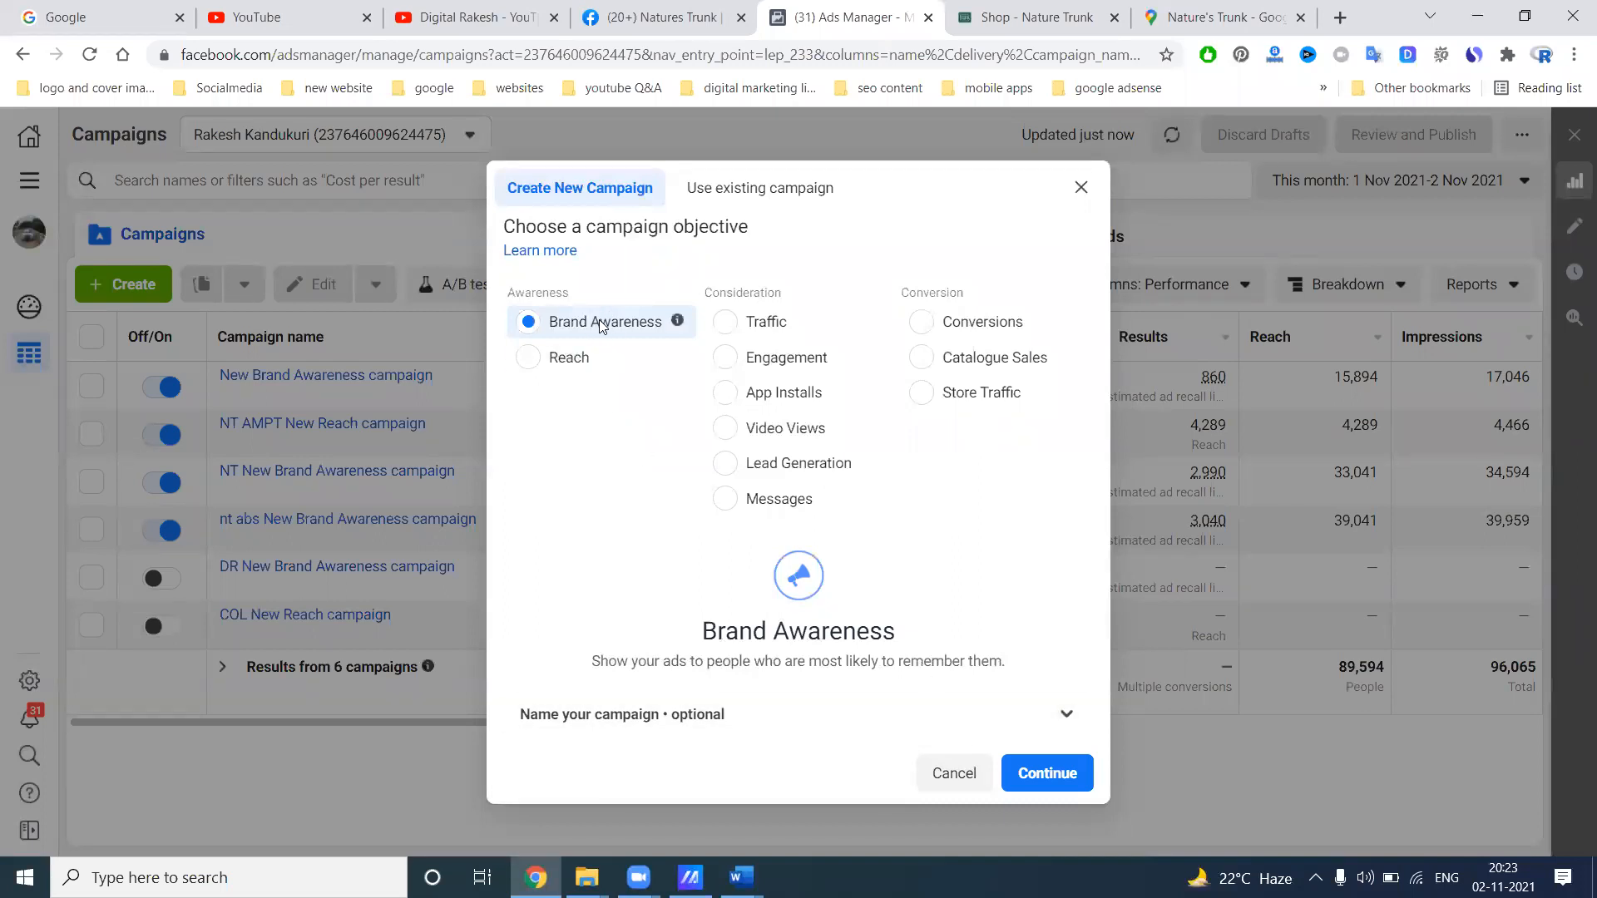
mouse_move(646, 353)
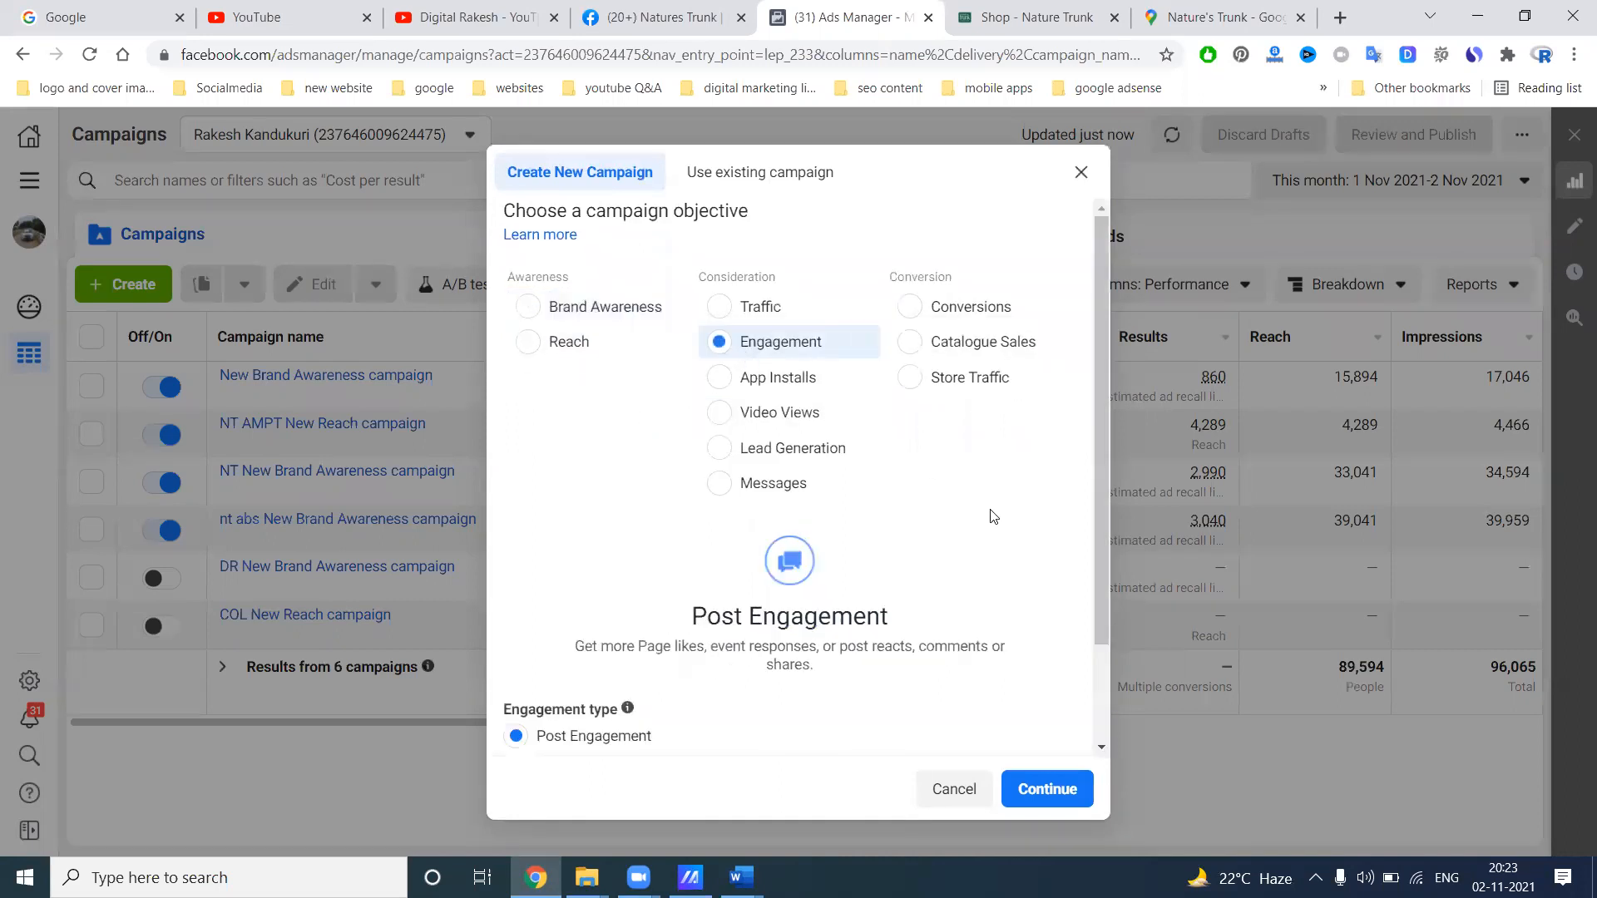
scroll("down", 3)
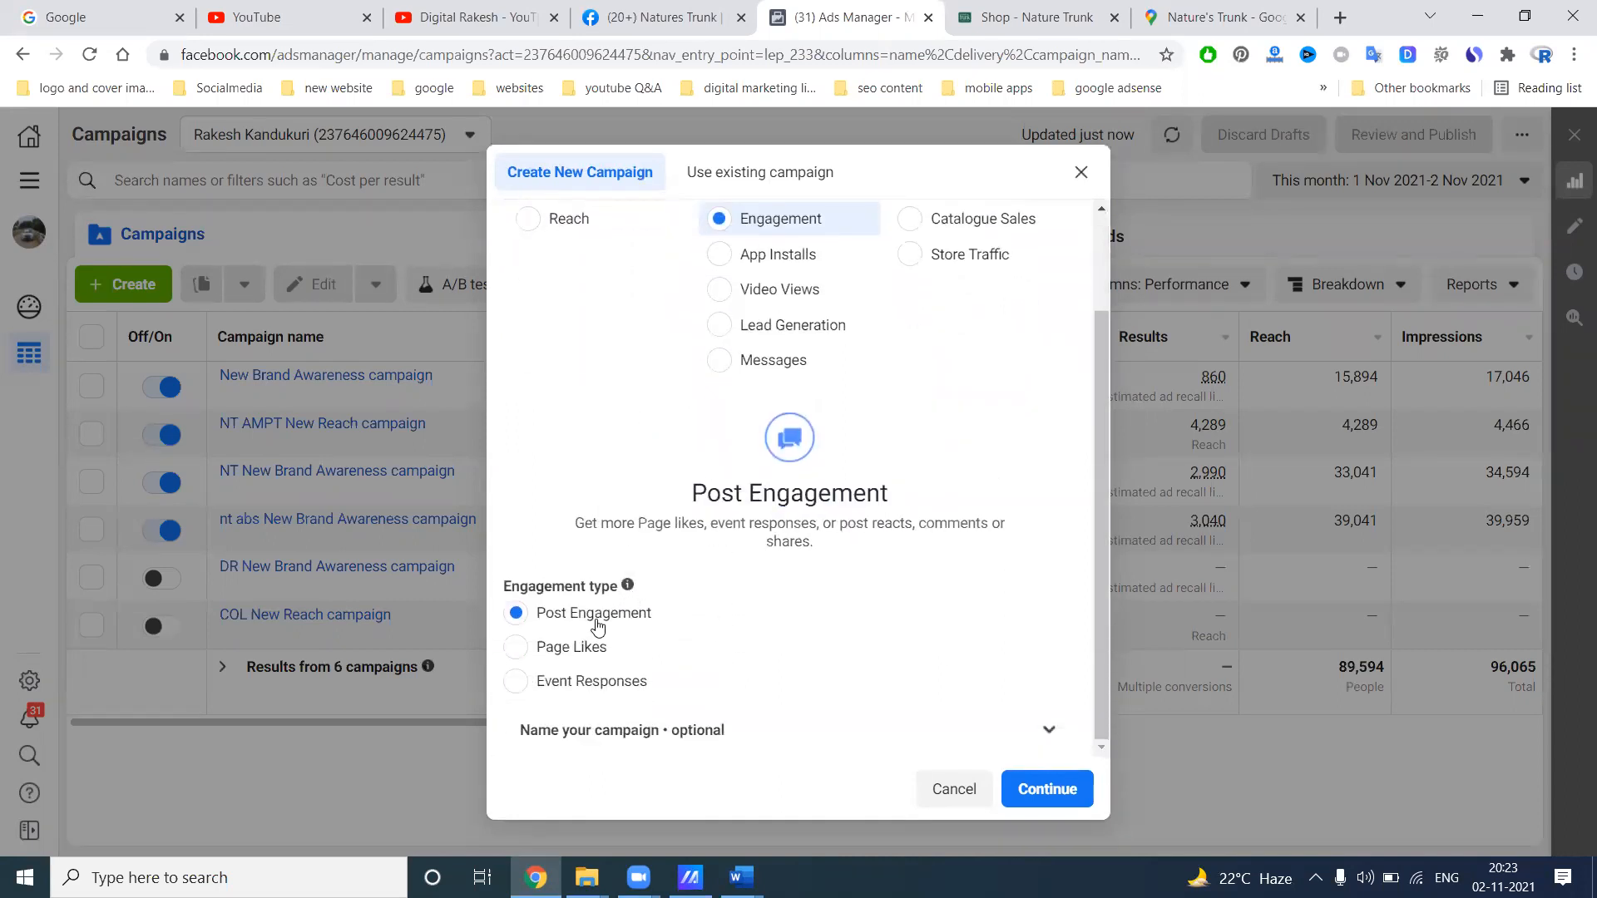
mouse_move(566, 686)
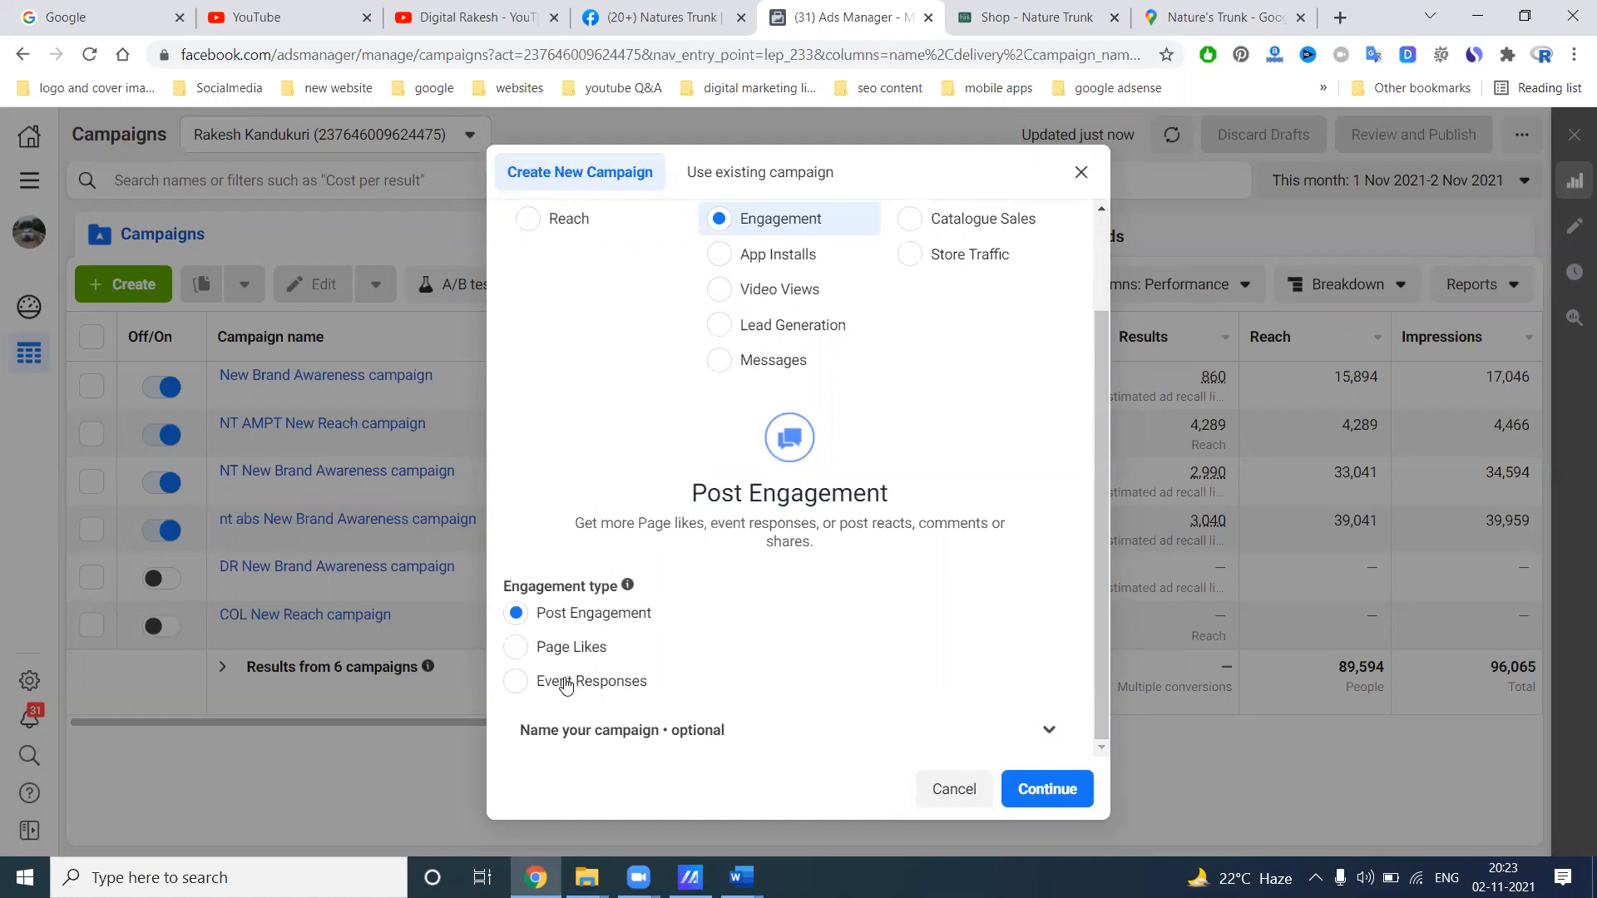
mouse_move(1047, 789)
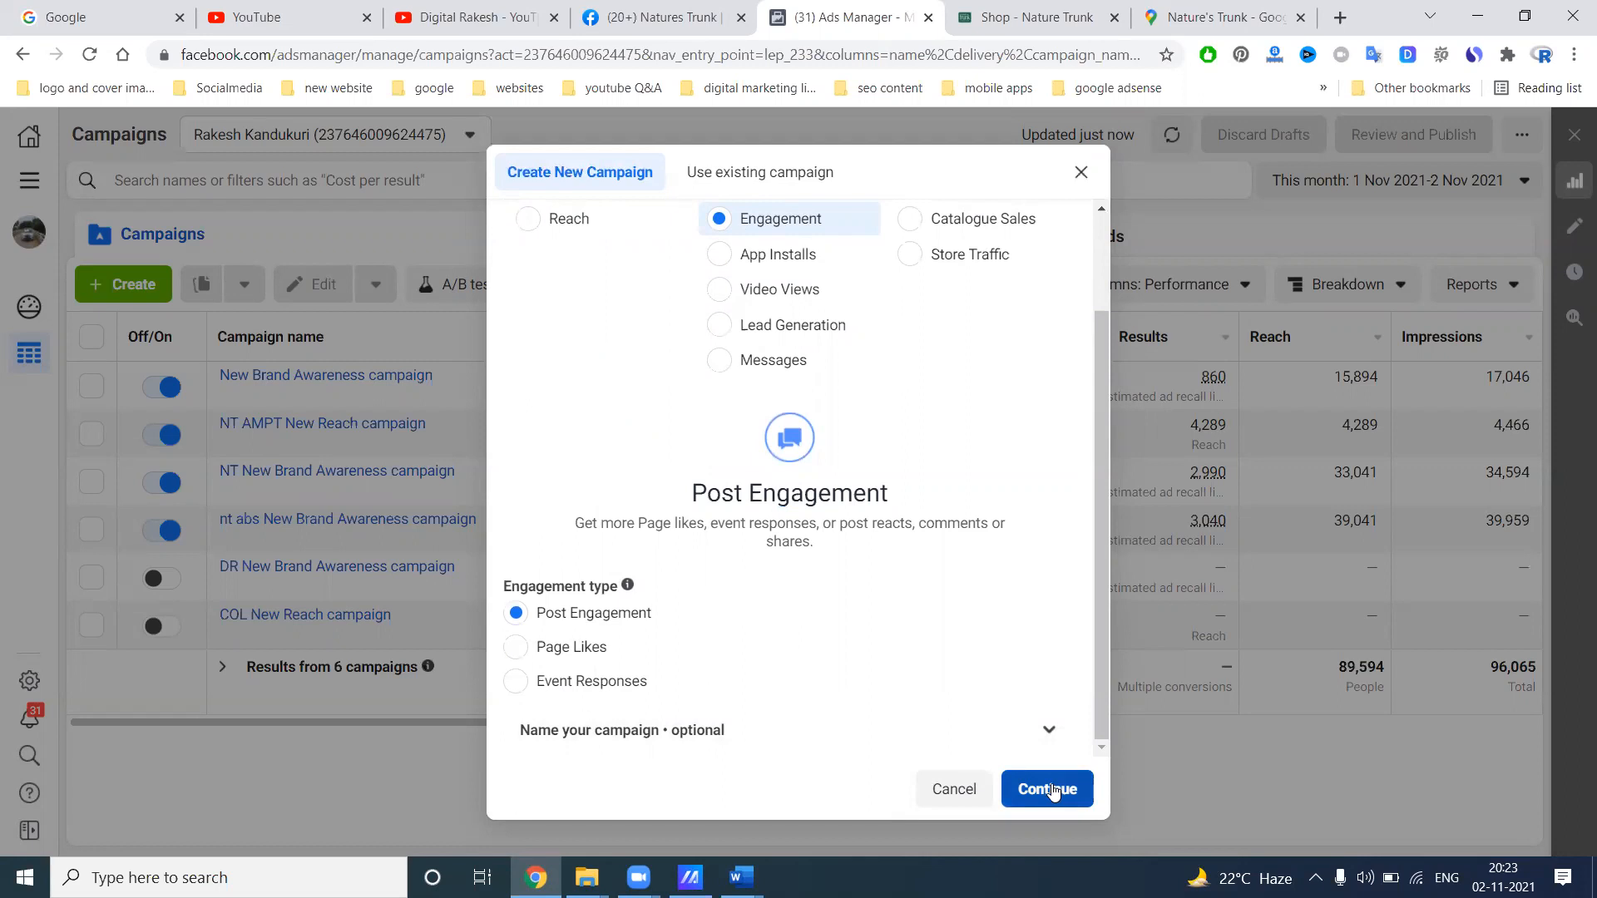
scroll("up", 3)
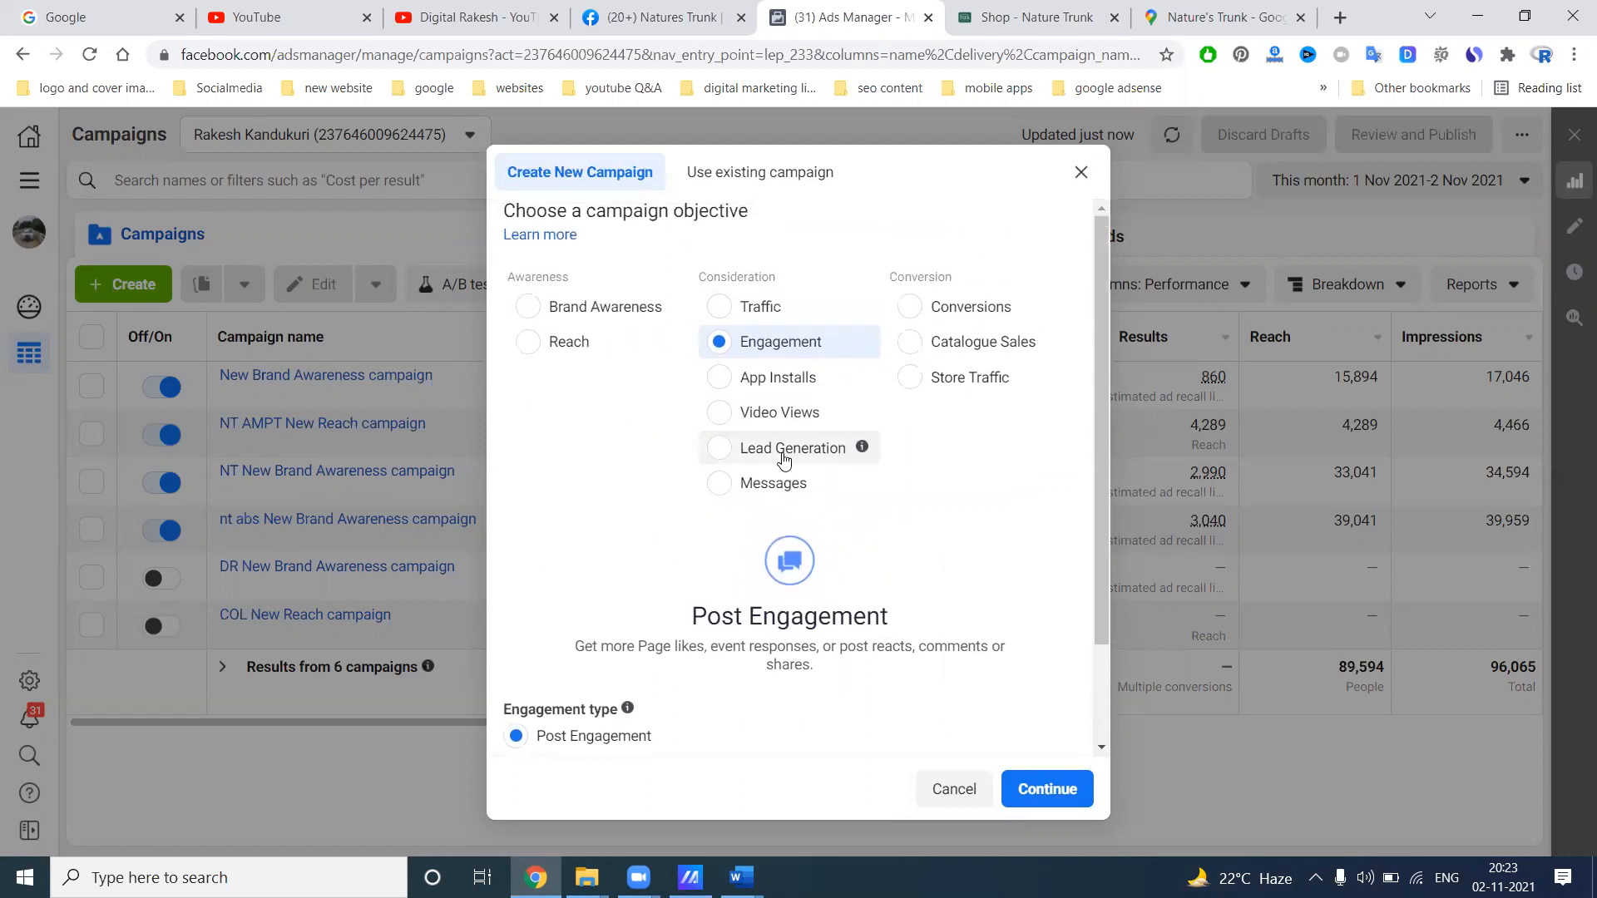
mouse_move(781, 483)
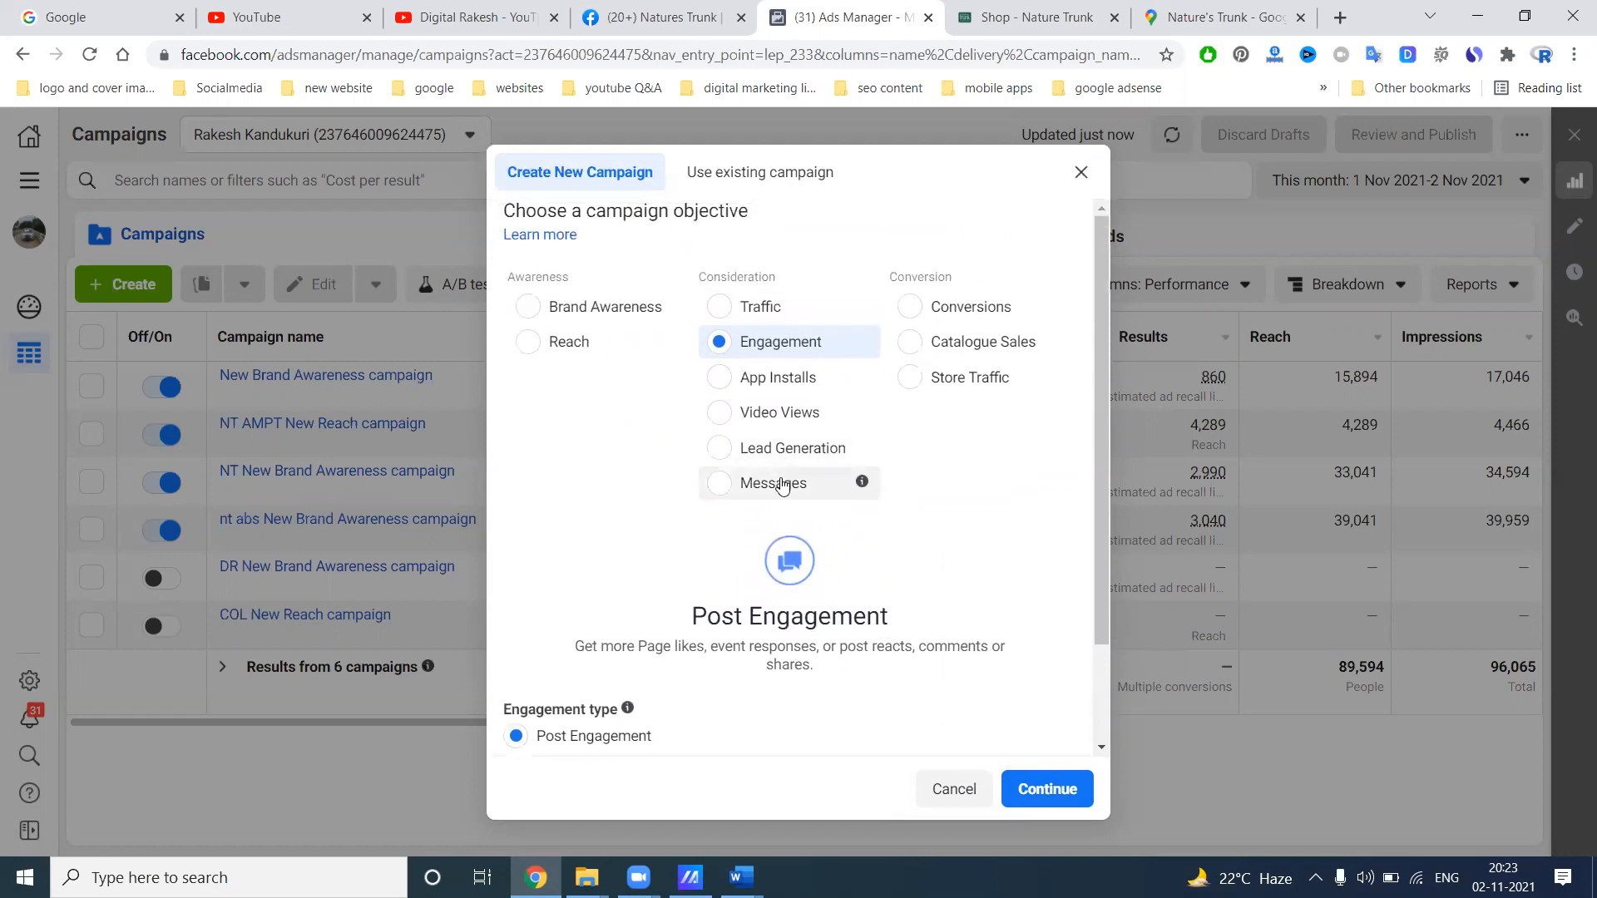
mouse_move(780, 412)
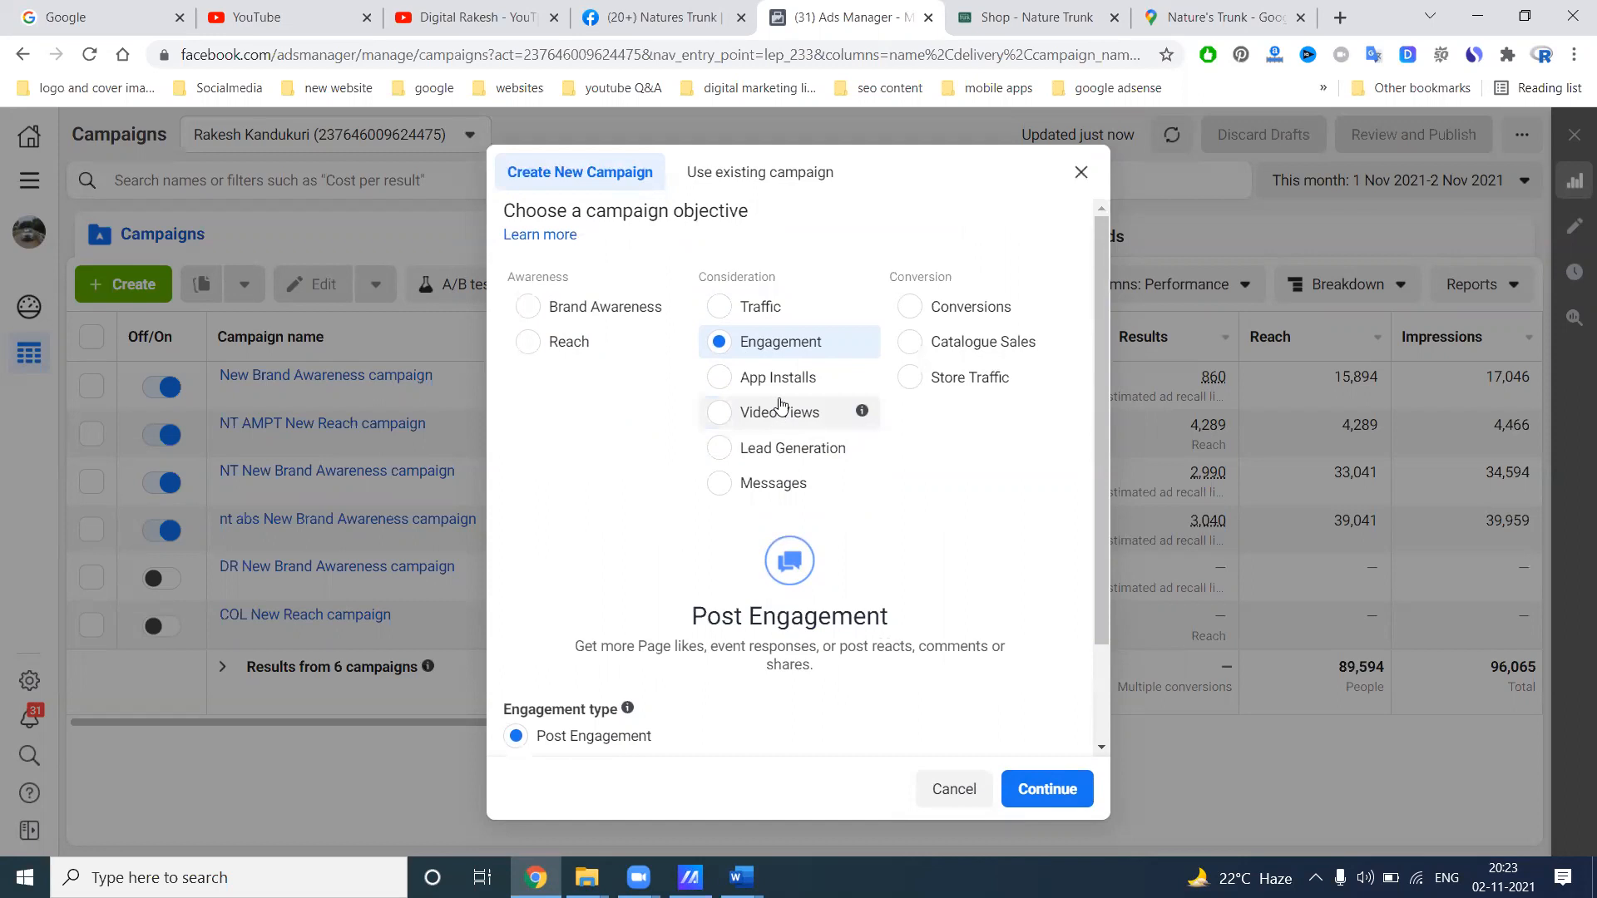
mouse_move(772, 482)
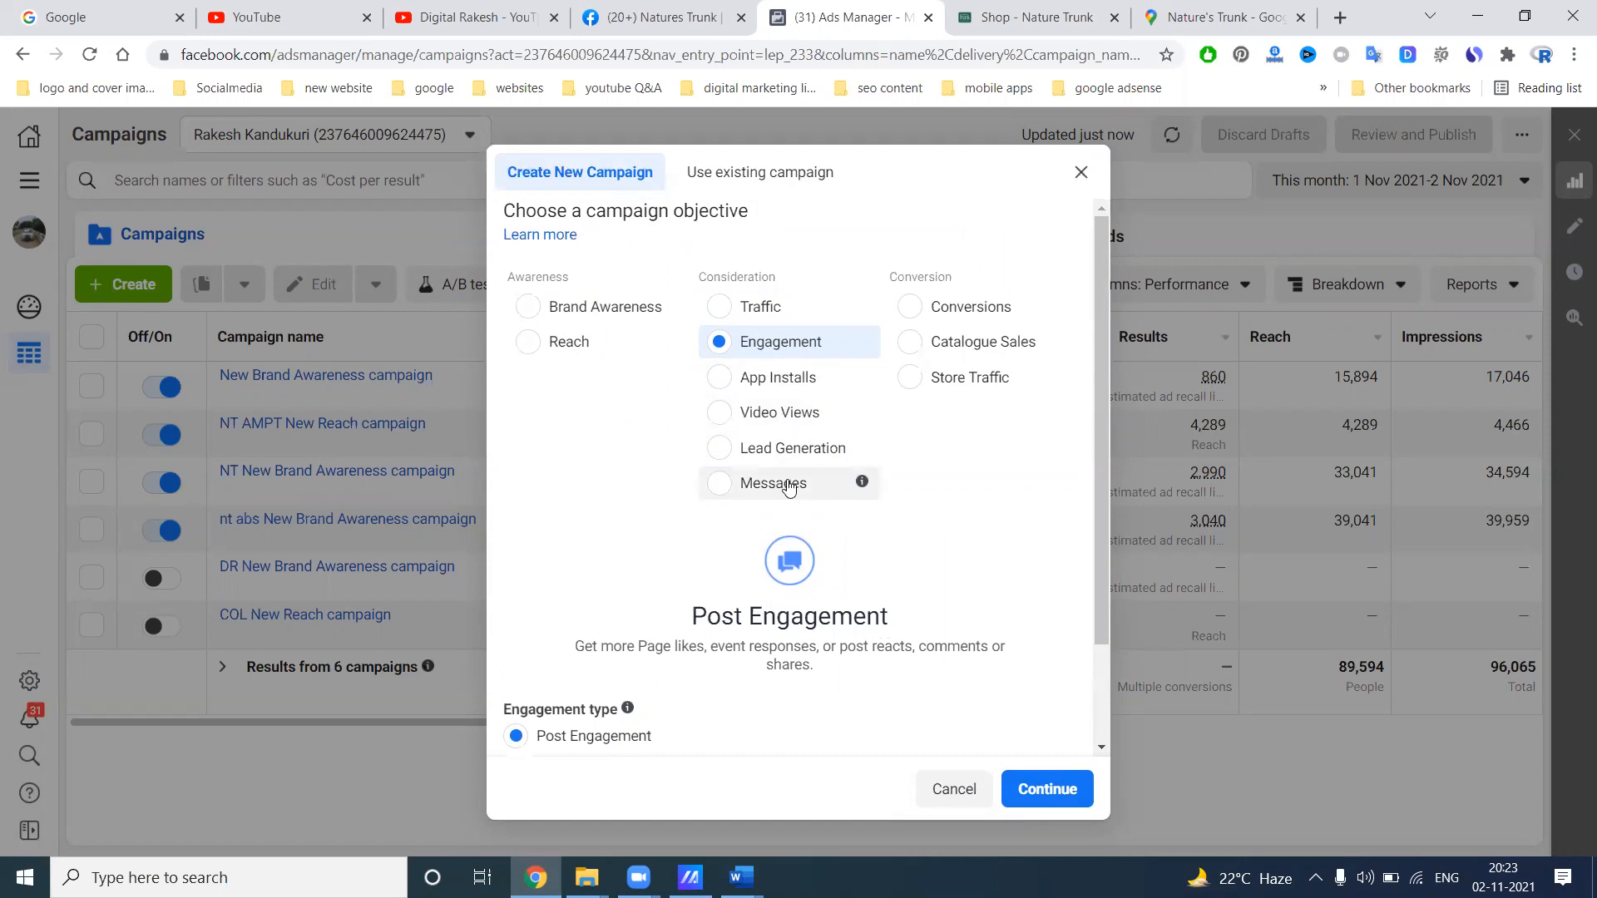
mouse_move(759, 306)
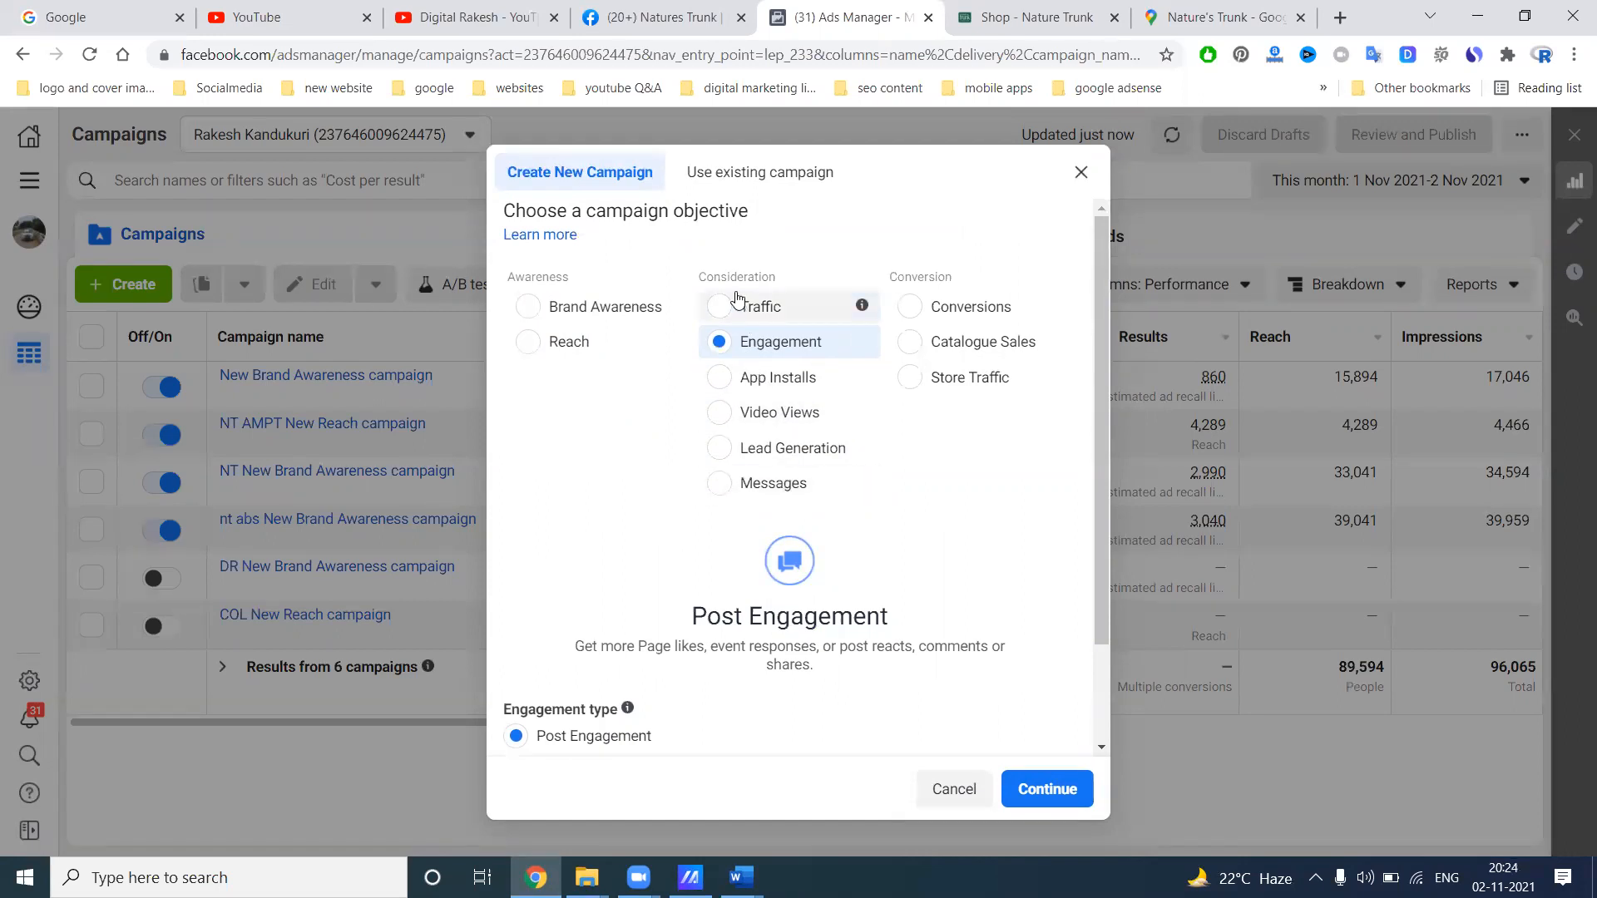
Choose the Traffic objective and continue to create the campaign
left_click(762, 307)
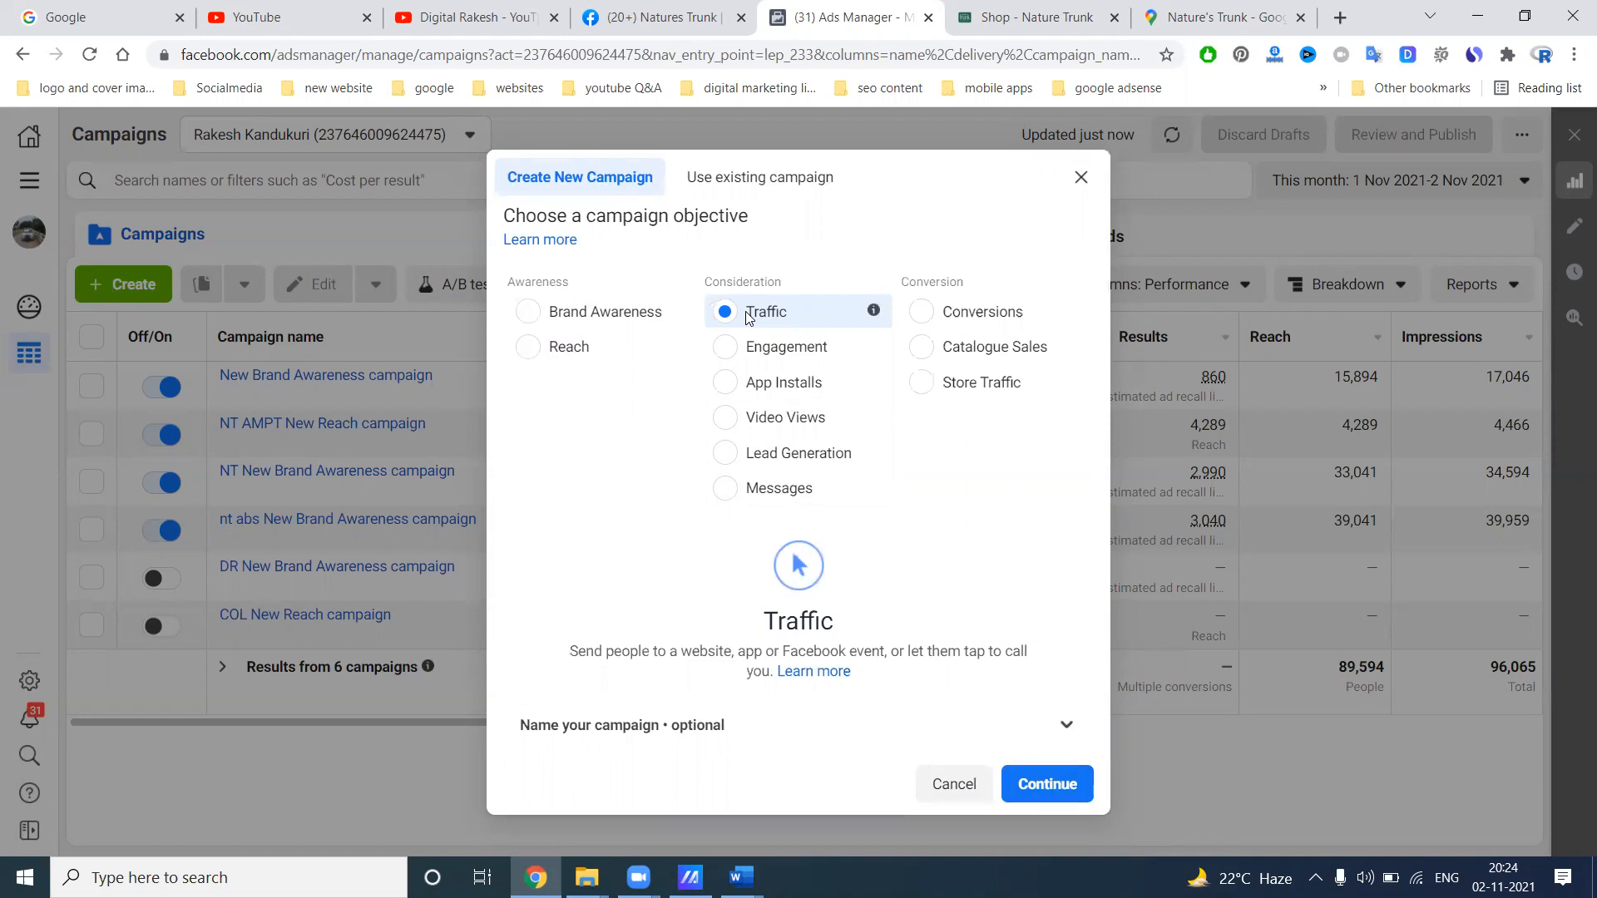
mouse_move(1047, 784)
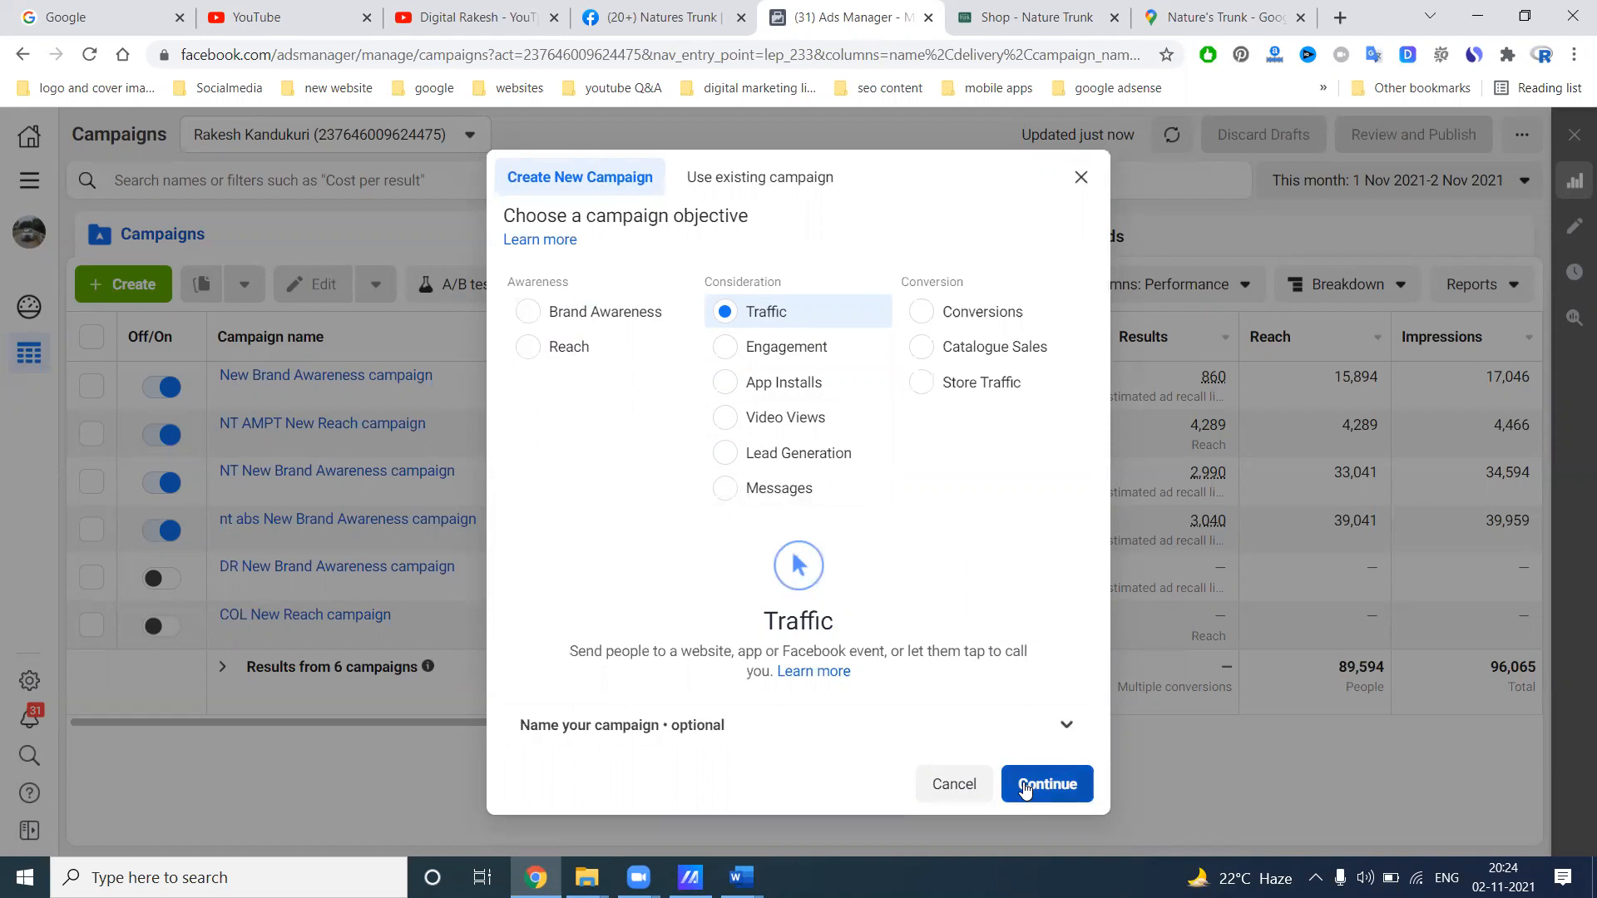
left_click(1046, 783)
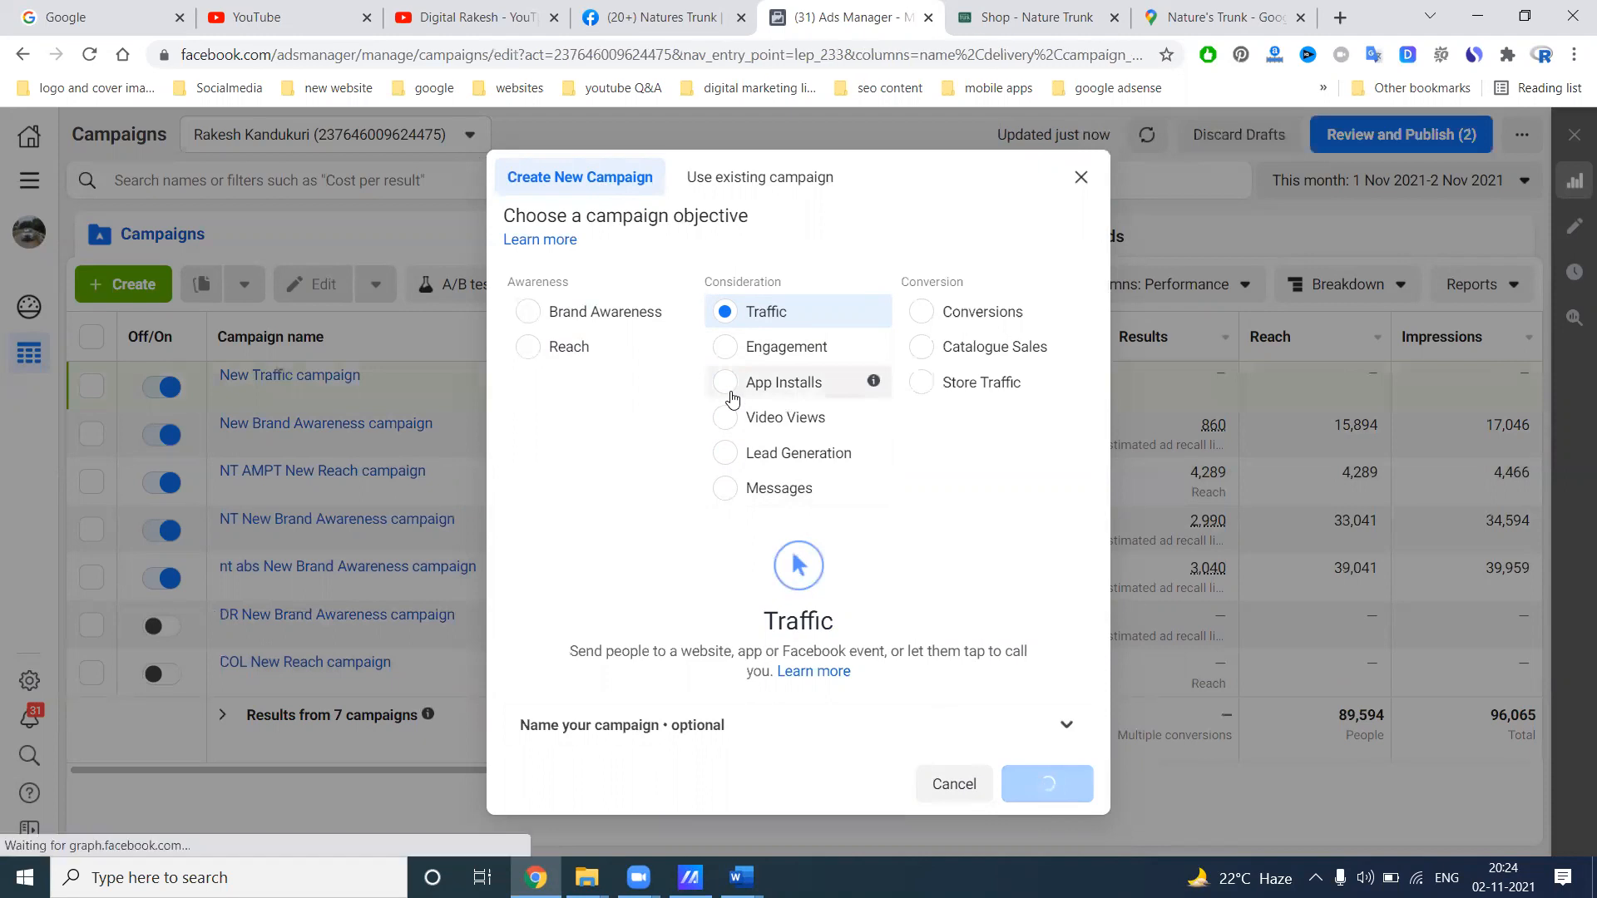
Name the campaign 'NT Madhapur New Traffic campaign'
left_click(1047, 784)
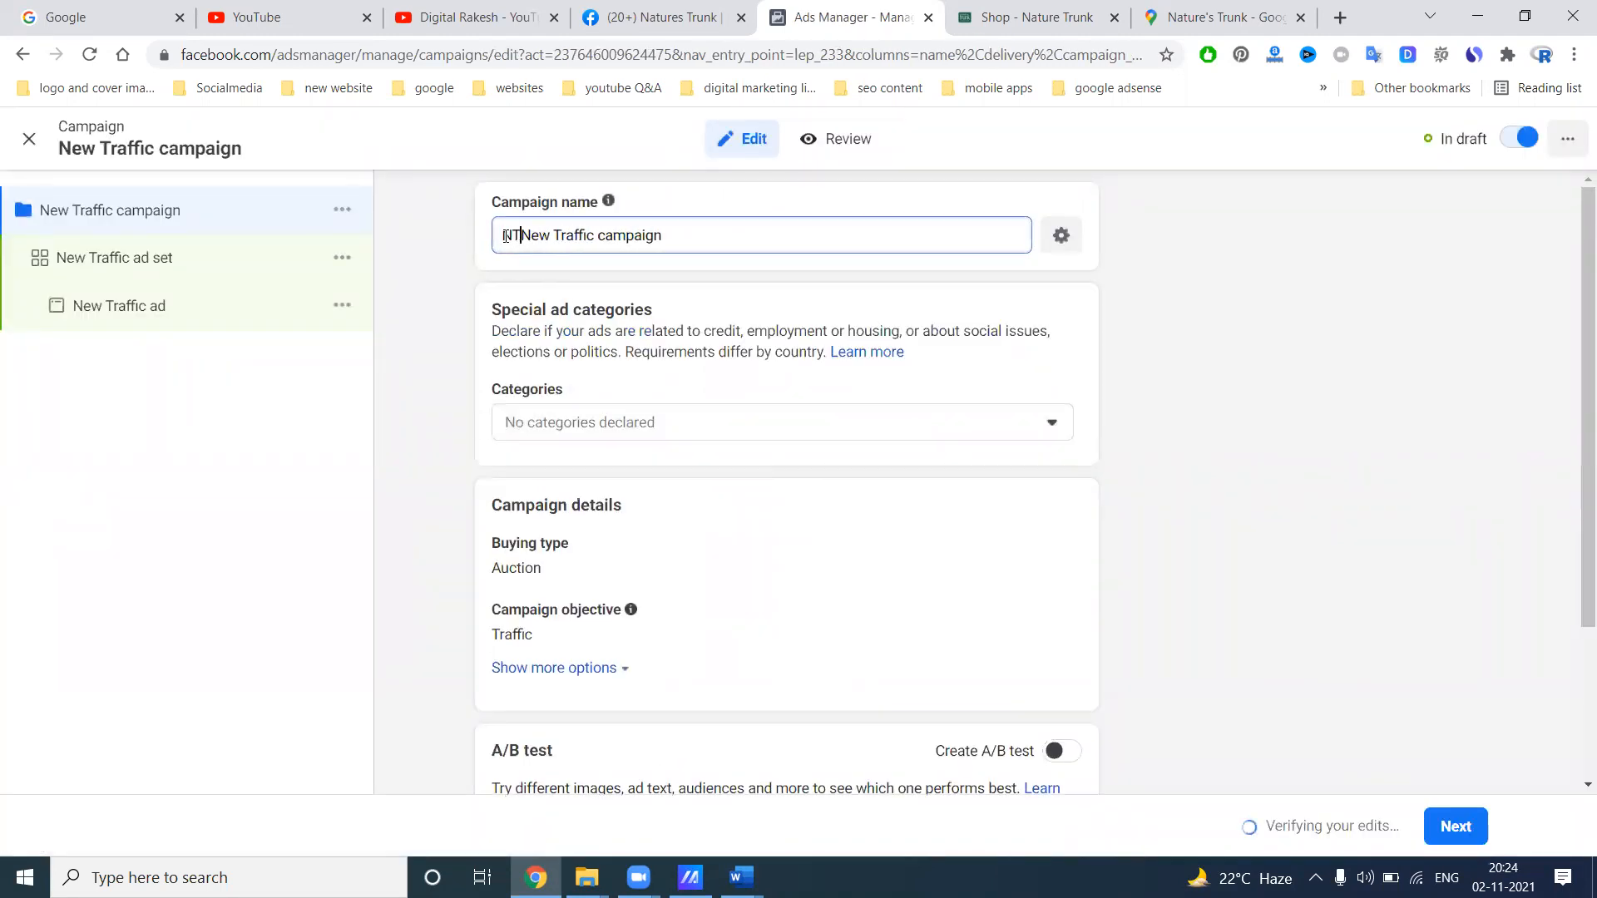
type("Madha")
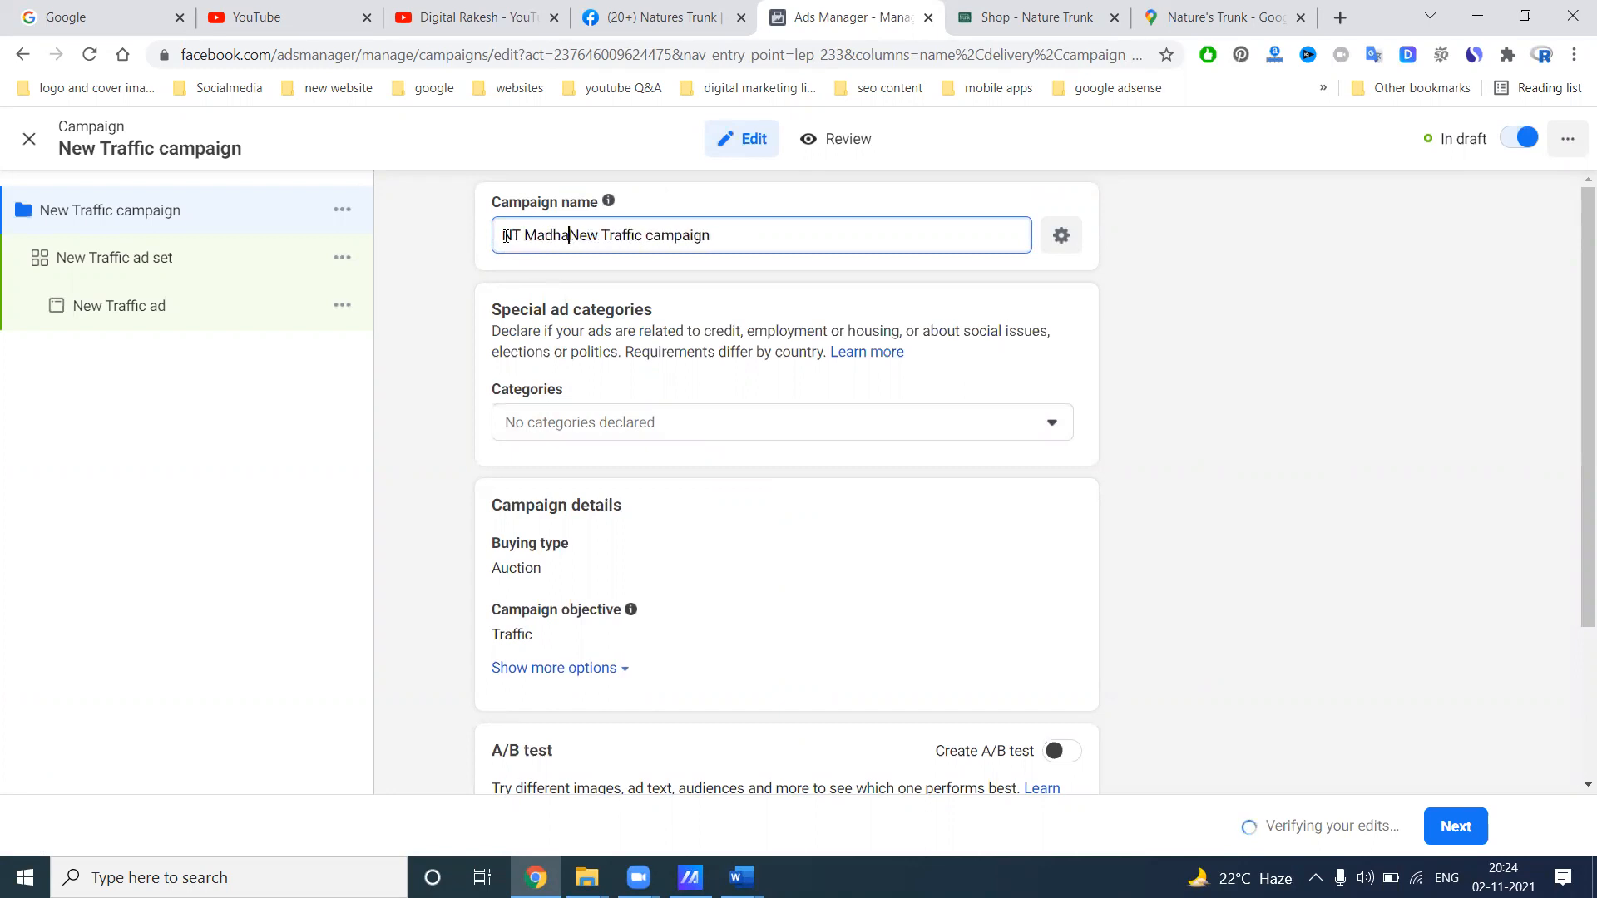
type("pur")
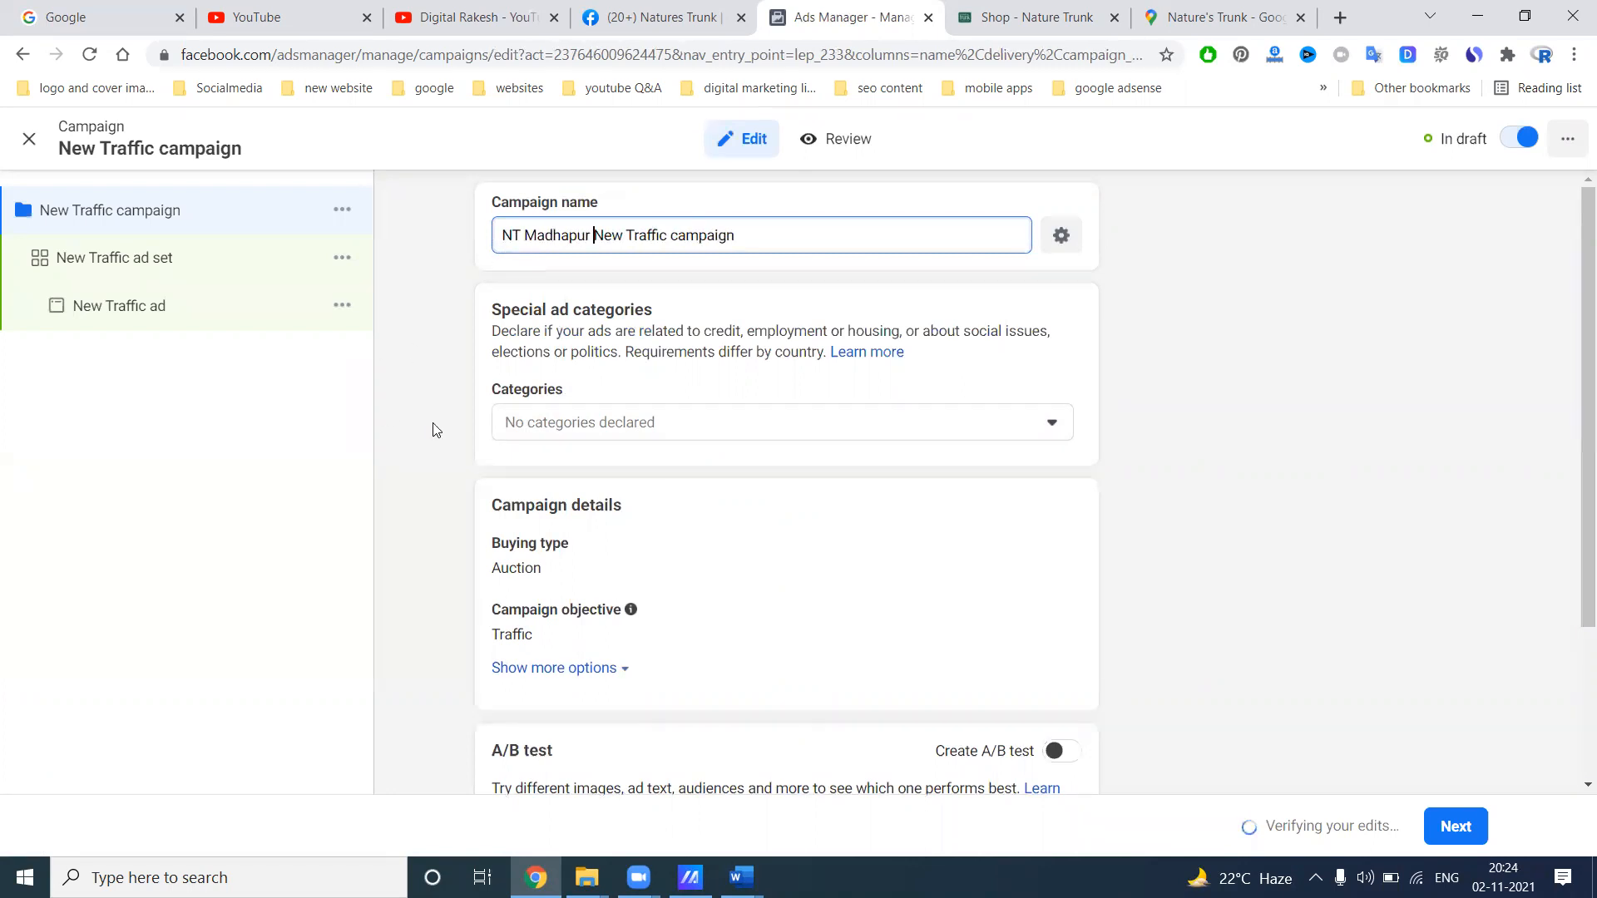
scroll("down", 3)
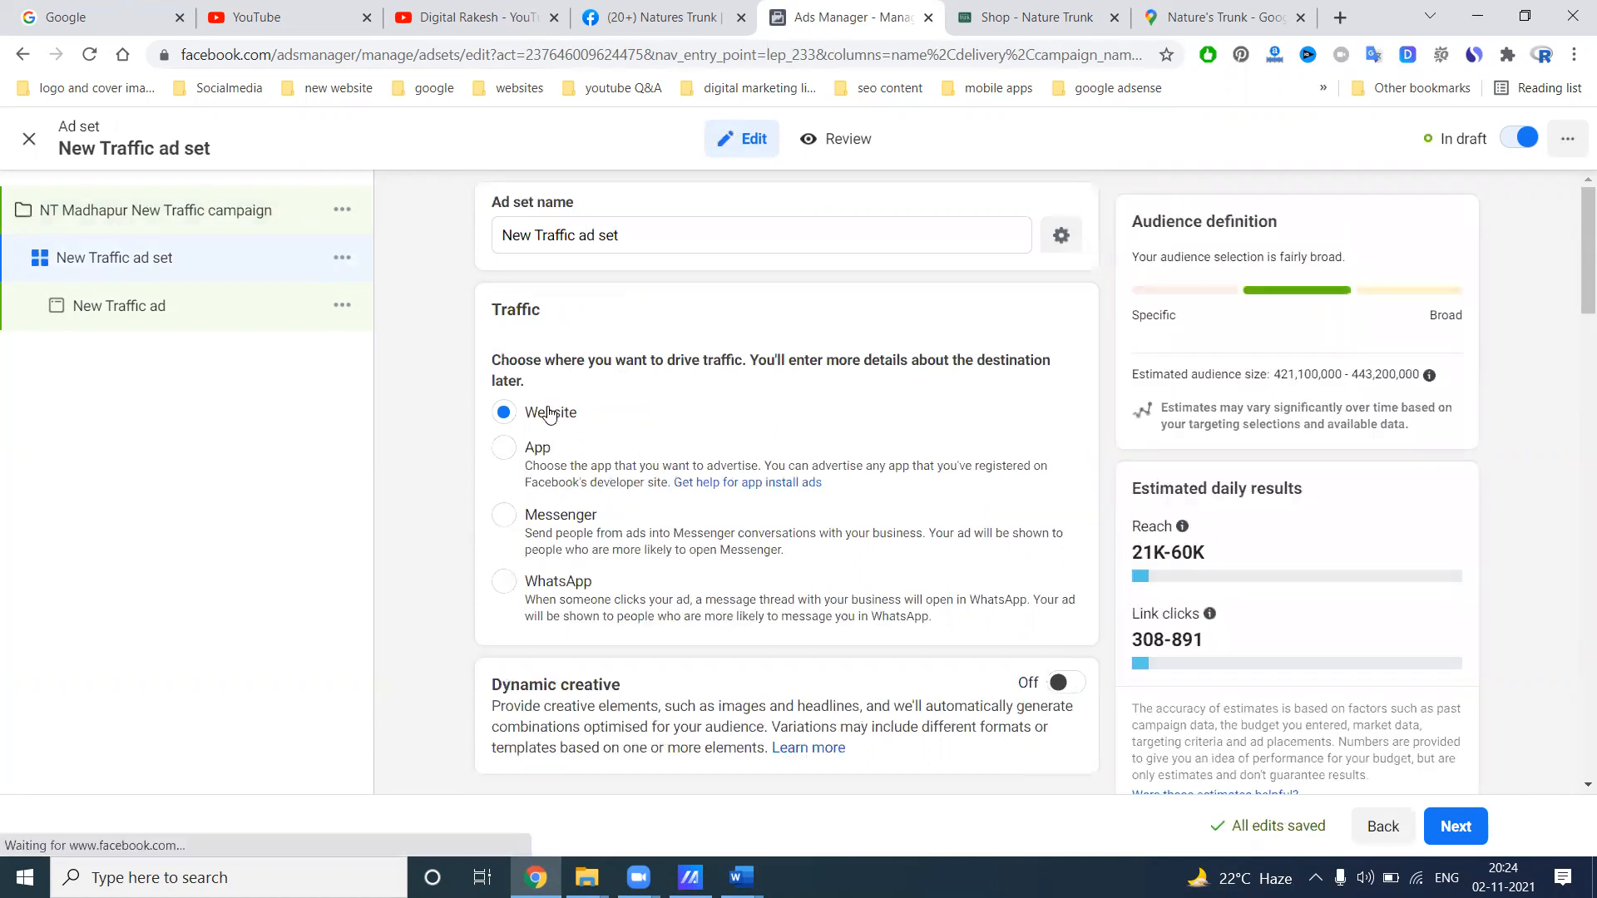
mouse_move(547, 544)
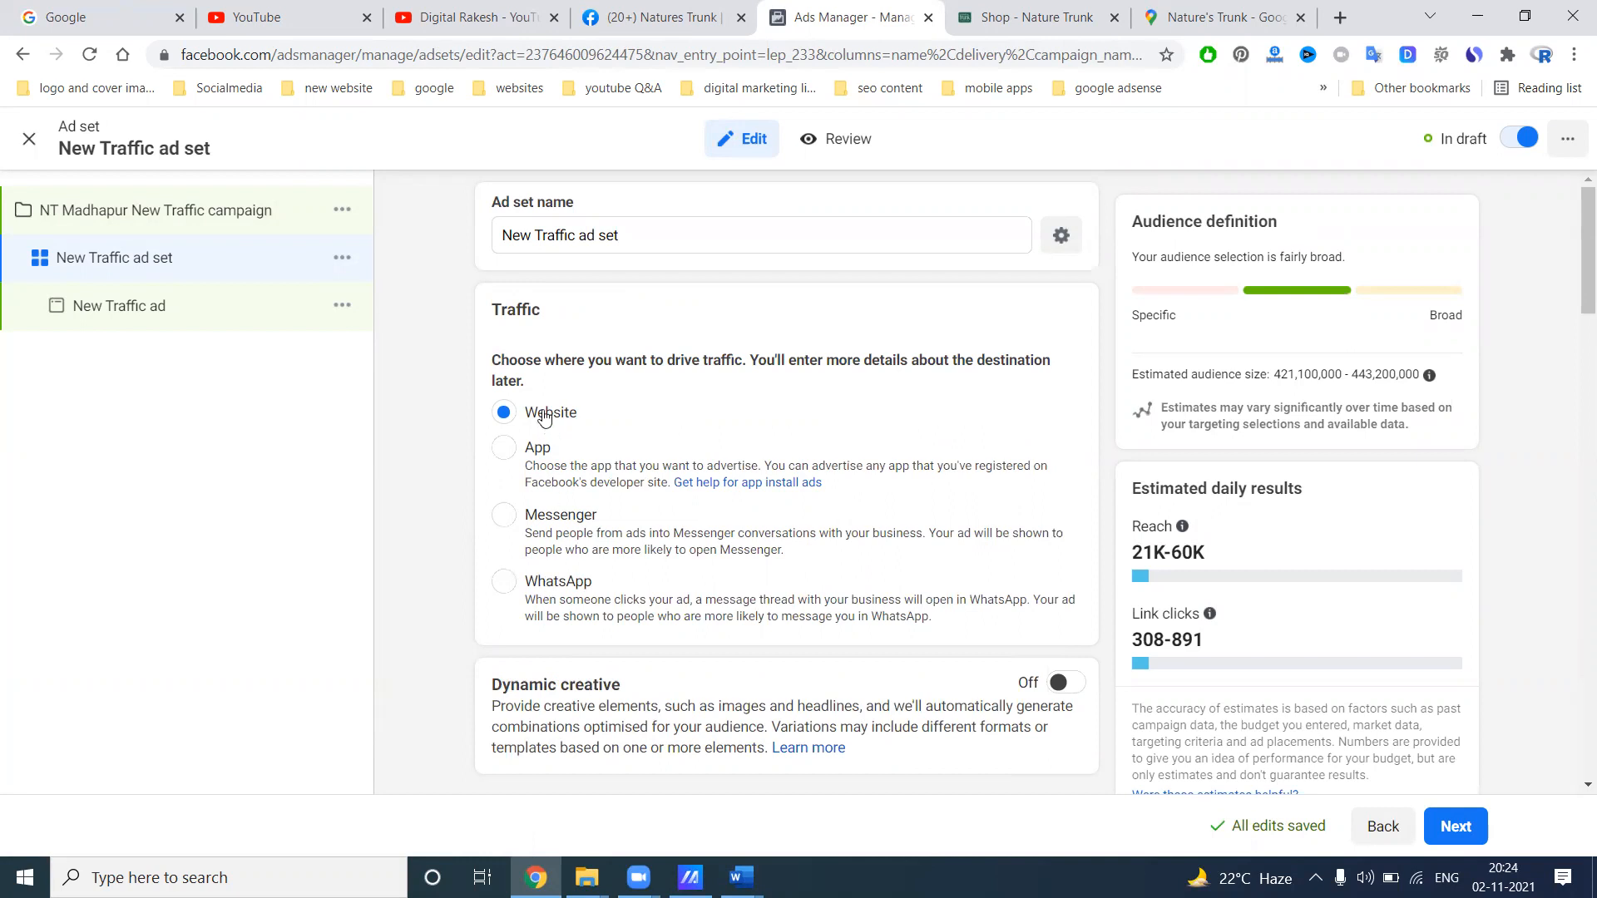
Name the ad set 'NT Madhapur New Traffic ad set' with Website as destination
left_click(761, 235)
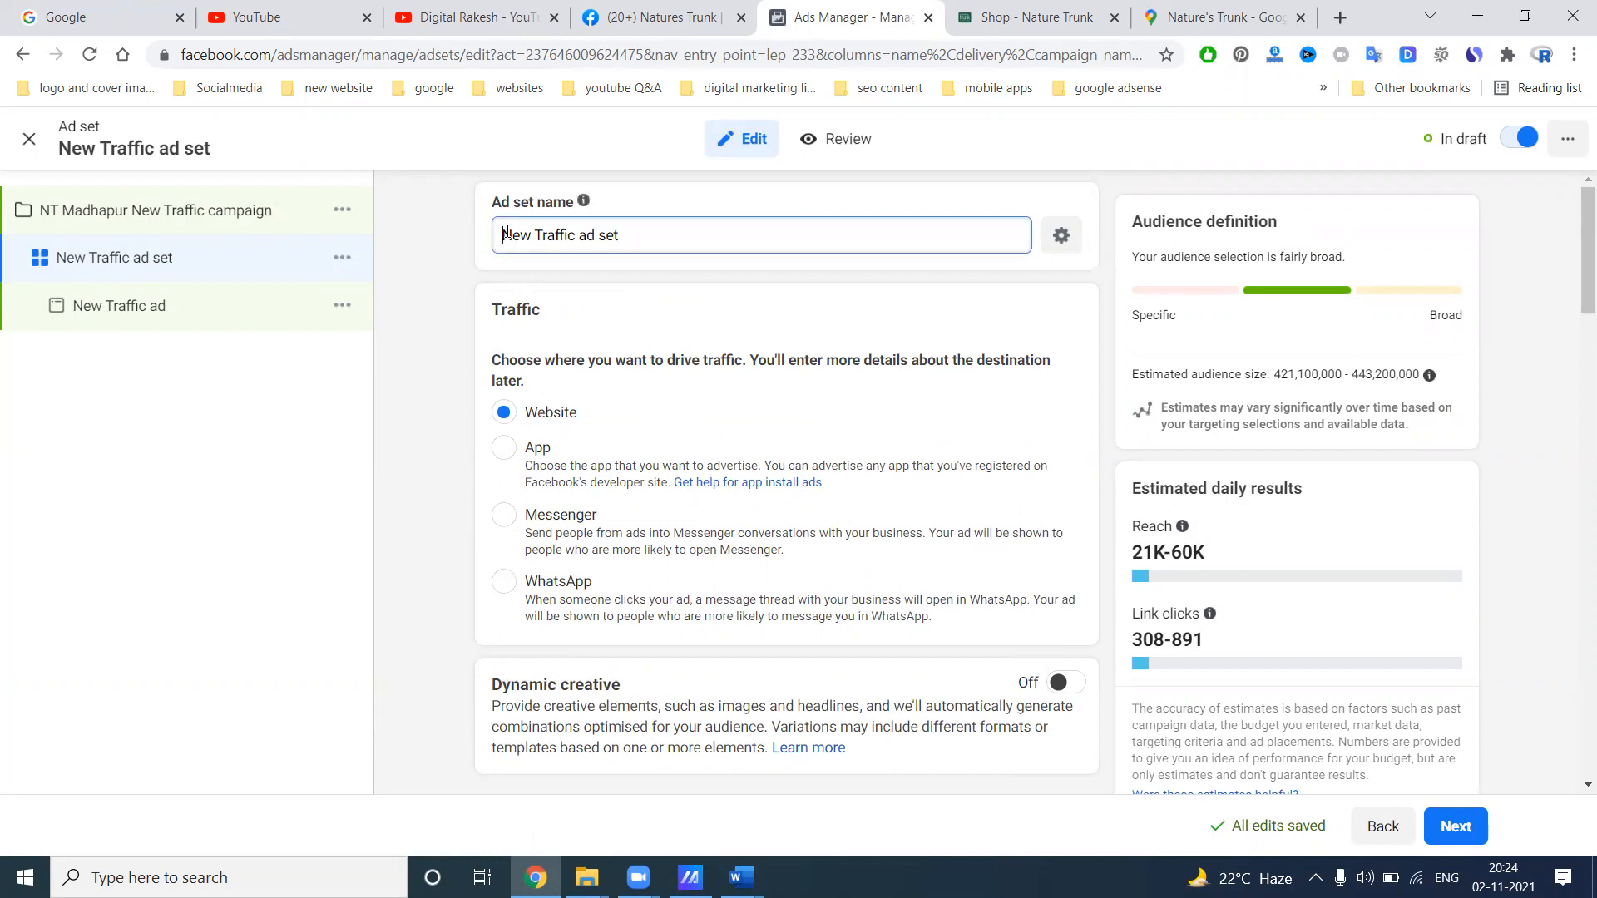
type("NT")
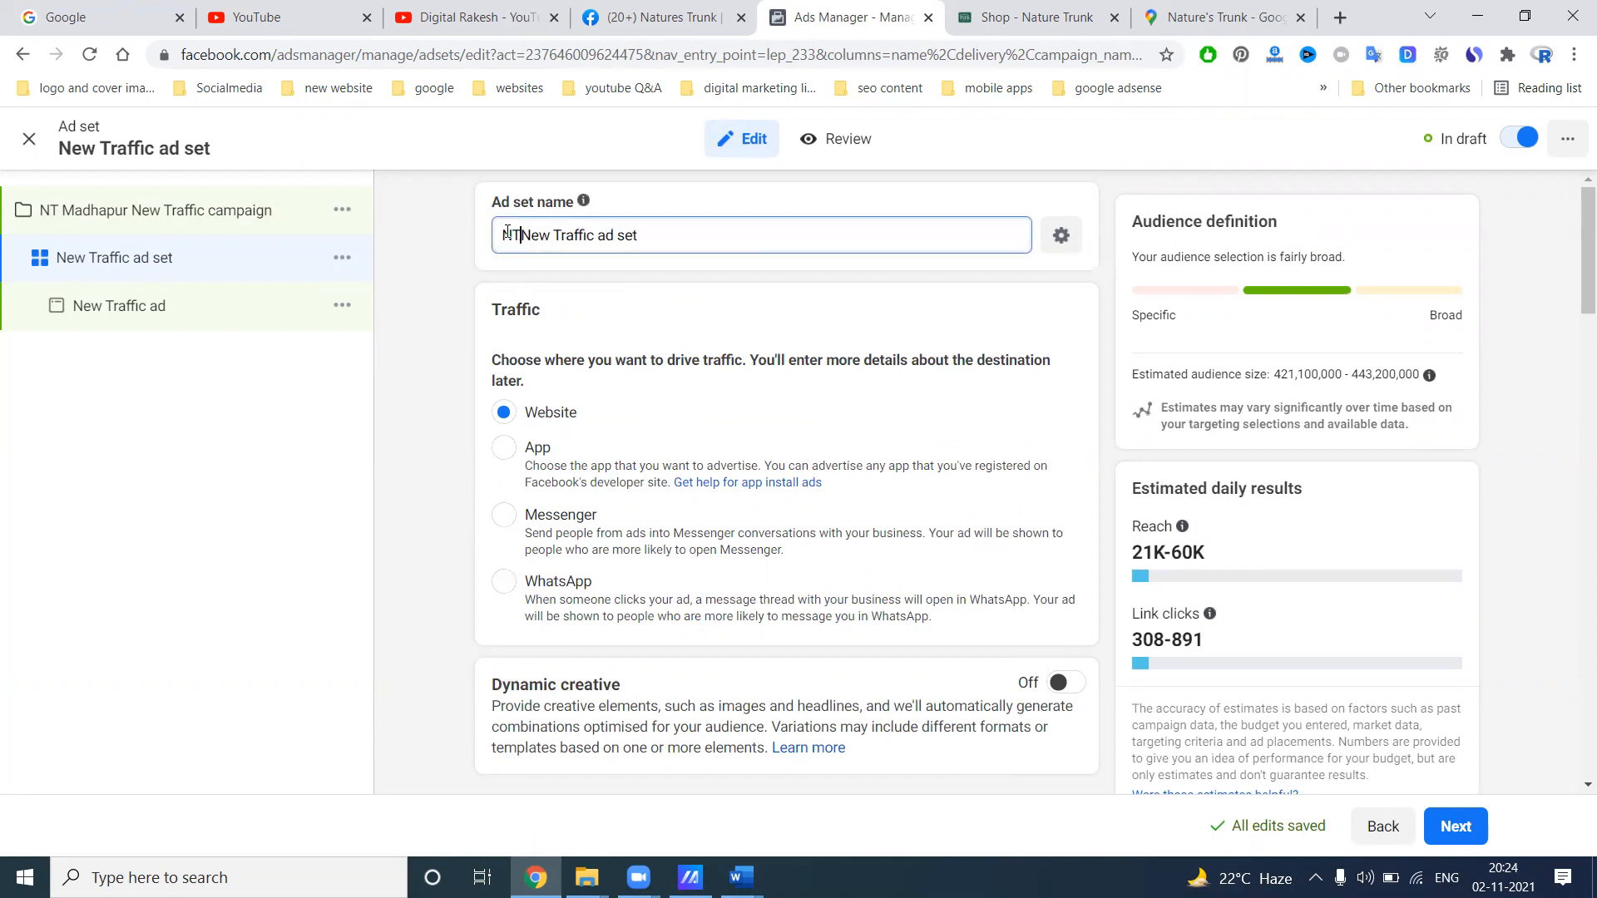
type("Mad")
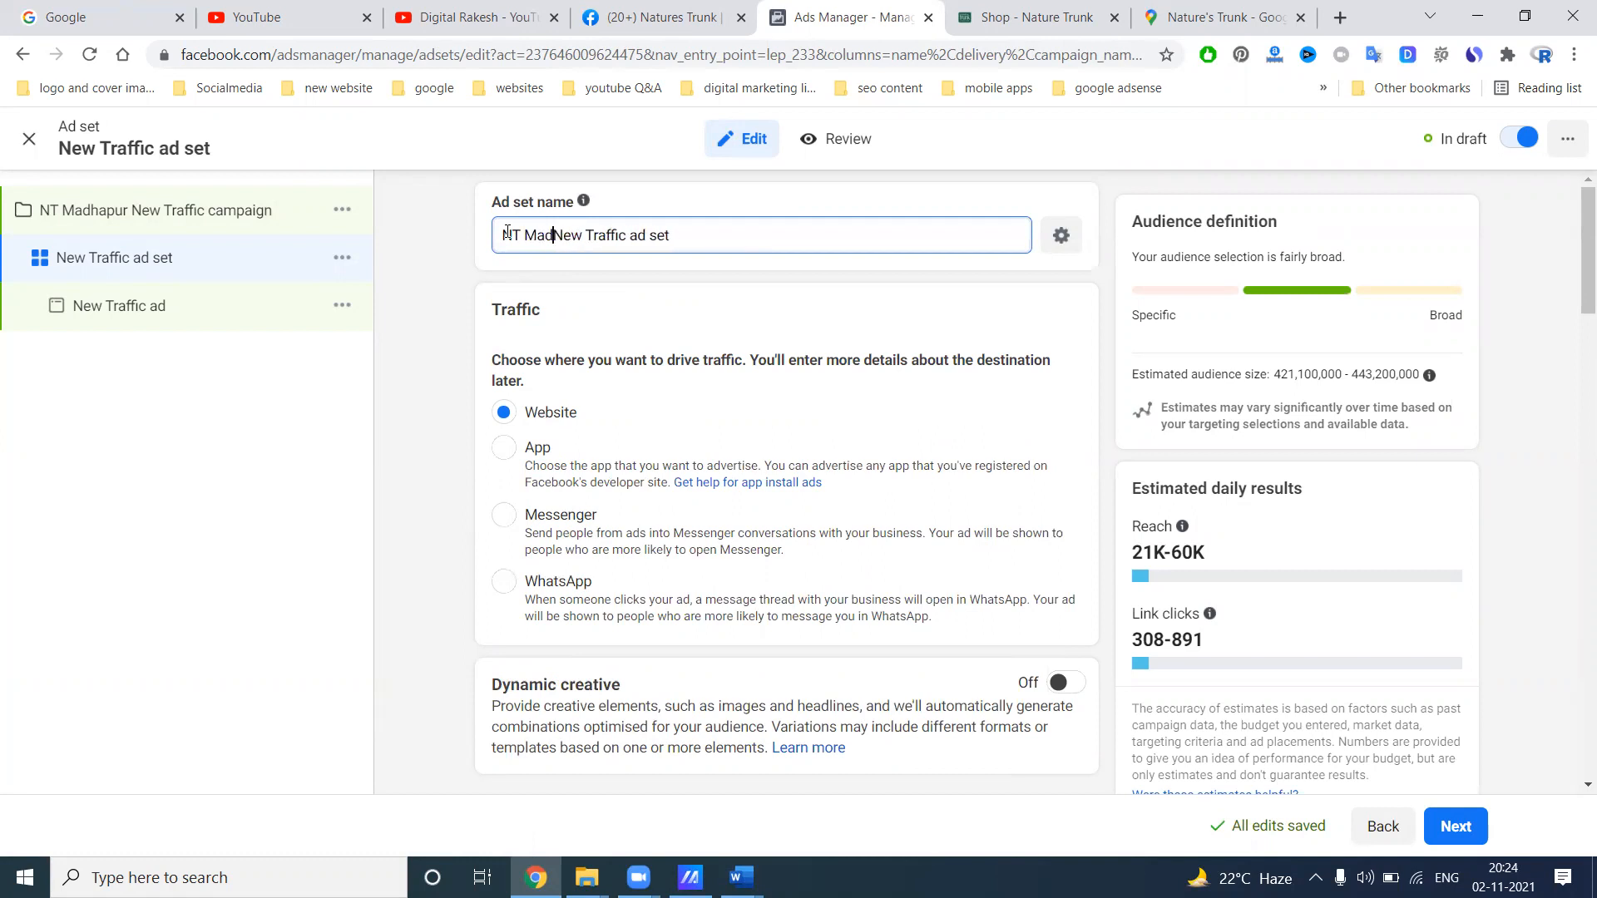
type("hapur")
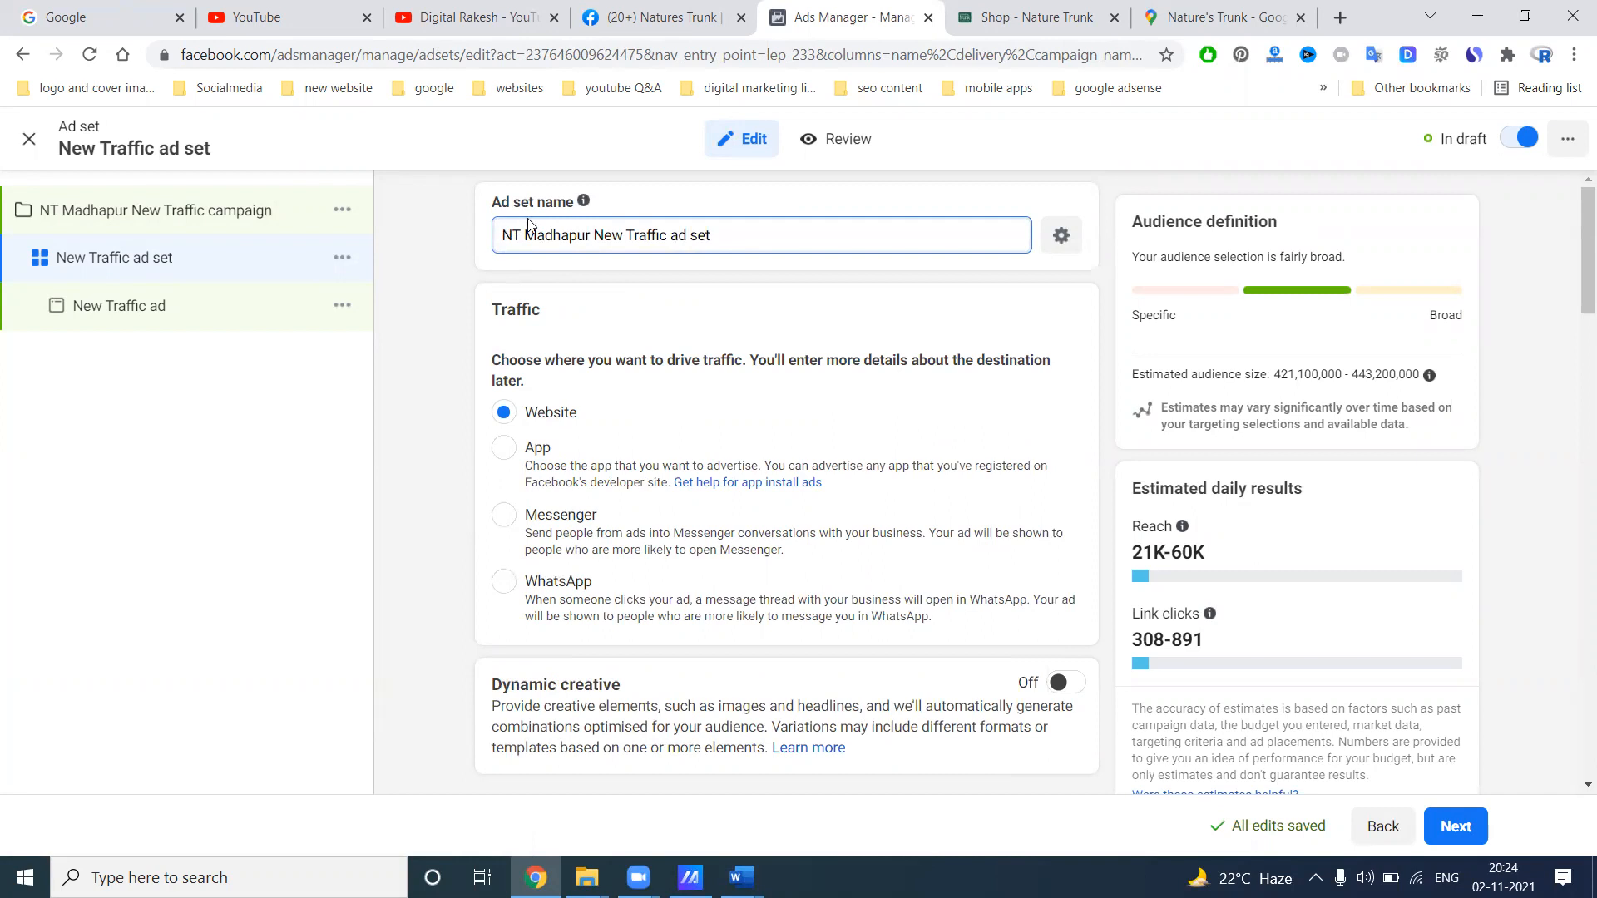
scroll("down", 3)
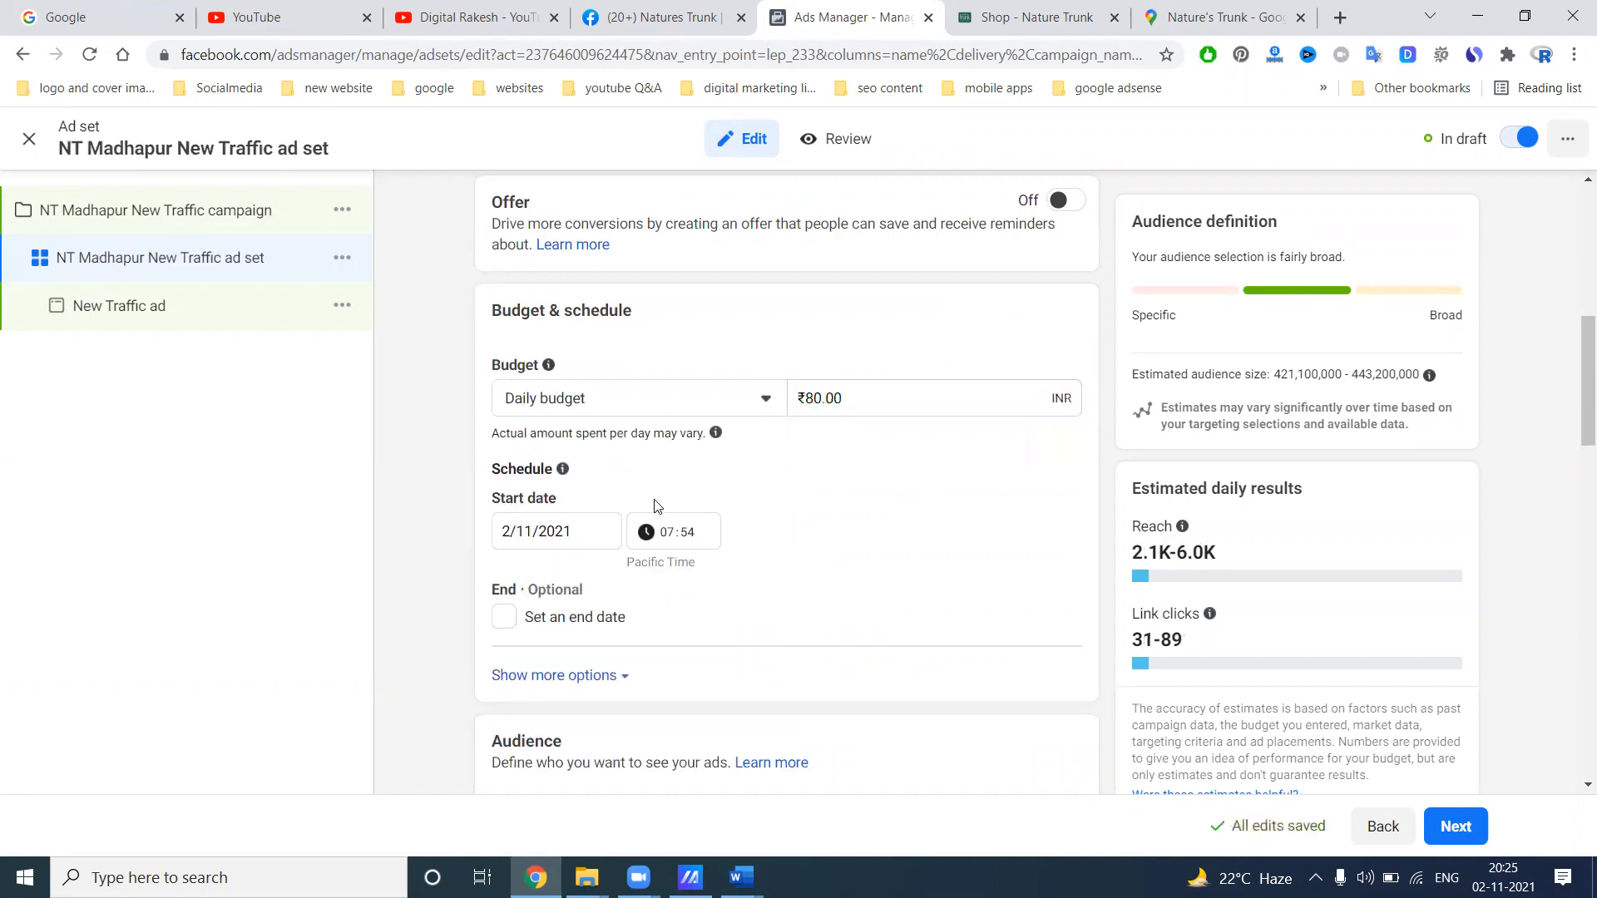
mouse_move(1159, 563)
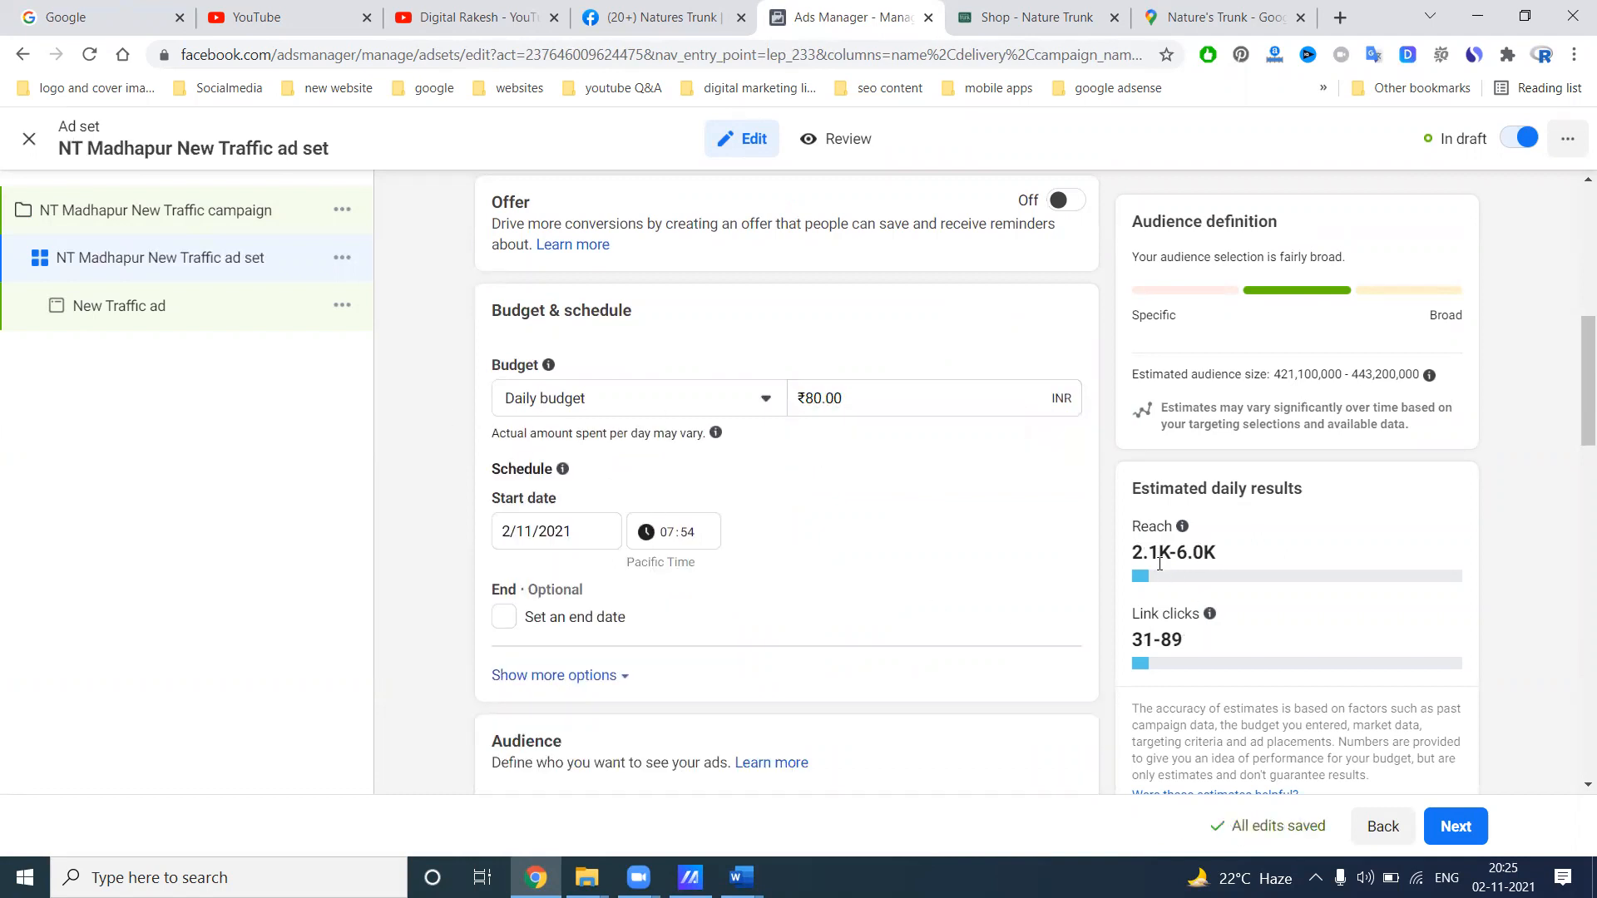
mouse_move(1154, 649)
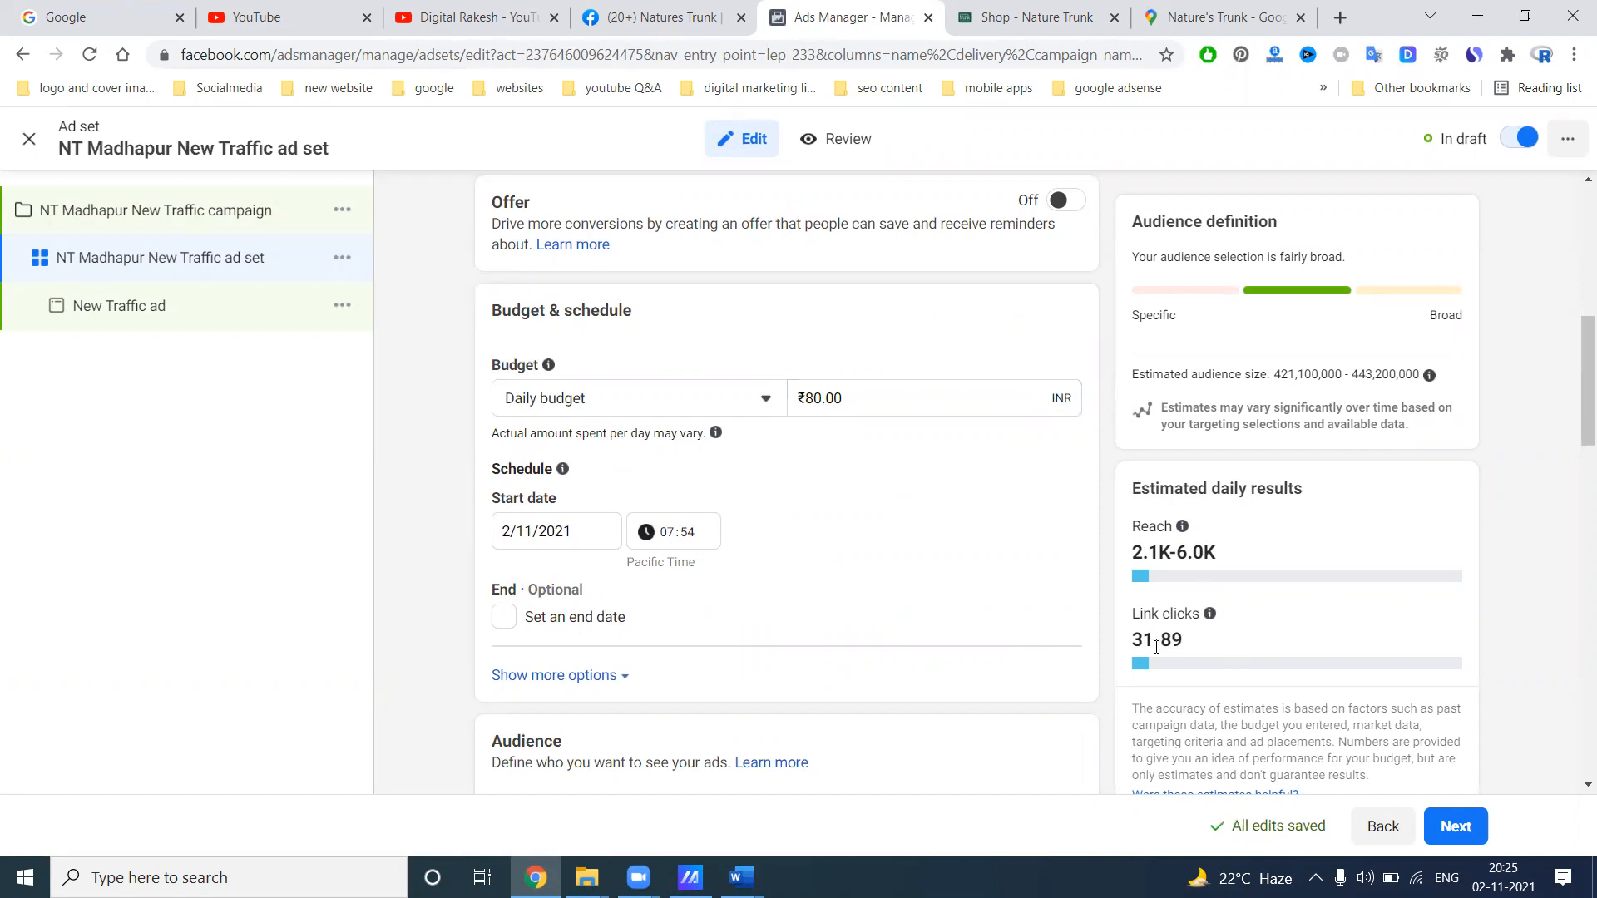
mouse_move(1272, 627)
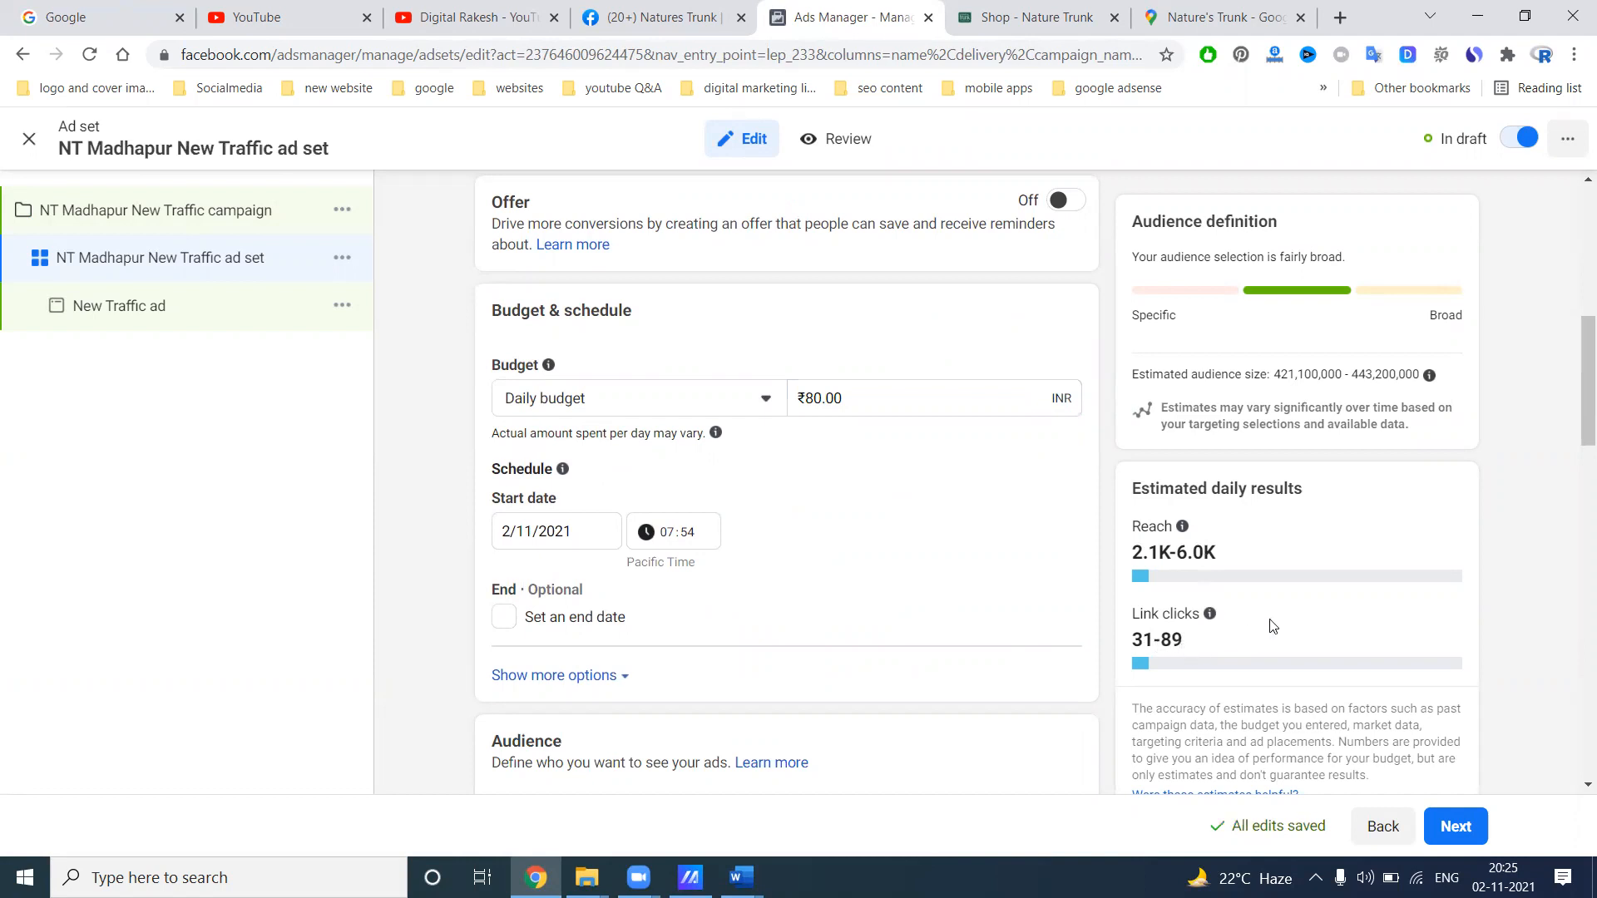
Drop India and target Madhapur and Kondapur, Telangana as locations
scroll("down", 3)
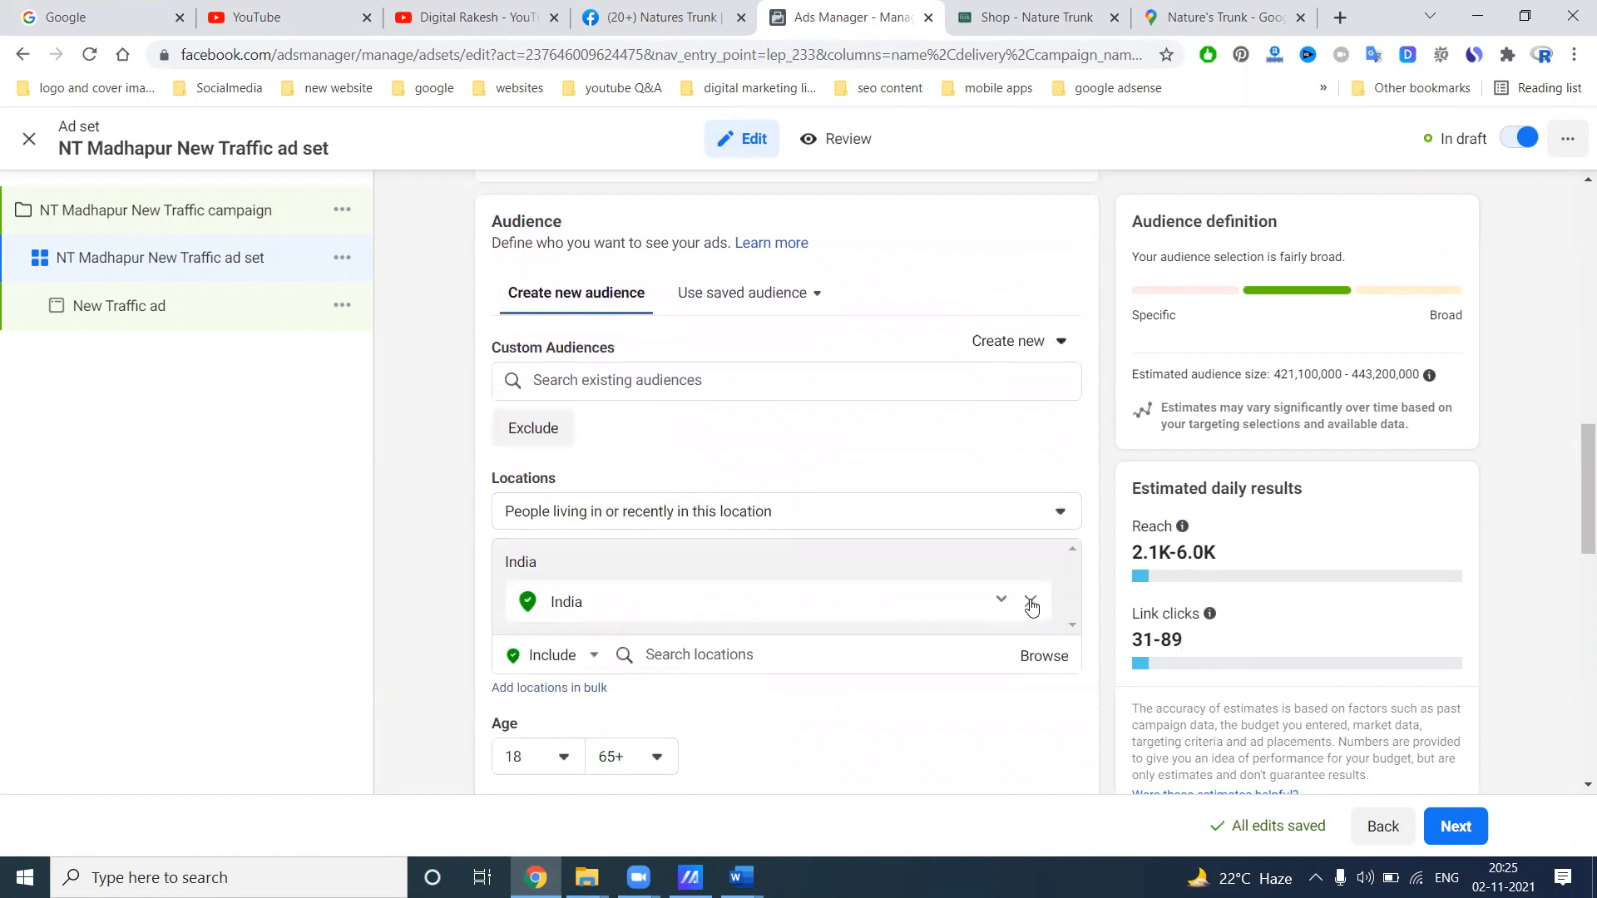
left_click(1031, 600)
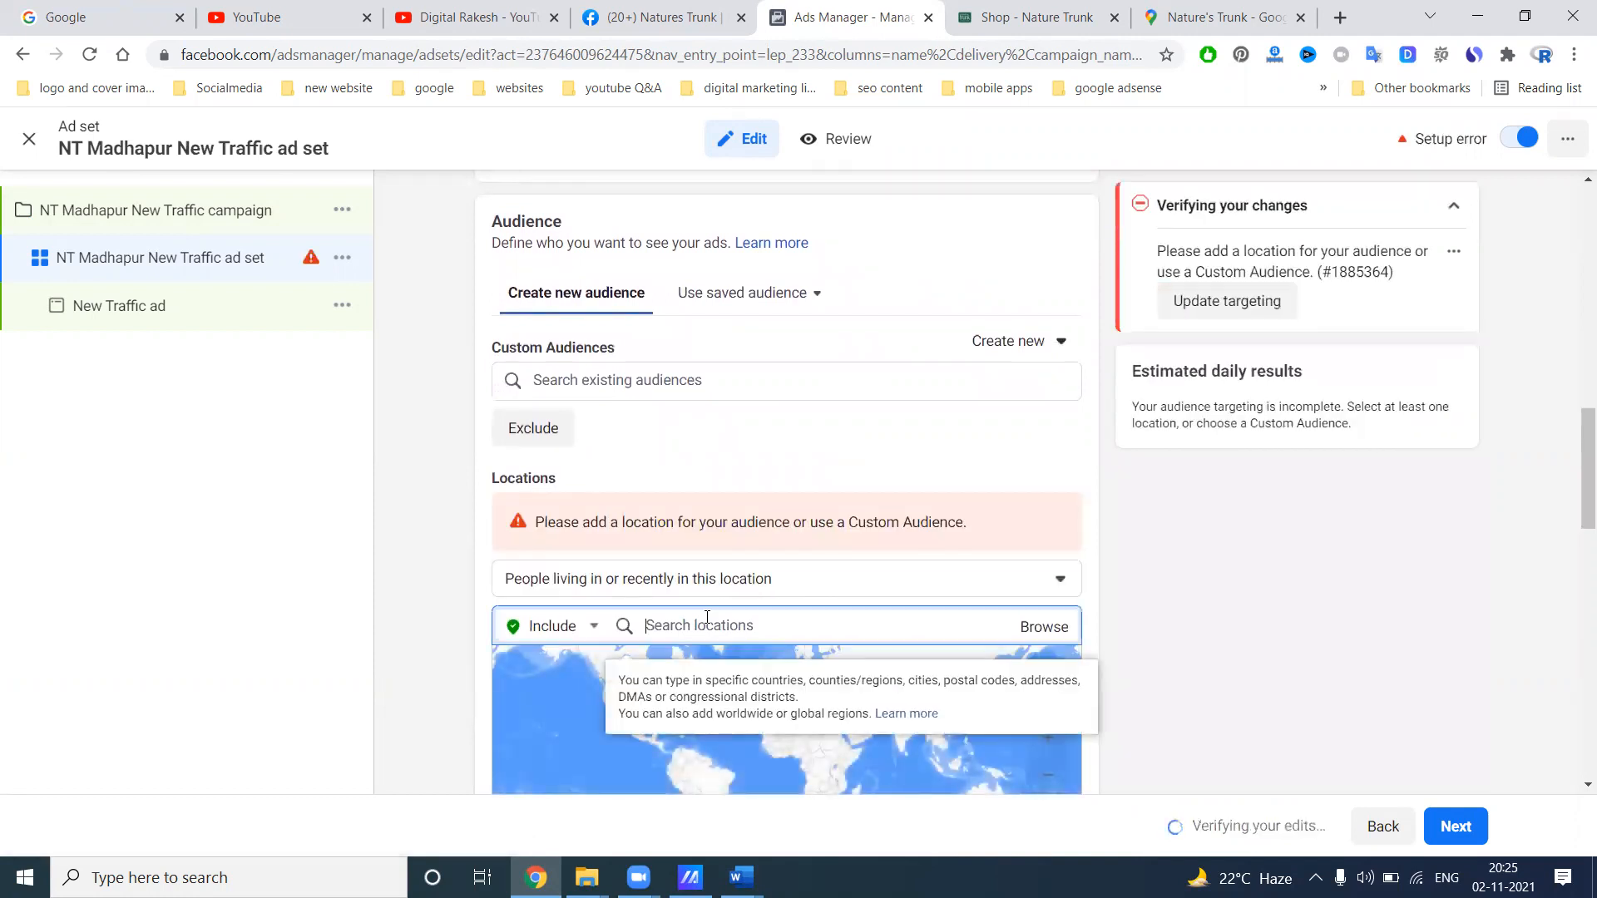
type("madhapur")
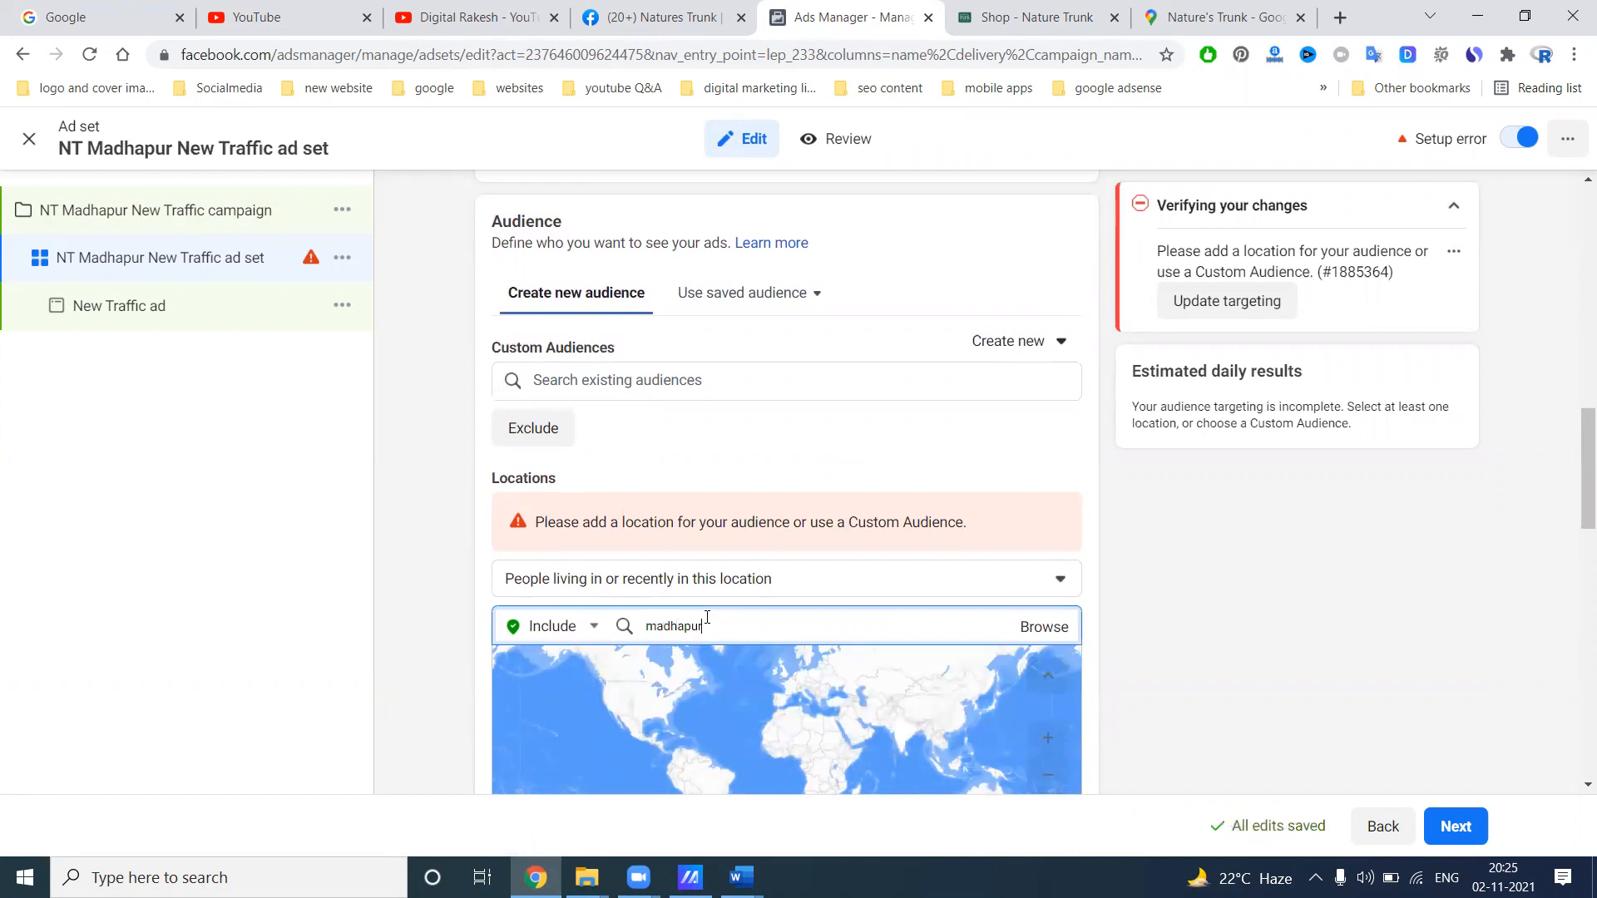
type("madhapur")
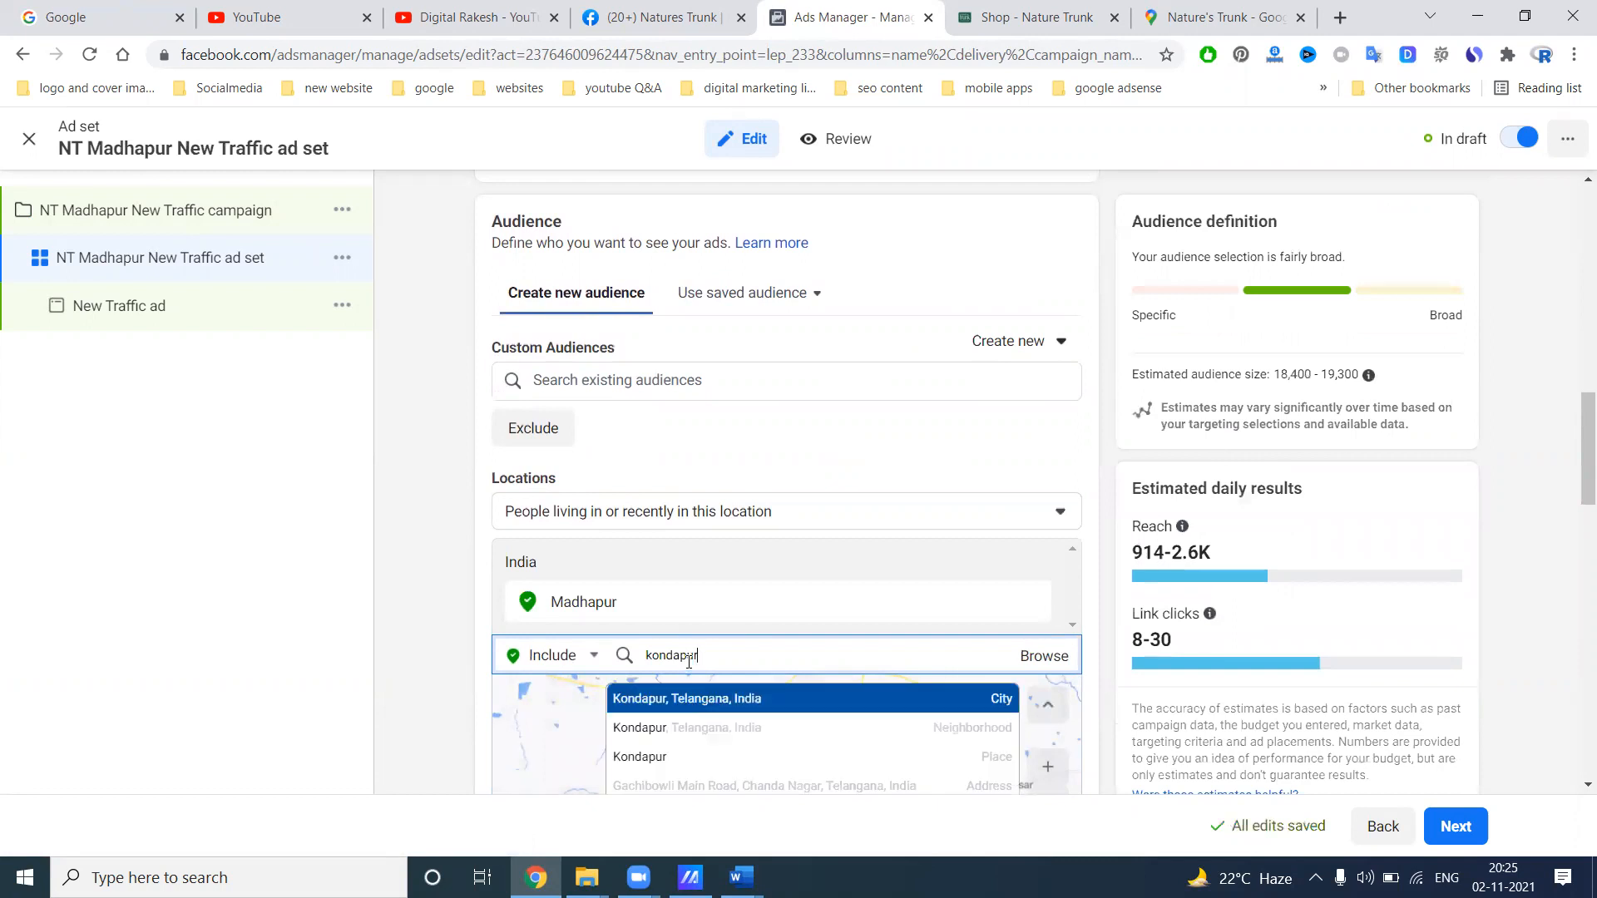
left_click(685, 699)
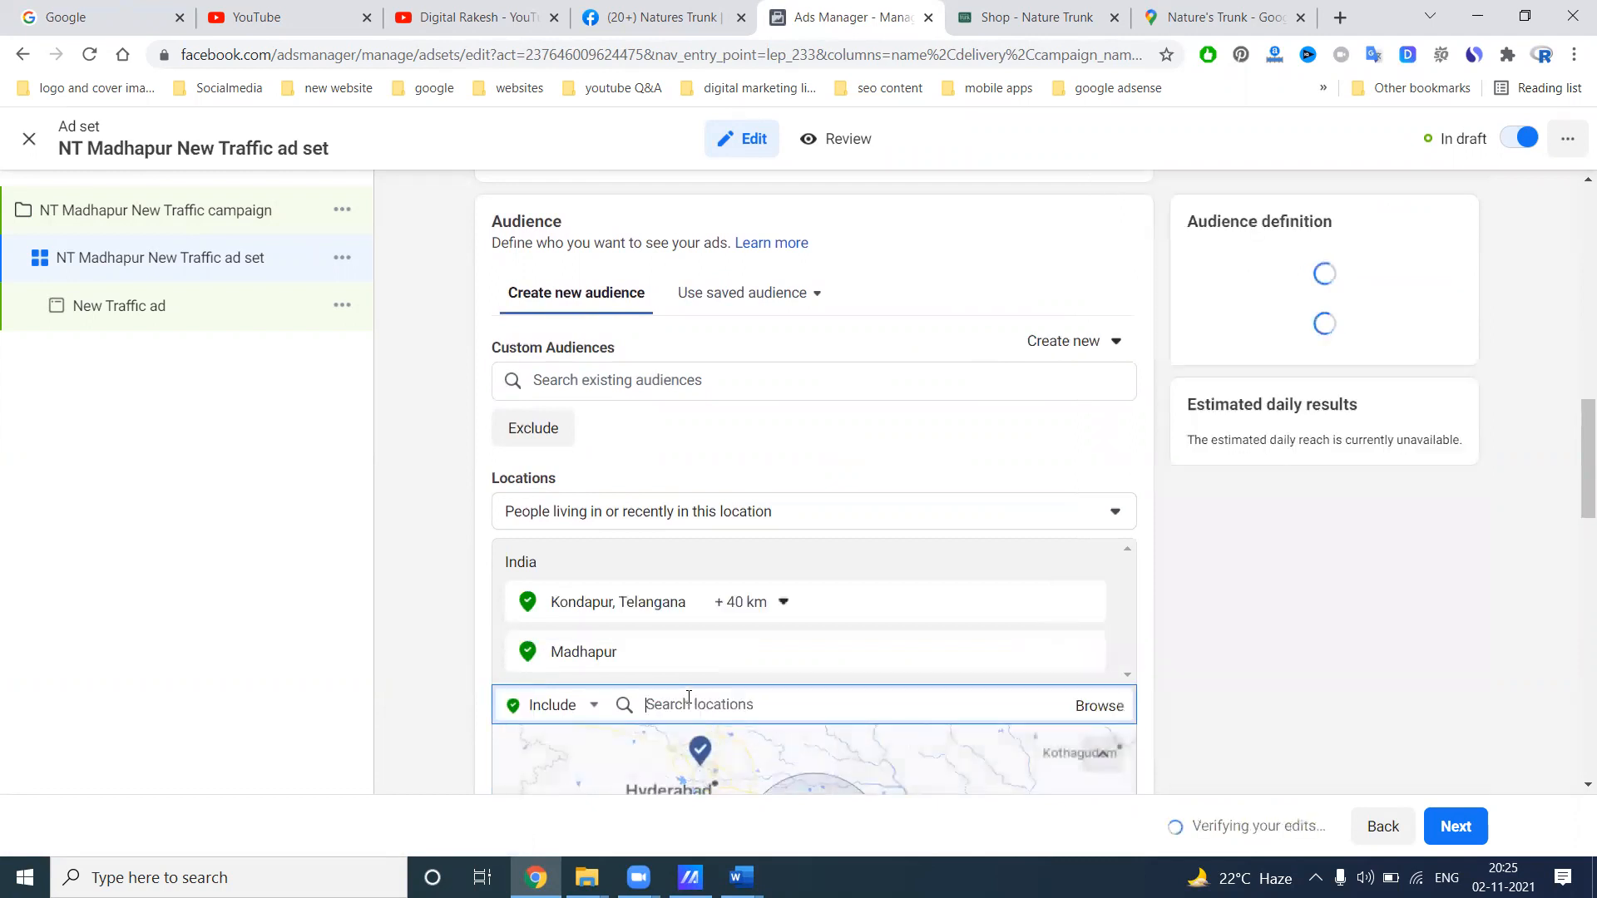
Add Hitech City and Jubilee Hills Road, Hyderabad to the targeted locations
type("hite")
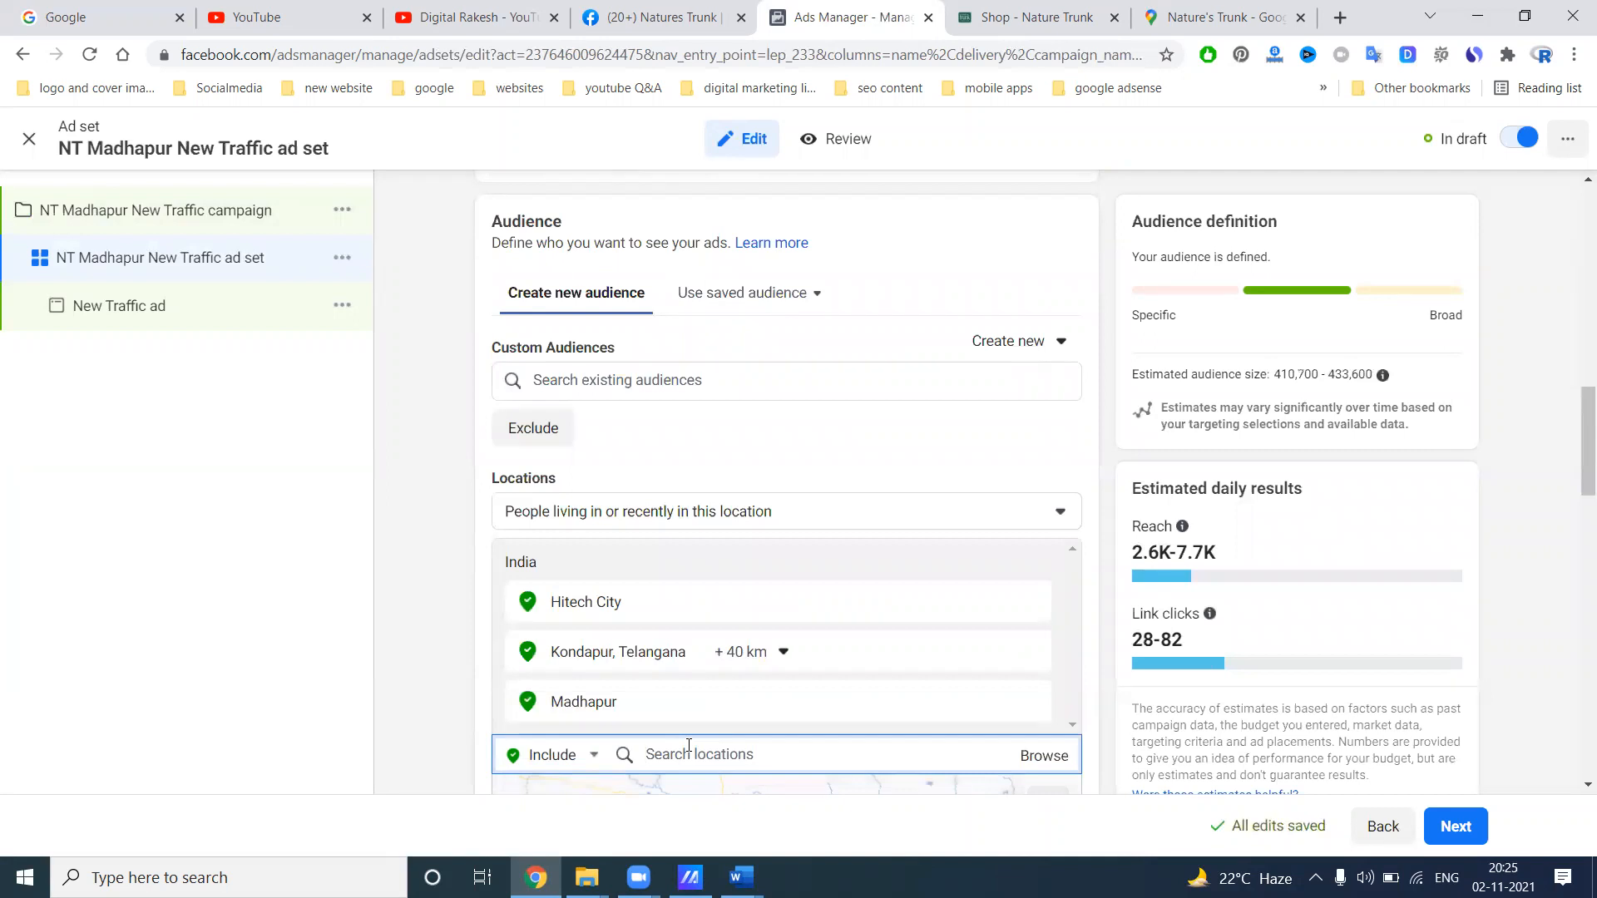
type("jubi")
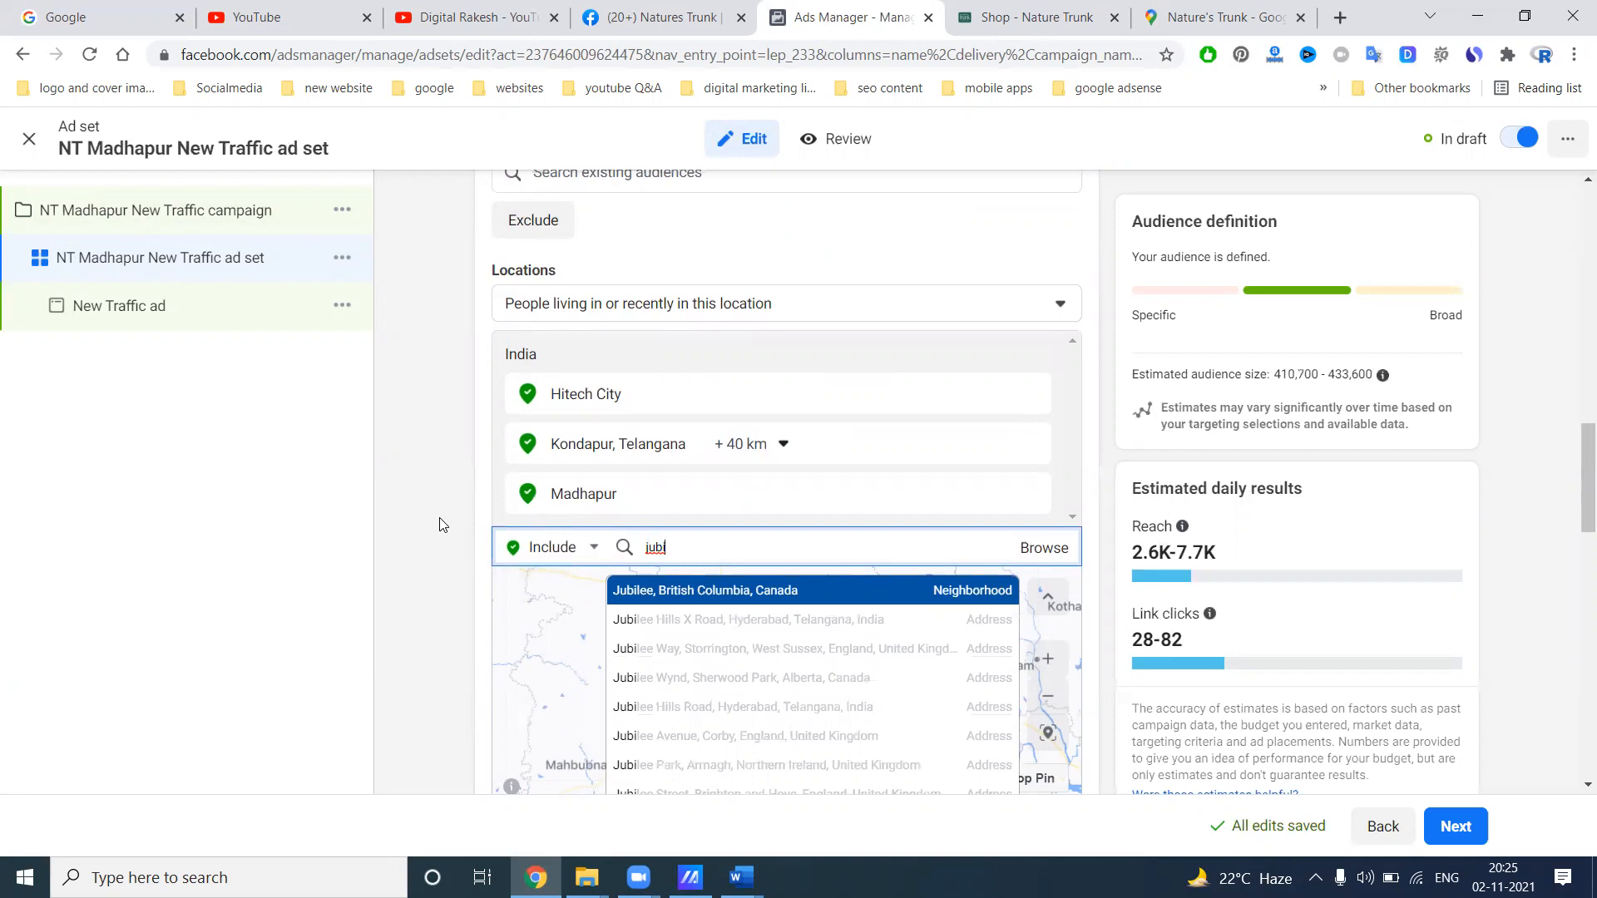
left_click(732, 707)
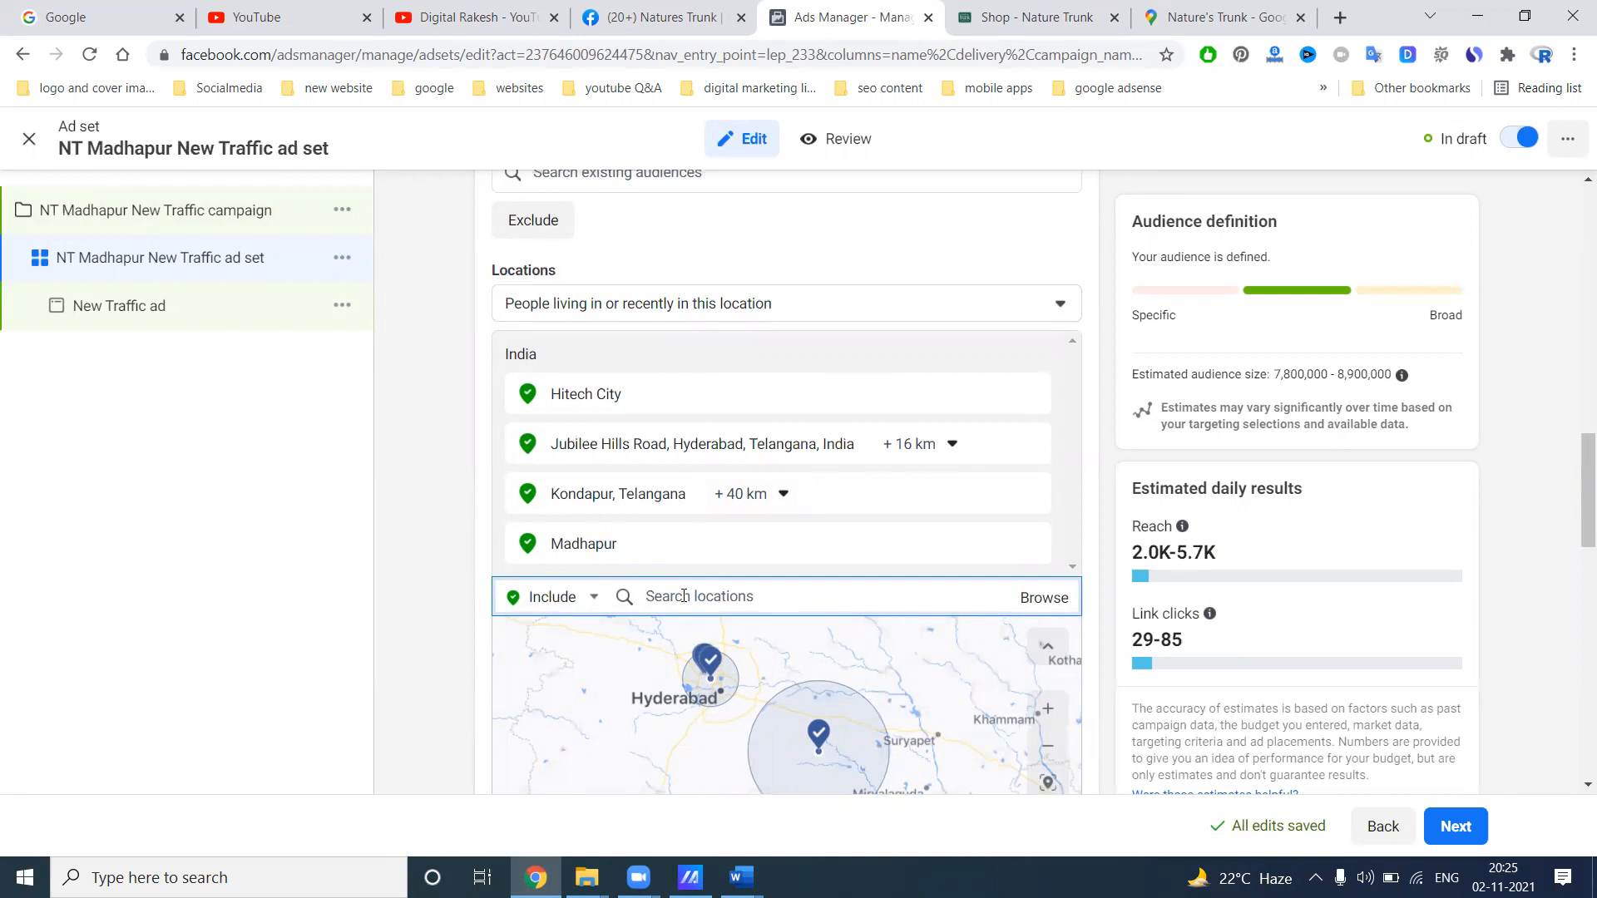
mouse_move(699, 530)
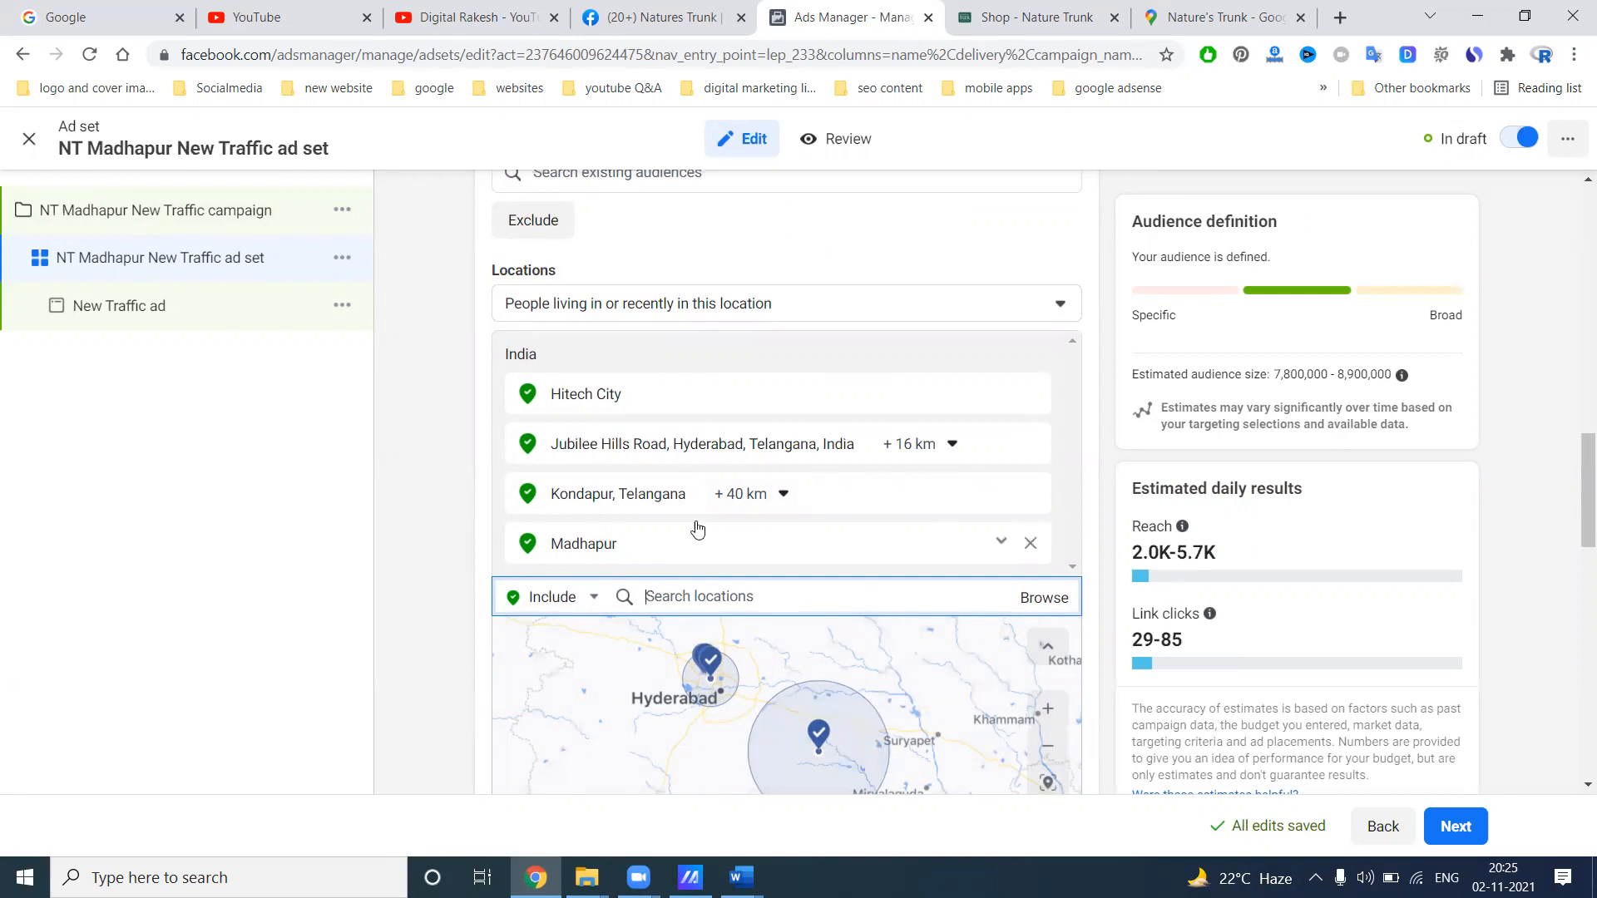
Set the audience age range to 18–50
scroll("down", 3)
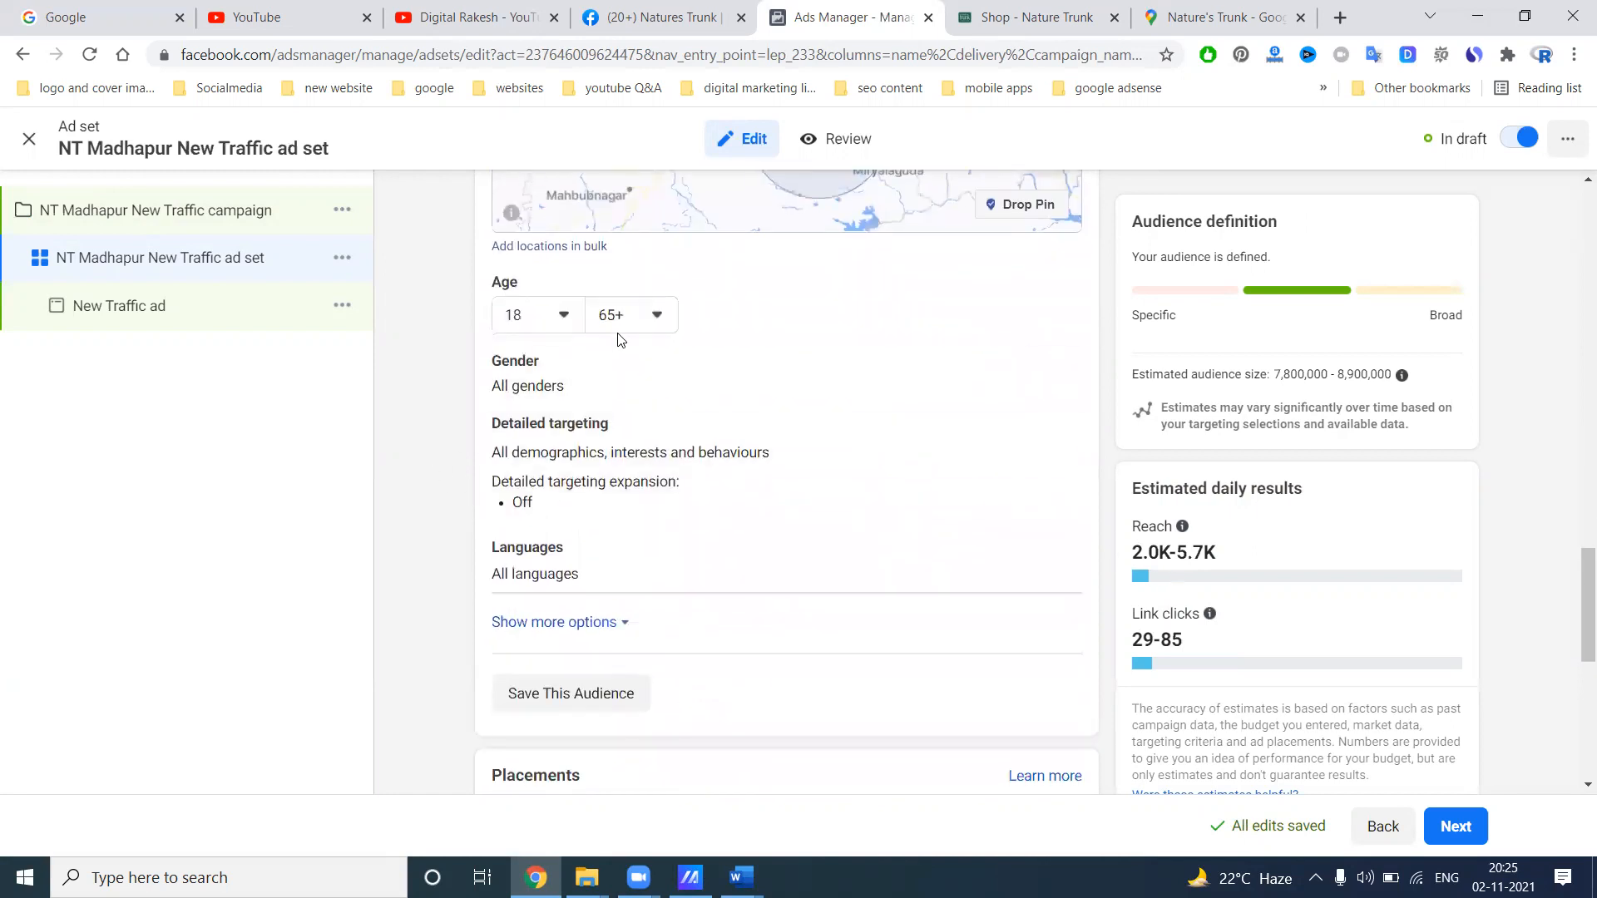
left_click(625, 315)
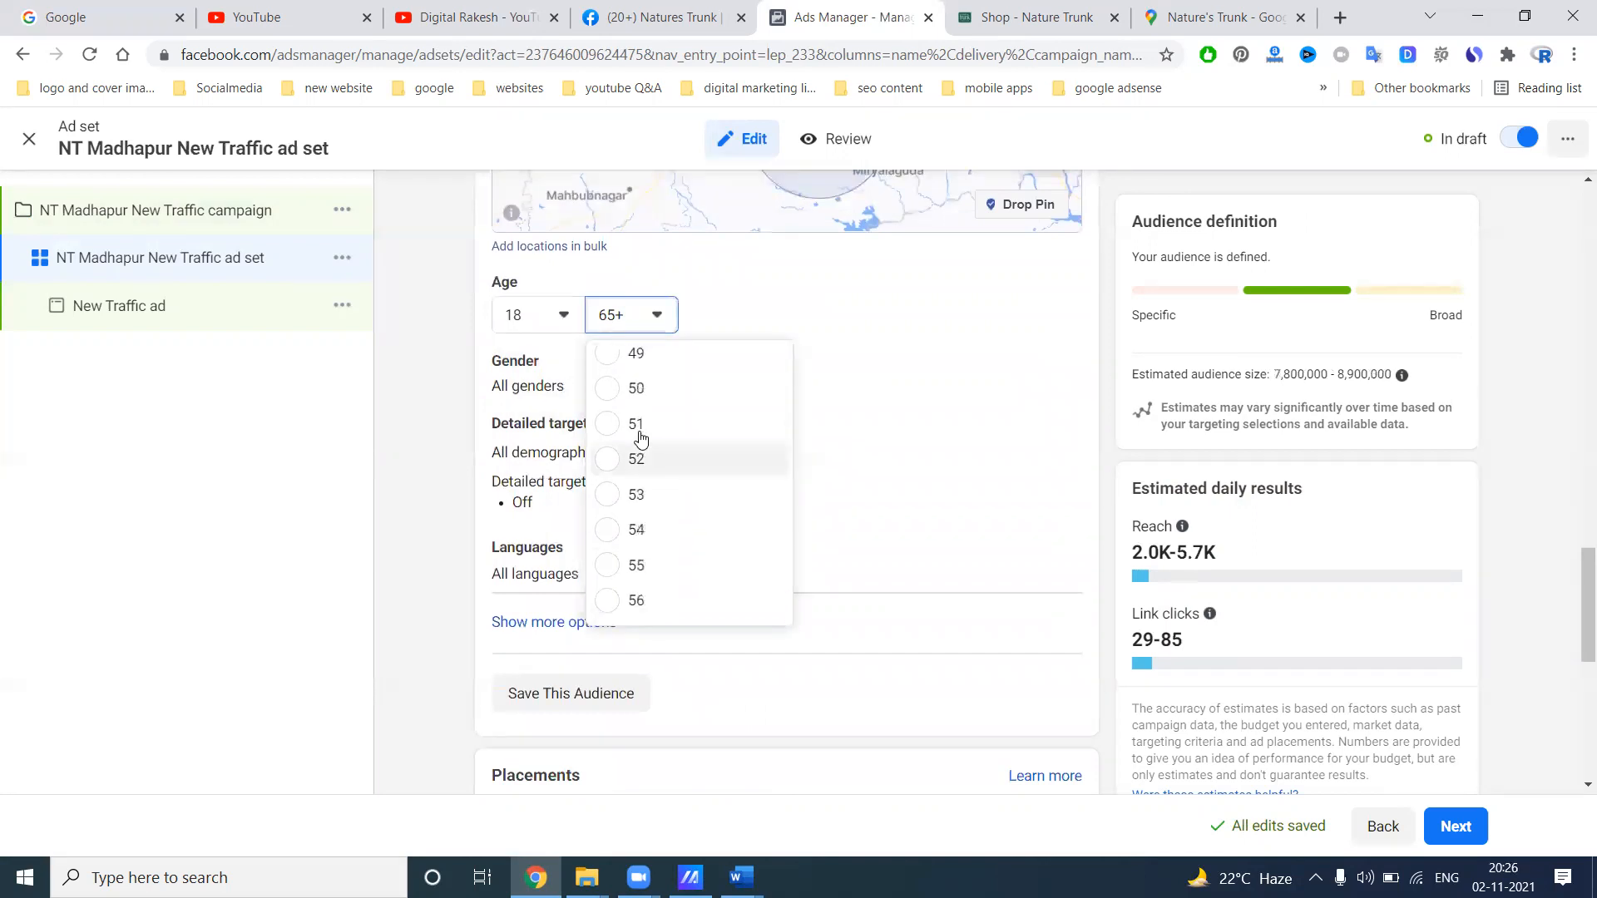
left_click(635, 389)
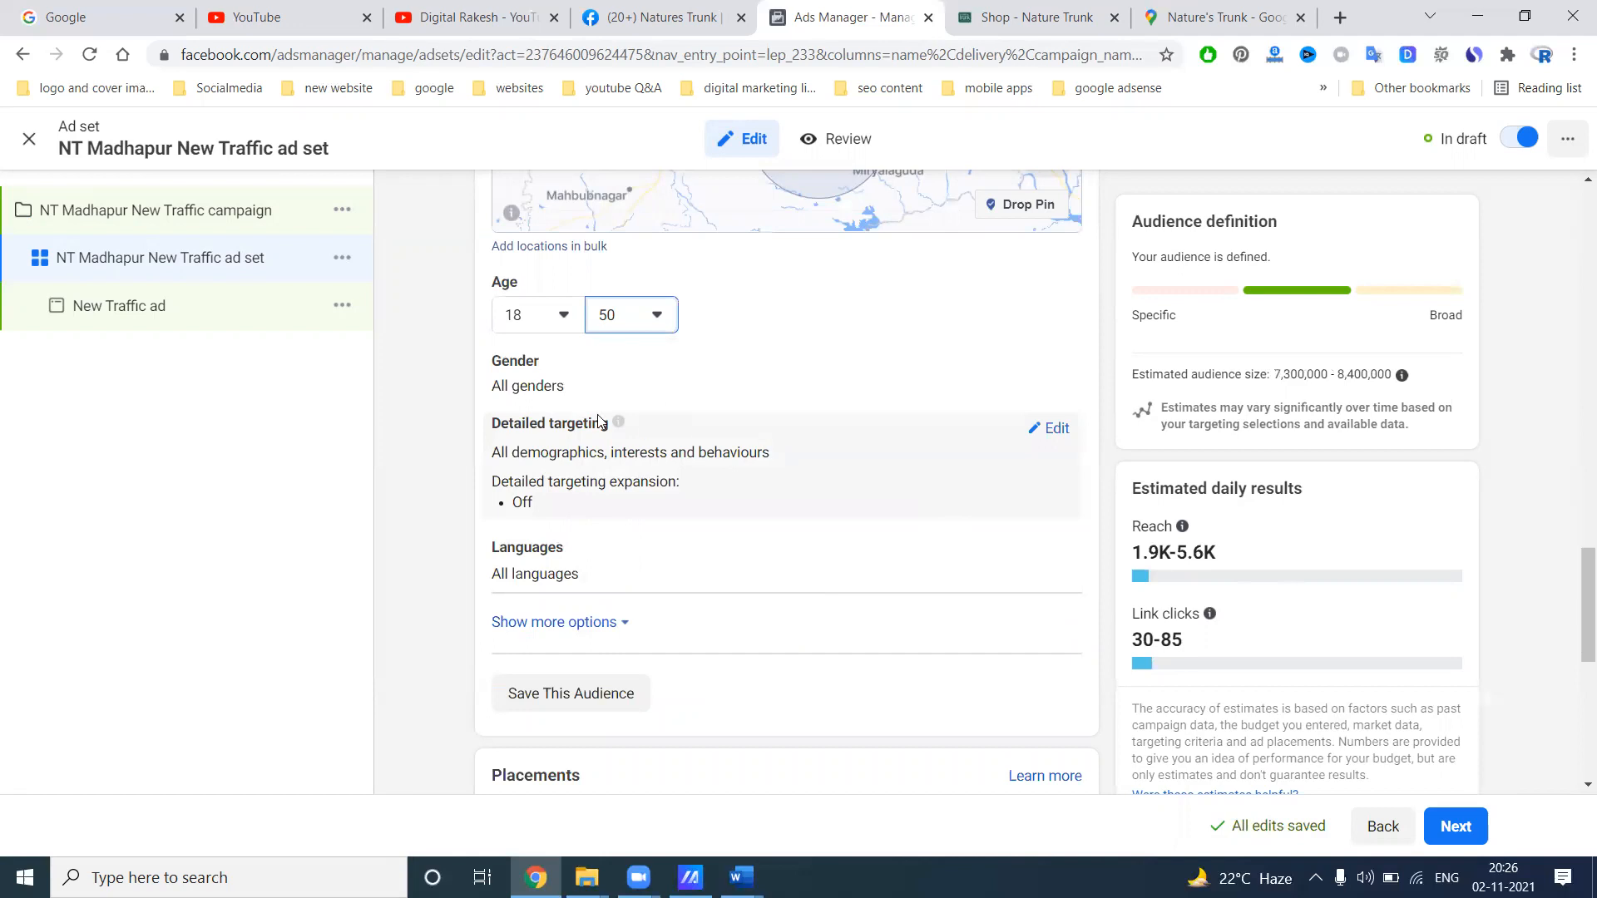
mouse_move(438, 409)
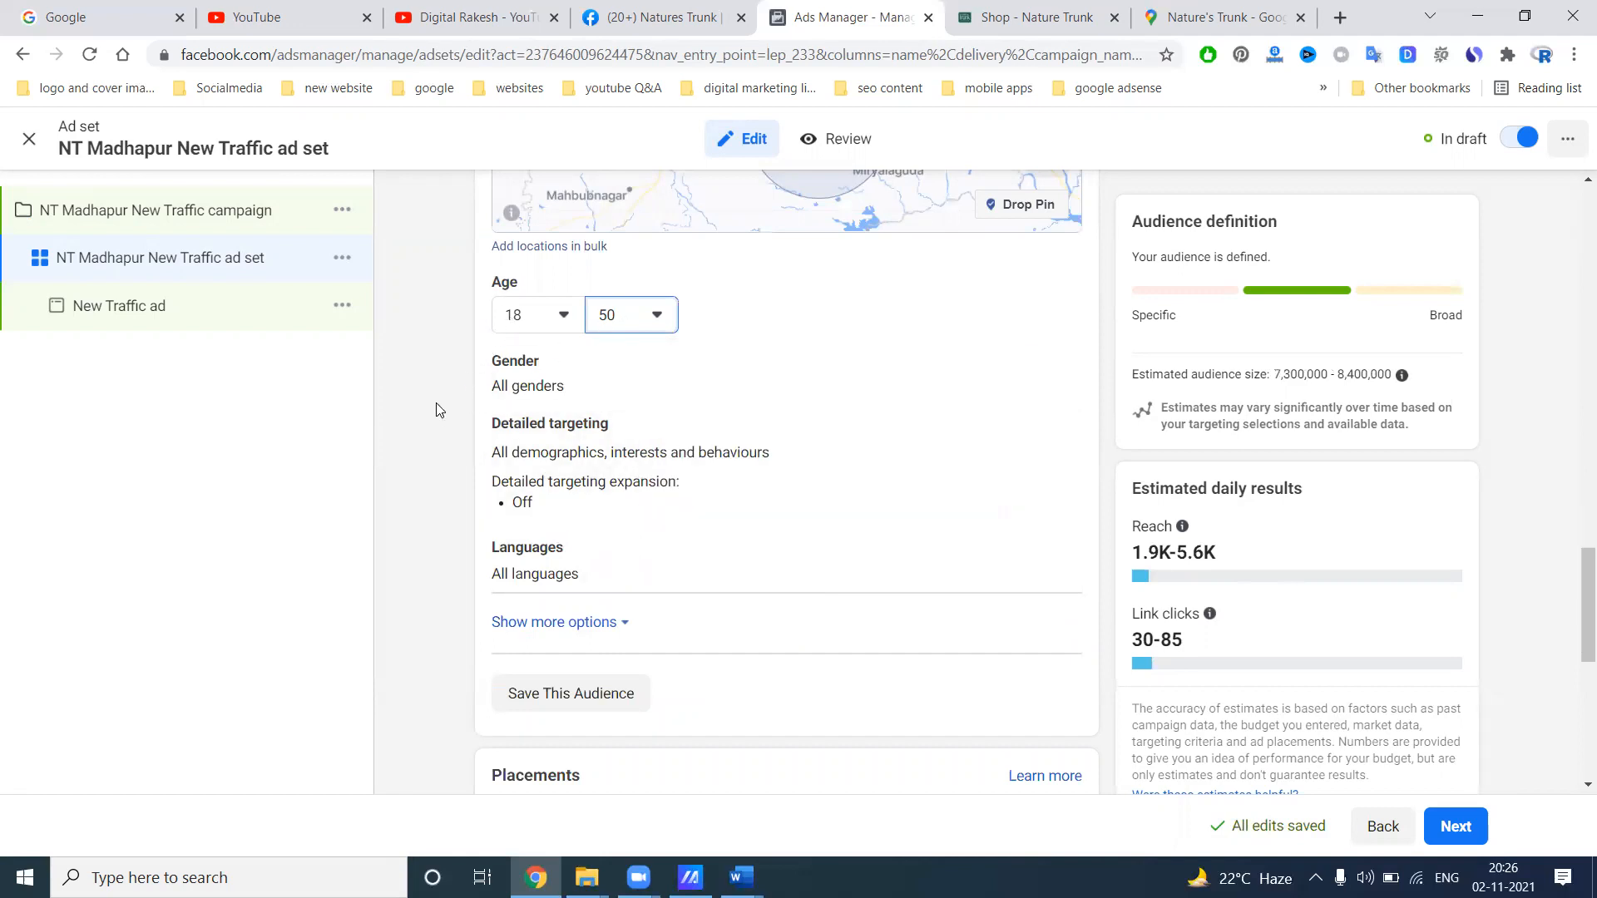
scroll("down", 3)
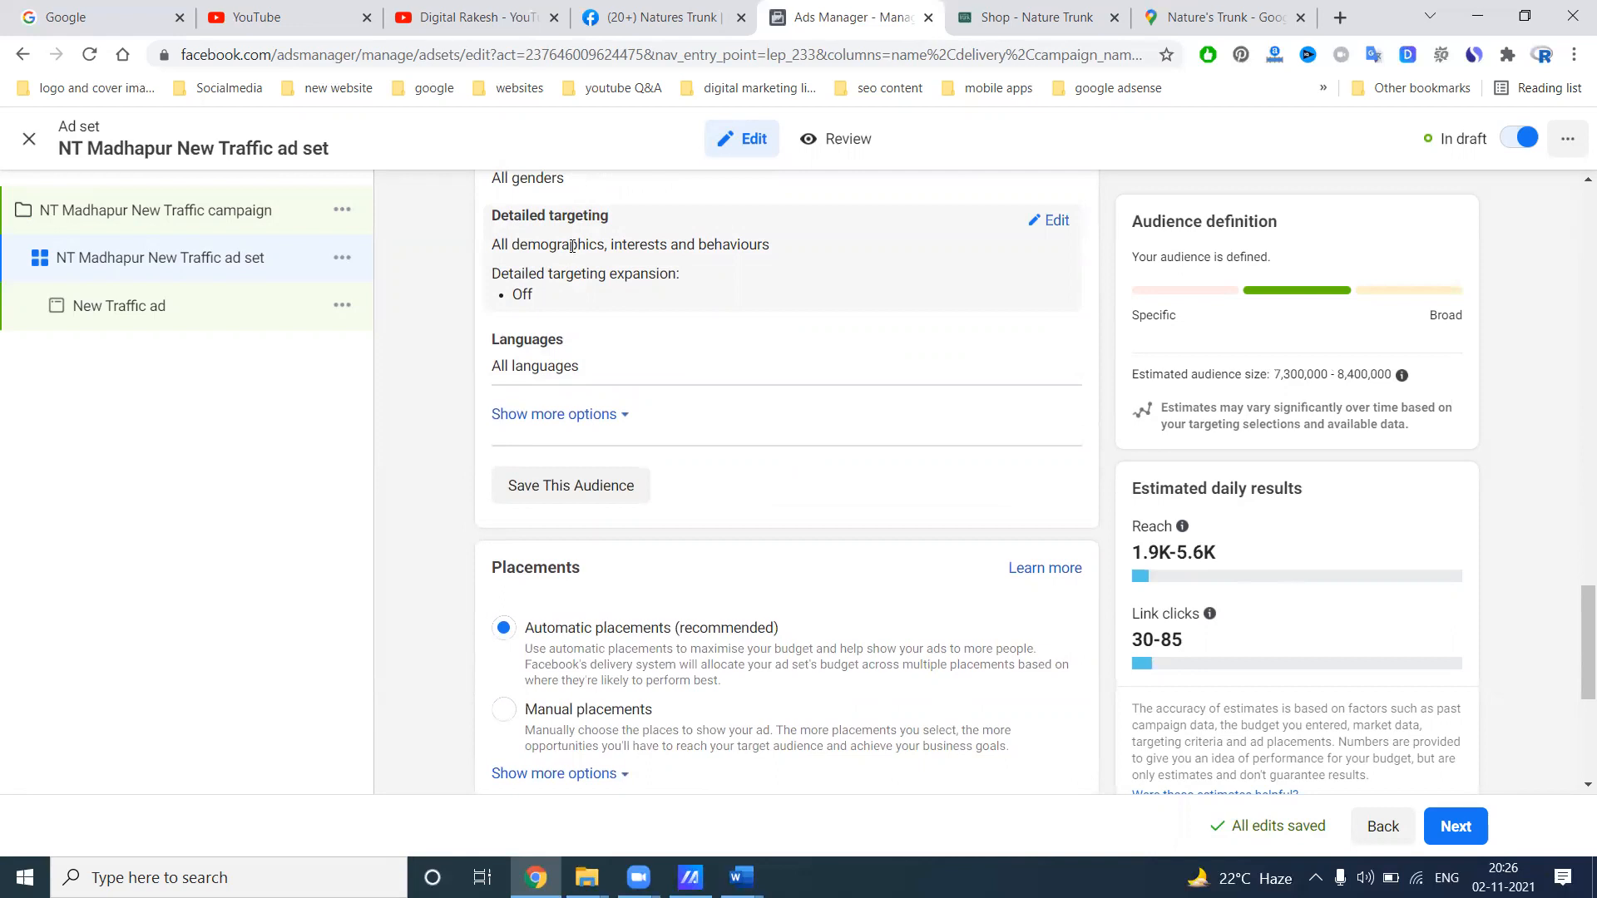
mouse_move(571, 485)
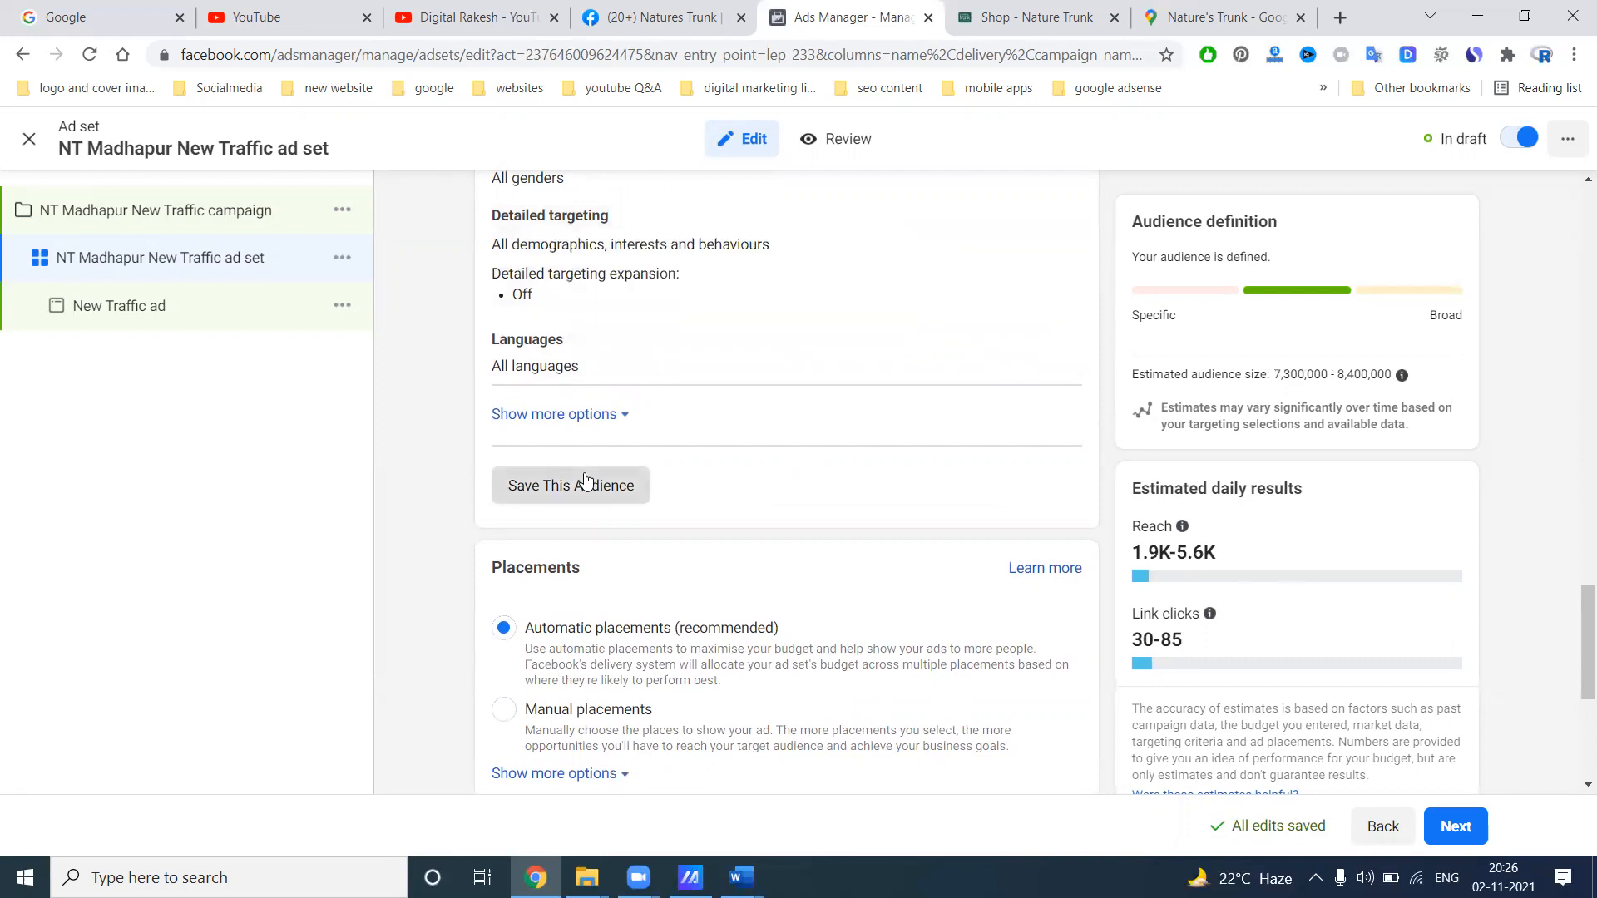
Save the 18–50 audience and choose manual placements across Facebook, Instagram, Audience Network and Messenger
left_click(570, 485)
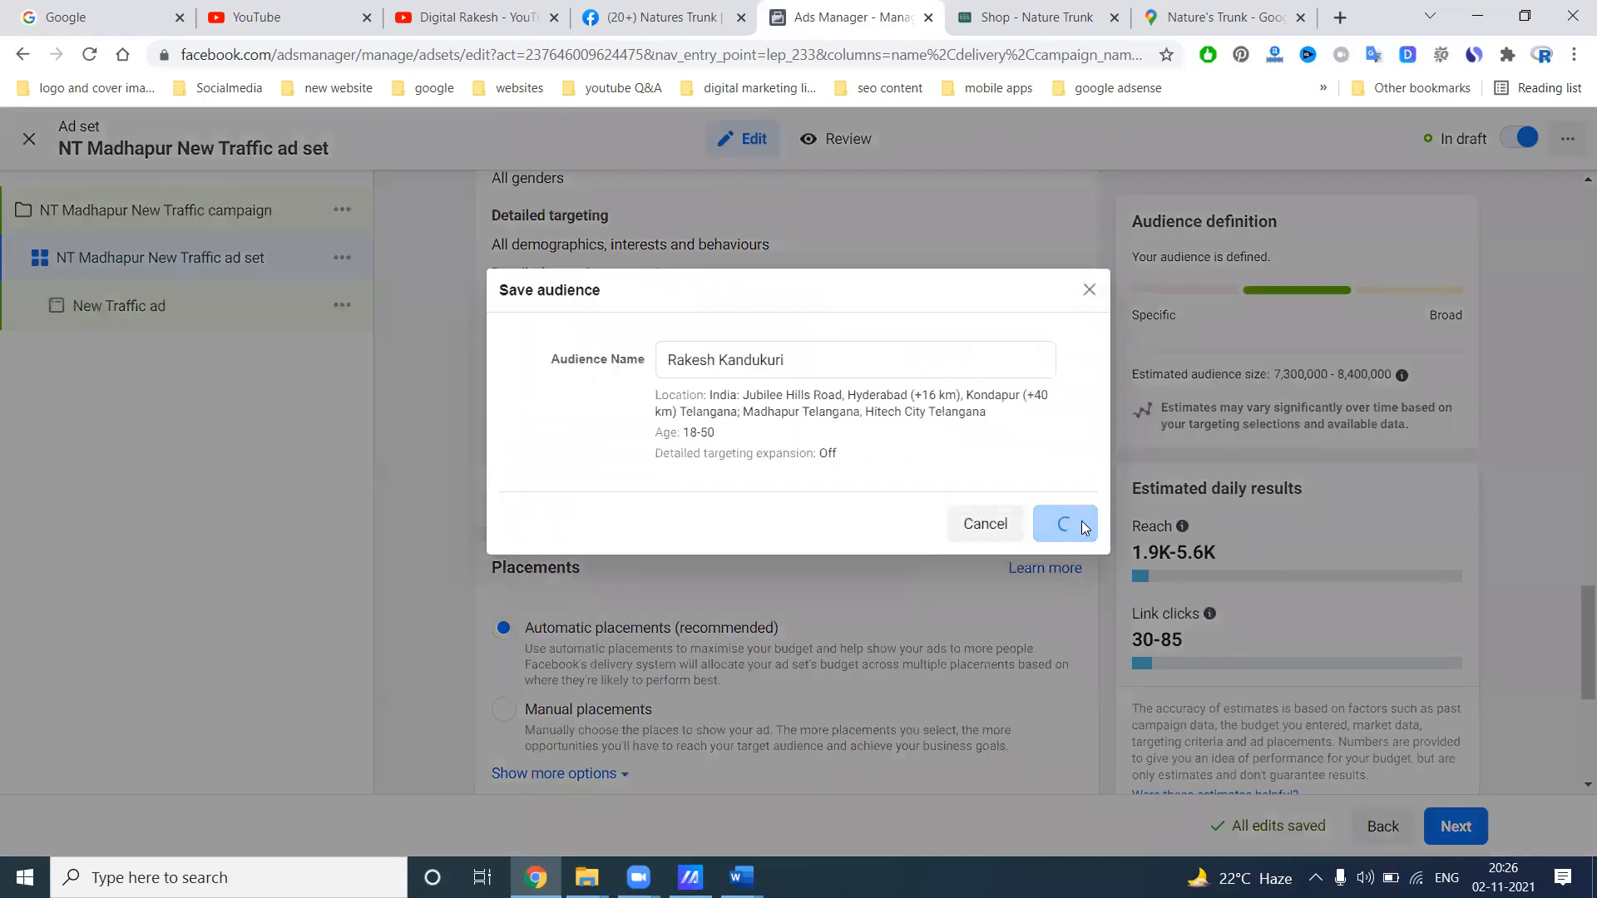
left_click(1065, 522)
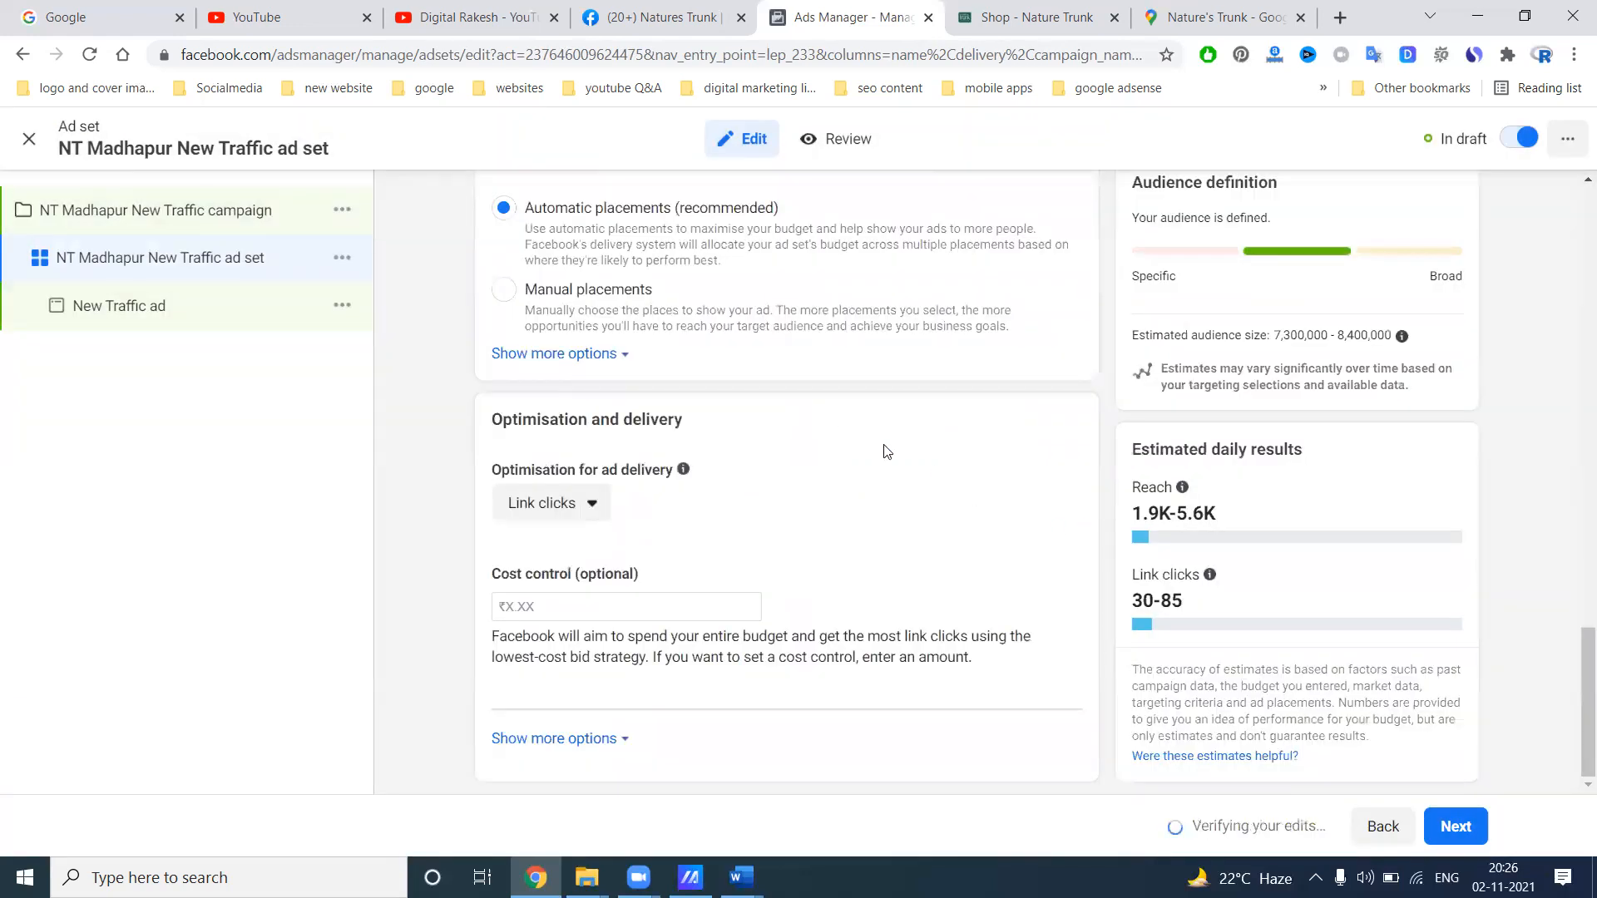
left_click(503, 290)
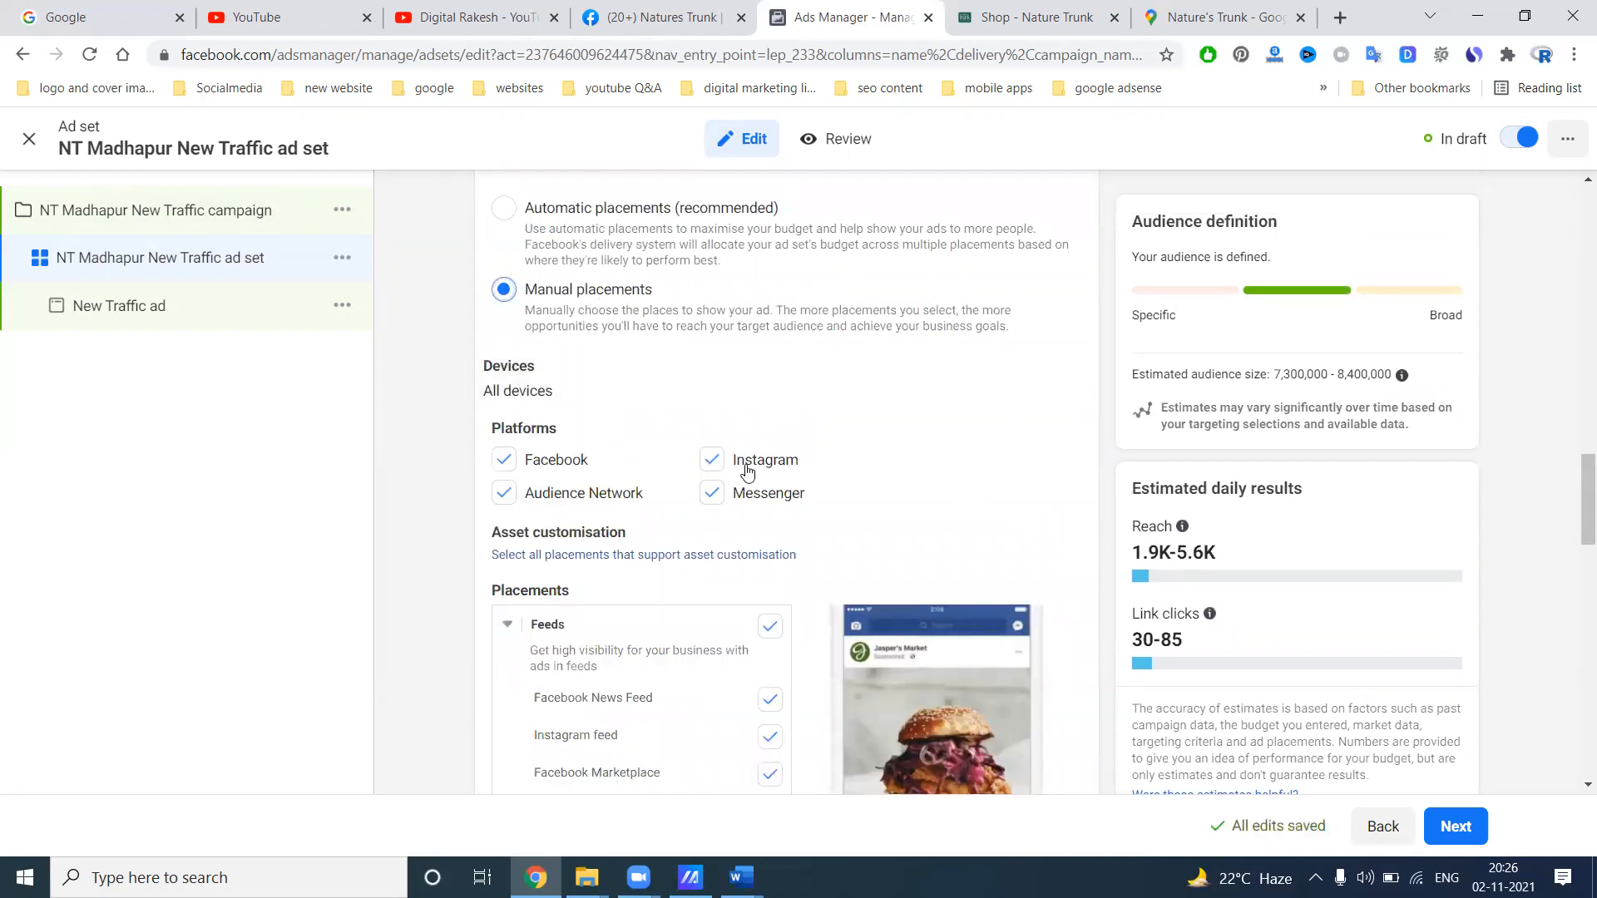
mouse_move(605, 507)
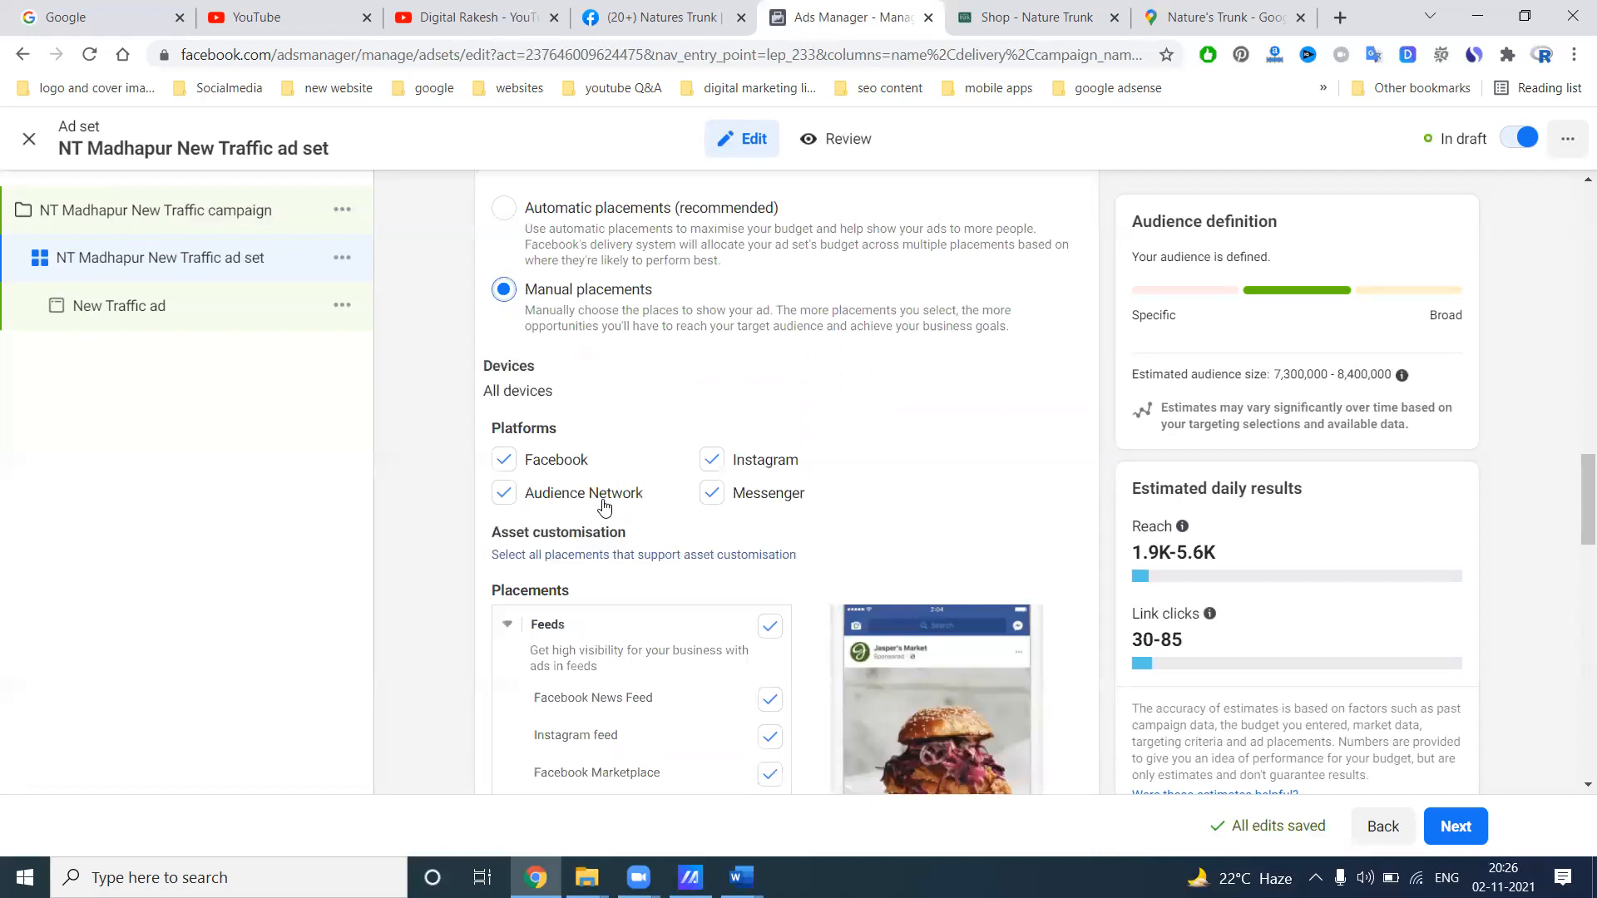
scroll("down", 3)
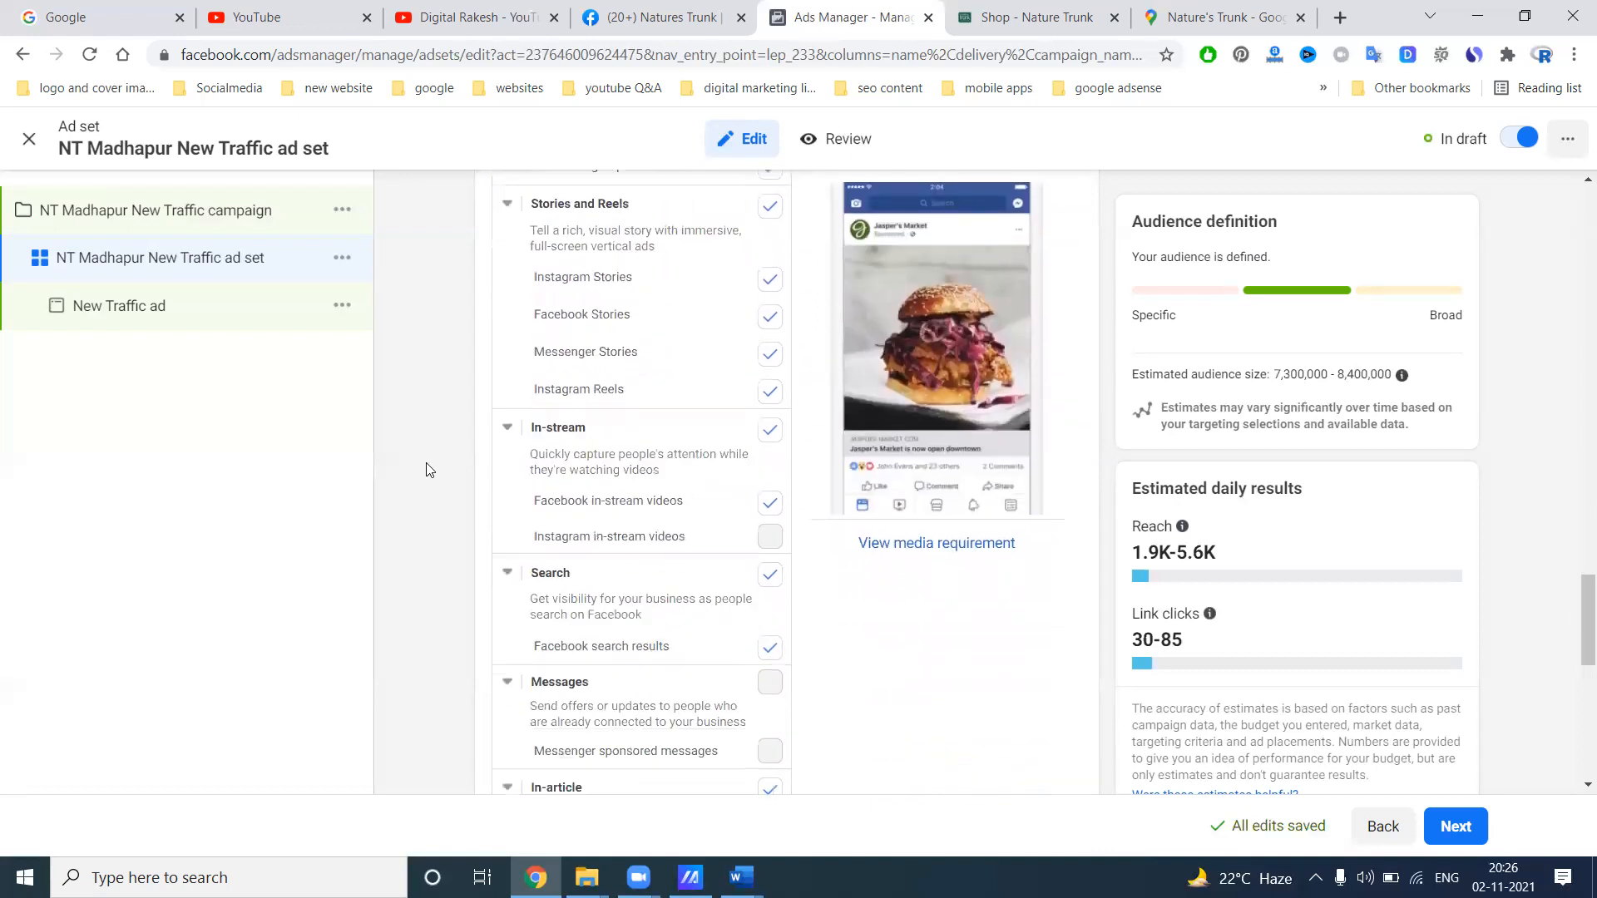
scroll("down", 3)
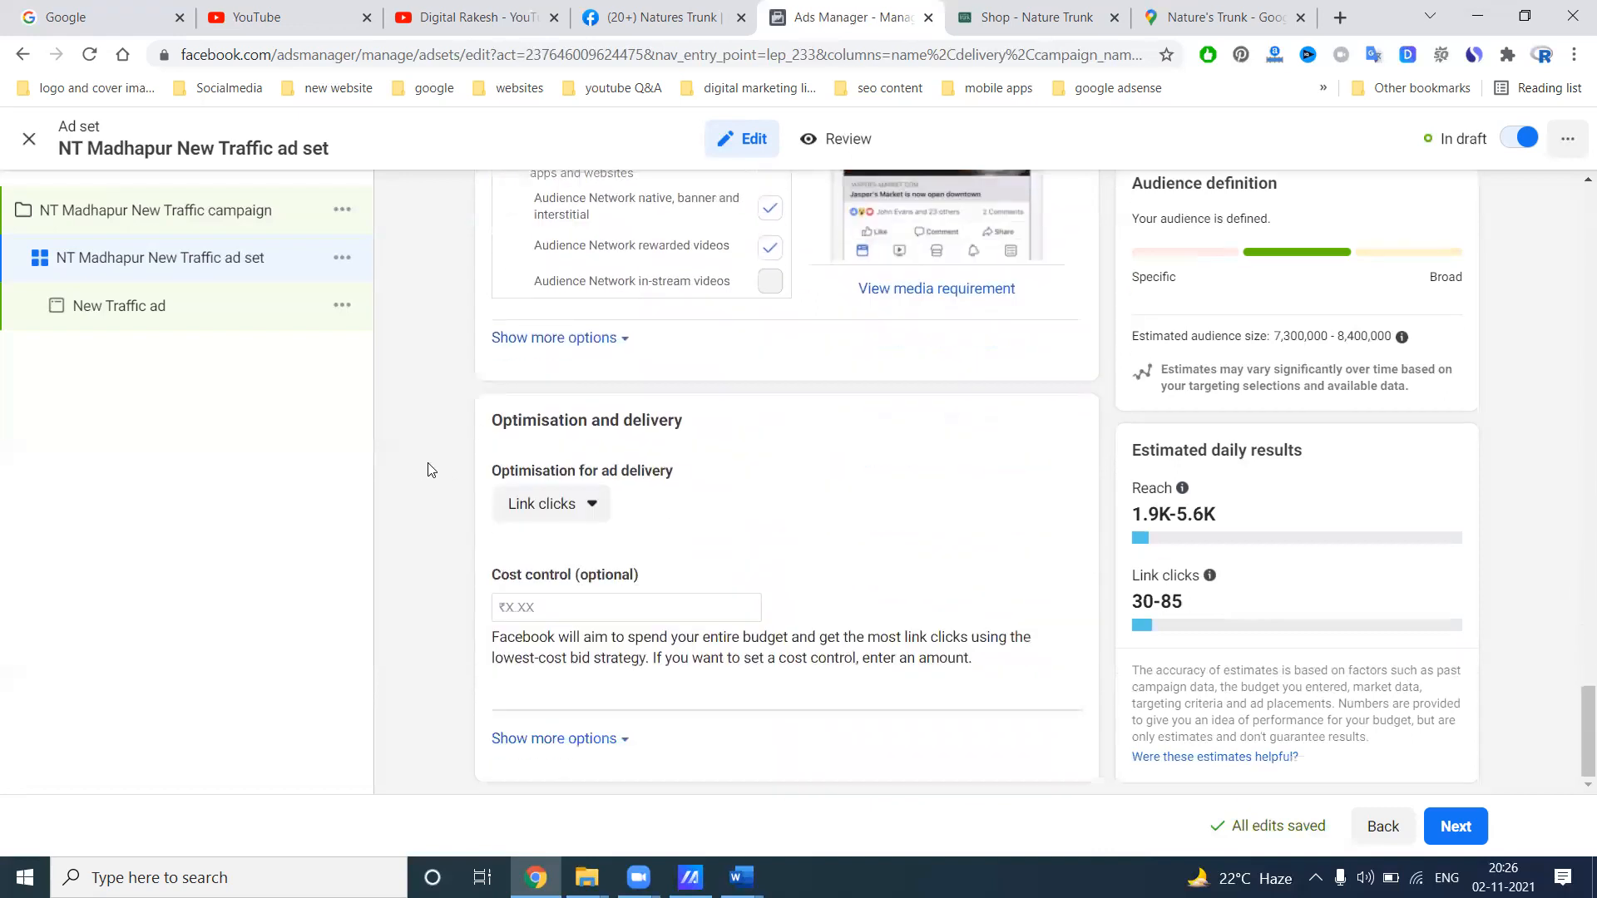
mouse_move(550, 507)
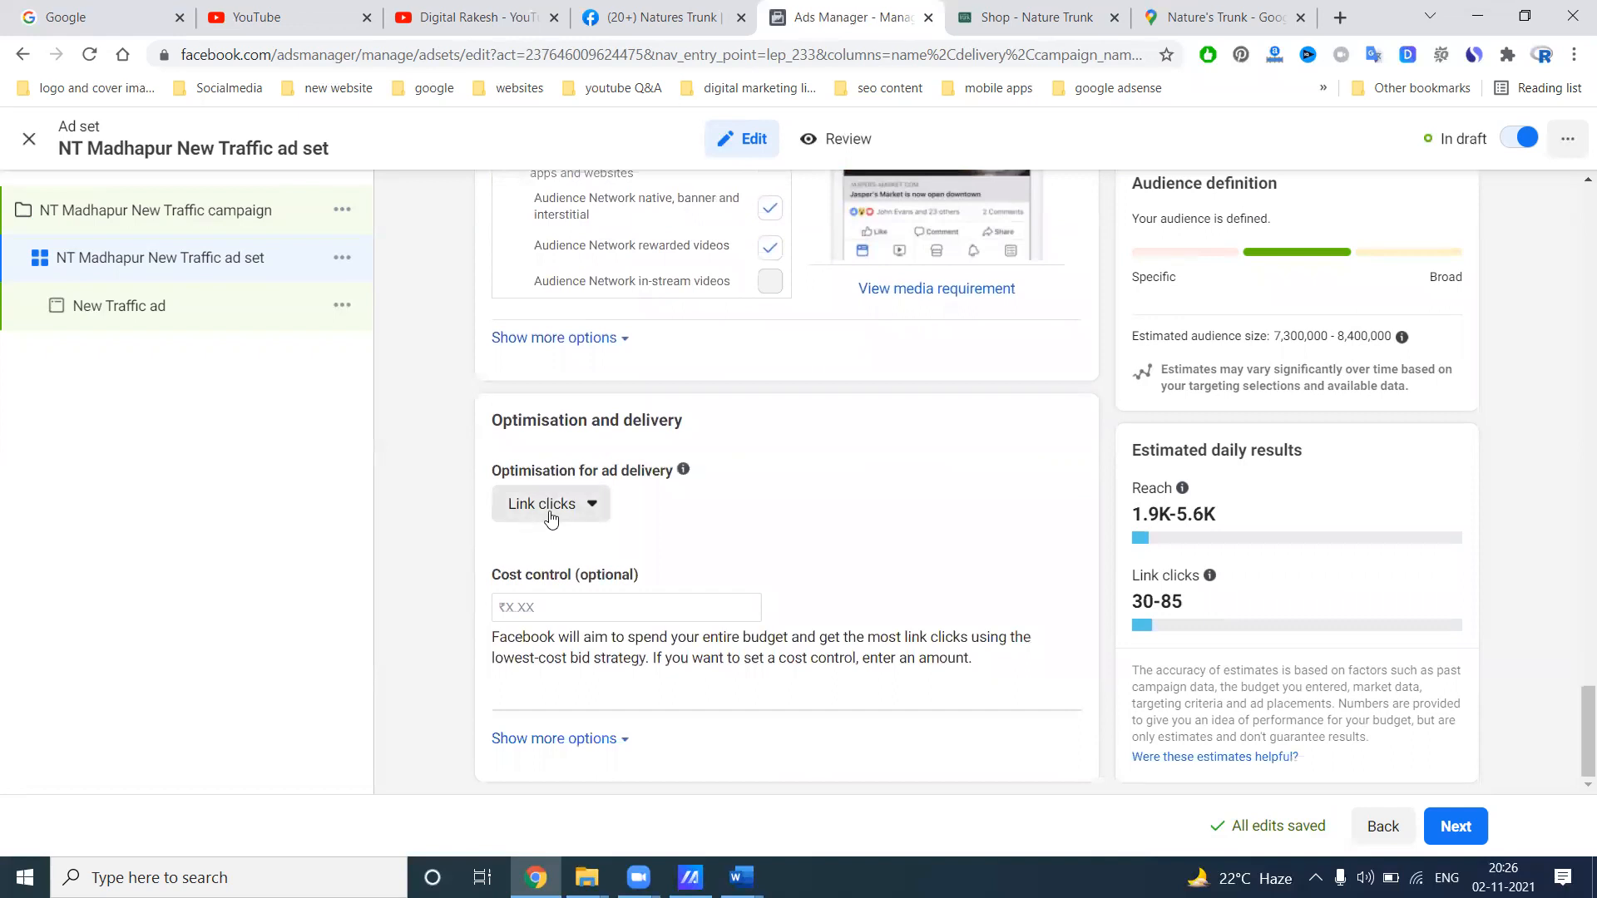
Set Optimisation for ad delivery to Impressions, briefly toggling Link clicks before settling on Impressions
left_click(550, 503)
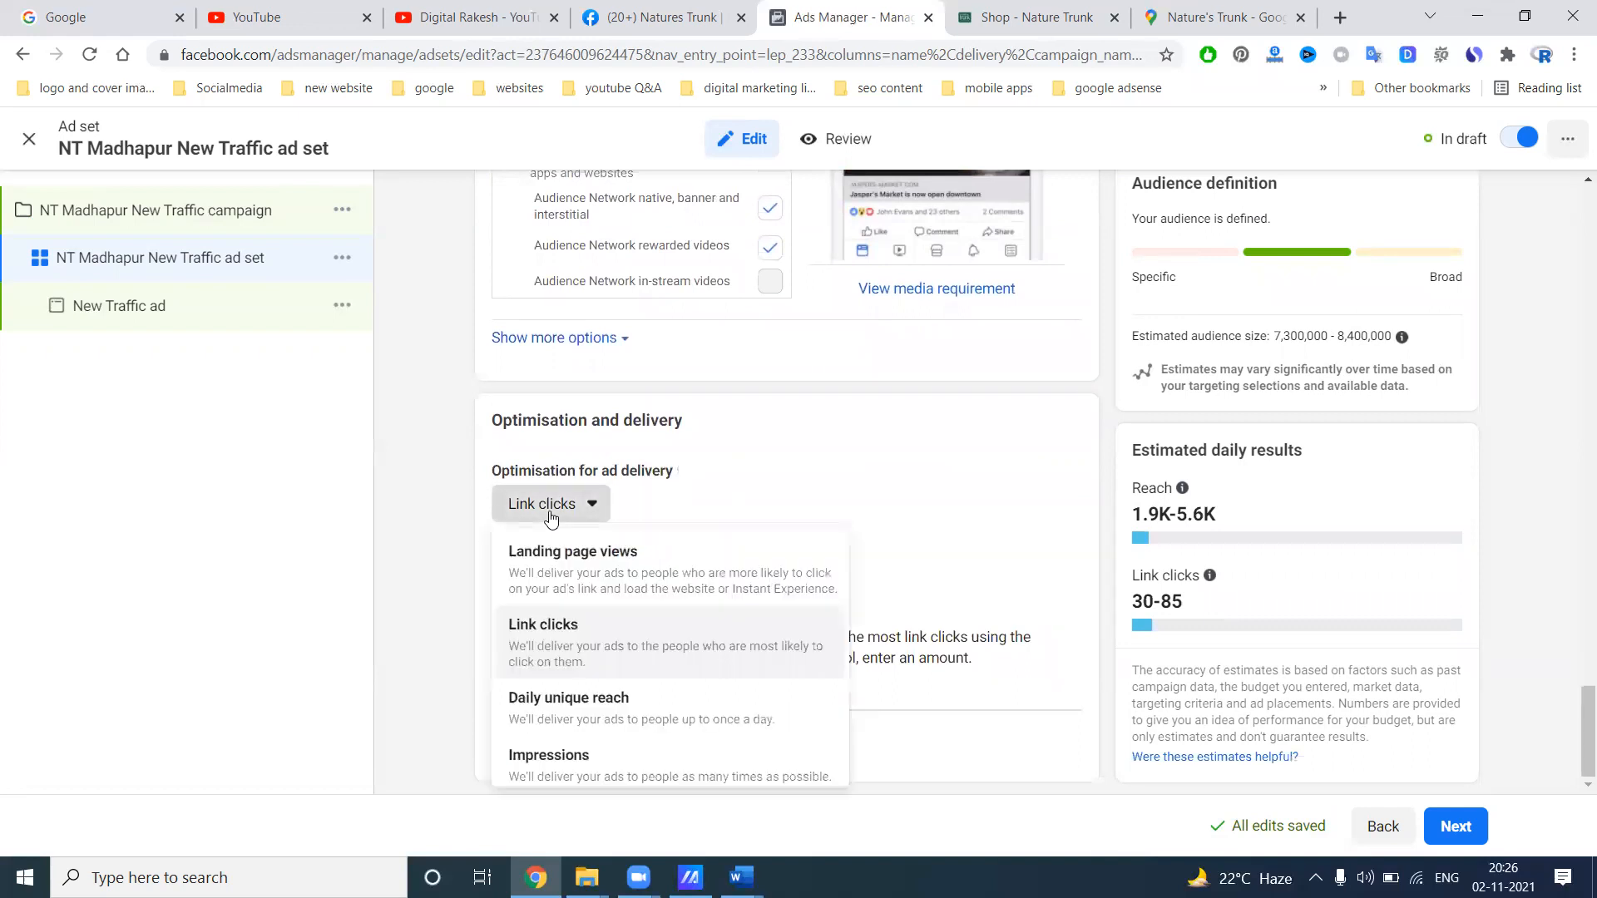
mouse_move(568, 645)
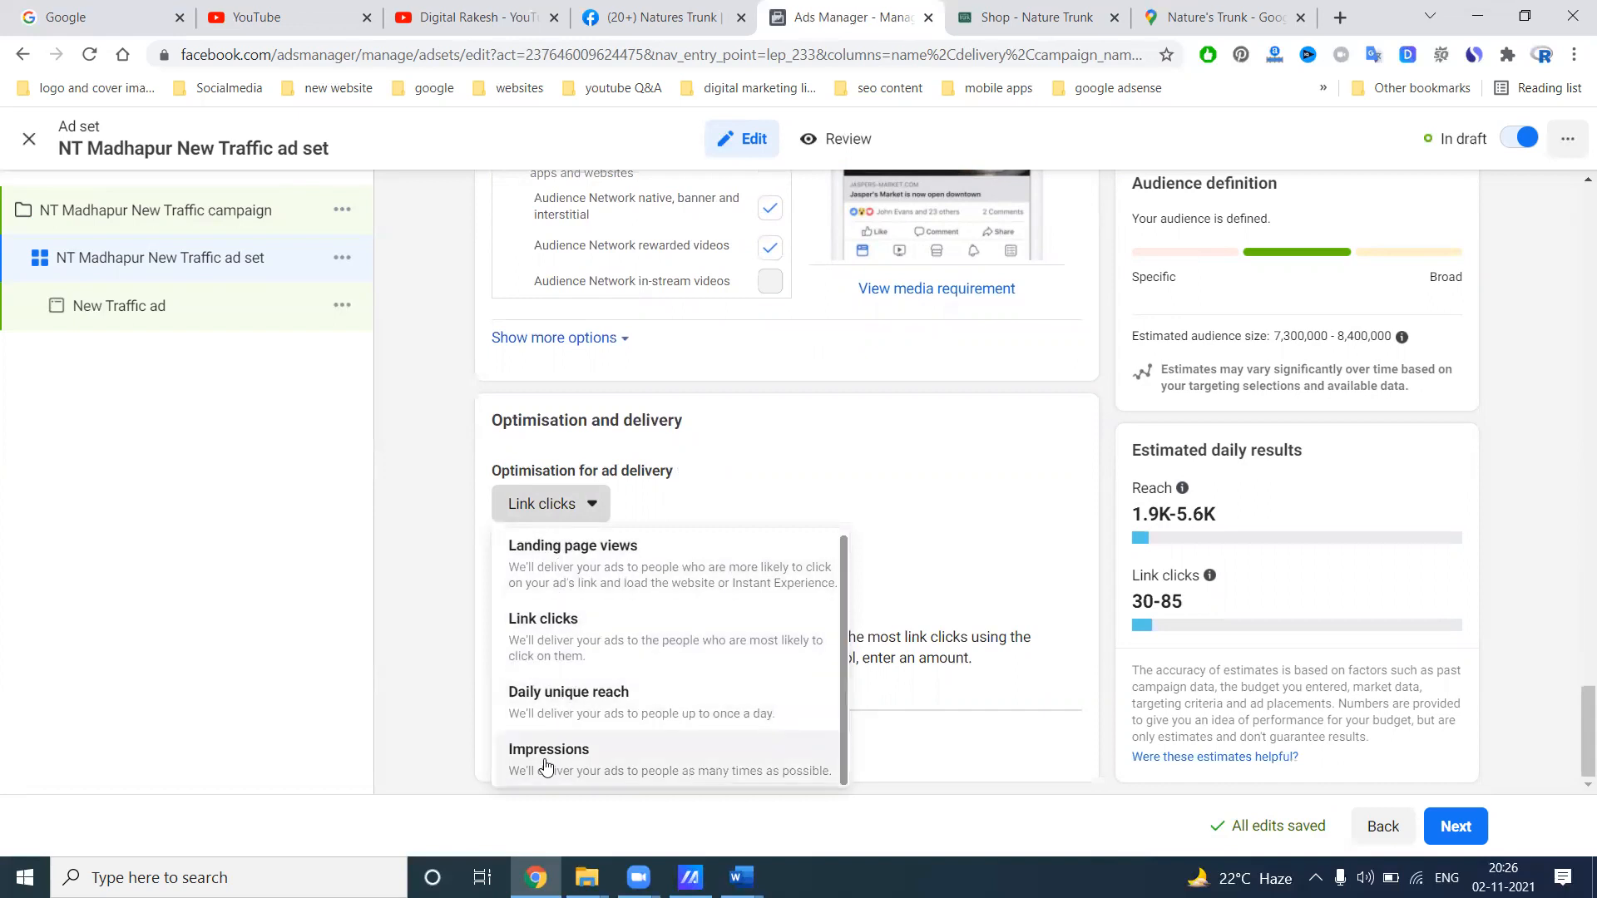
left_click(549, 758)
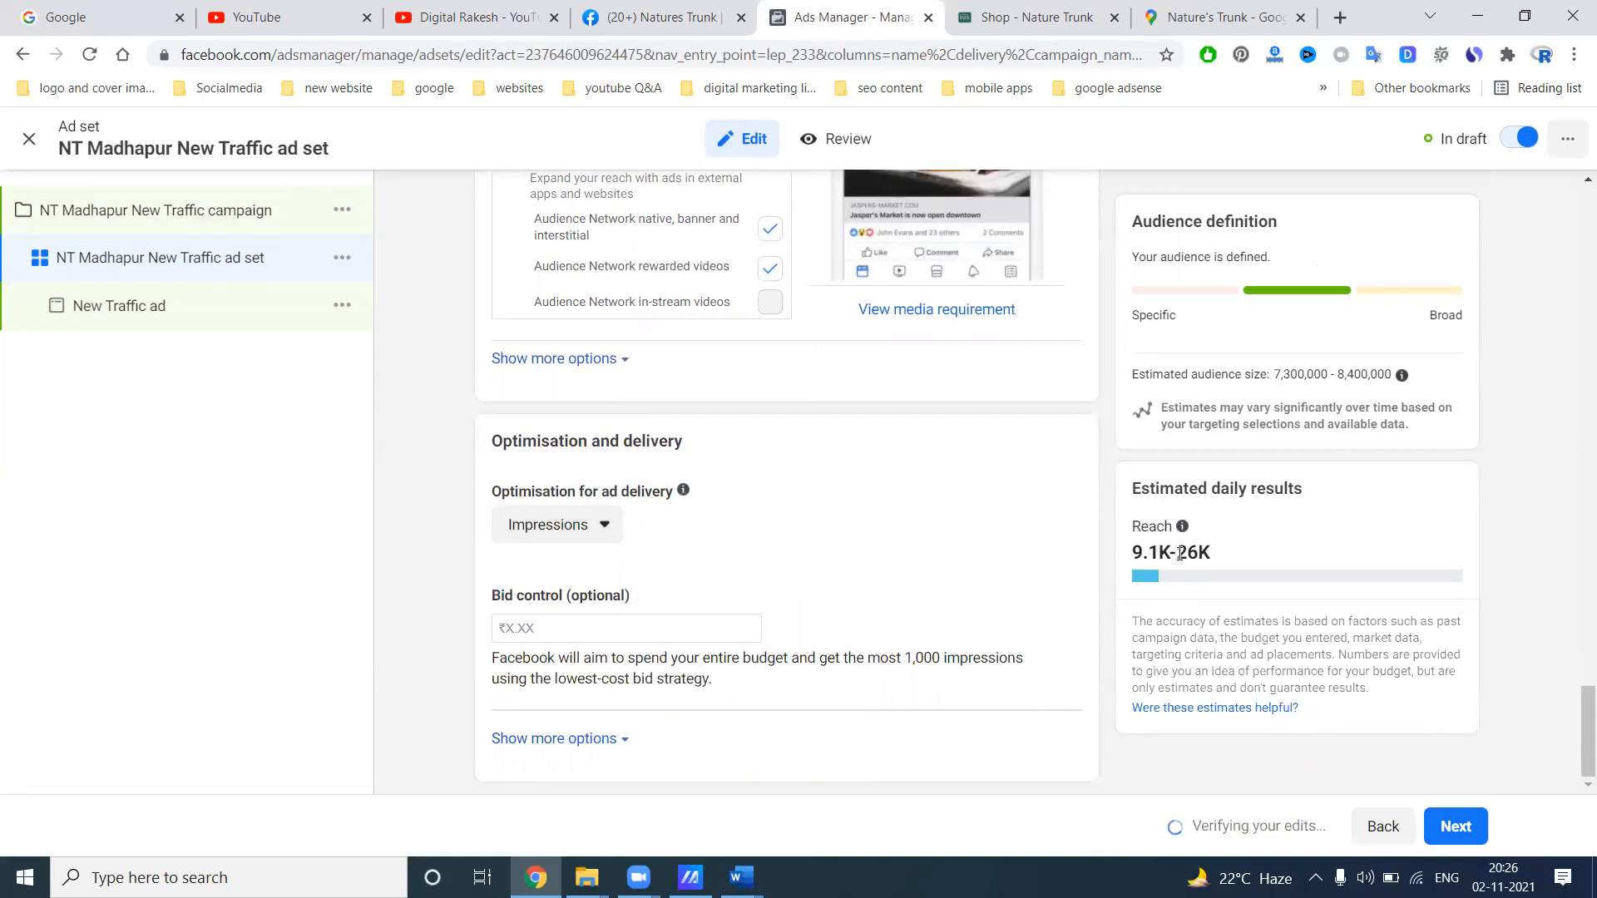
scroll("up", 3)
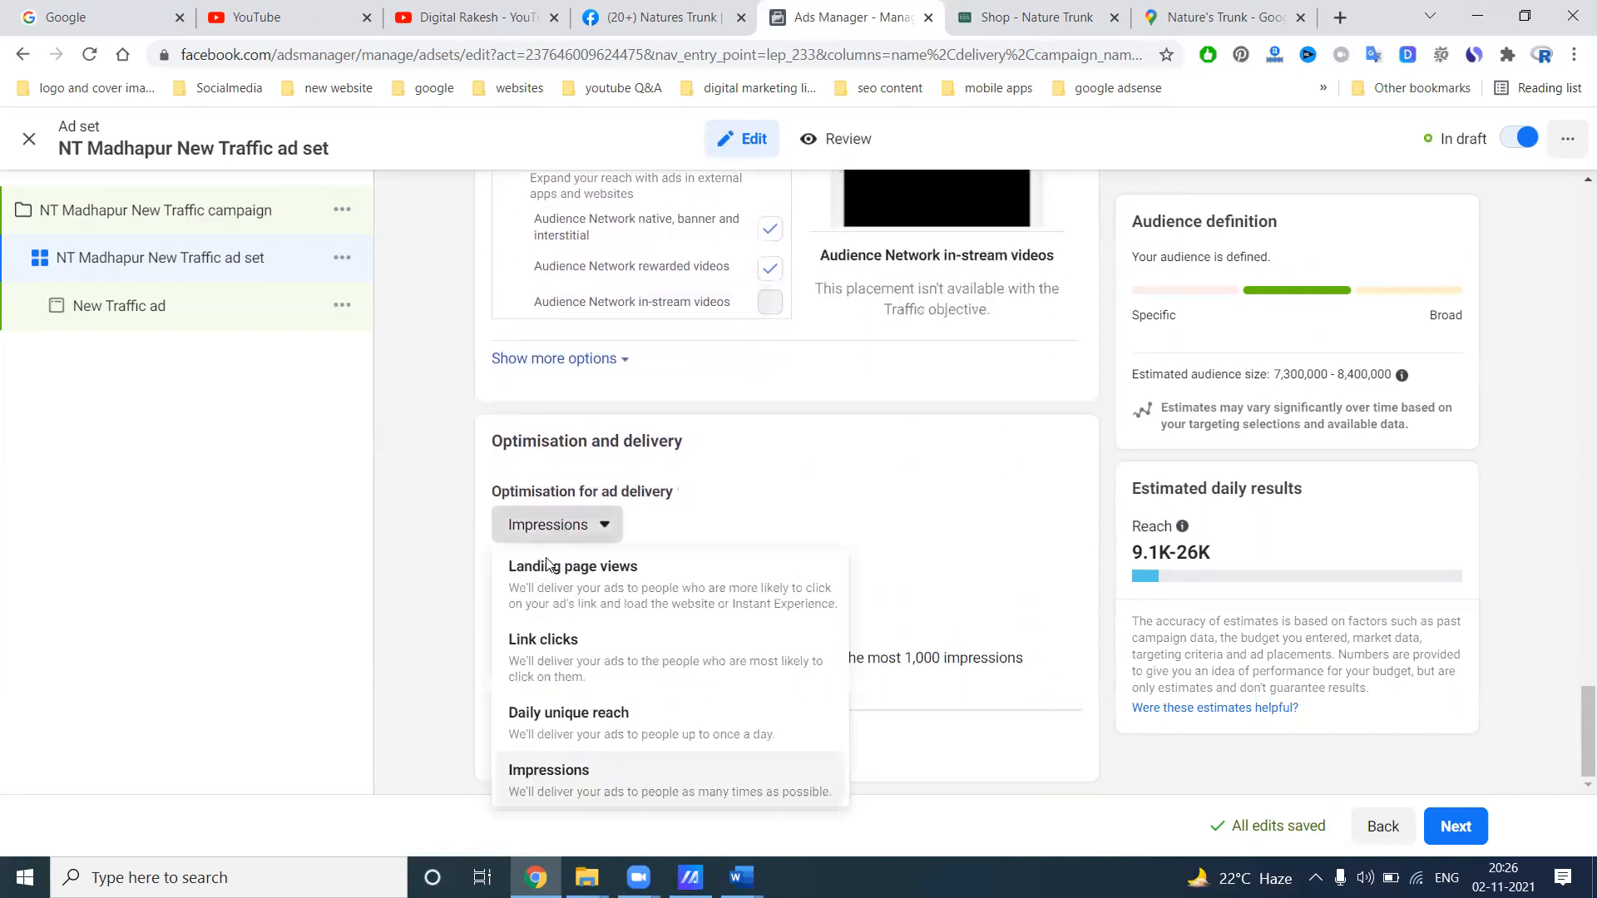
left_click(544, 640)
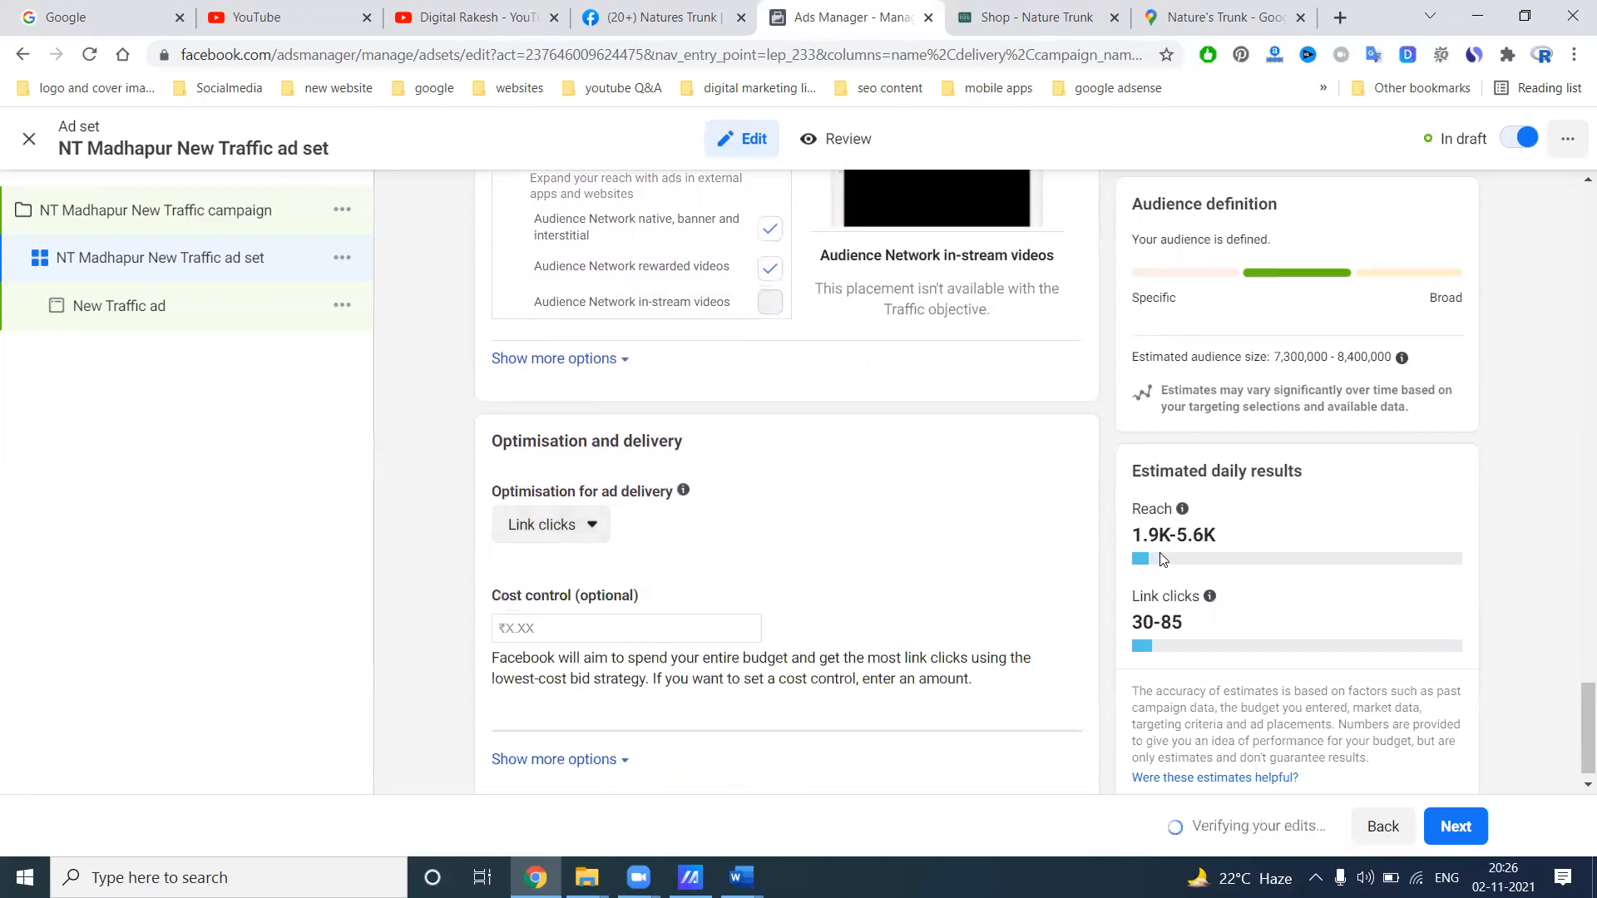
left_click(550, 525)
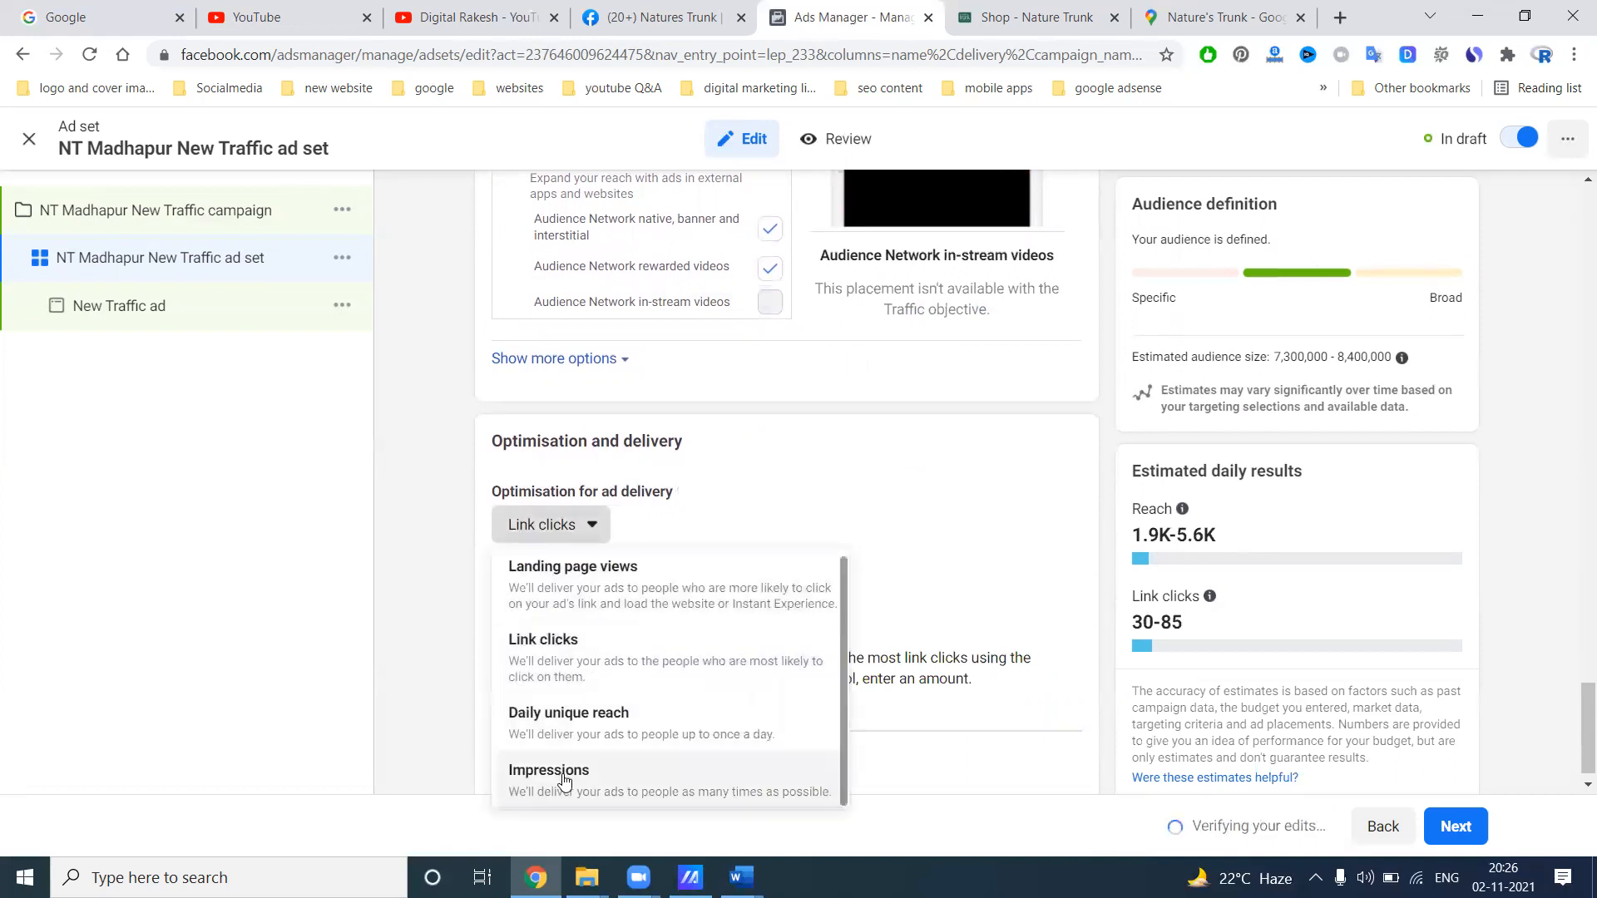
left_click(549, 770)
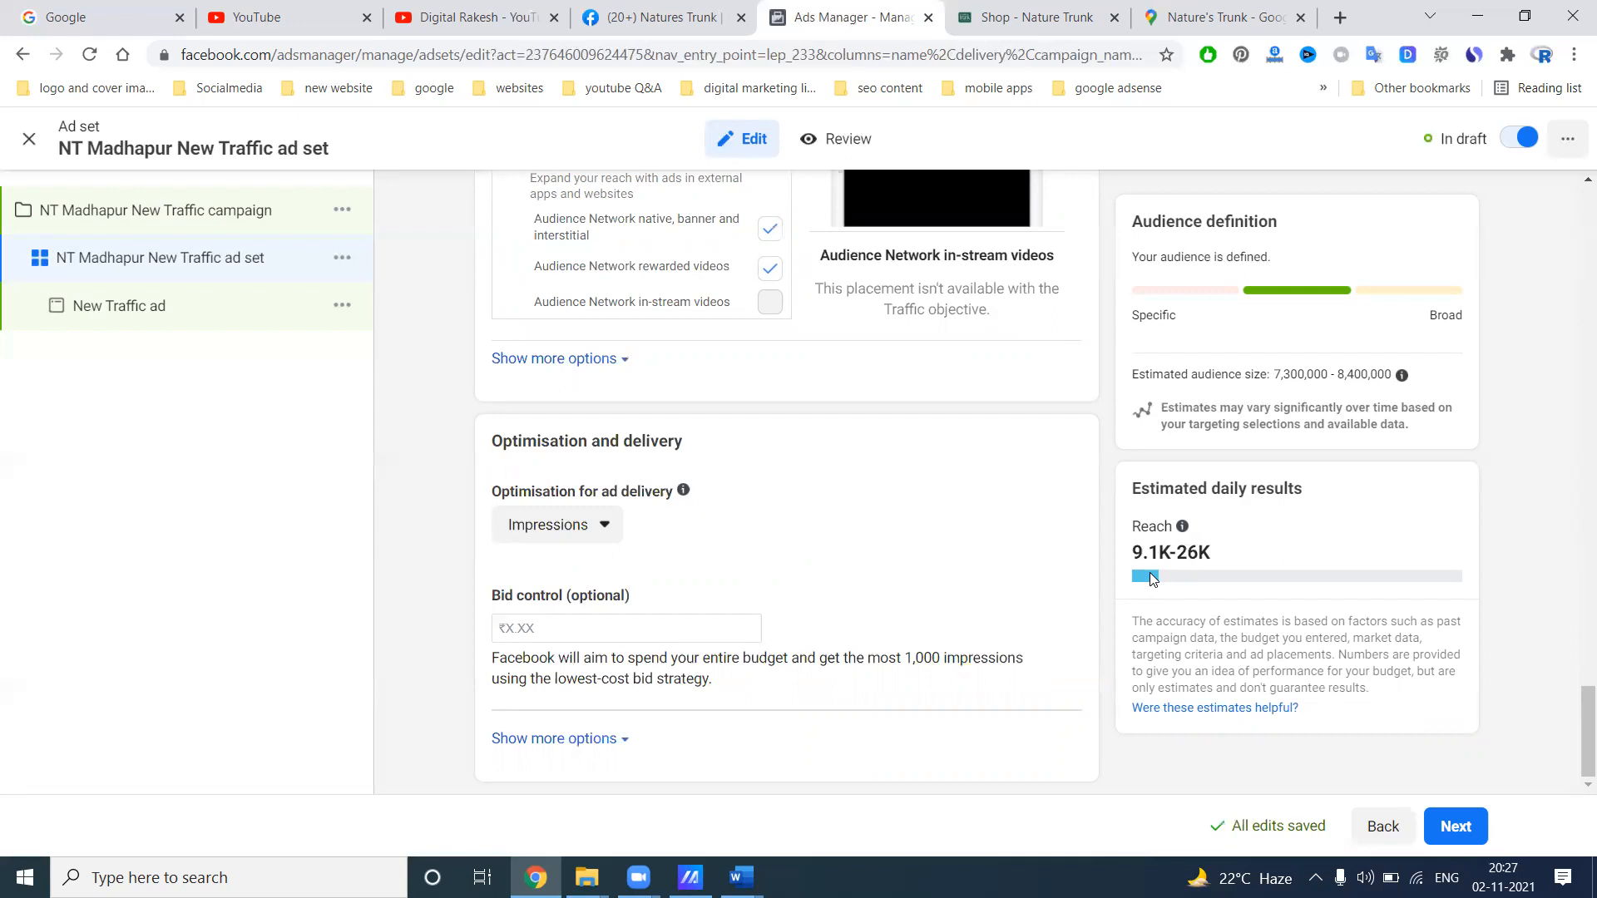
mouse_move(956, 566)
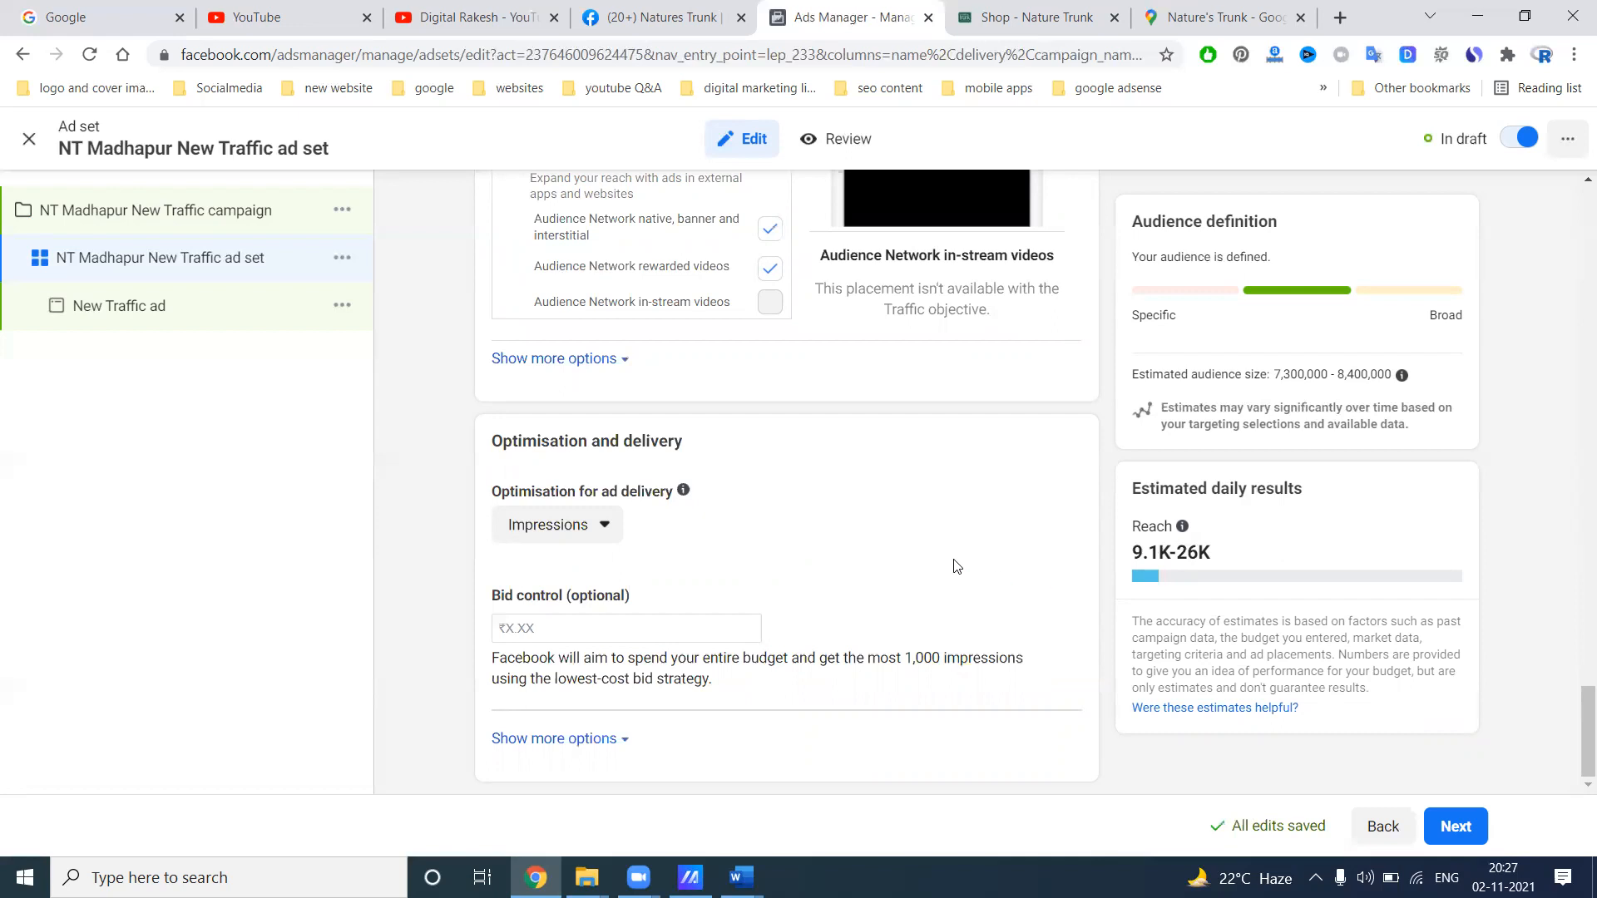
mouse_move(1166, 550)
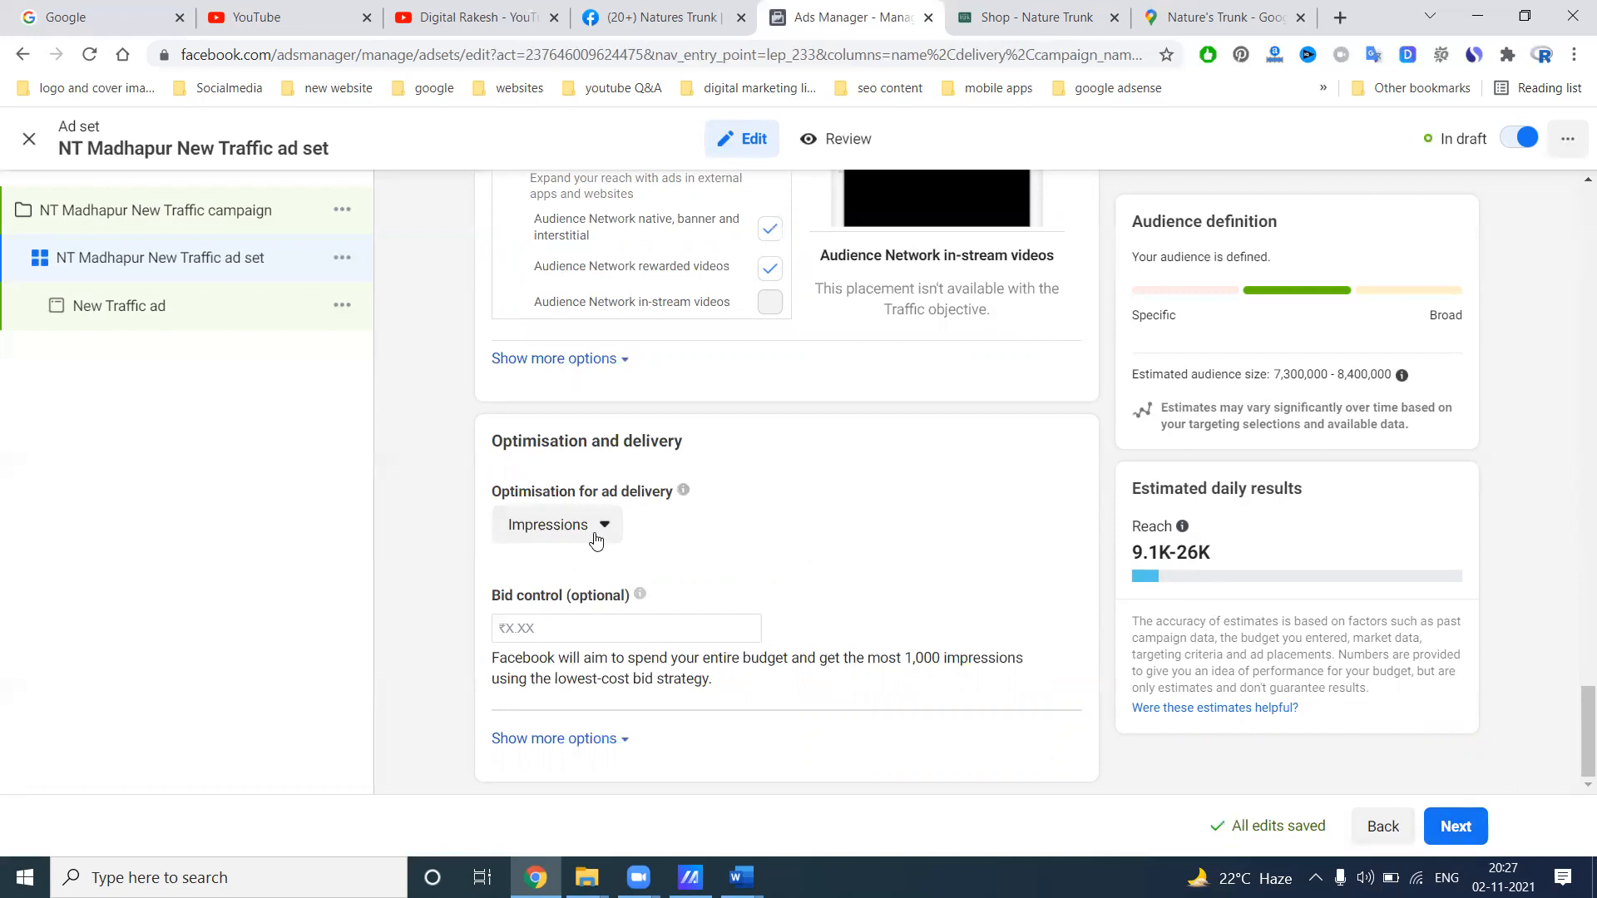
mouse_move(1456, 826)
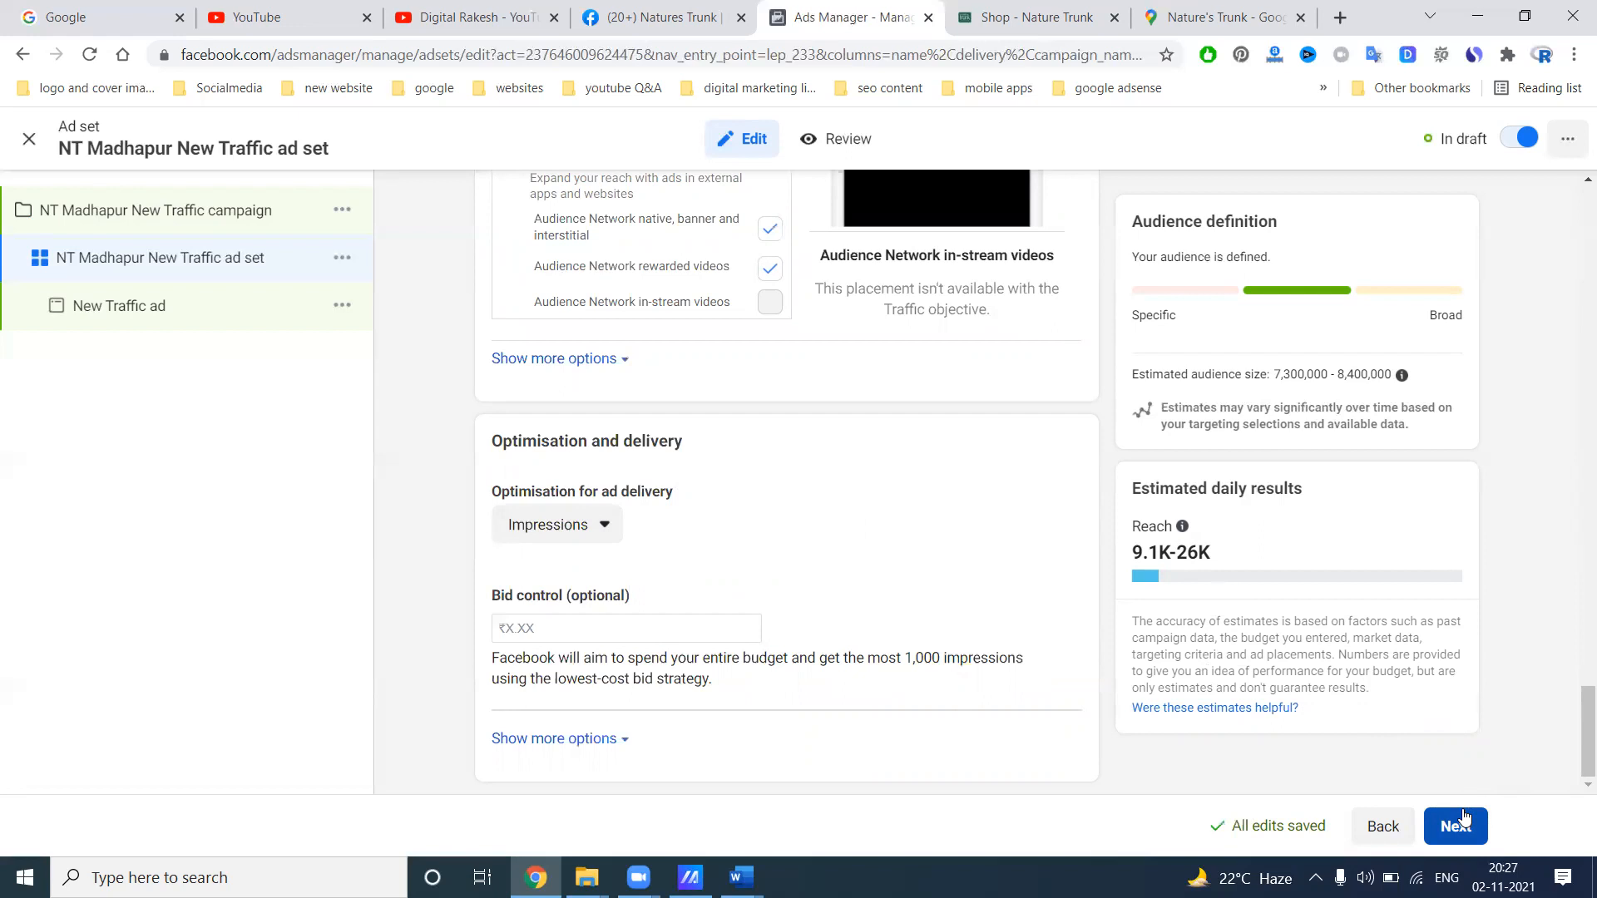
mouse_move(1053, 589)
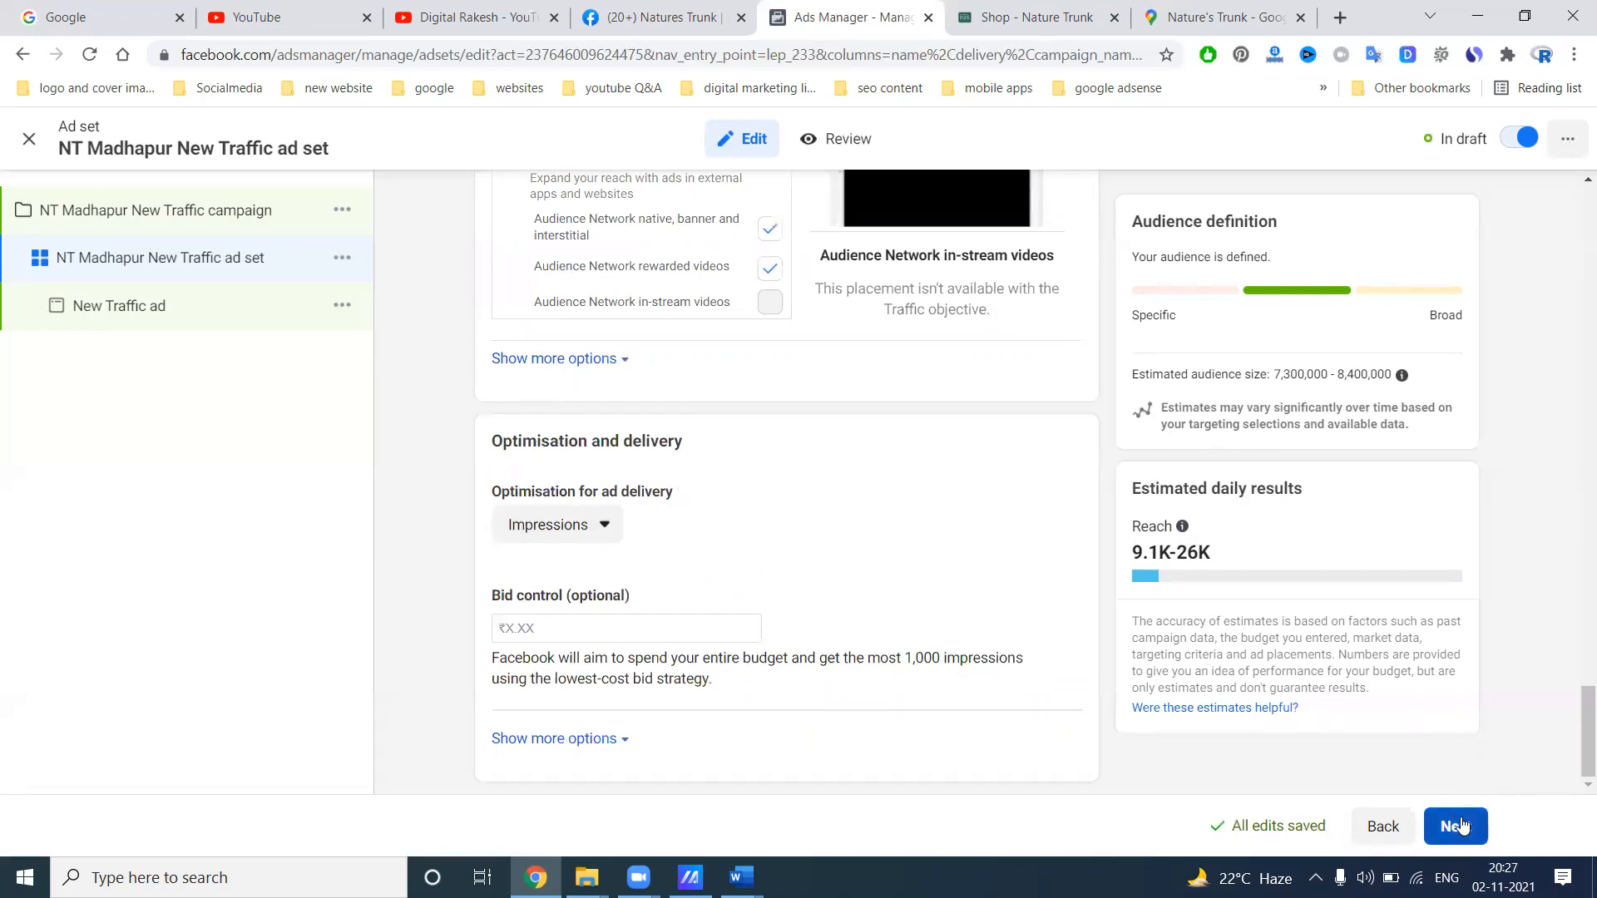
Move on to the ad setup and reach the Website destination section
left_click(1454, 826)
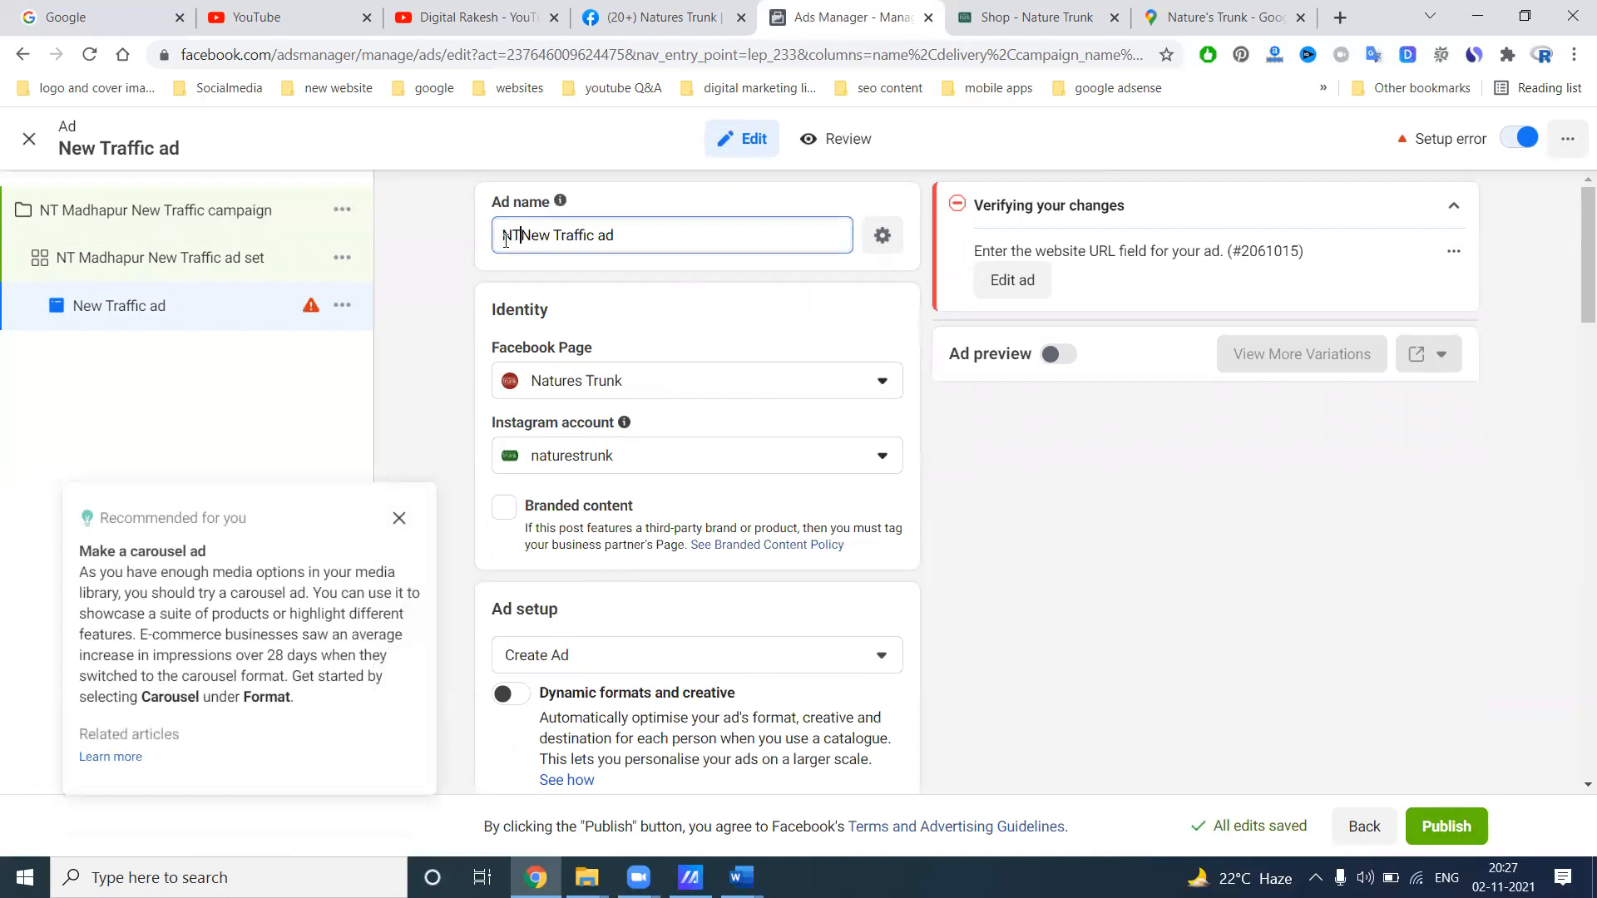
scroll("down", 3)
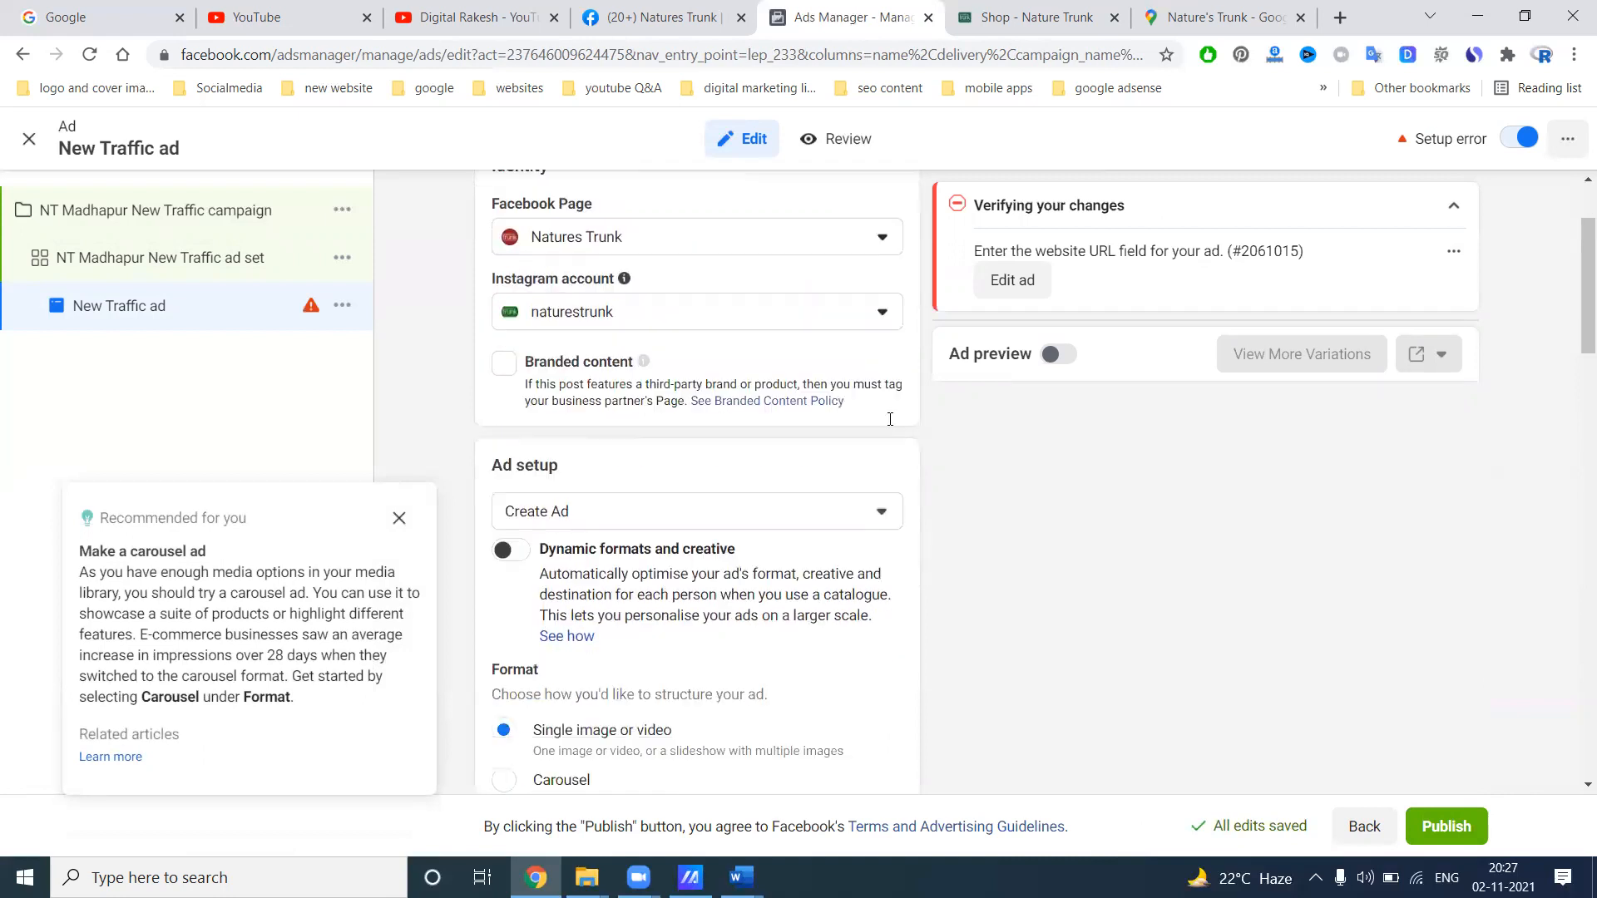
scroll("down", 3)
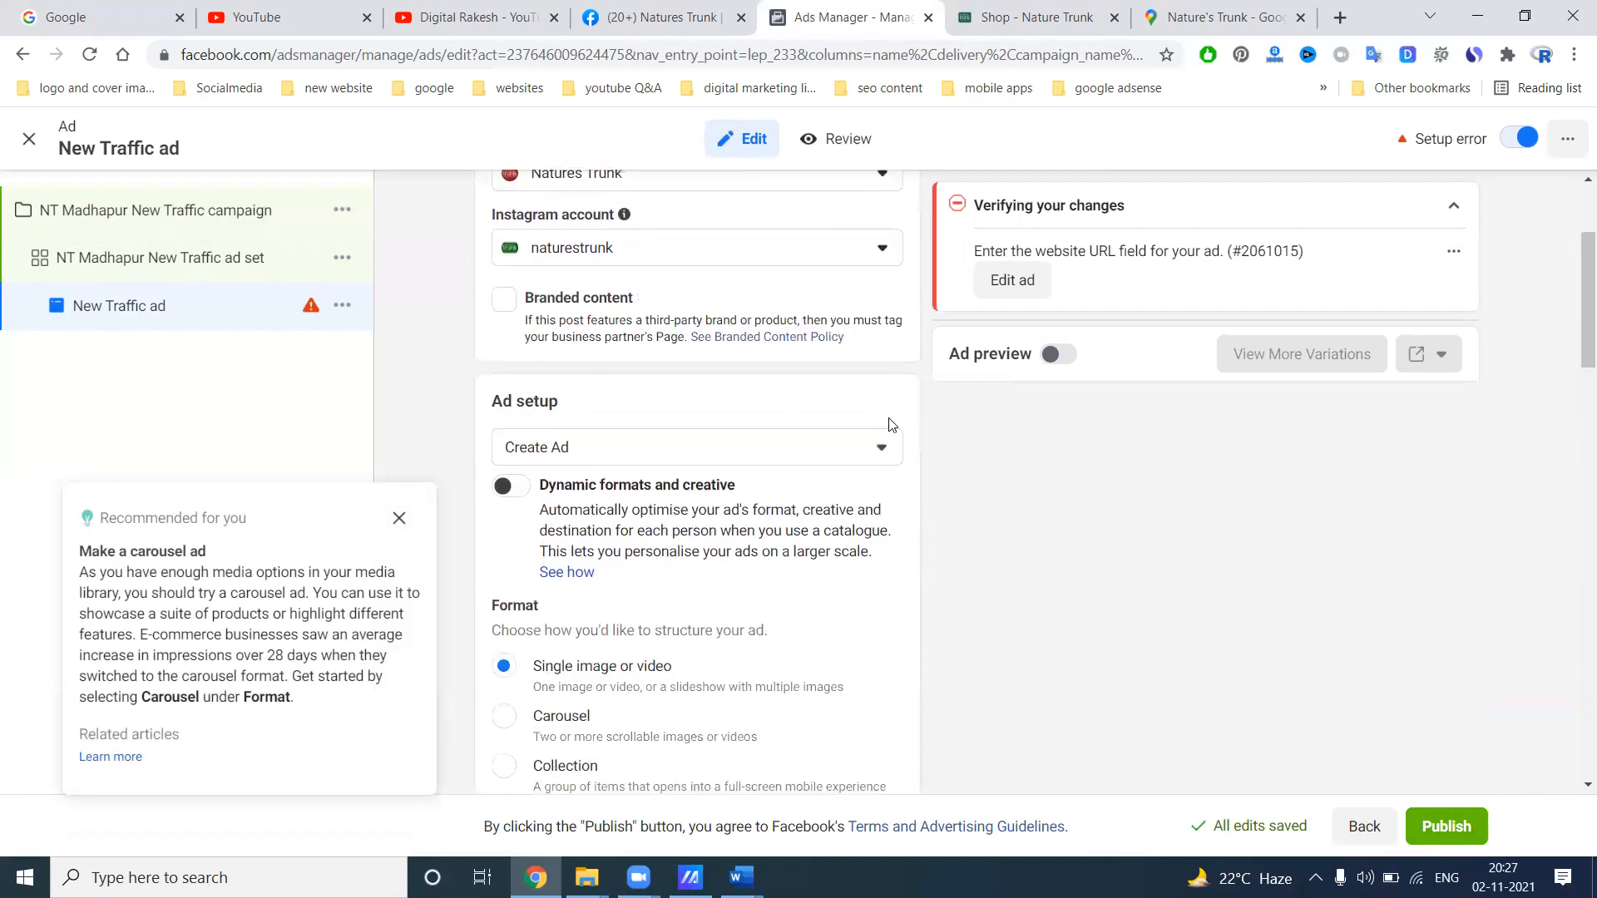
mouse_move(738, 877)
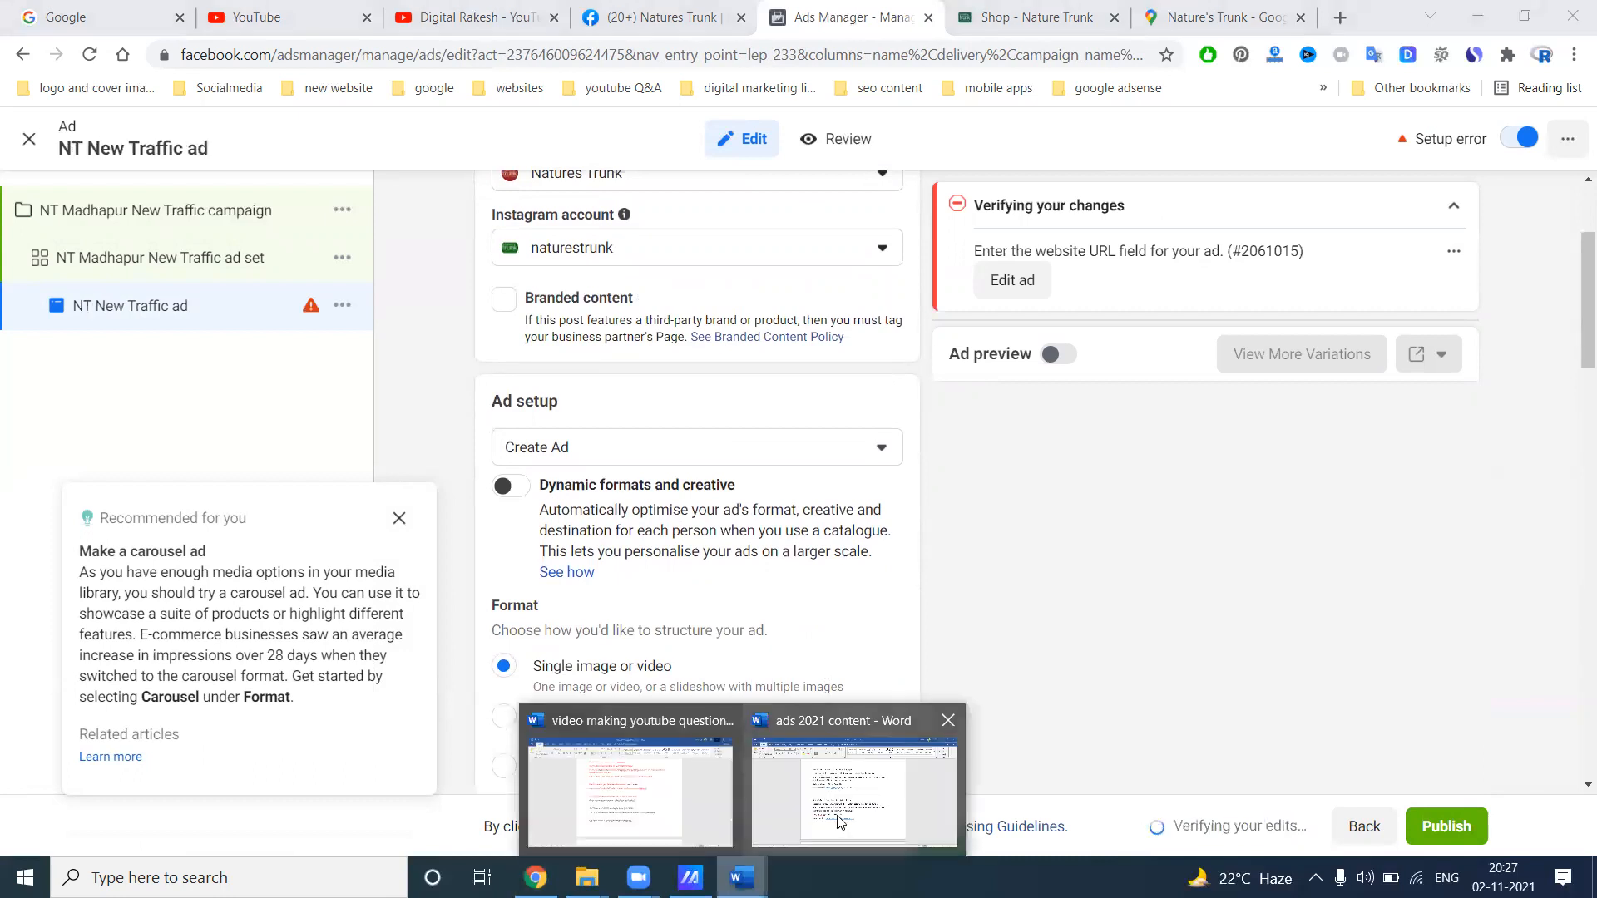
left_click(853, 784)
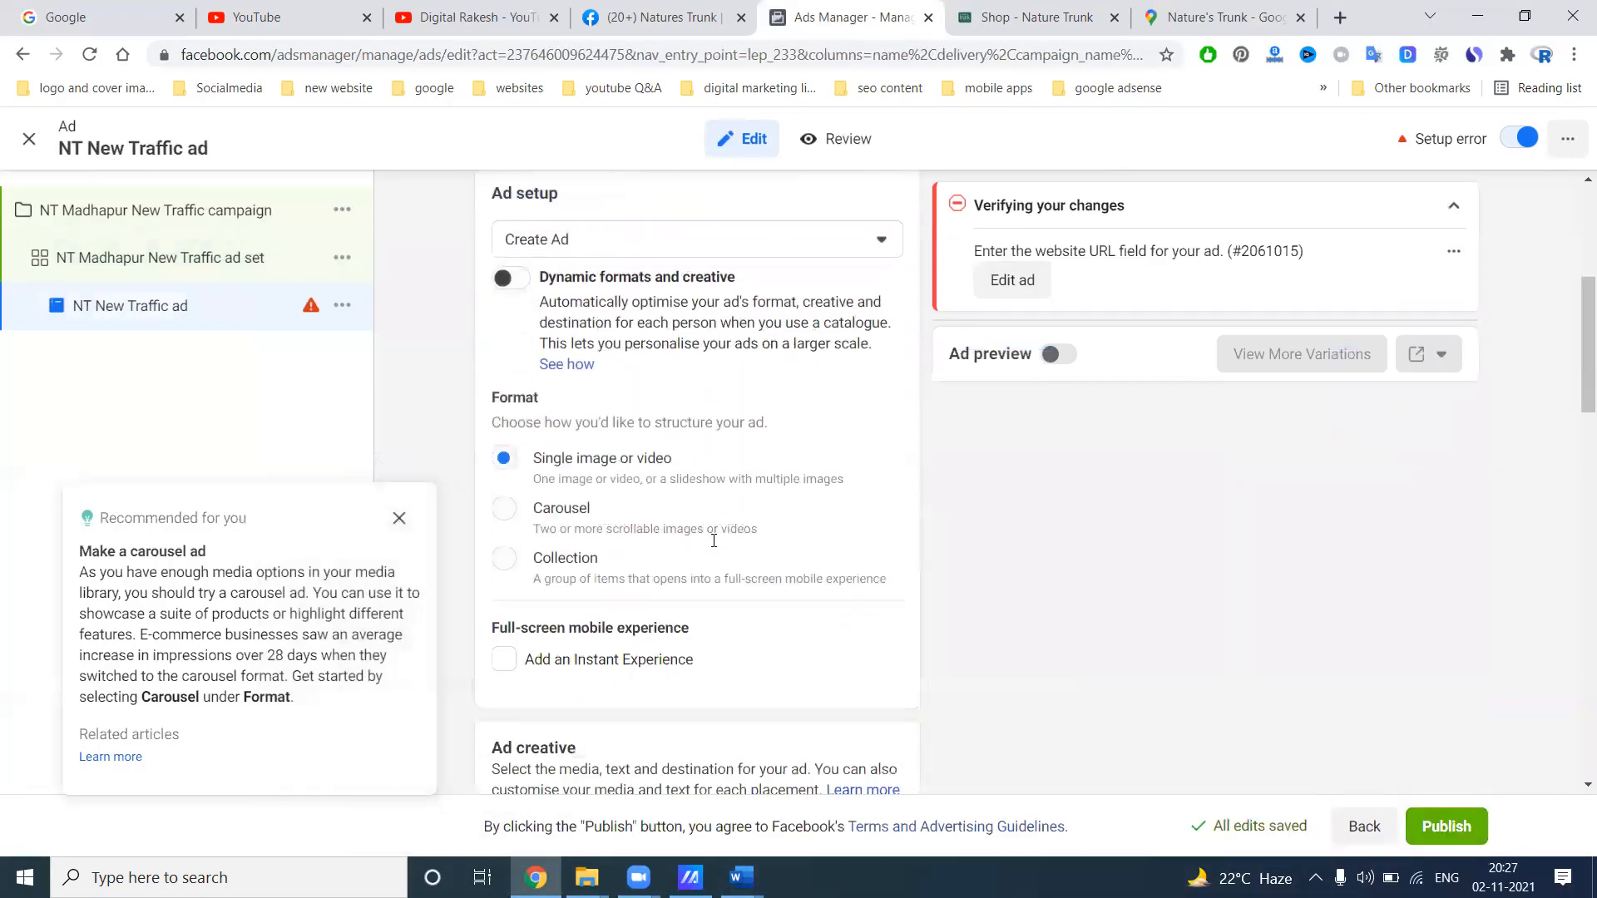
scroll("down", 3)
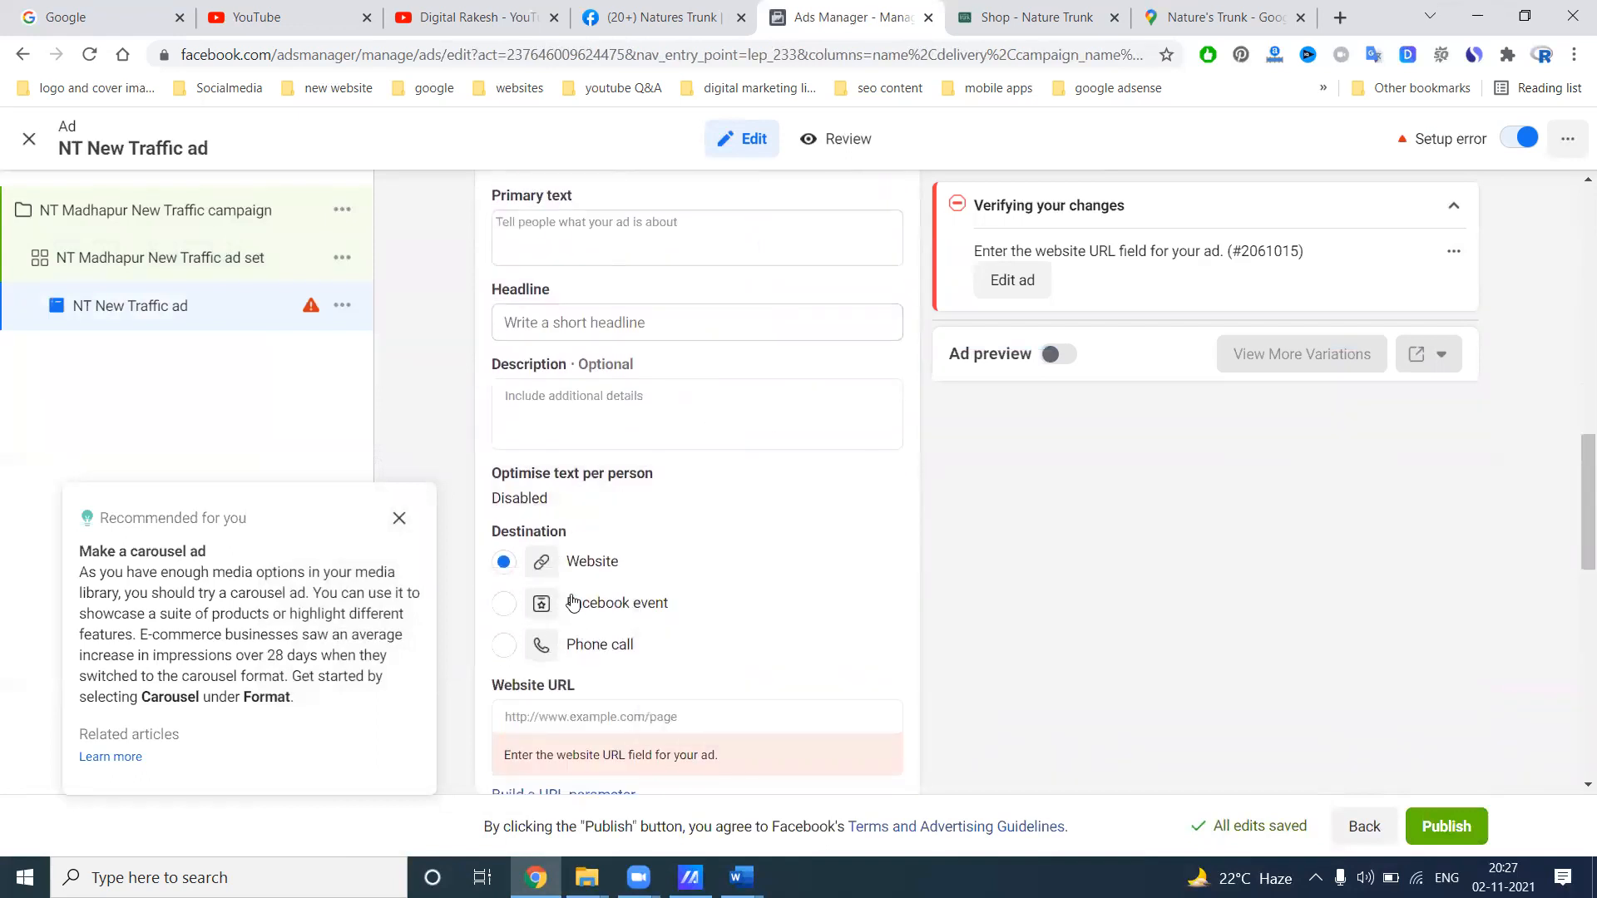
left_click(695, 716)
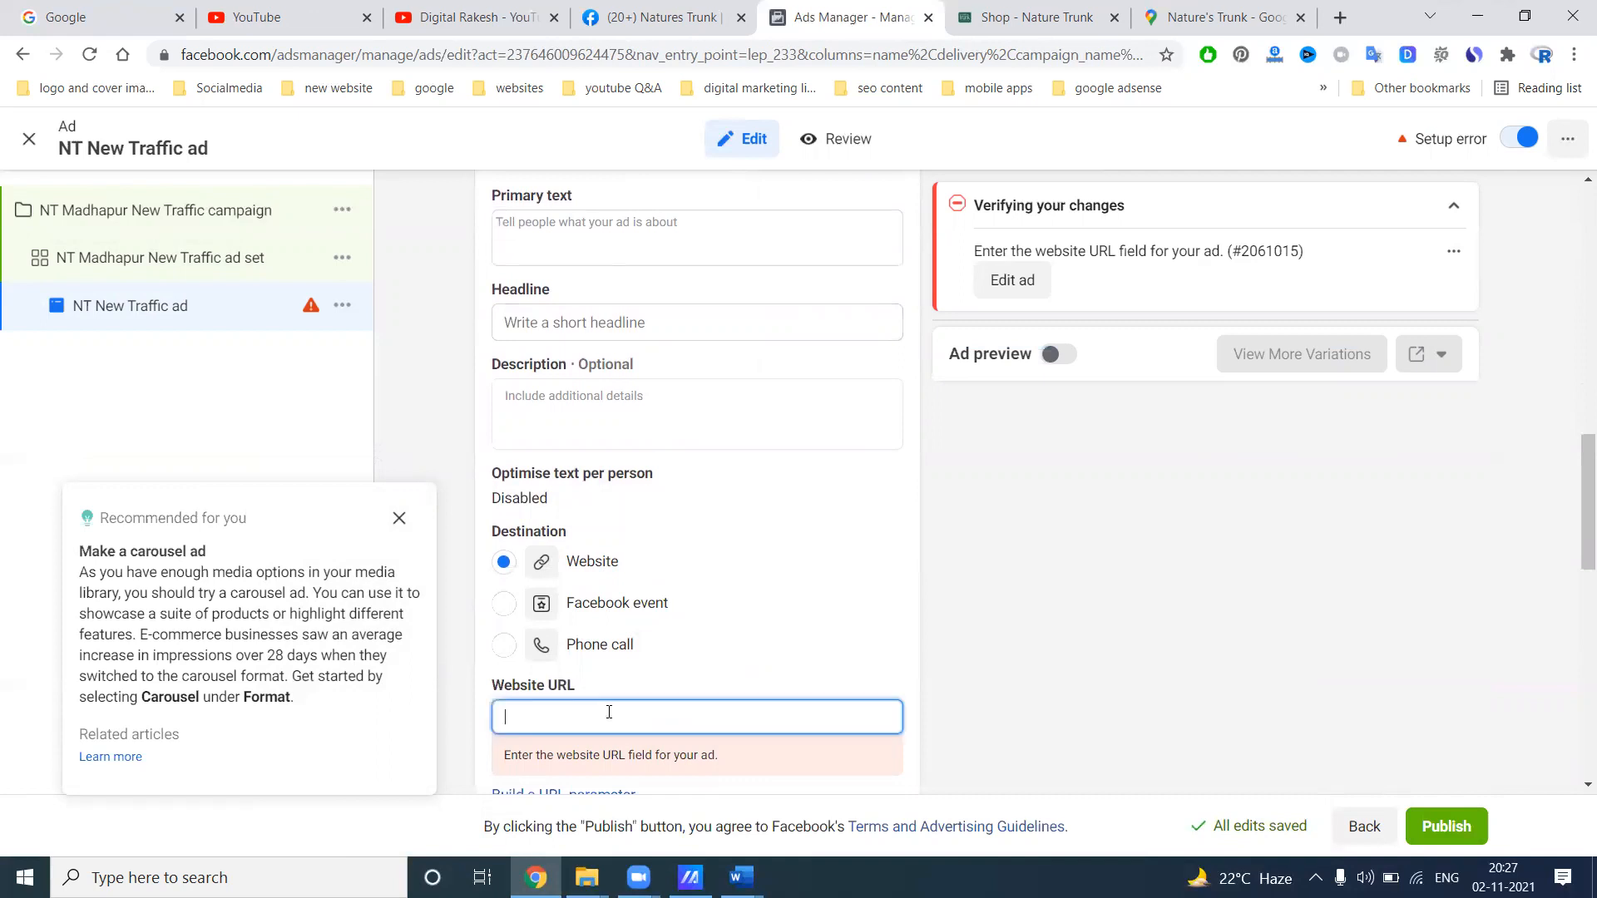
type("https://g.page/r/CVyWlKLeDTb2EBA")
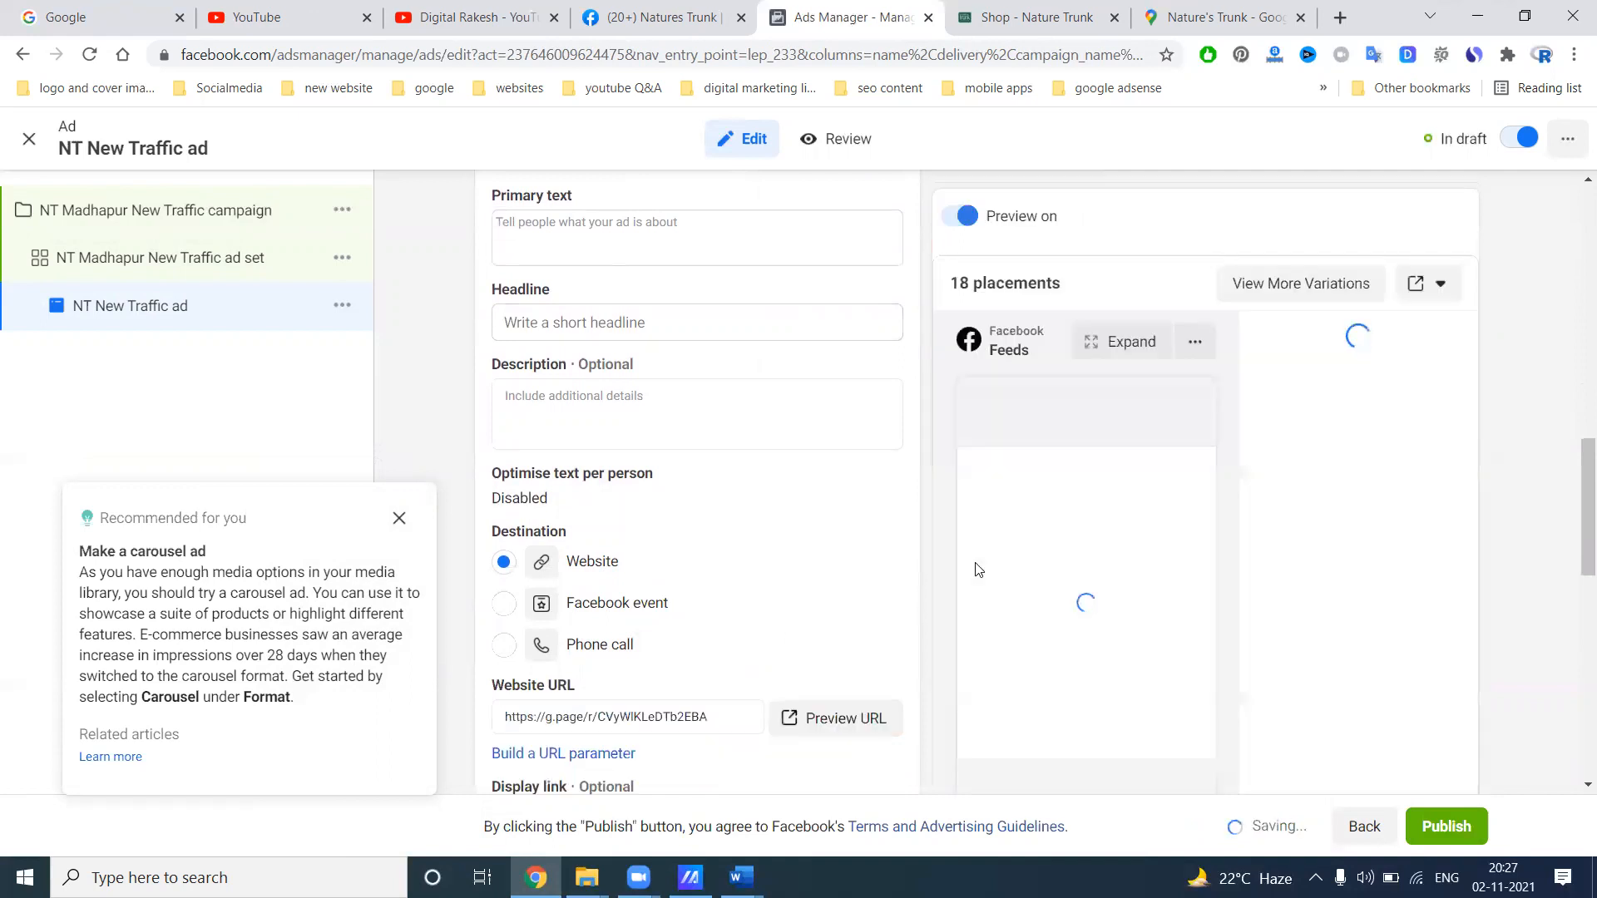
scroll("up", 3)
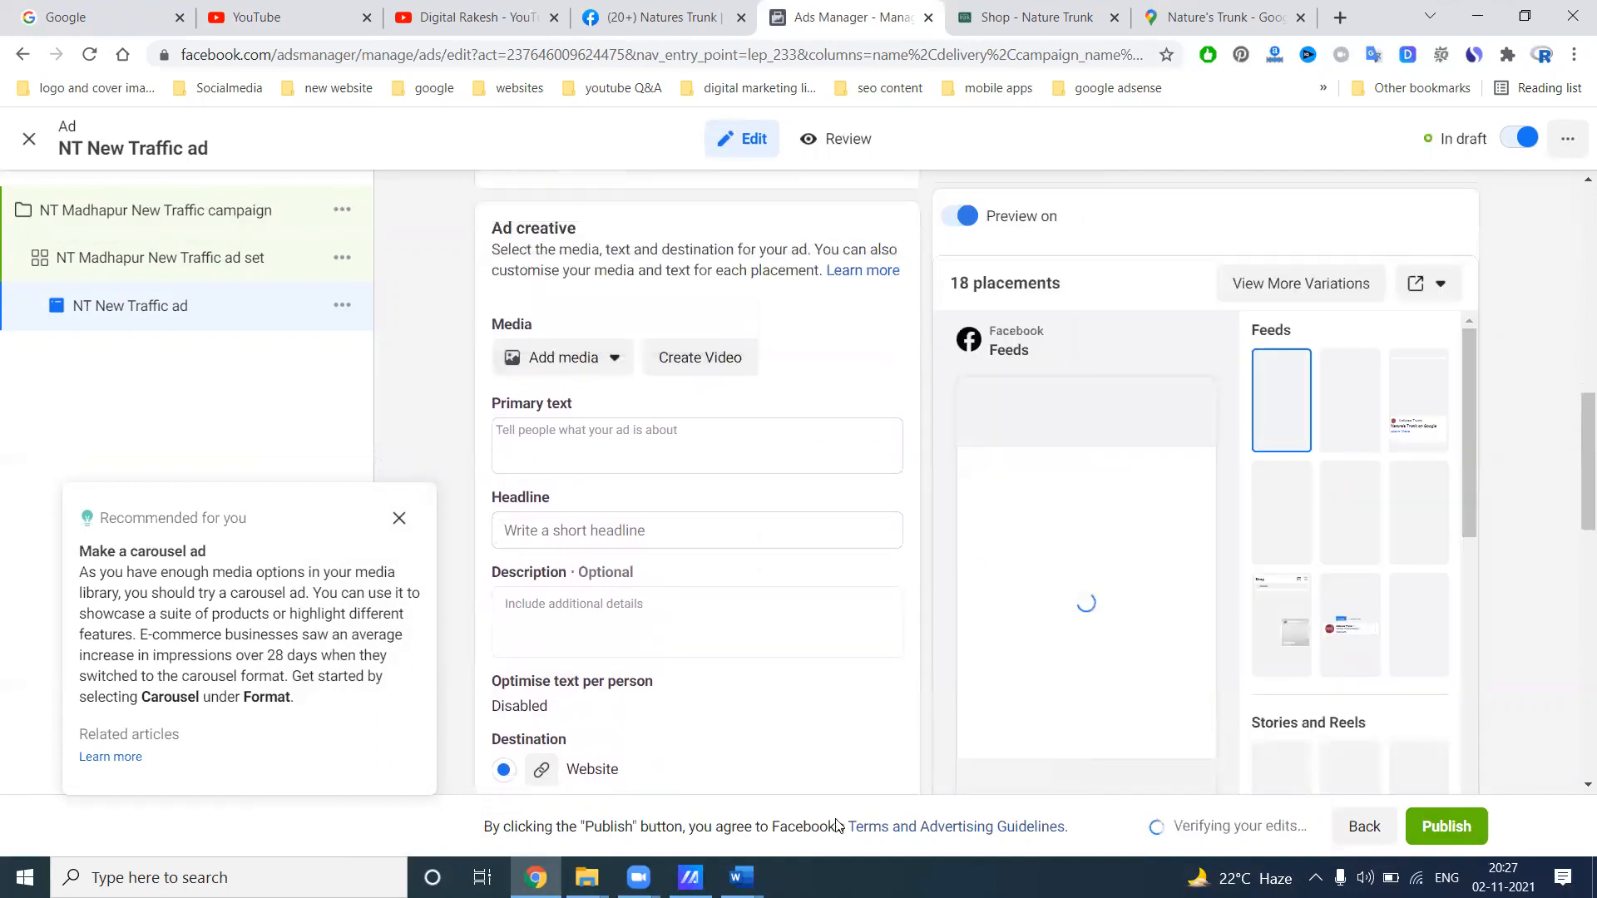
Paste the Madhapur store copy from the Word document into Primary text, Description and Headline
left_click(740, 876)
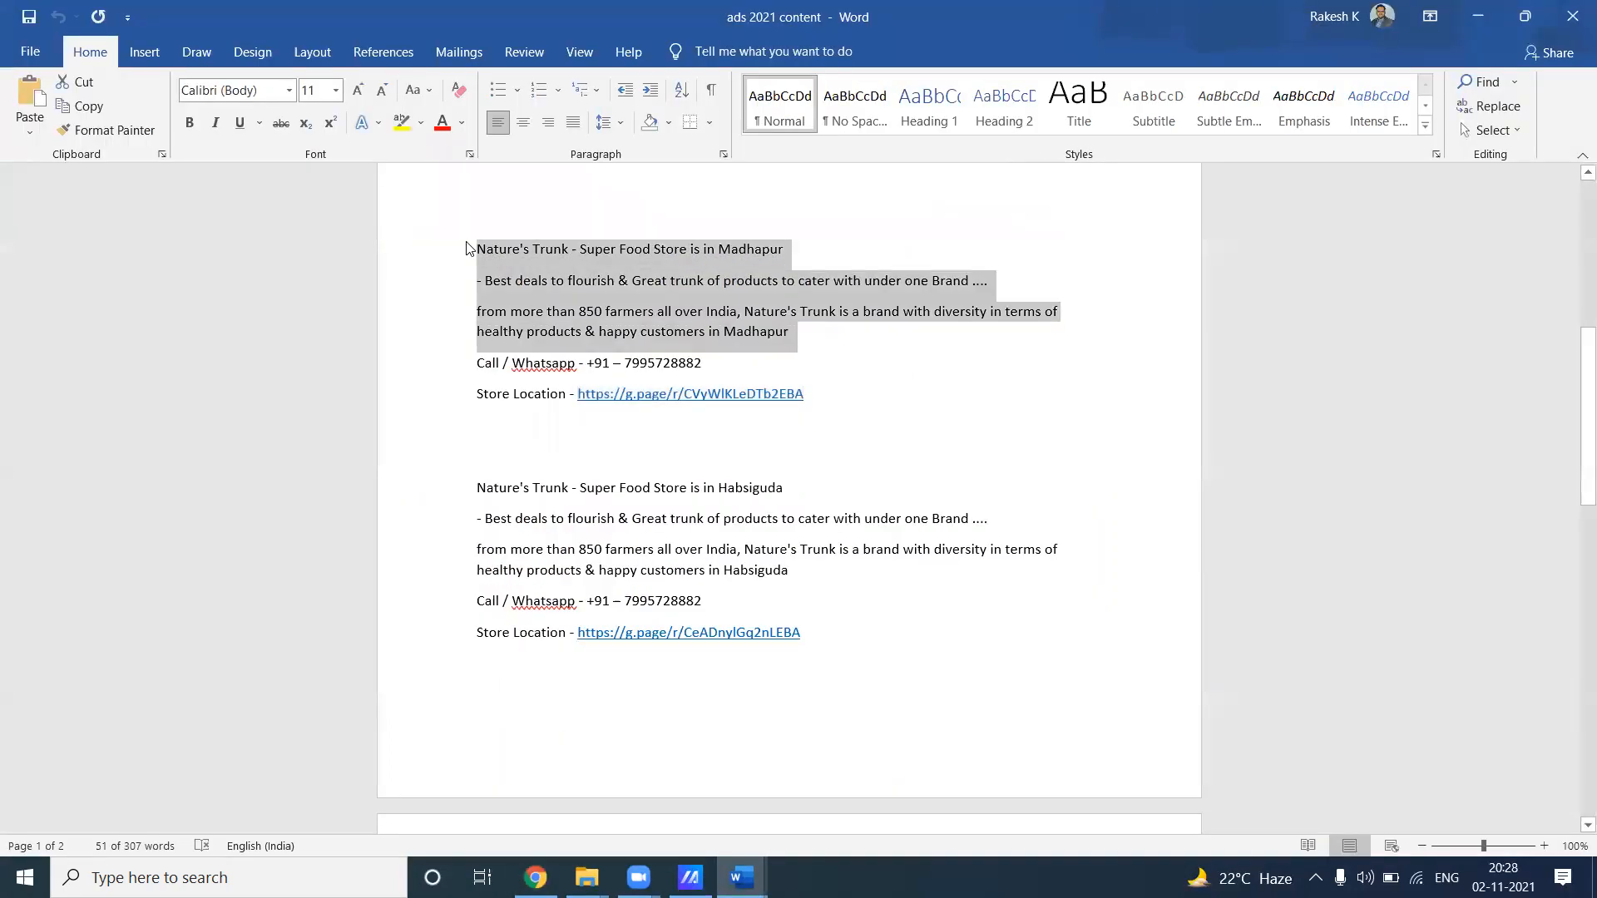
left_click(535, 877)
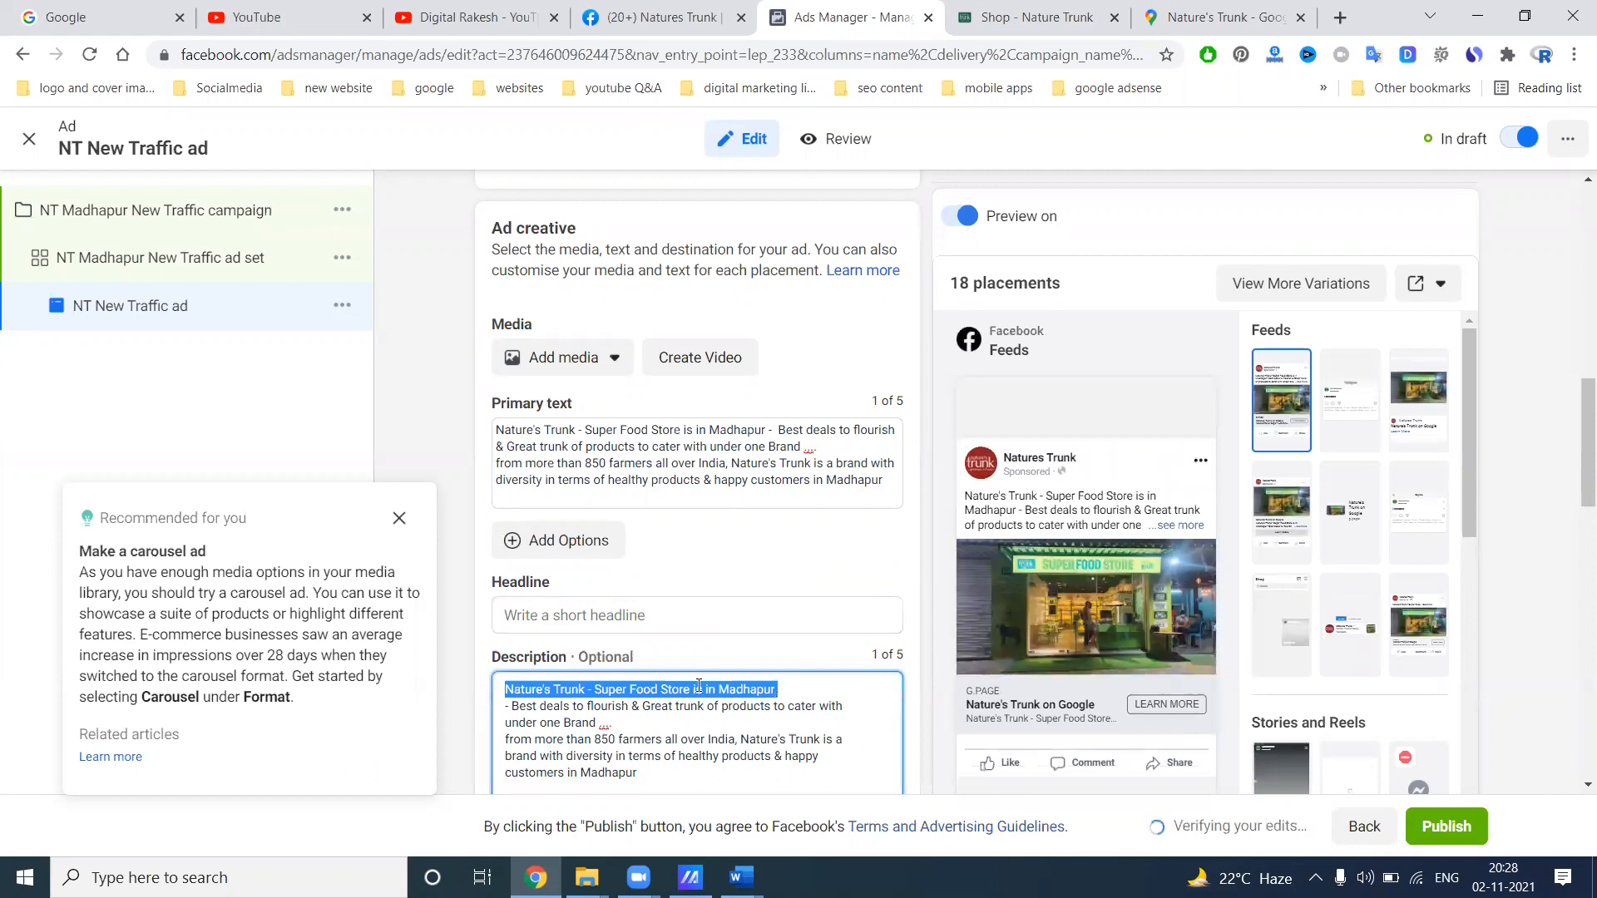
left_click(696, 614)
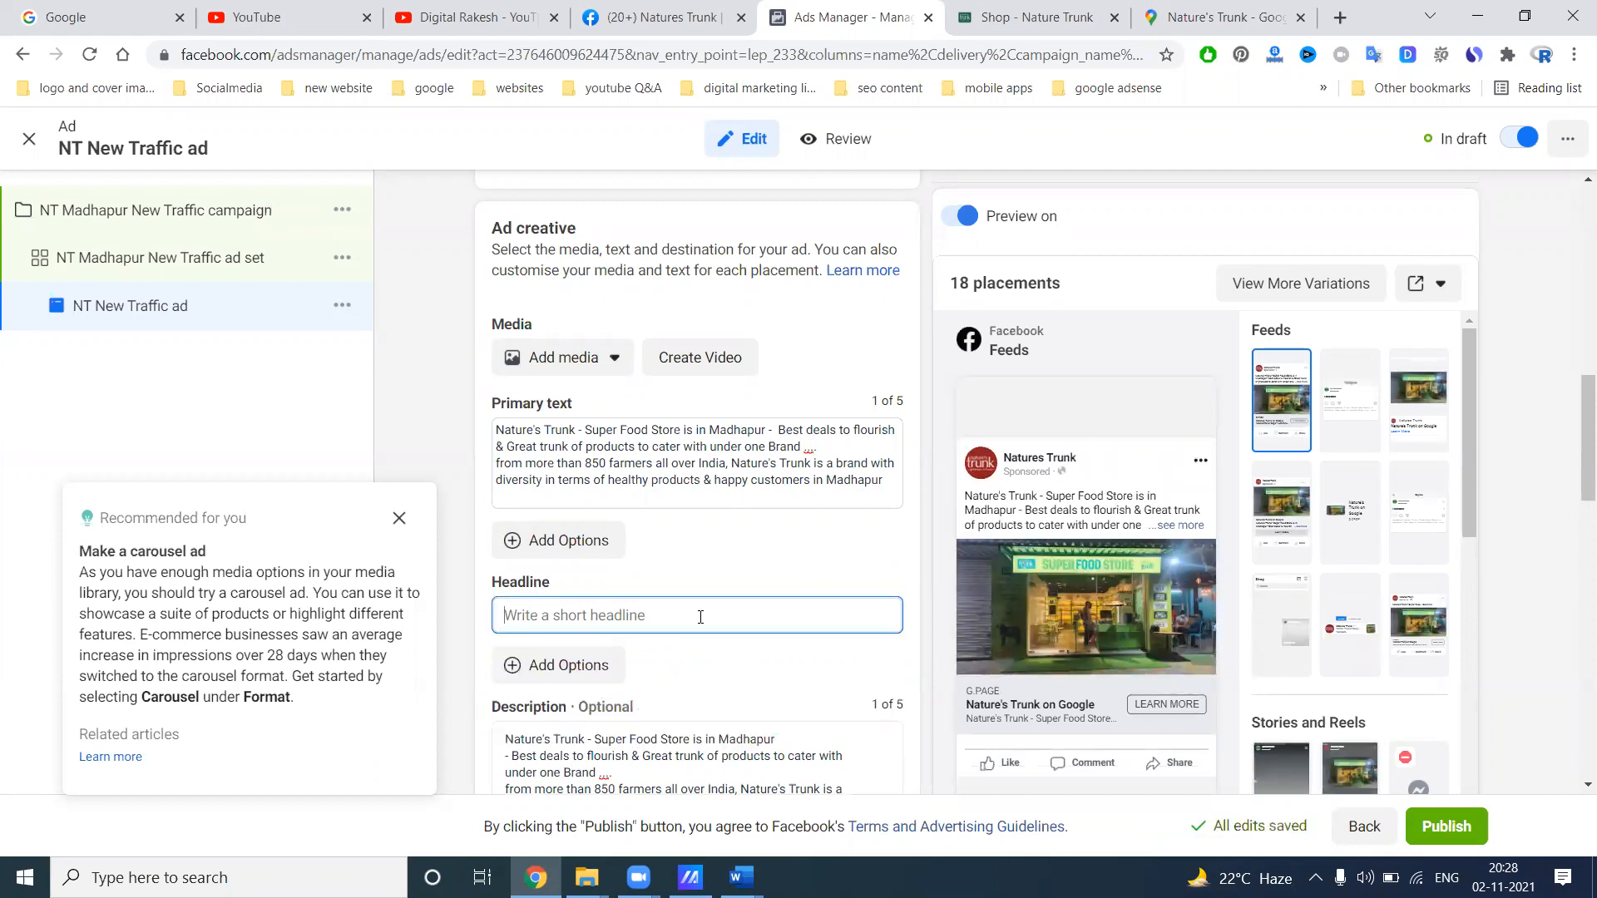
left_click(561, 358)
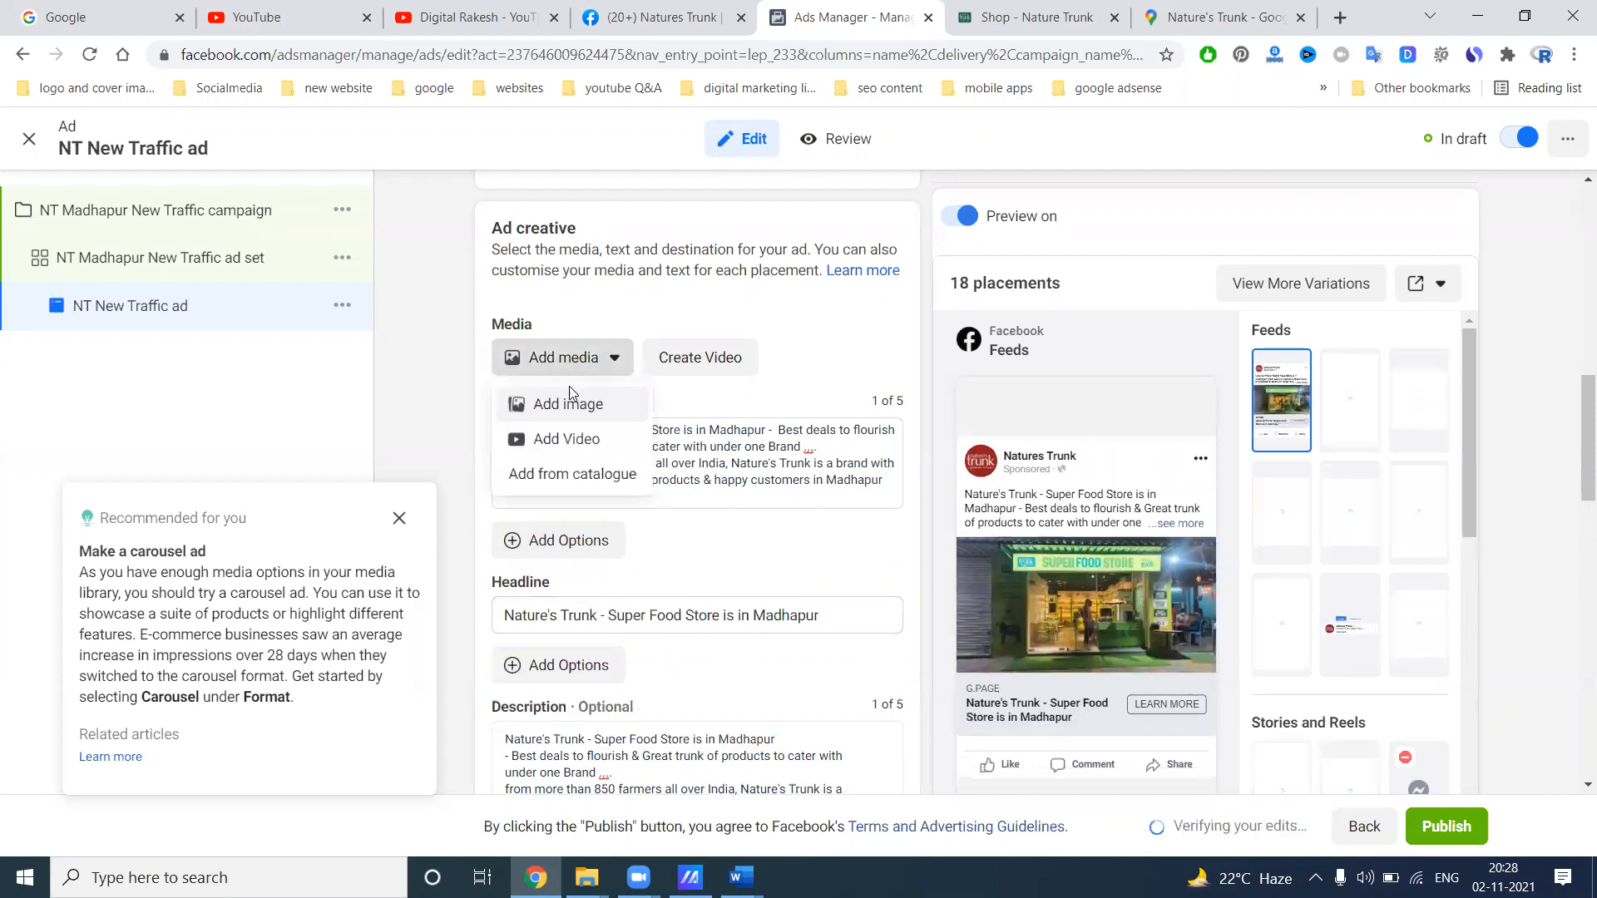
Upload the Madhapur - 1 design from Projects > nature trunk works > newdesigns
left_click(568, 404)
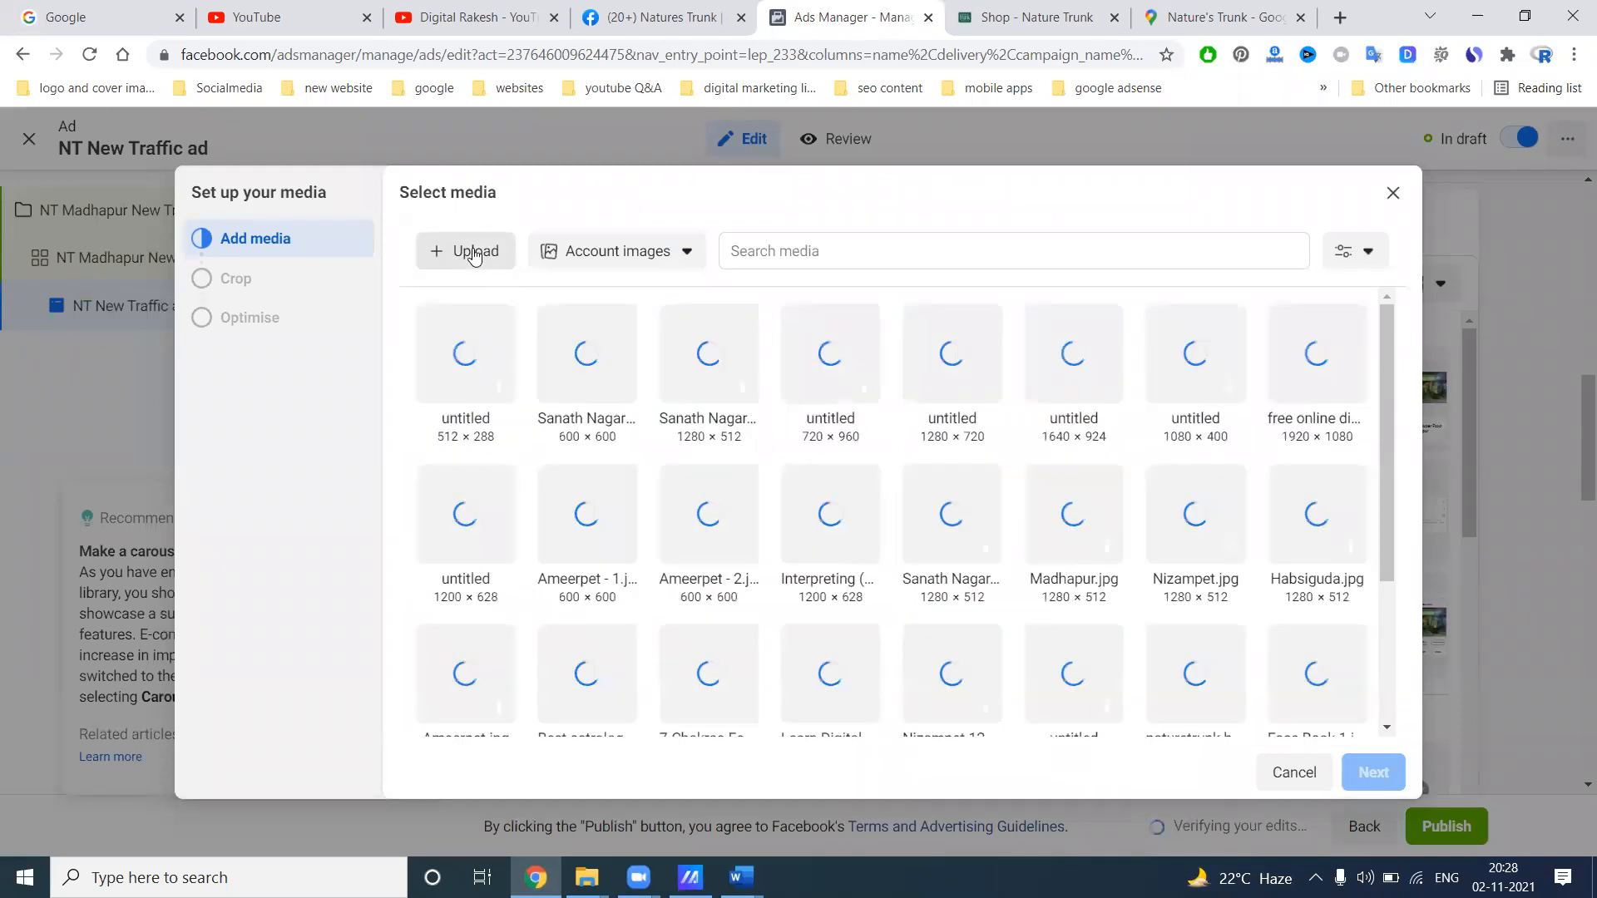
left_click(466, 250)
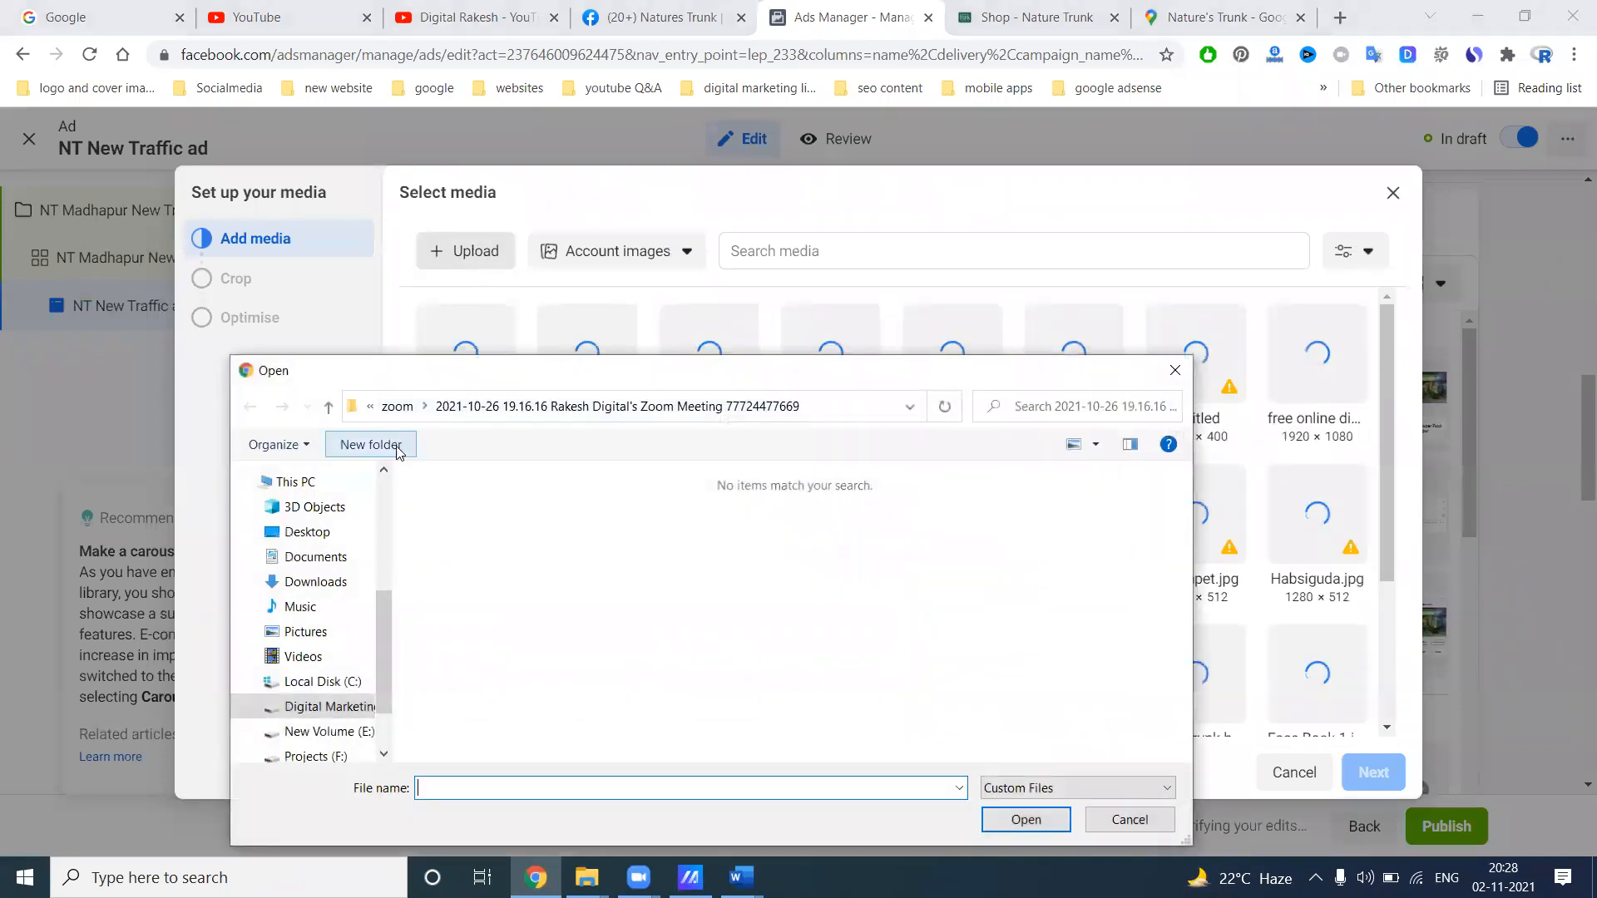
left_click(308, 756)
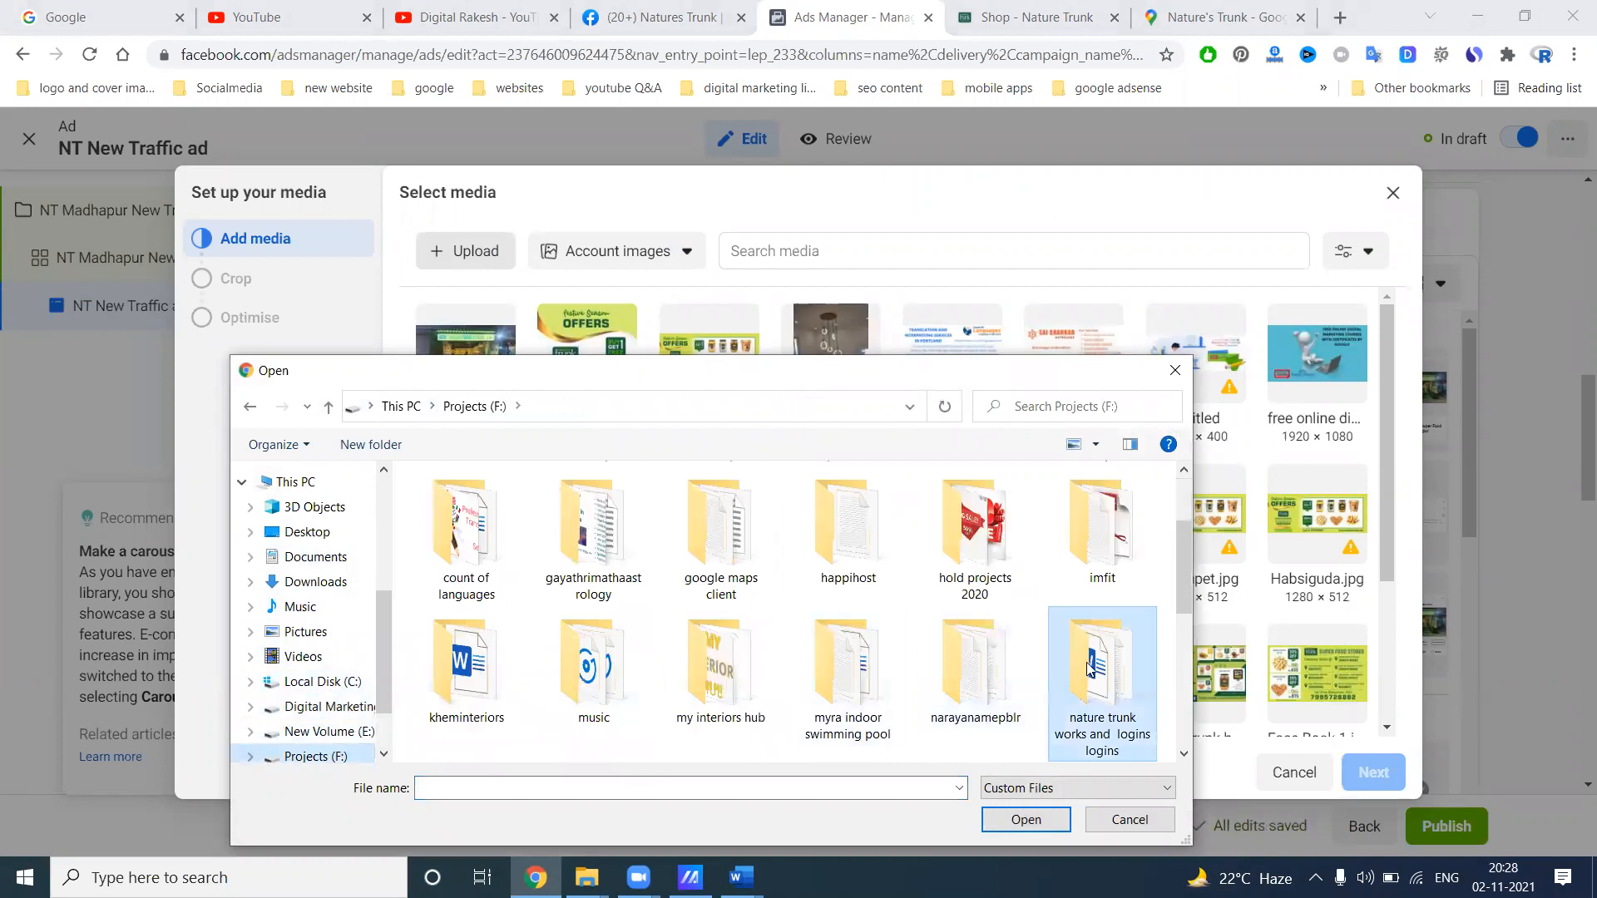
double_click(1102, 672)
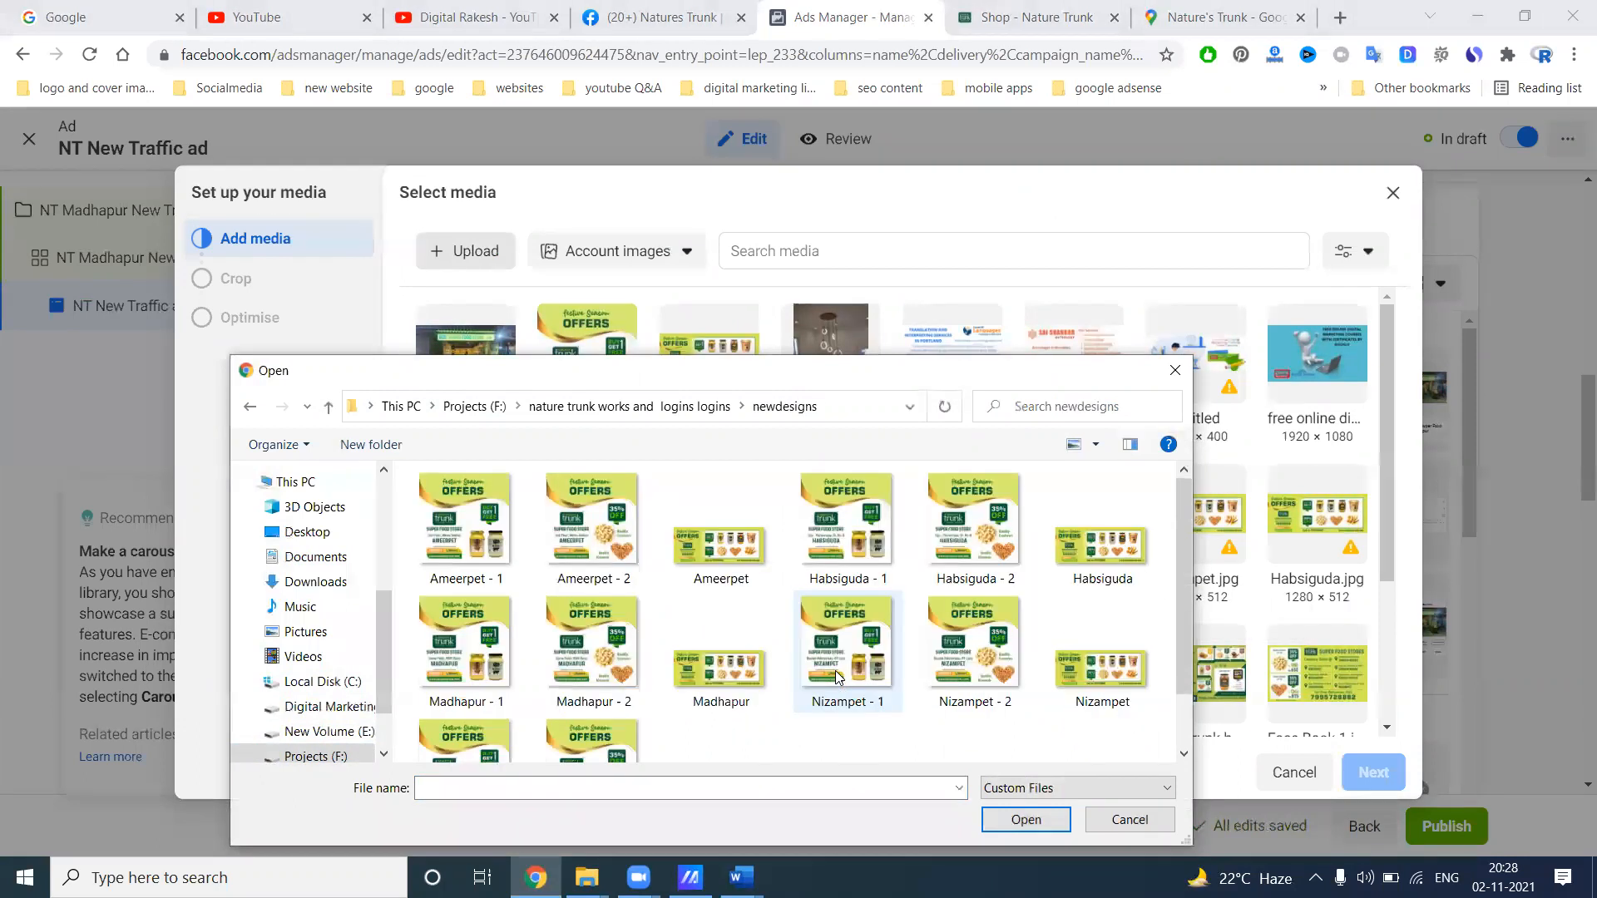
left_click(592, 647)
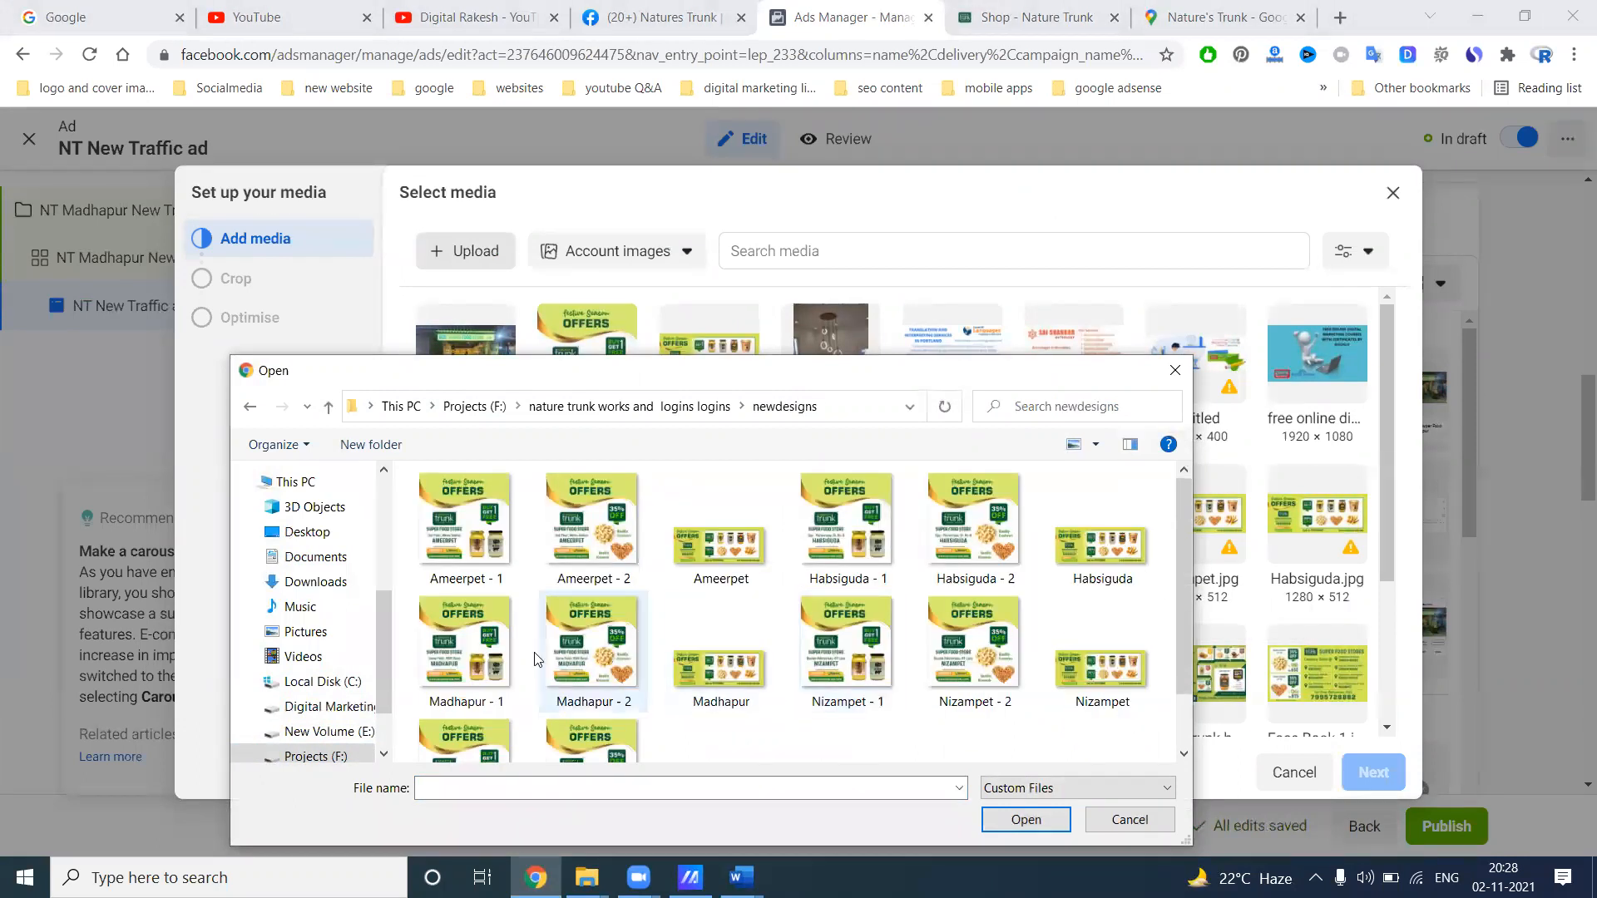
left_click(466, 648)
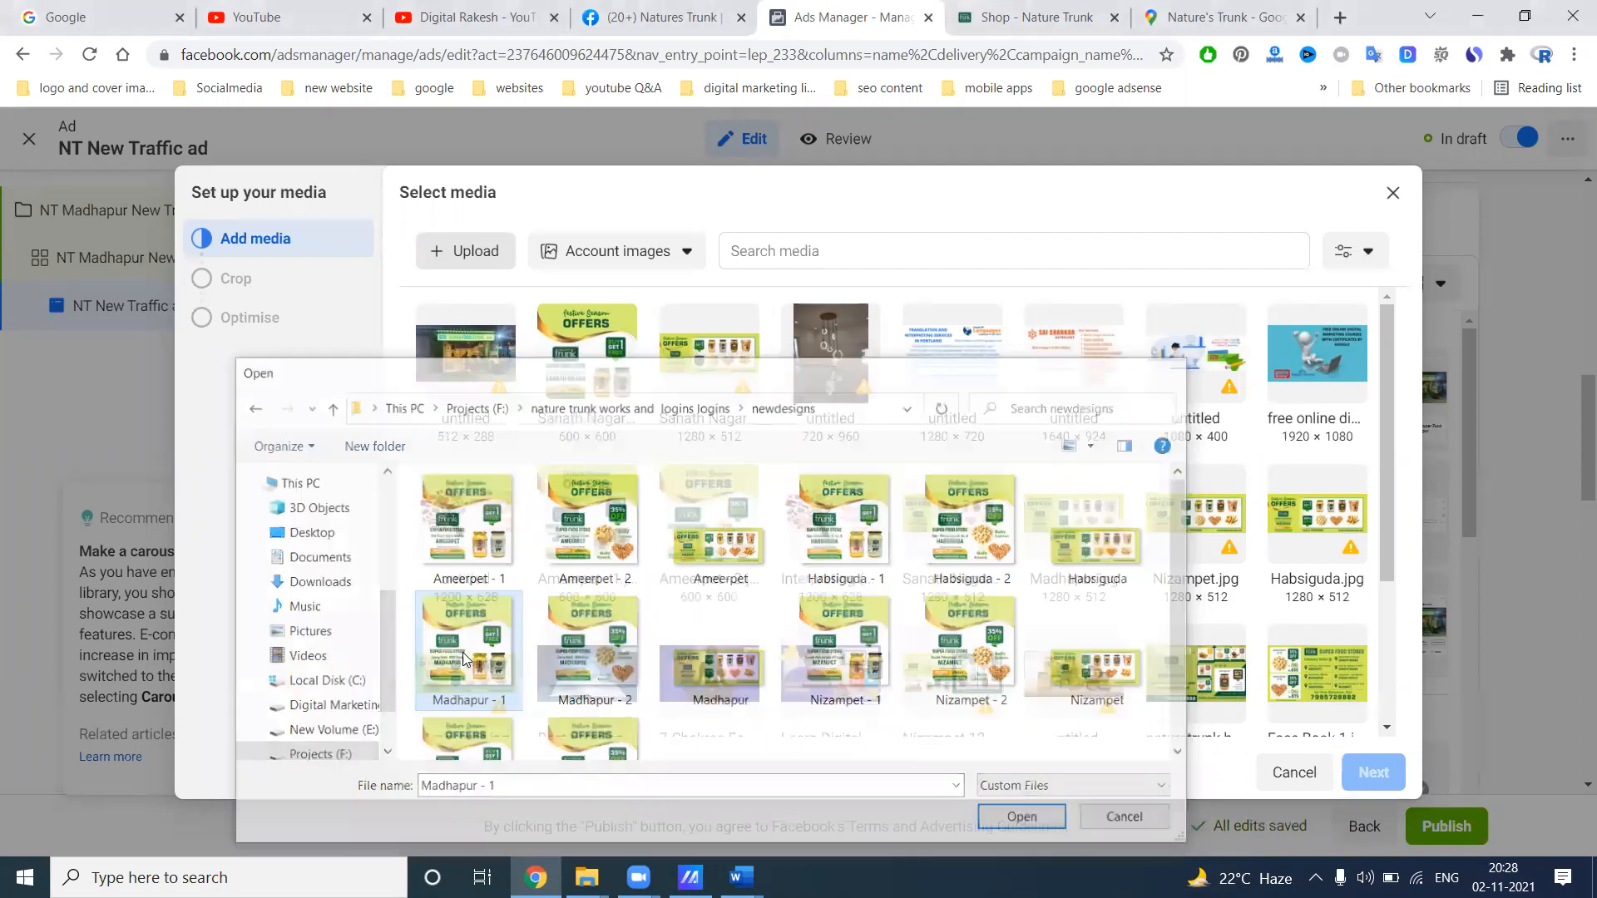
left_click(1021, 816)
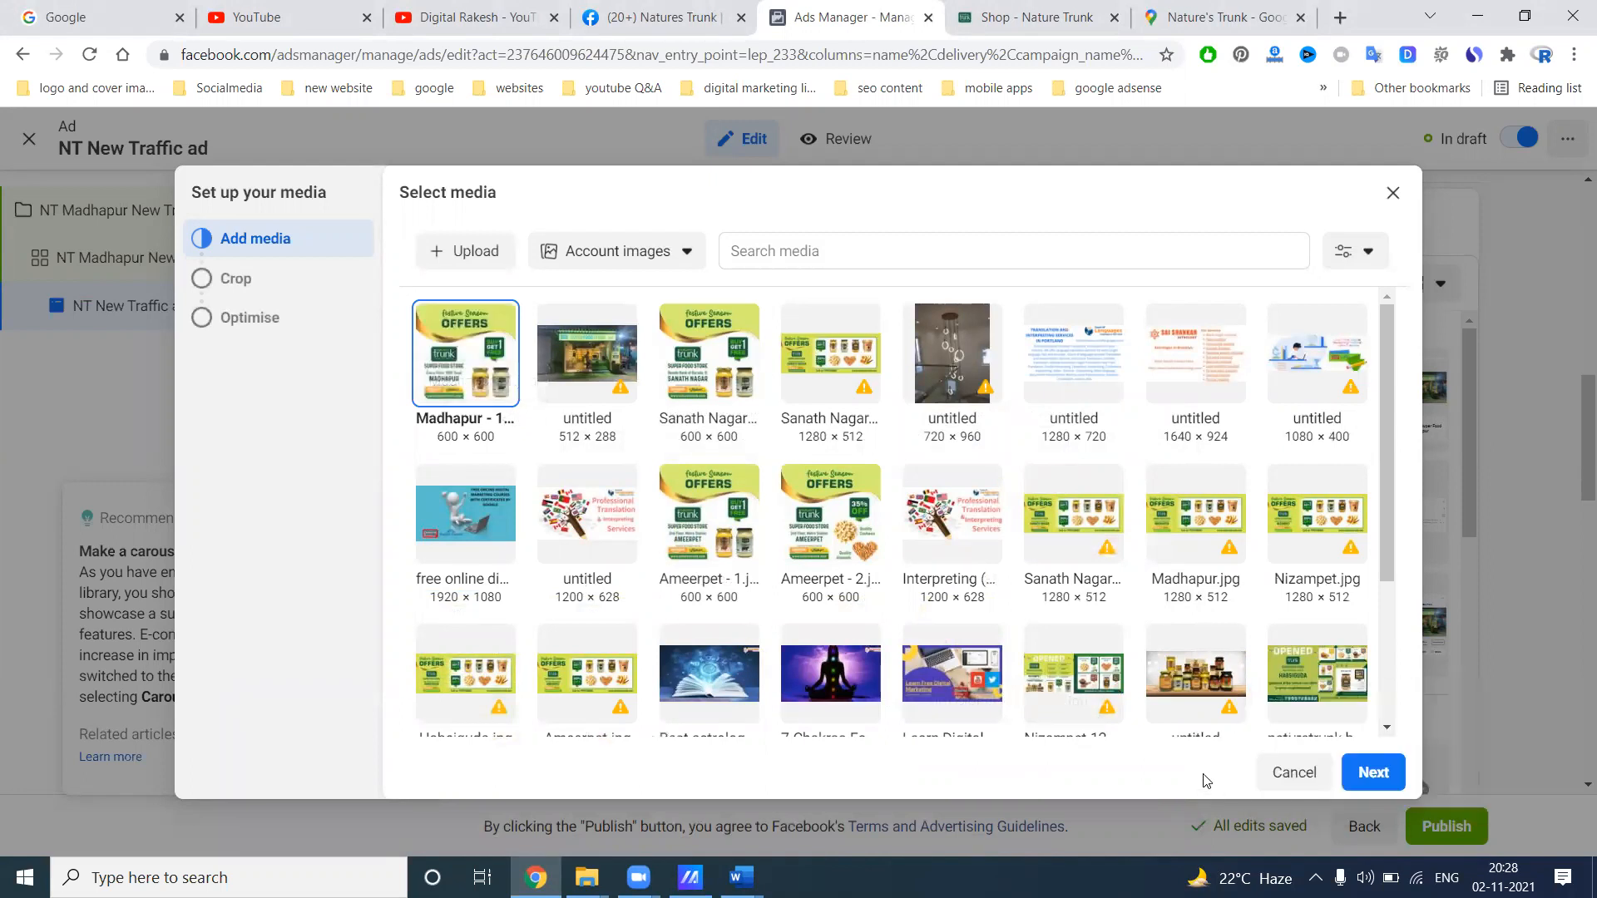
Confirm Madhapur - 1 as the ad's image across all placements
left_click(1371, 772)
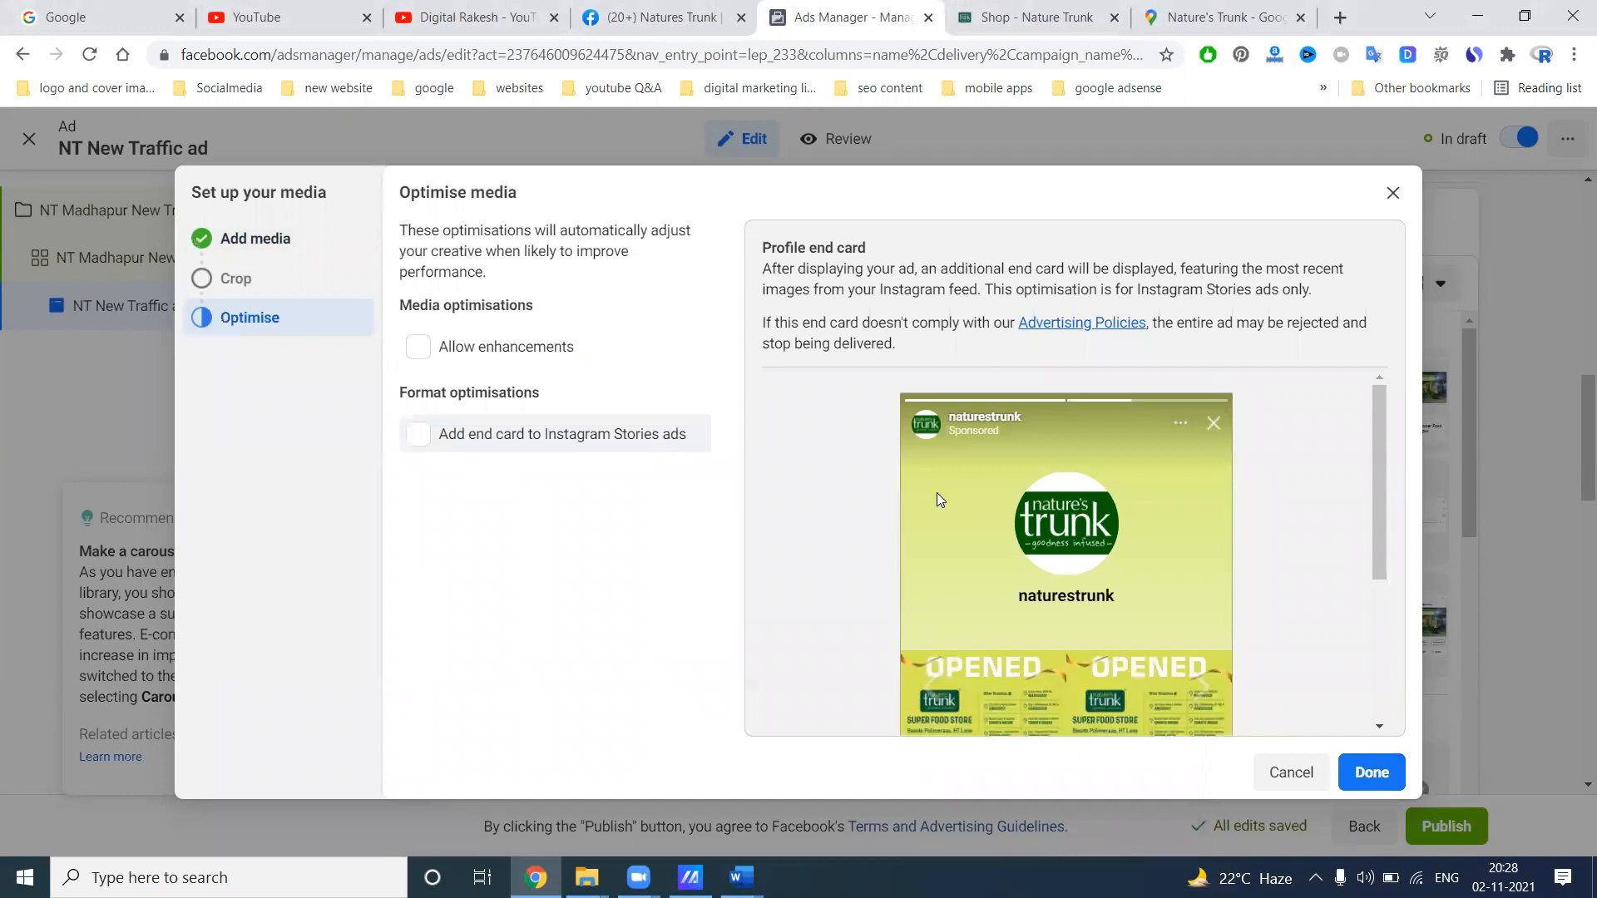
scroll("down", 3)
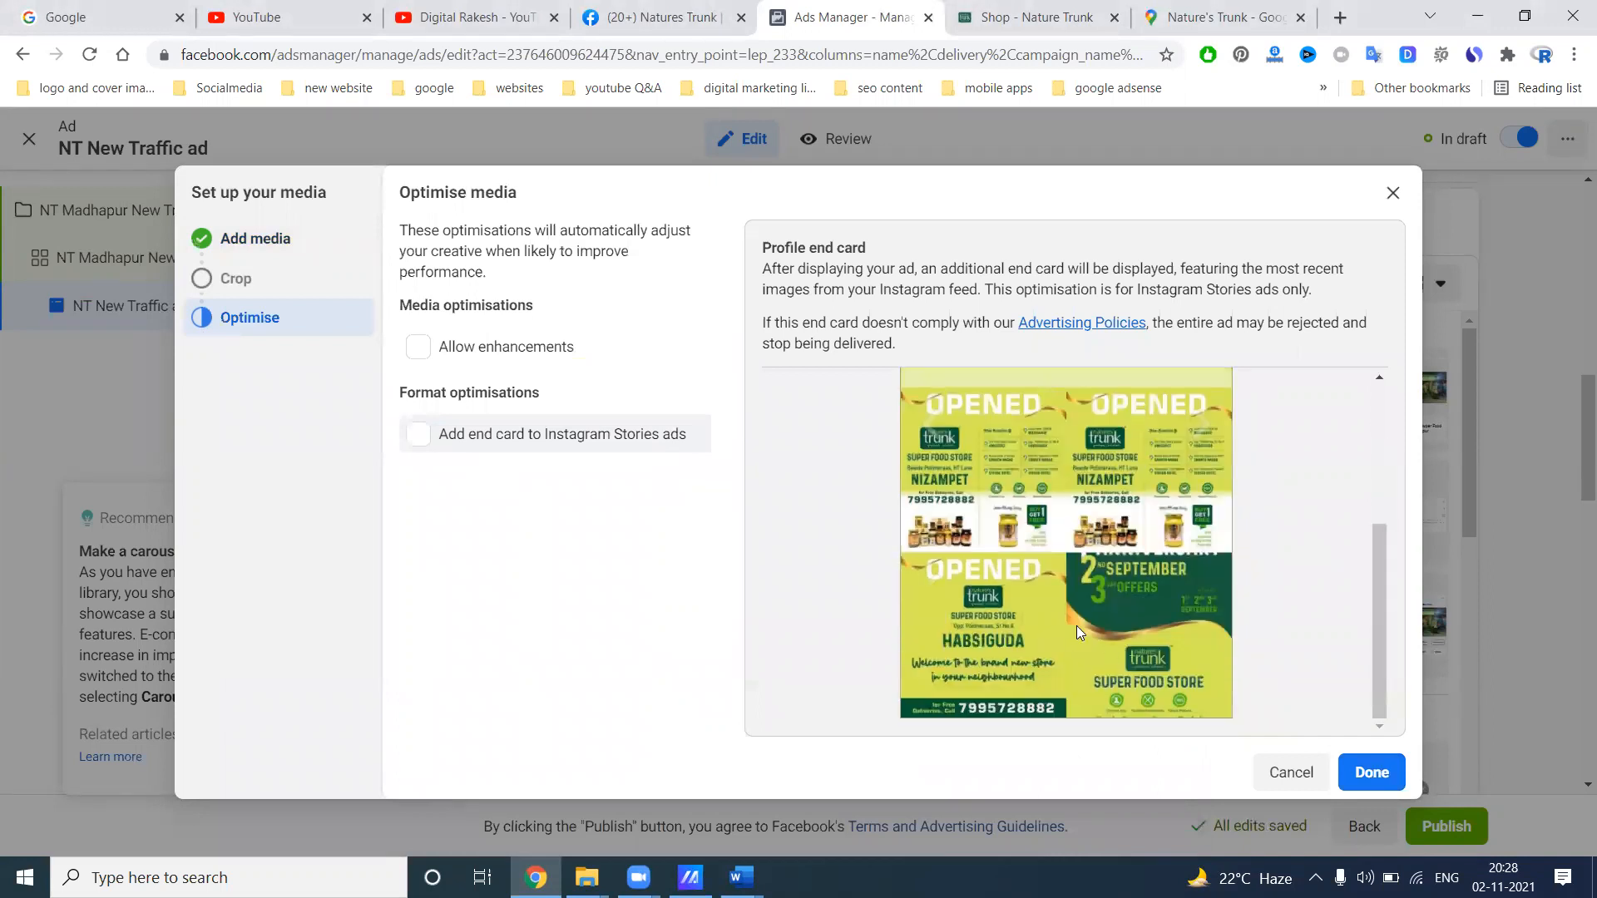
scroll("down", 3)
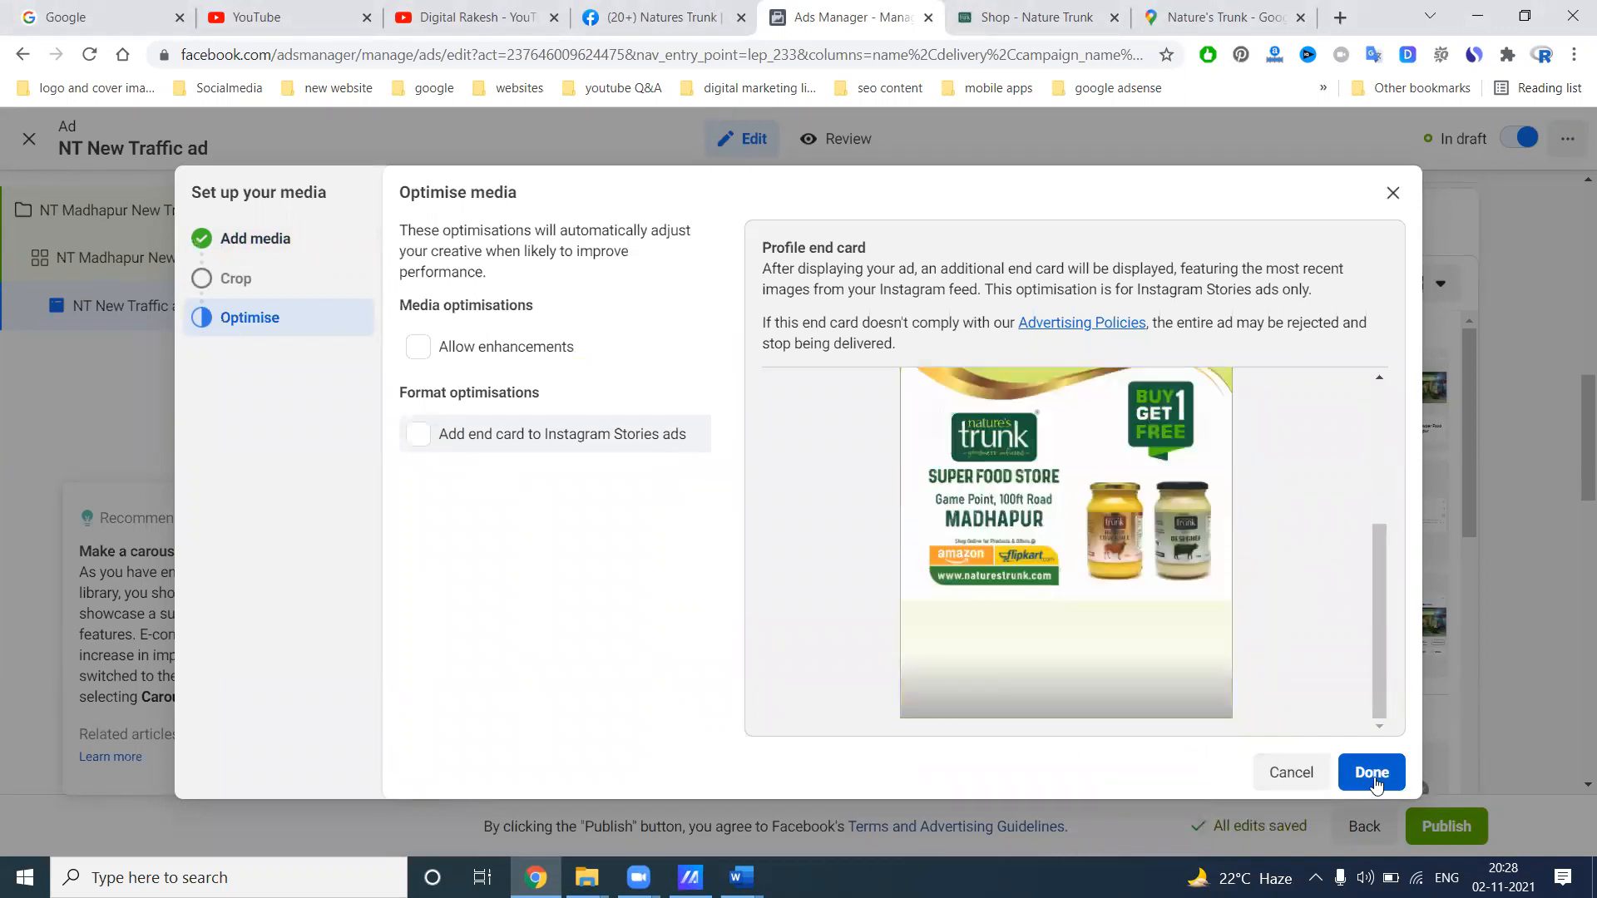
left_click(1371, 772)
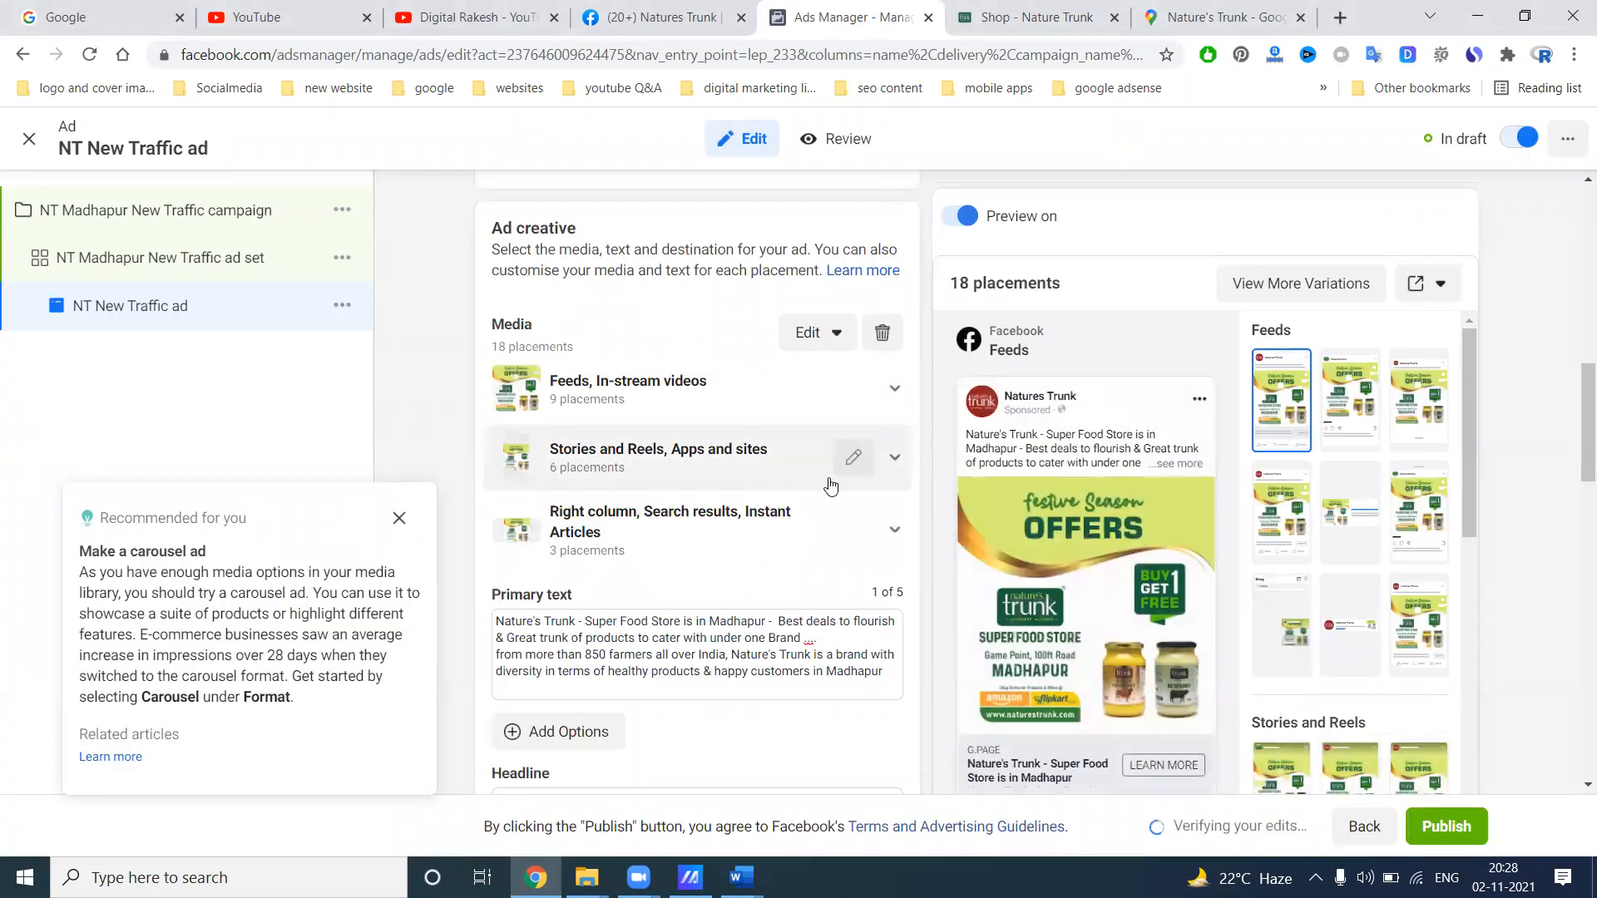
Switch the ad format to Carousel and expand the first carousel card
scroll("up", 3)
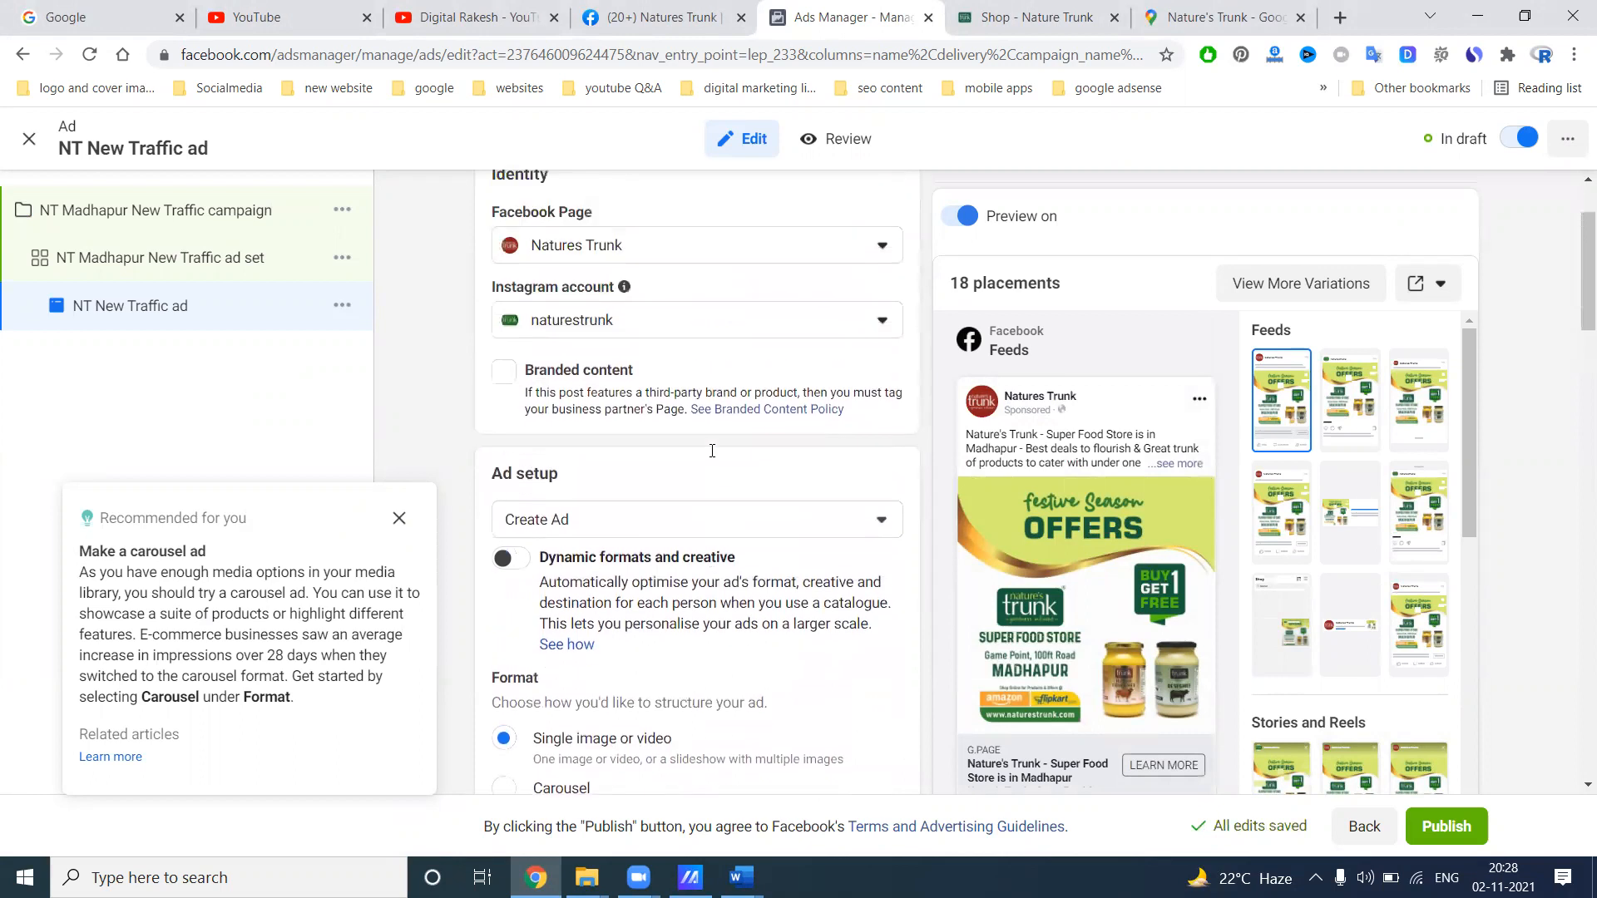
scroll("down", 3)
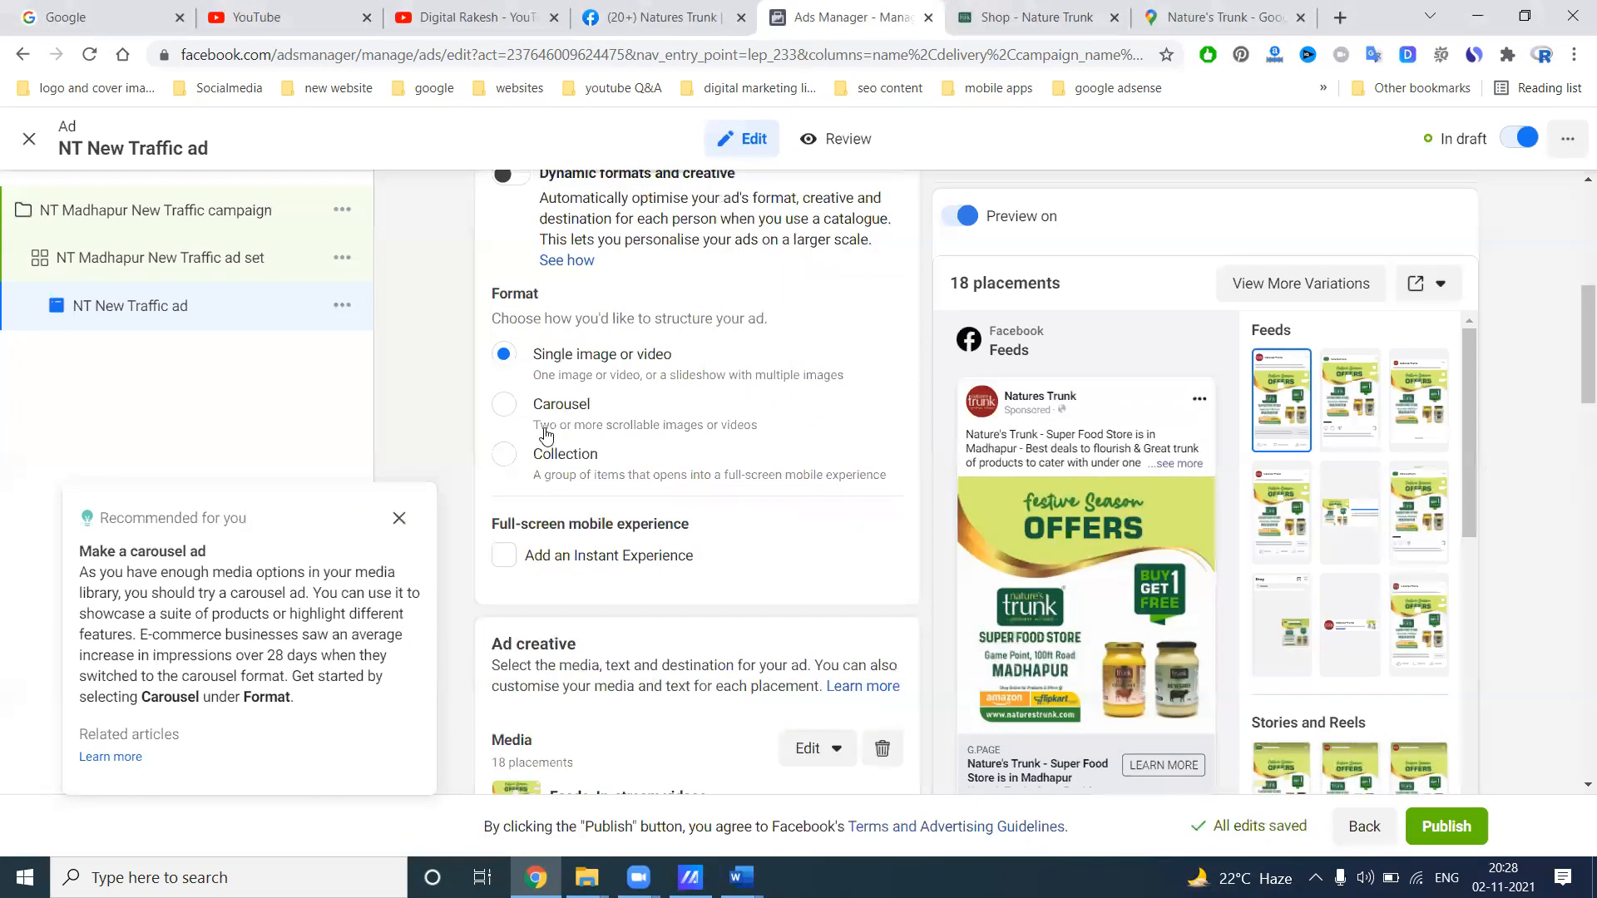
mouse_move(650, 440)
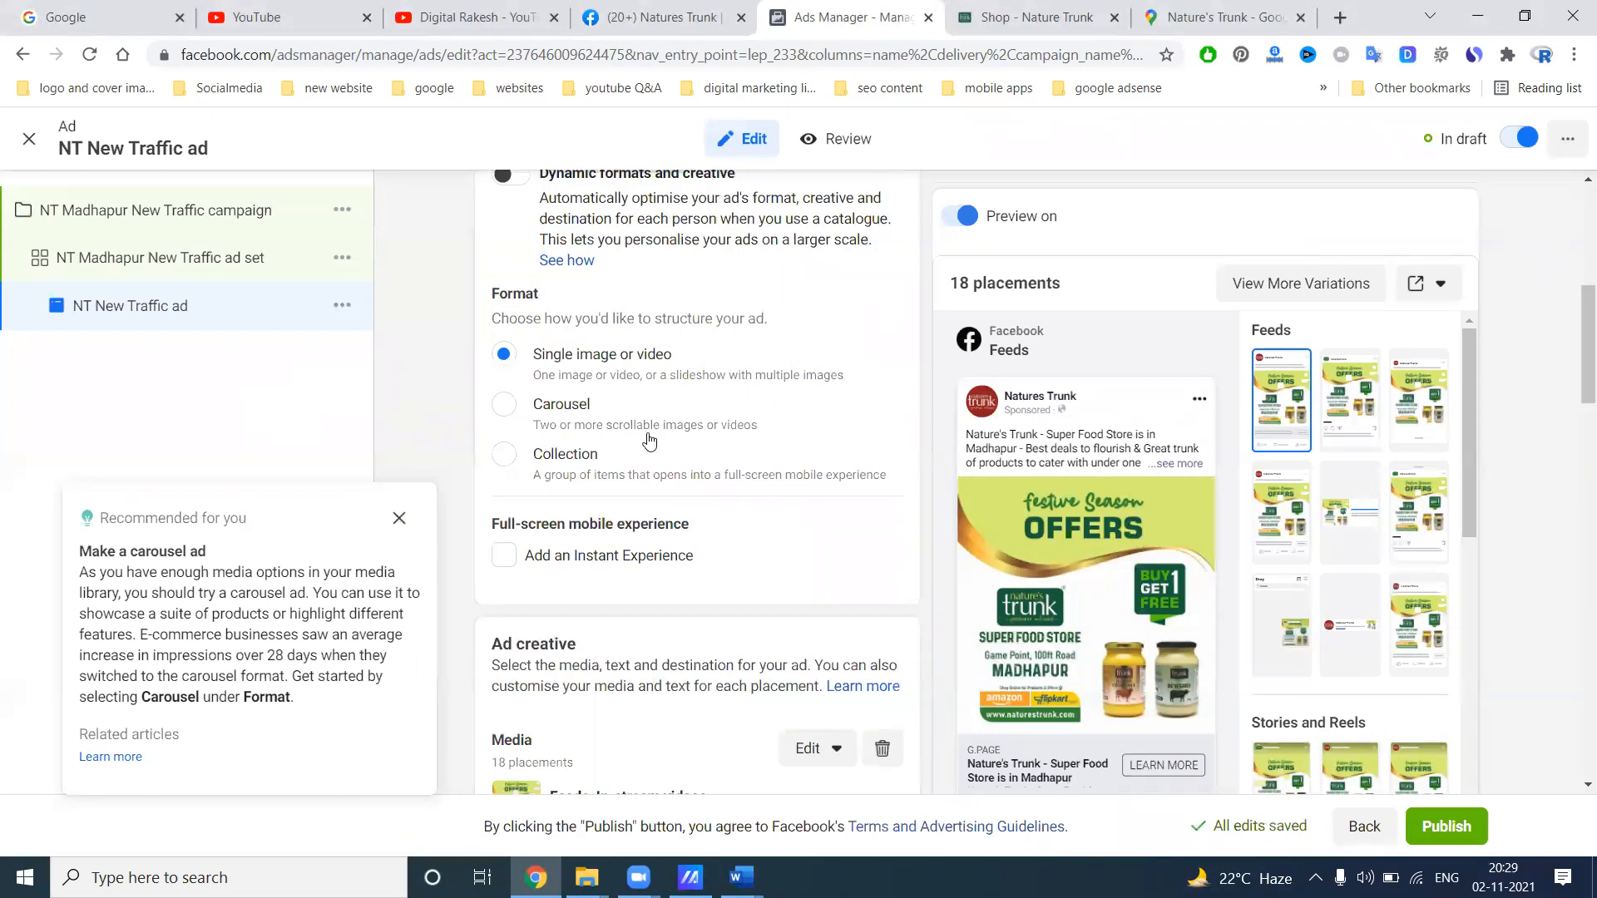
mouse_move(1048, 591)
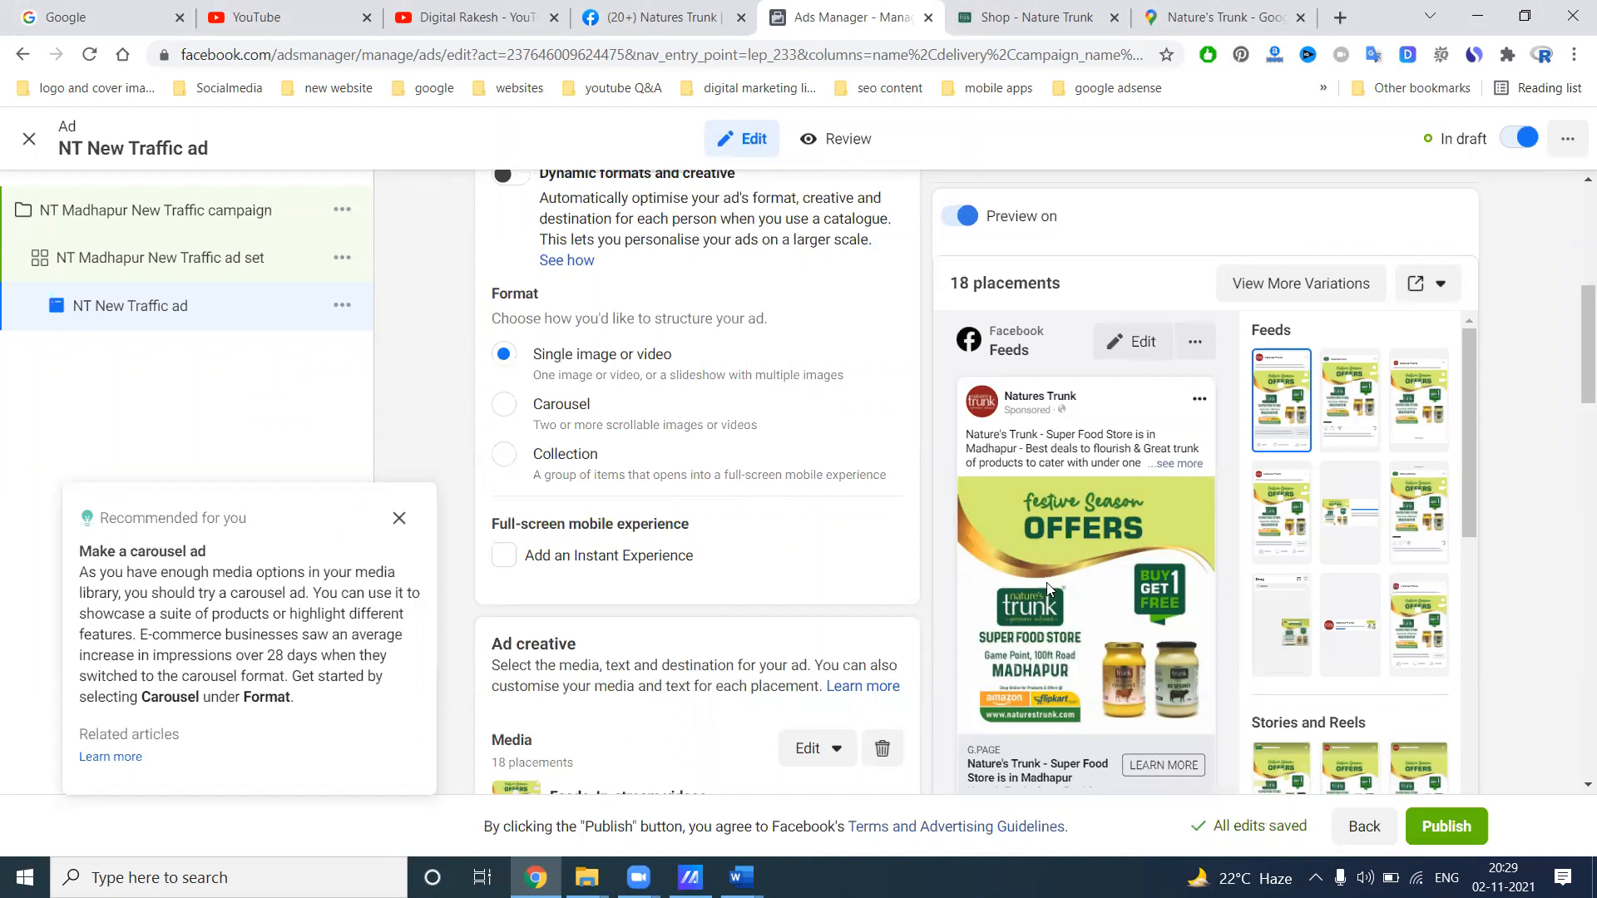
left_click(503, 411)
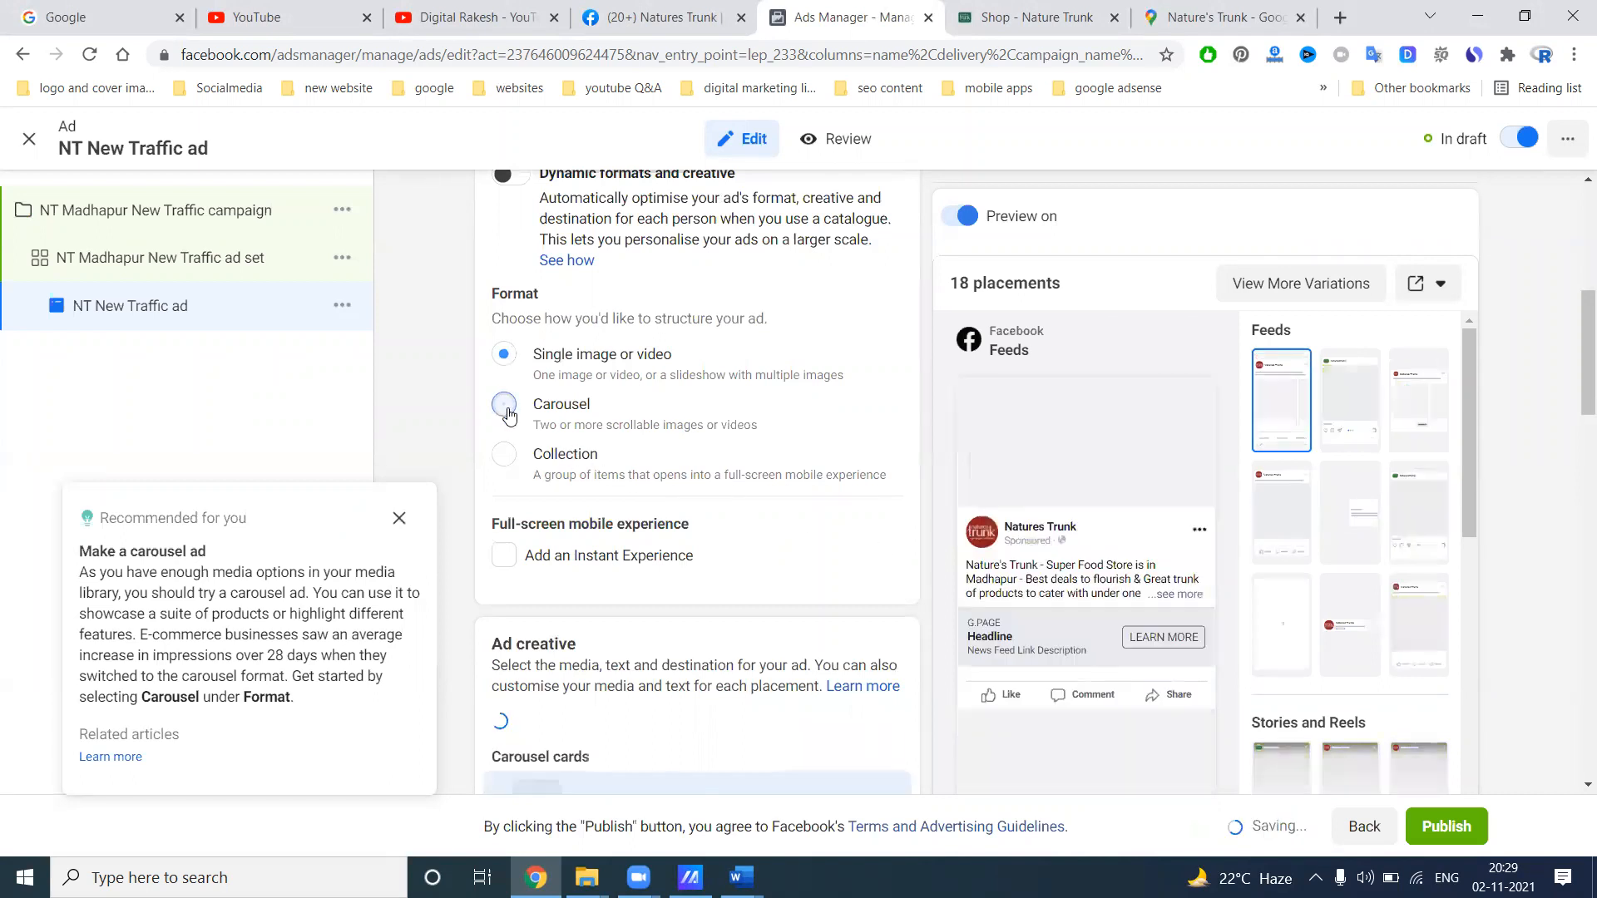
left_click(504, 408)
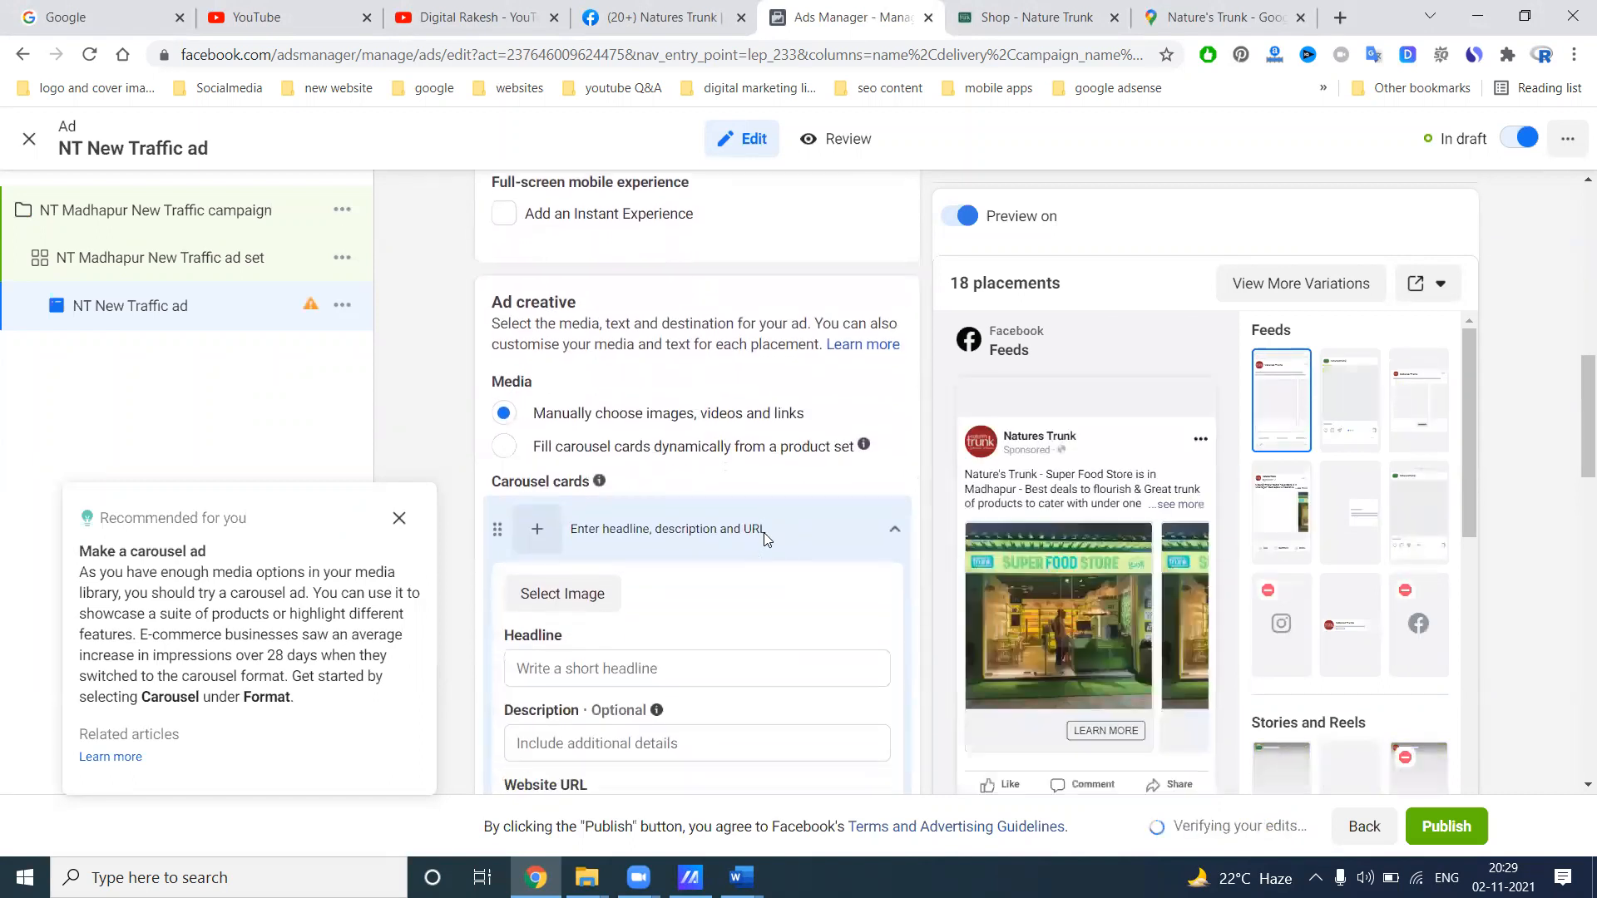
scroll("down", 3)
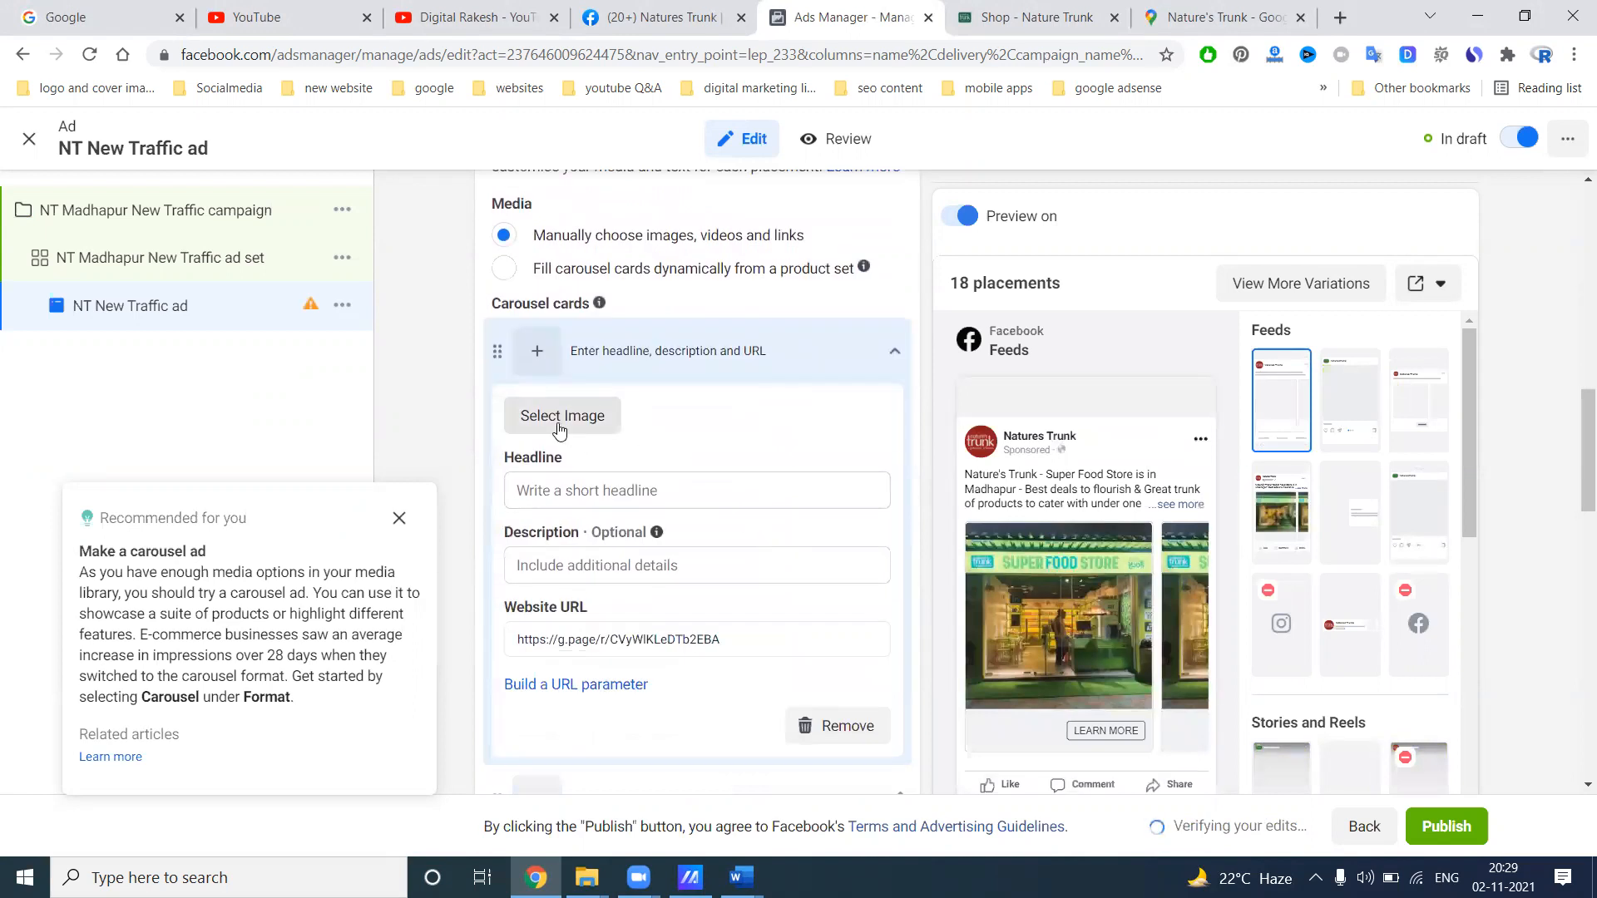
Give the first carousel card the Madhapur - 1 image
left_click(561, 416)
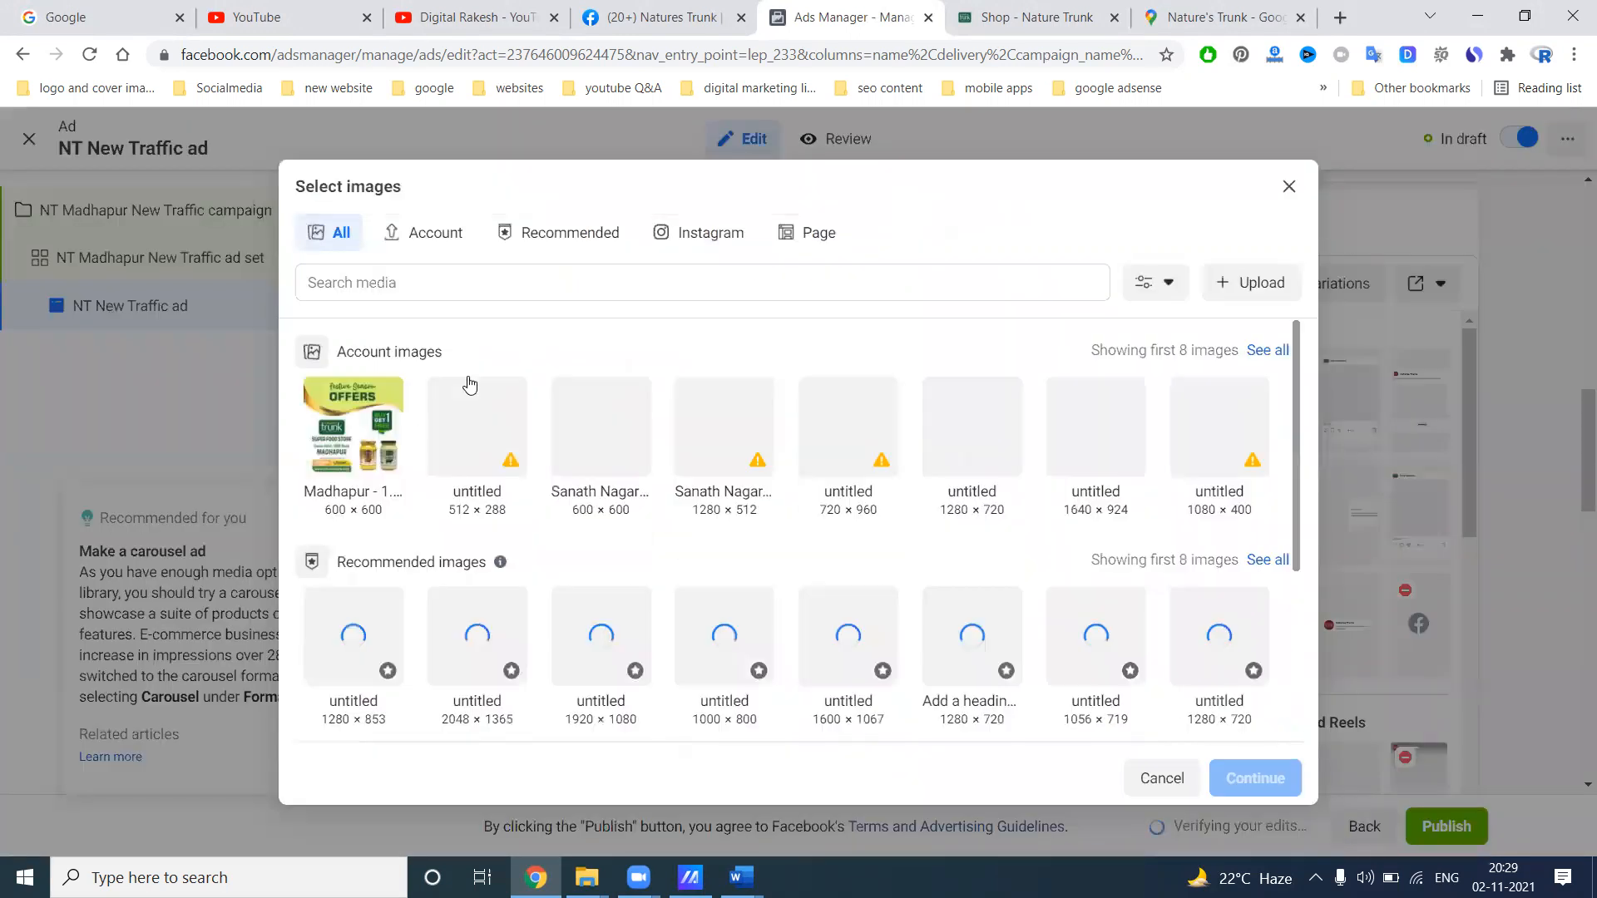
left_click(353, 426)
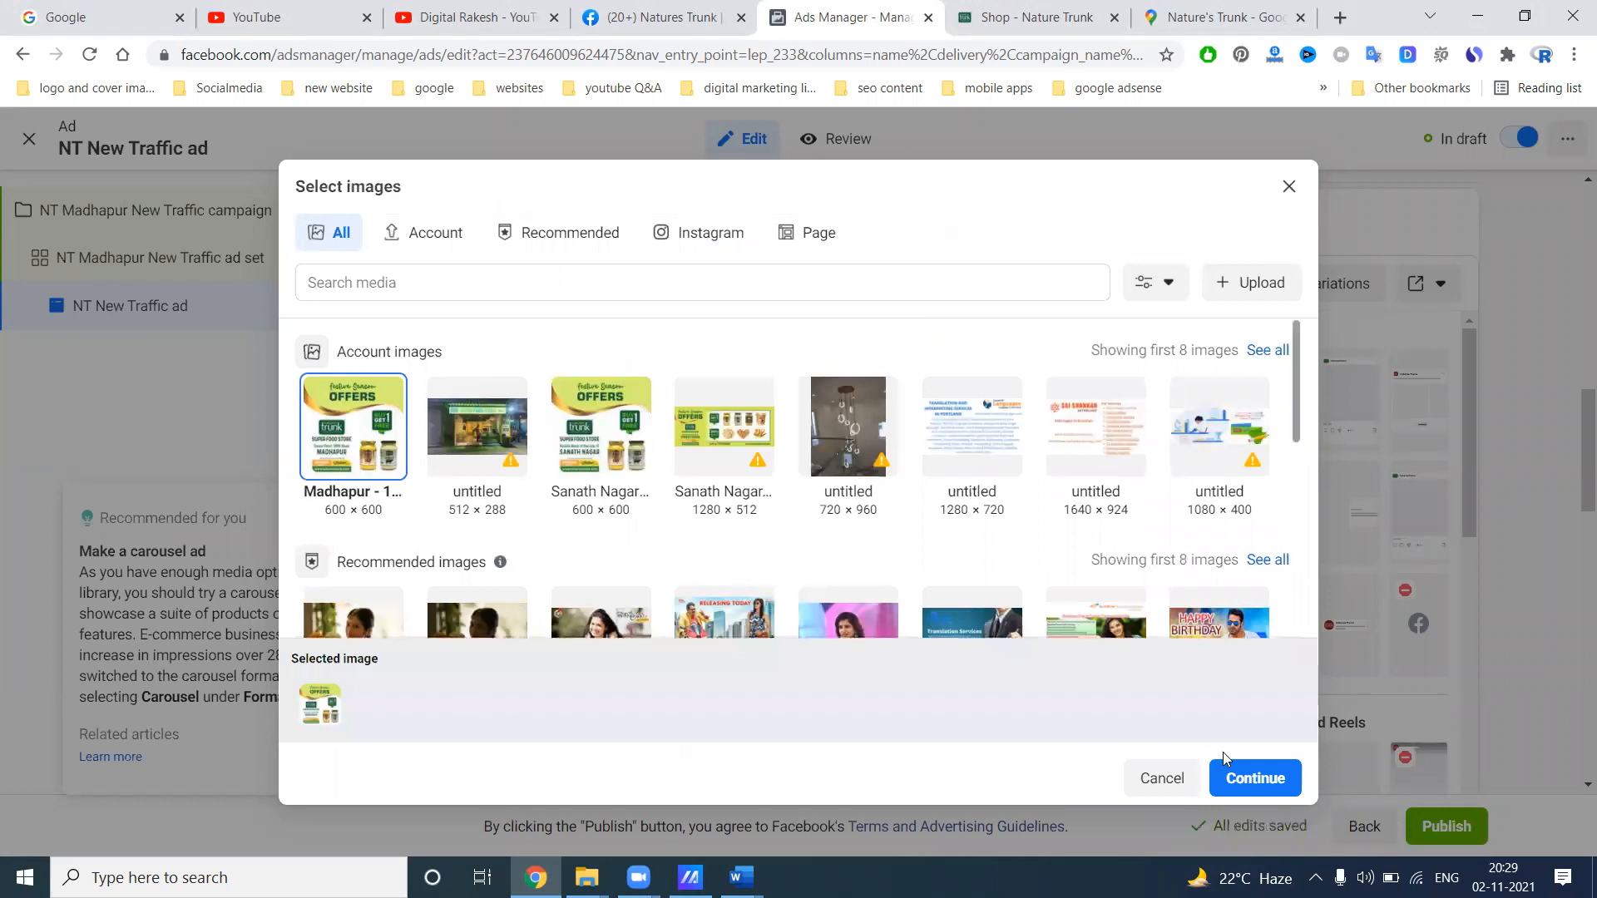
left_click(1254, 779)
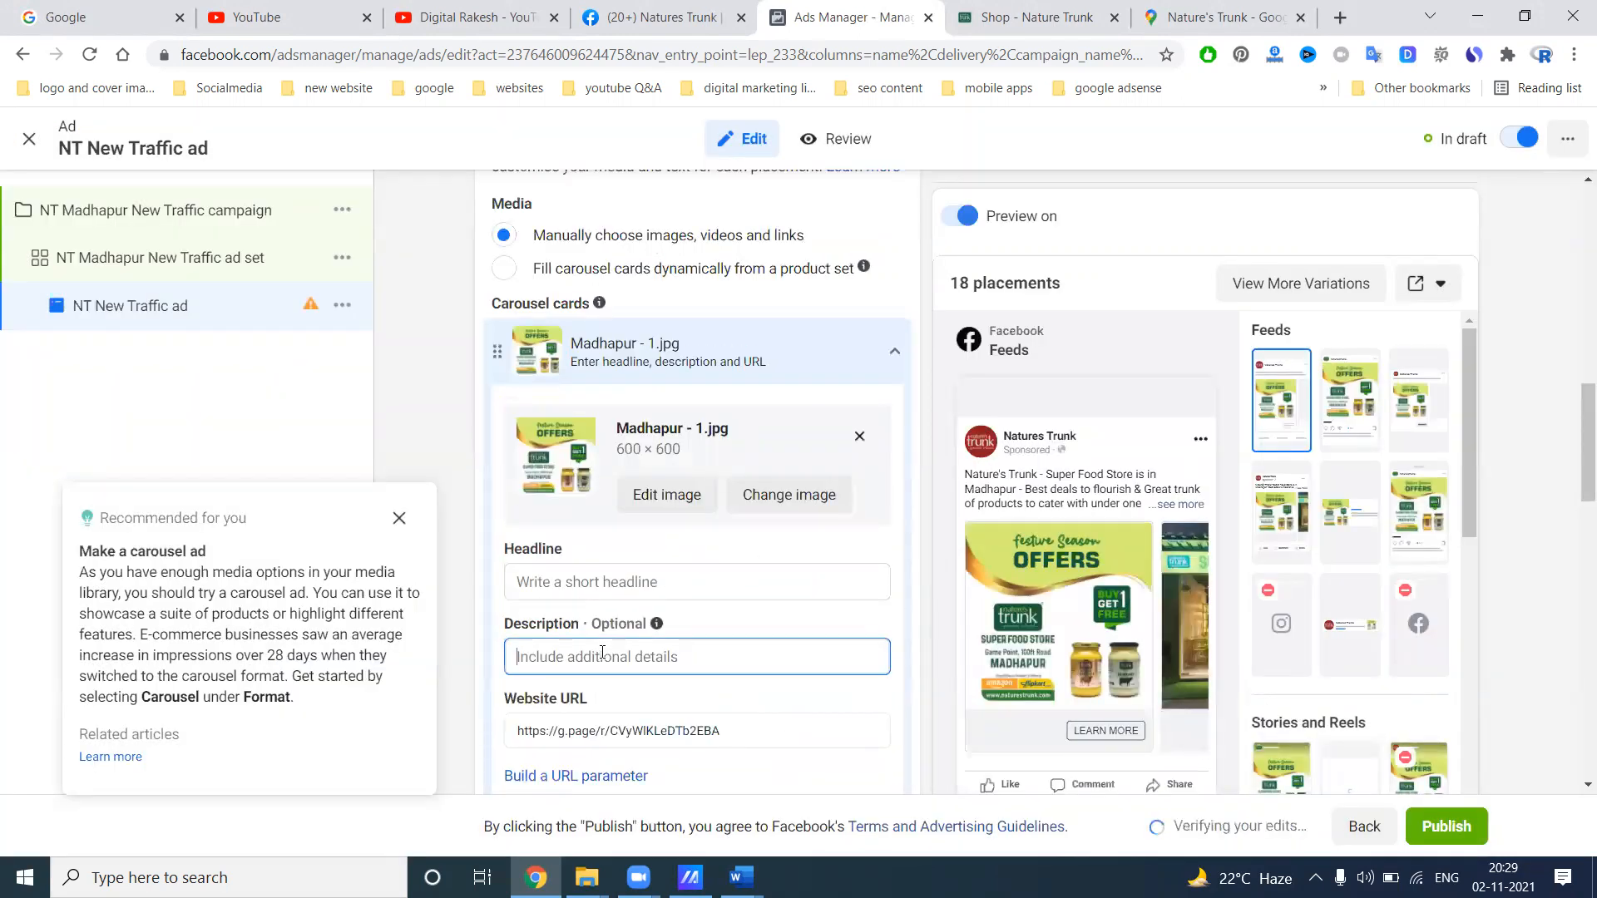
Set the card headline 'Nature's Trunk - Super Food Store is in Madhapur' and paste the store description from Word
type("Nature's Trunk - Super Food Store is in Madhapur")
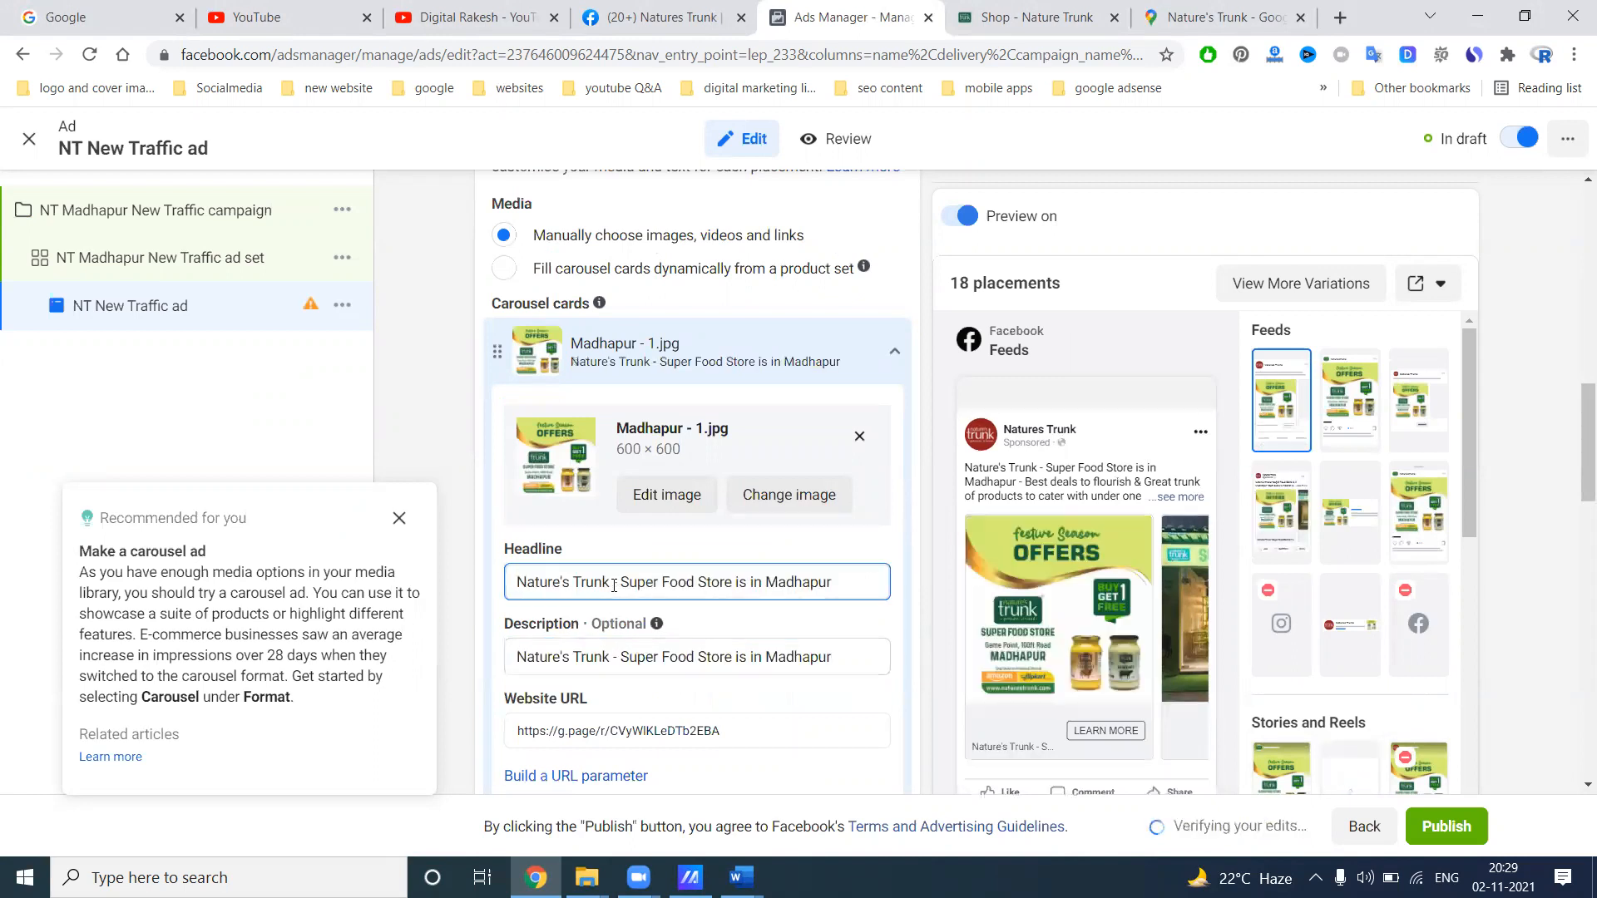
left_click(736, 876)
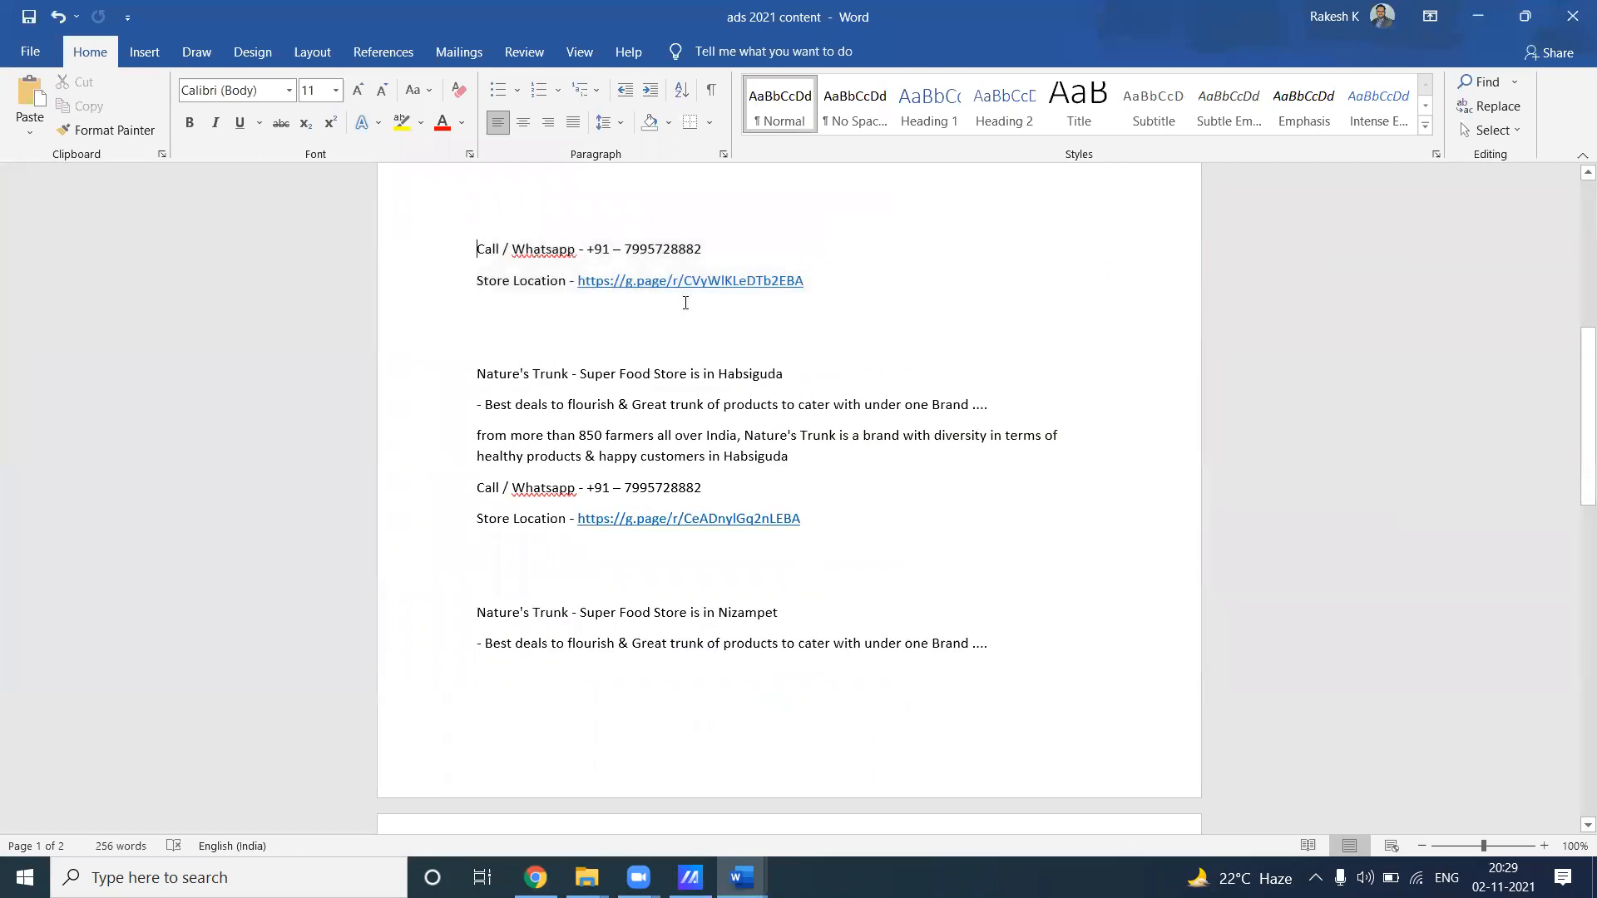
key("ctrl+v")
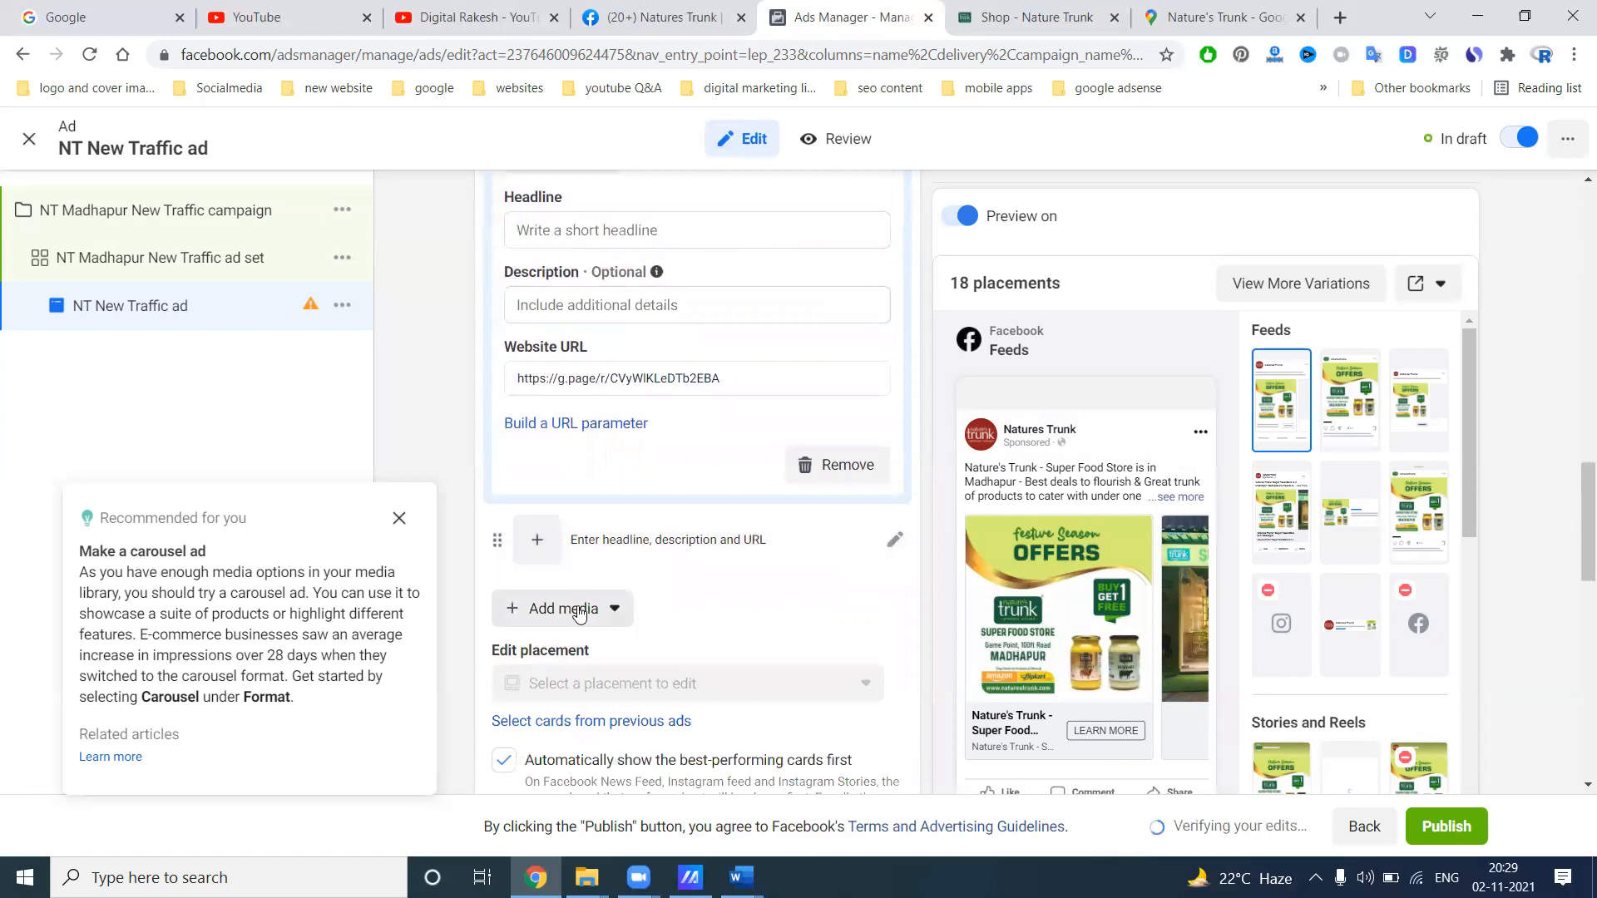
left_click(536, 539)
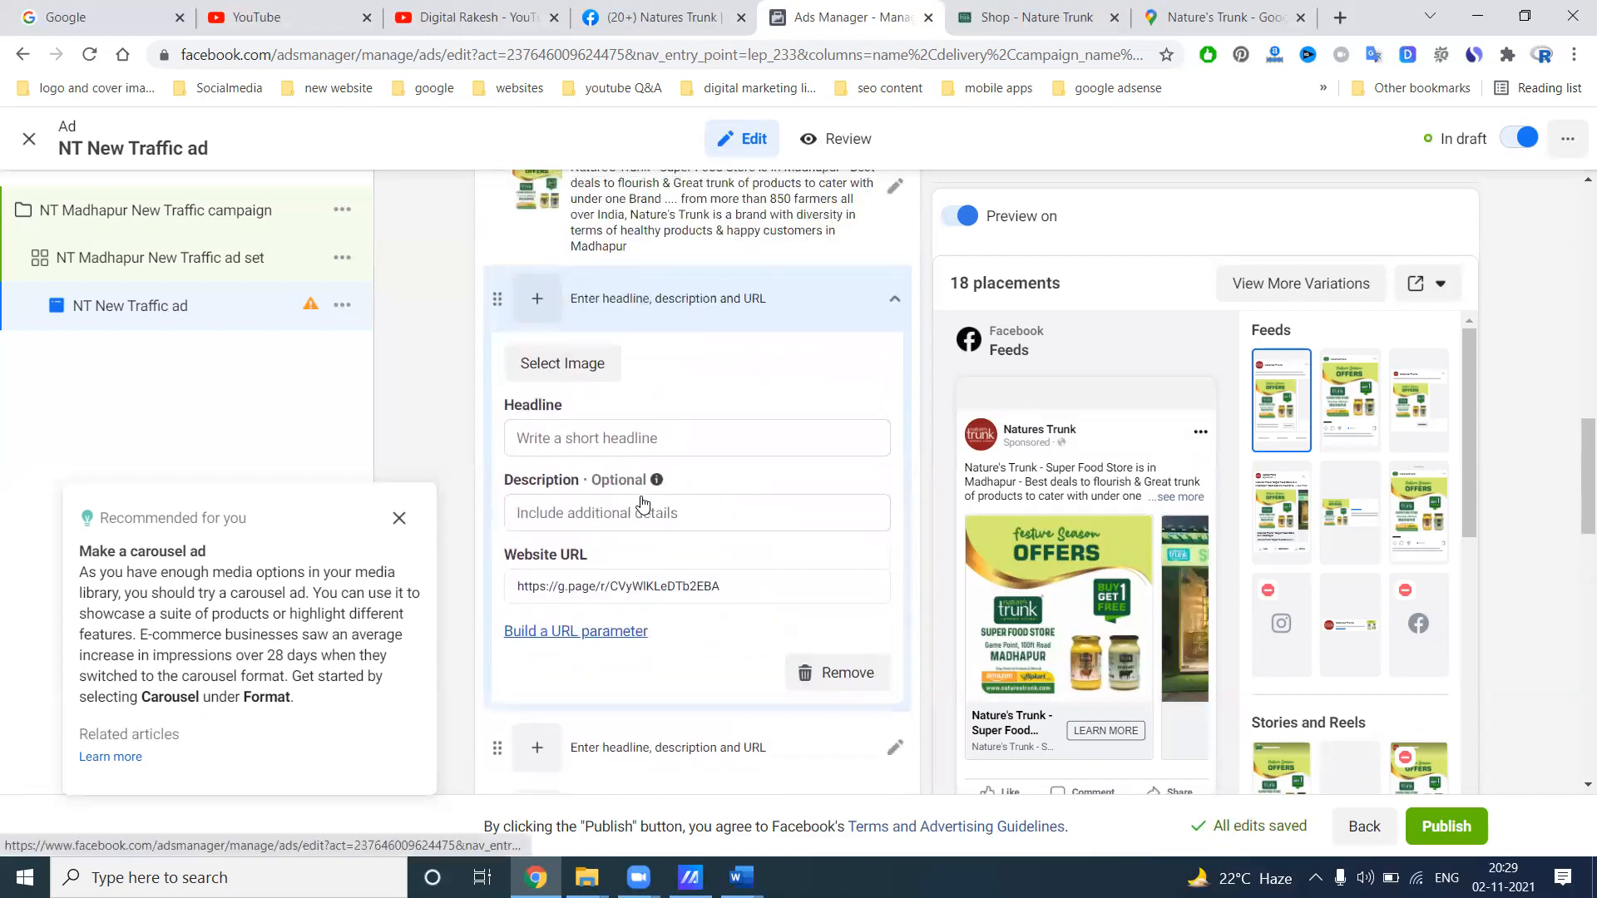
Upload Madhapur - 2.jpg from the Account tab and use it on the second carousel card
left_click(563, 363)
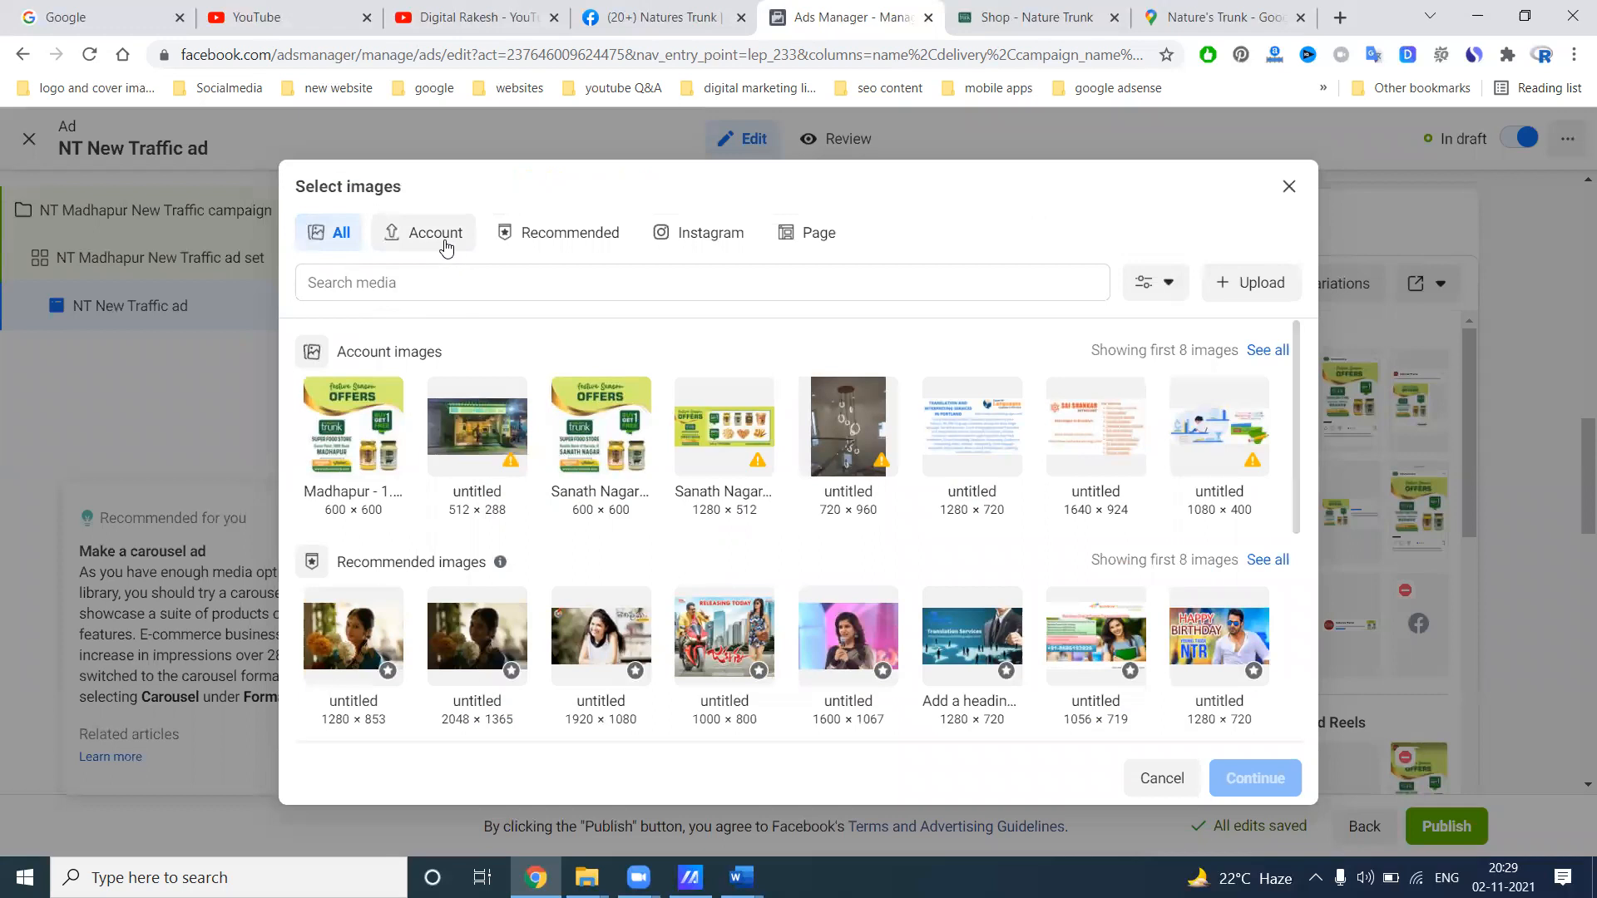
left_click(435, 232)
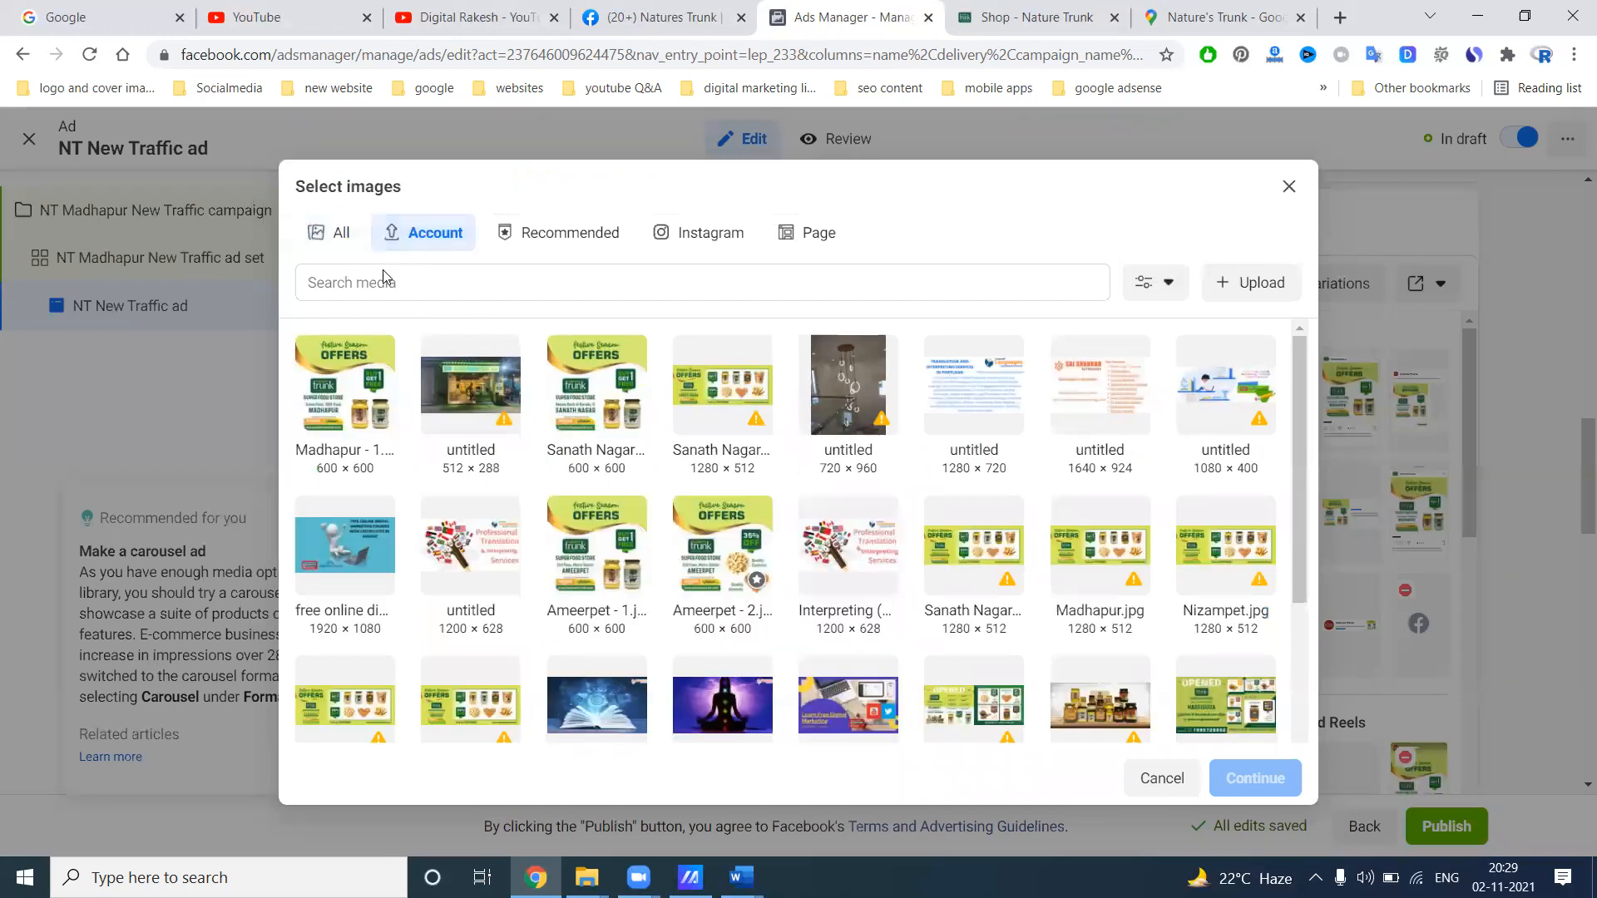
left_click(1251, 282)
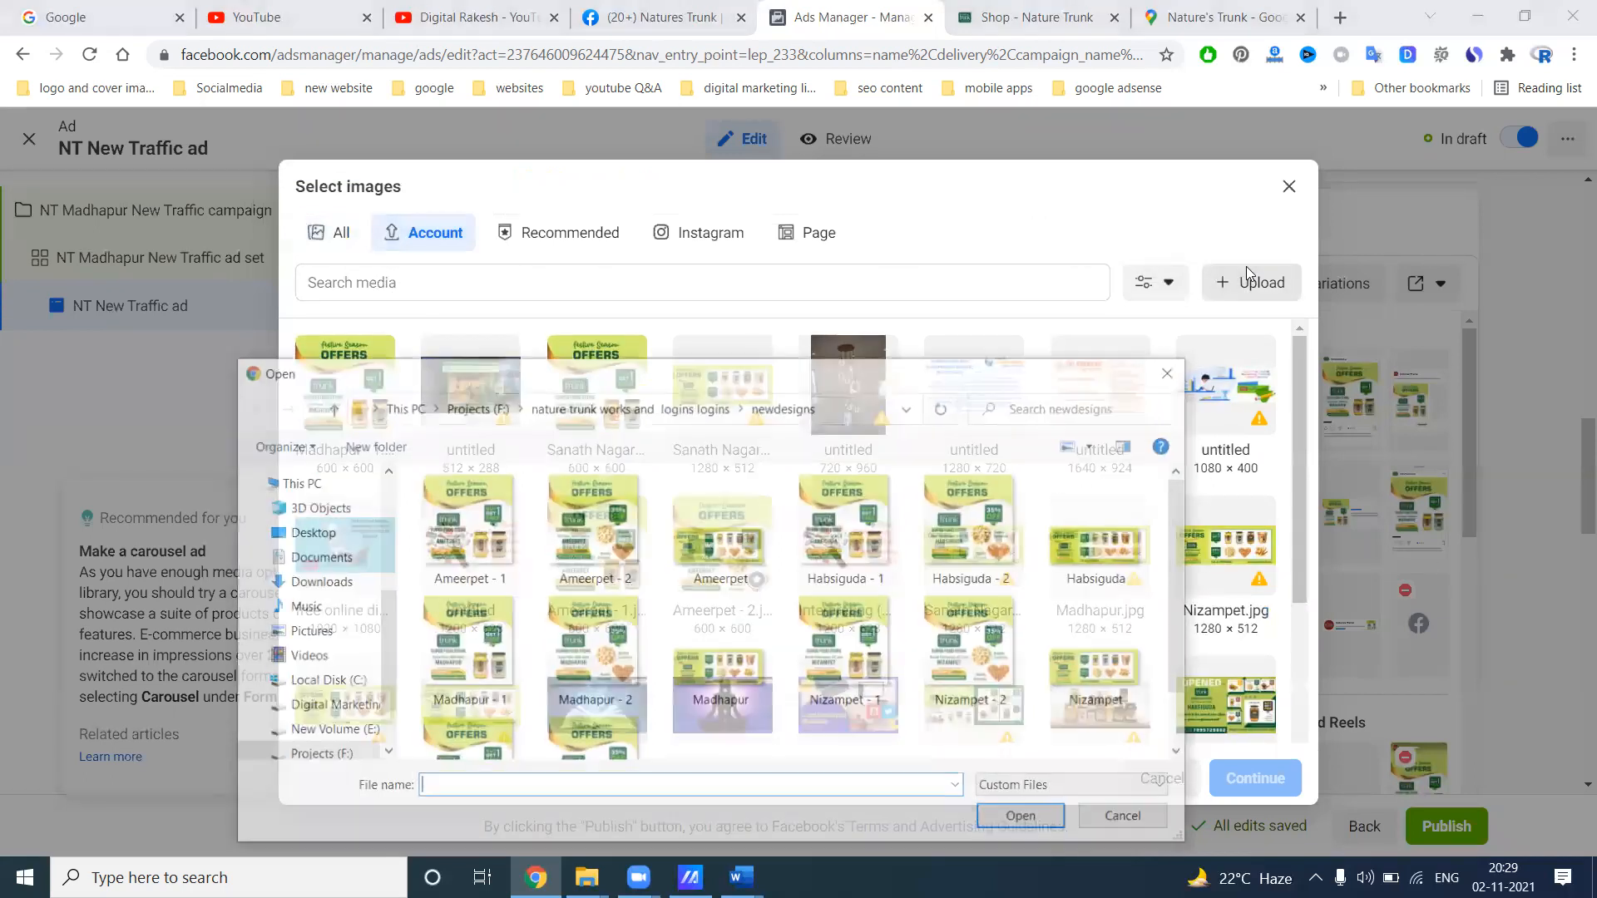
left_click(1120, 815)
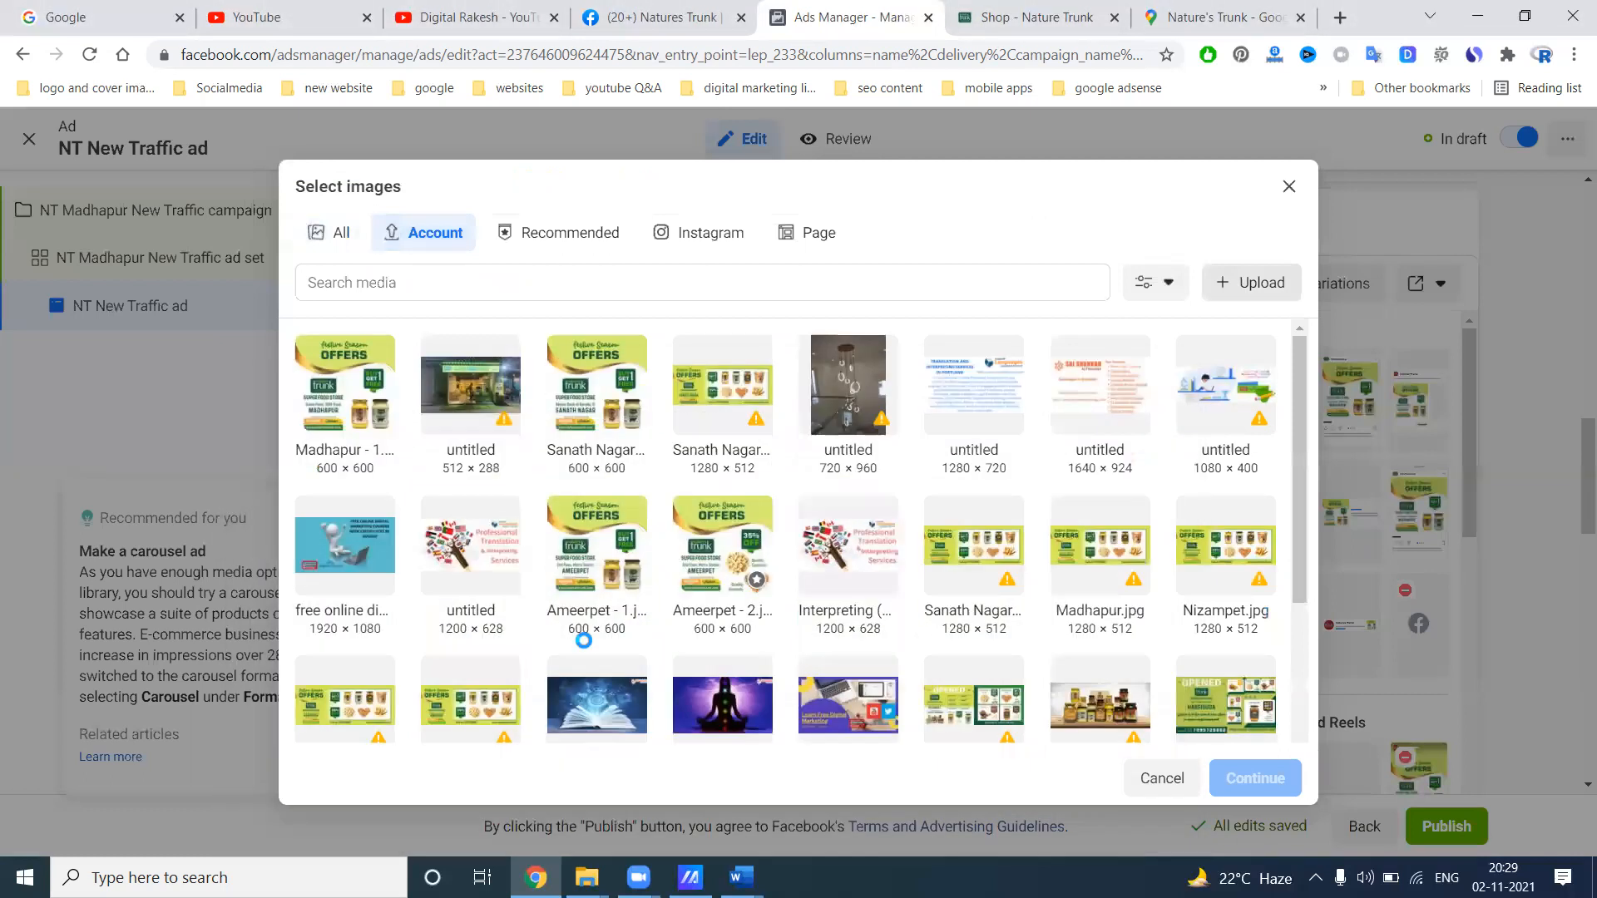
left_click(1251, 282)
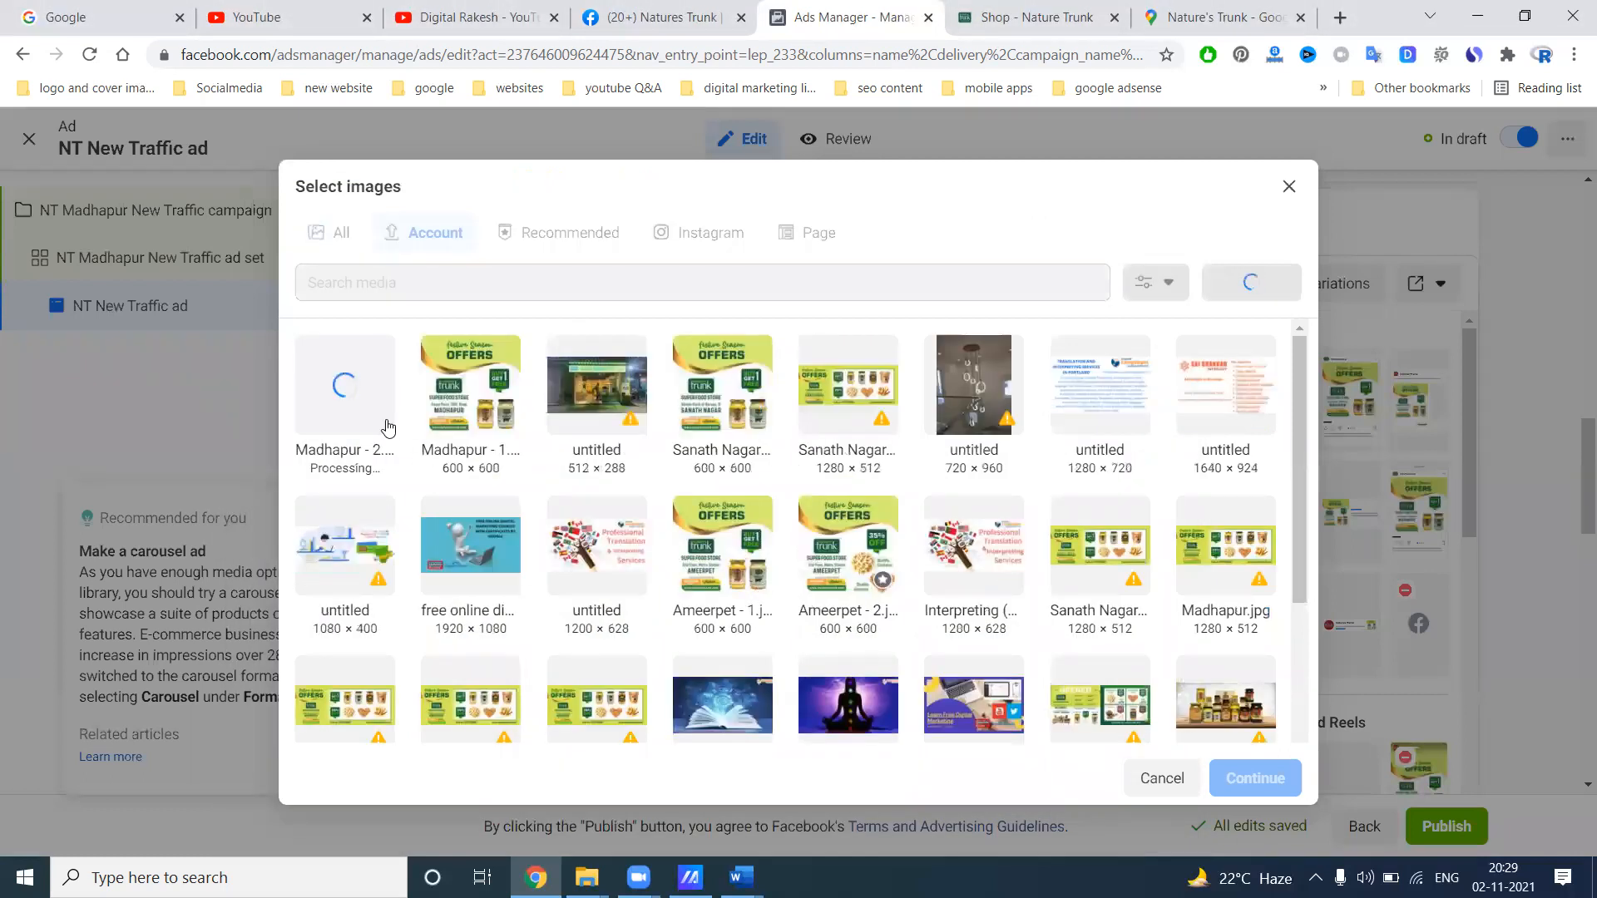
left_click(344, 384)
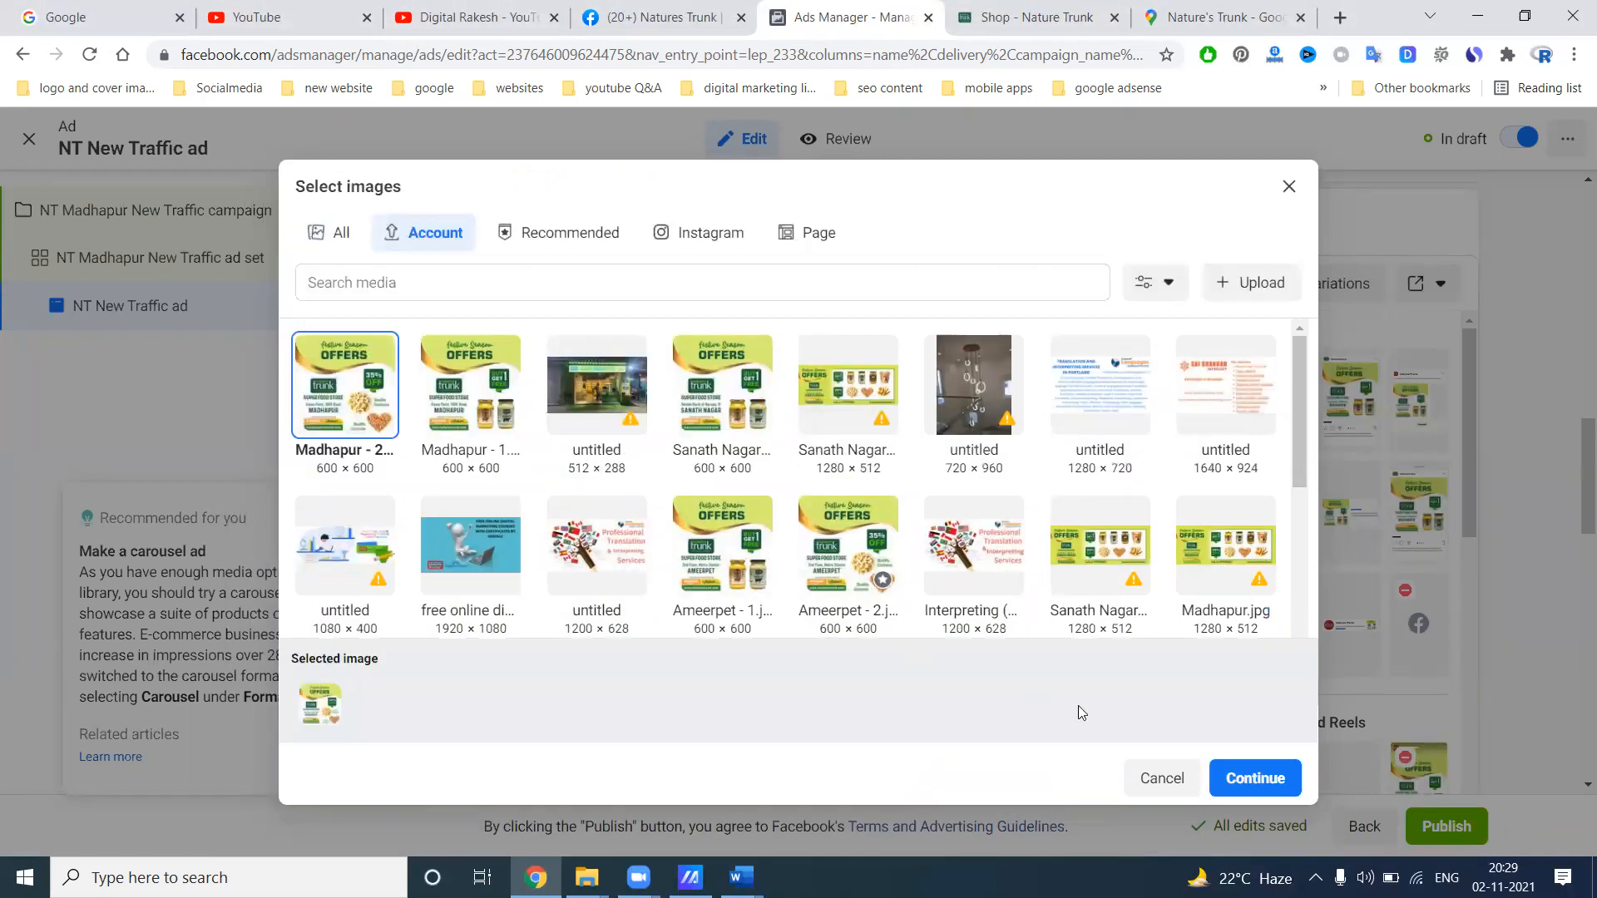
left_click(1253, 777)
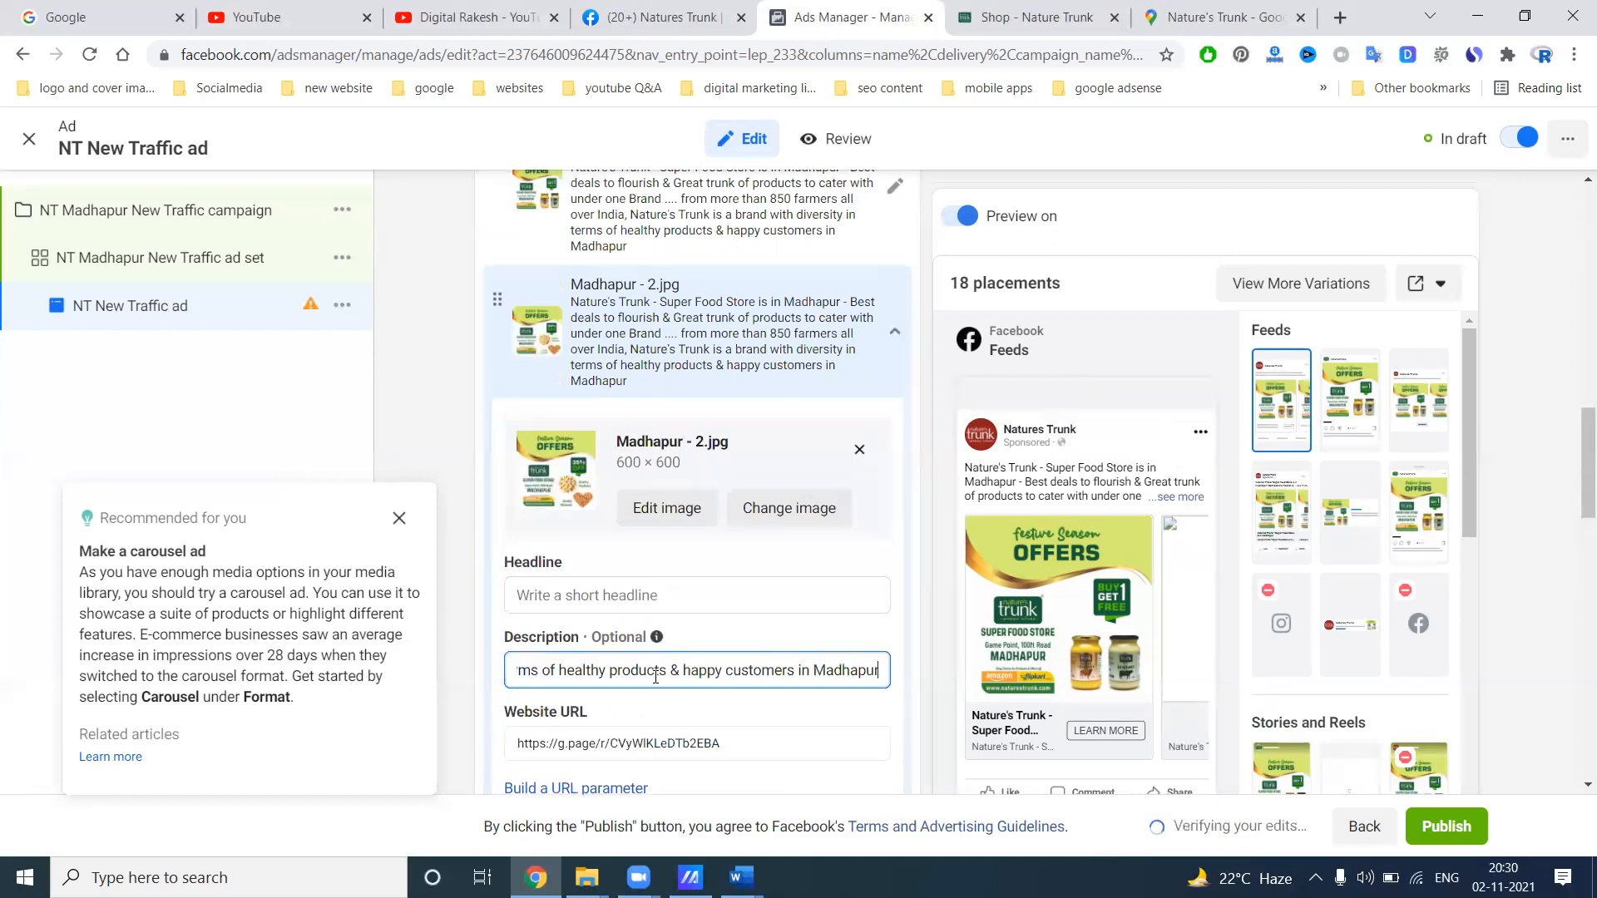
Give the second card the headline 'Nature's Trunk - Super Food Store is in Madhapur'
left_click(739, 877)
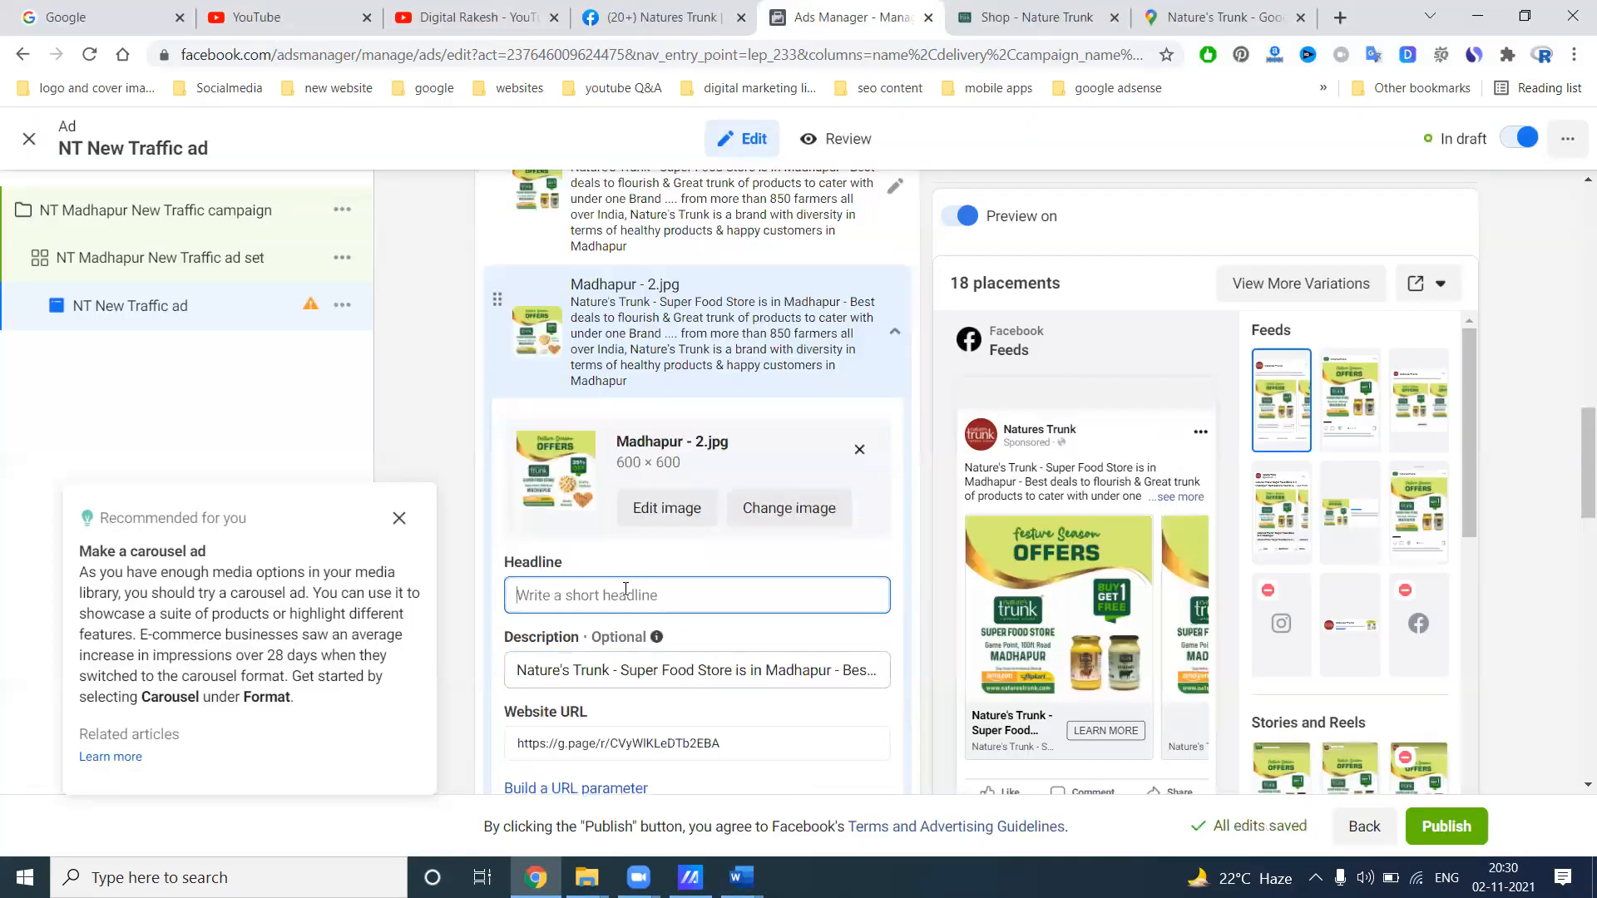
type("Nature's Trunk - Super Food Store is in Madhapur")
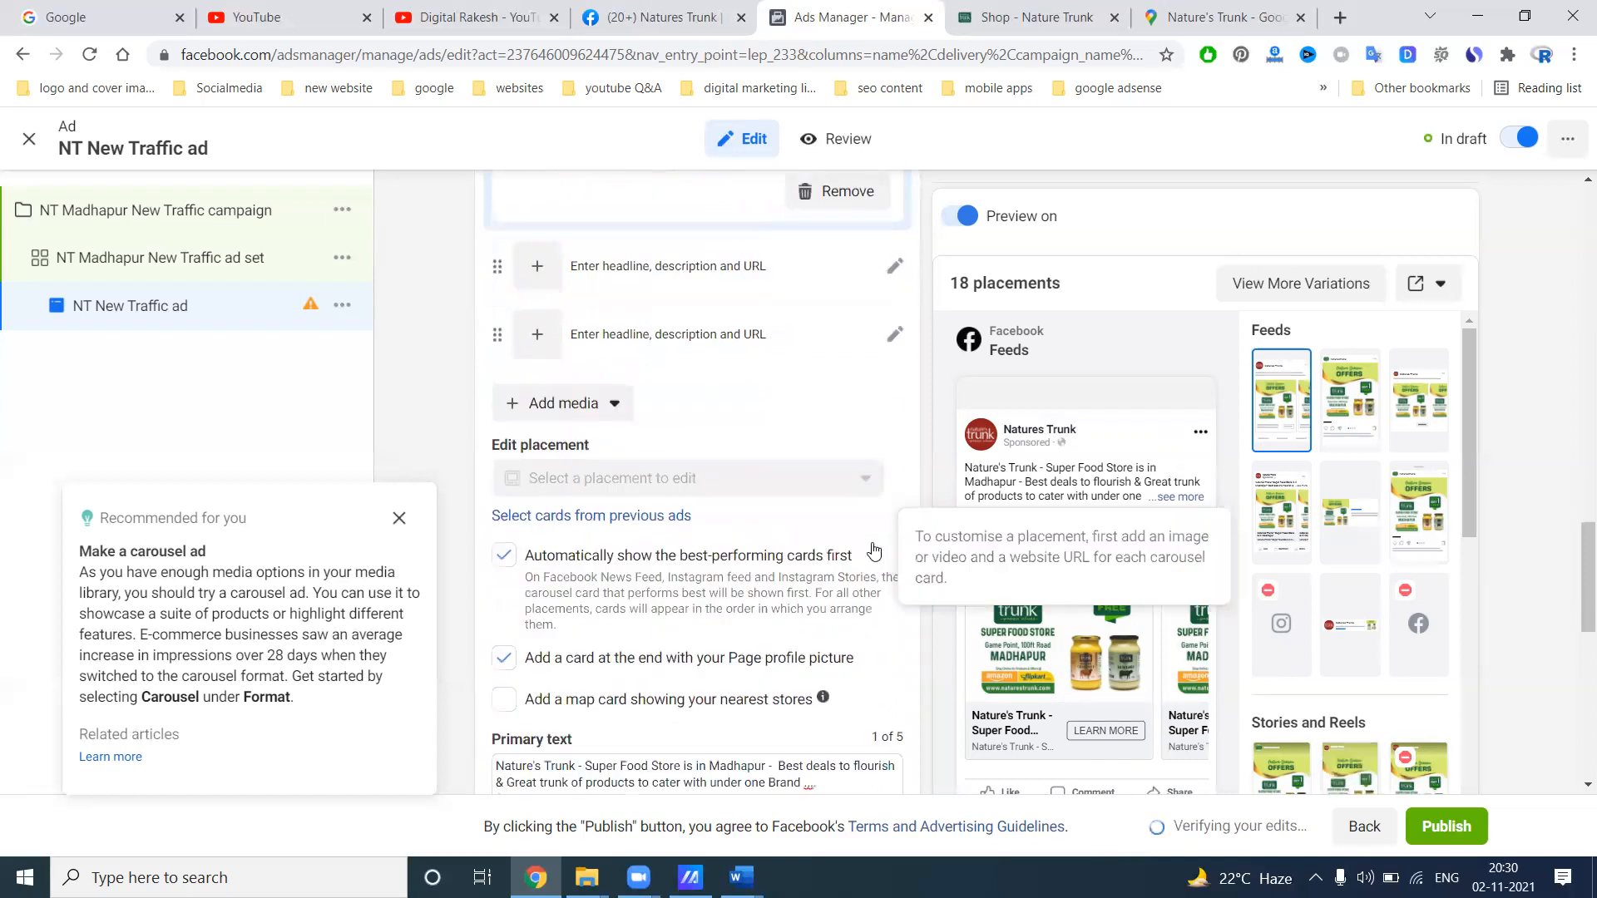
Set the carousel ad's call to action to Order Now
scroll("down", 3)
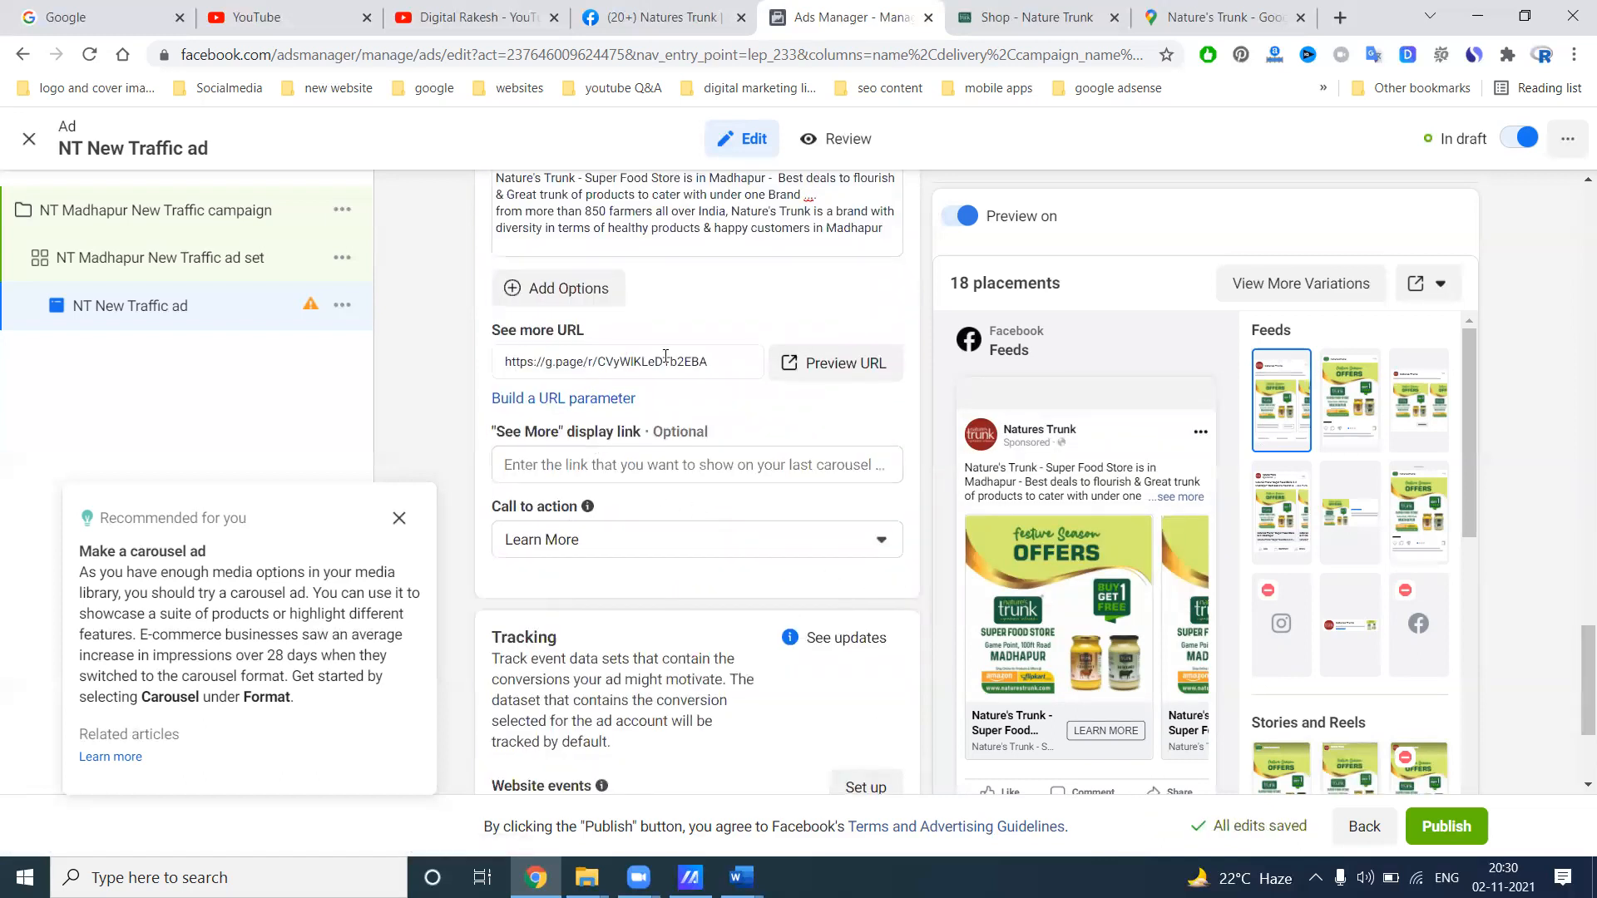
scroll("down", 3)
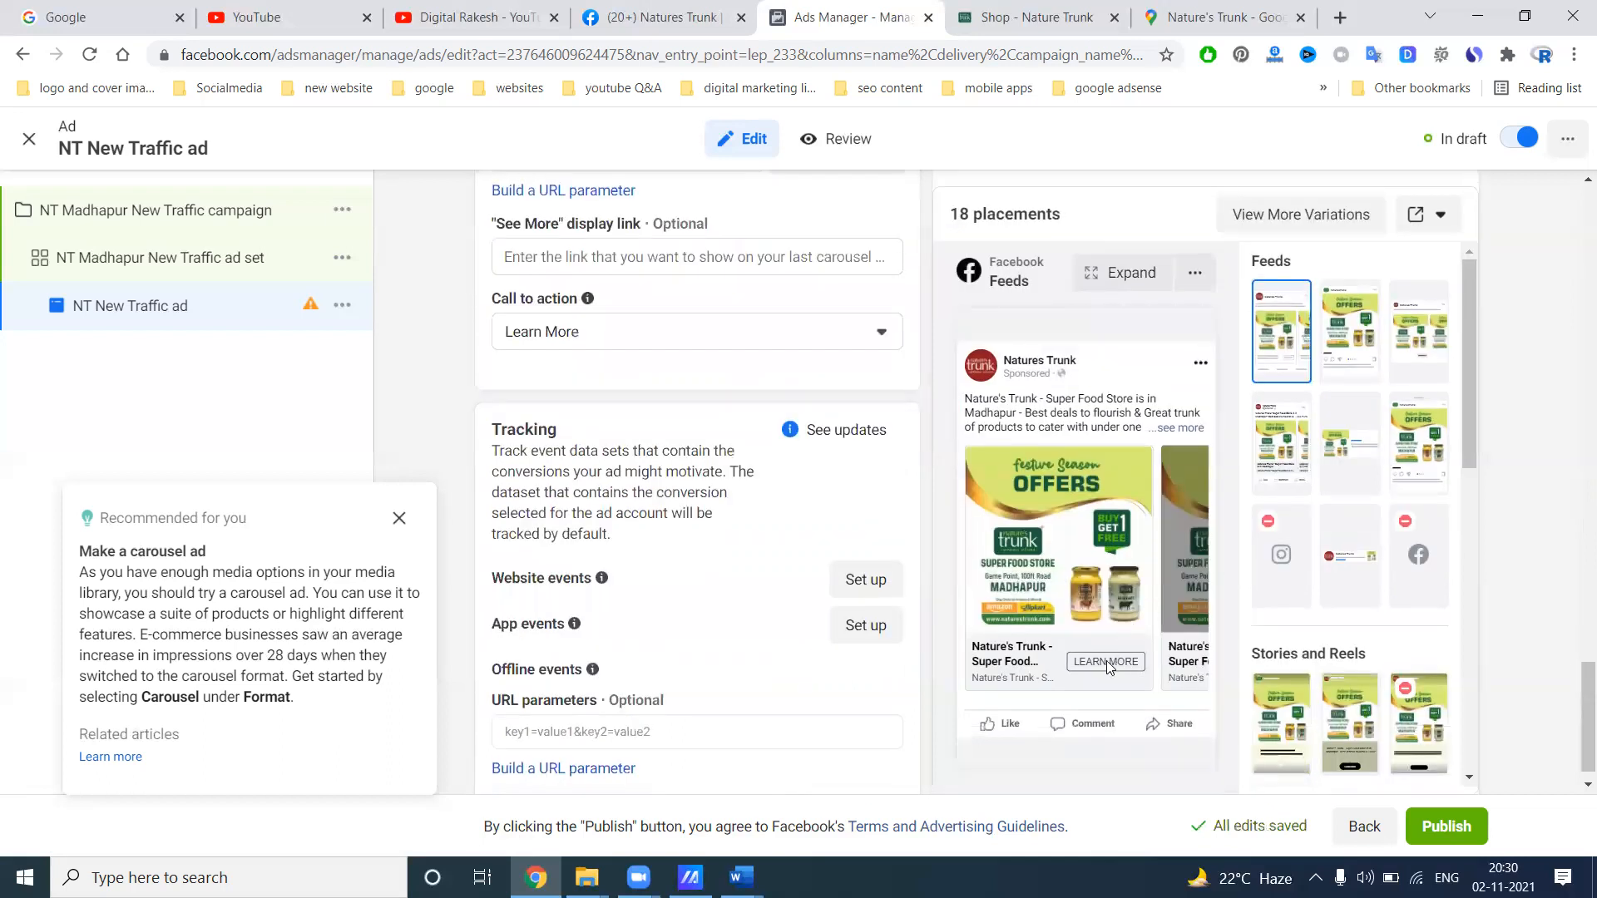
left_click(696, 331)
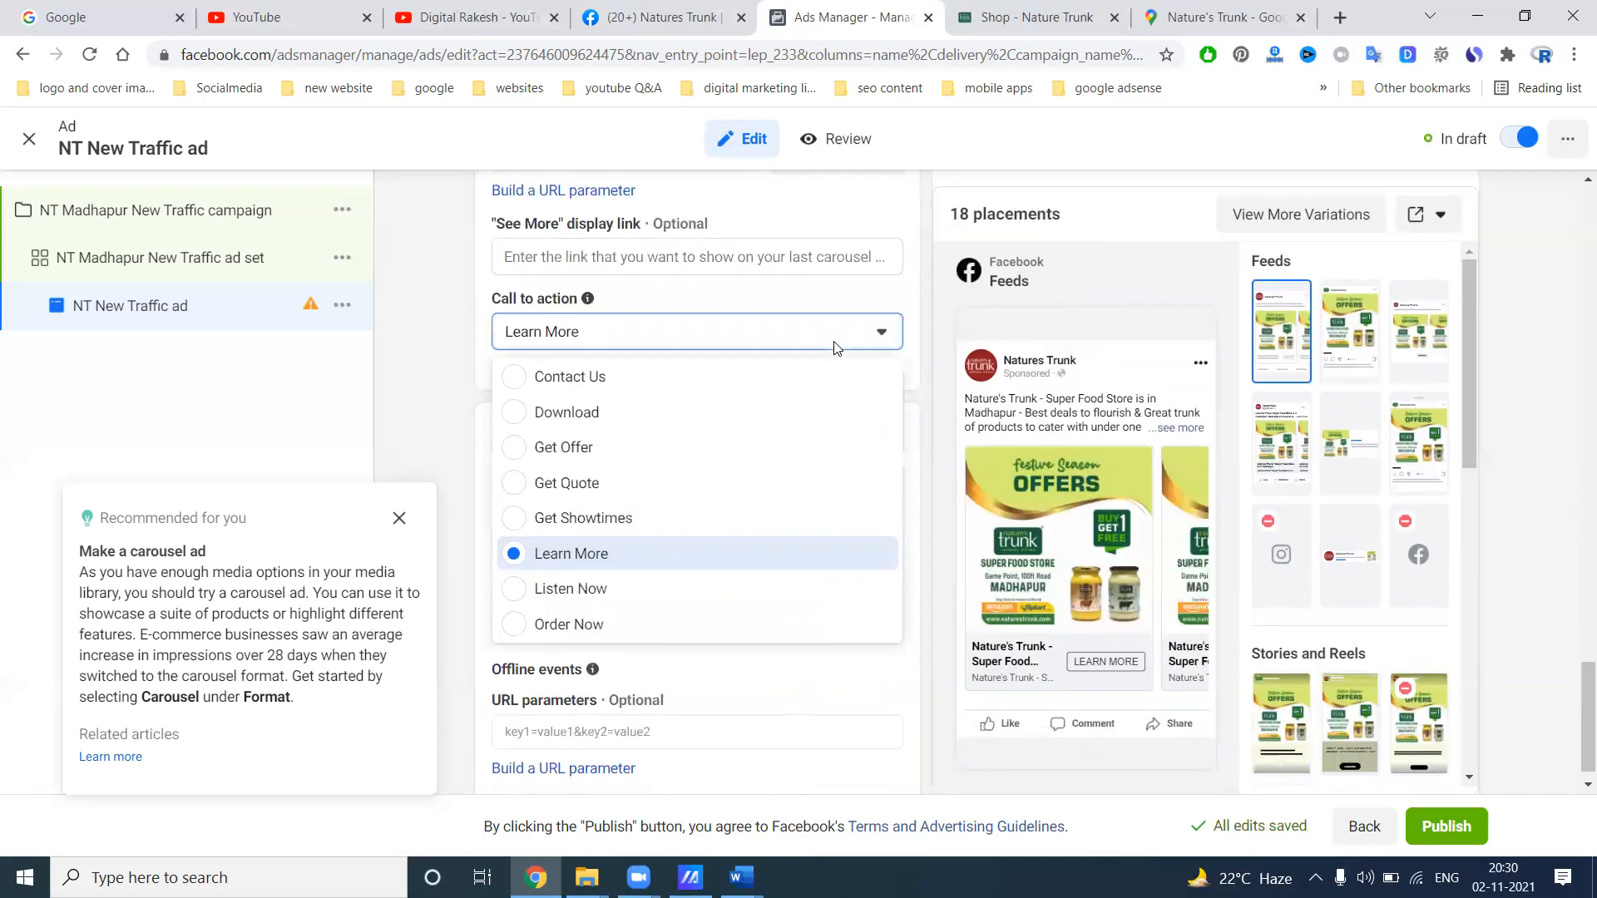
mouse_move(585, 382)
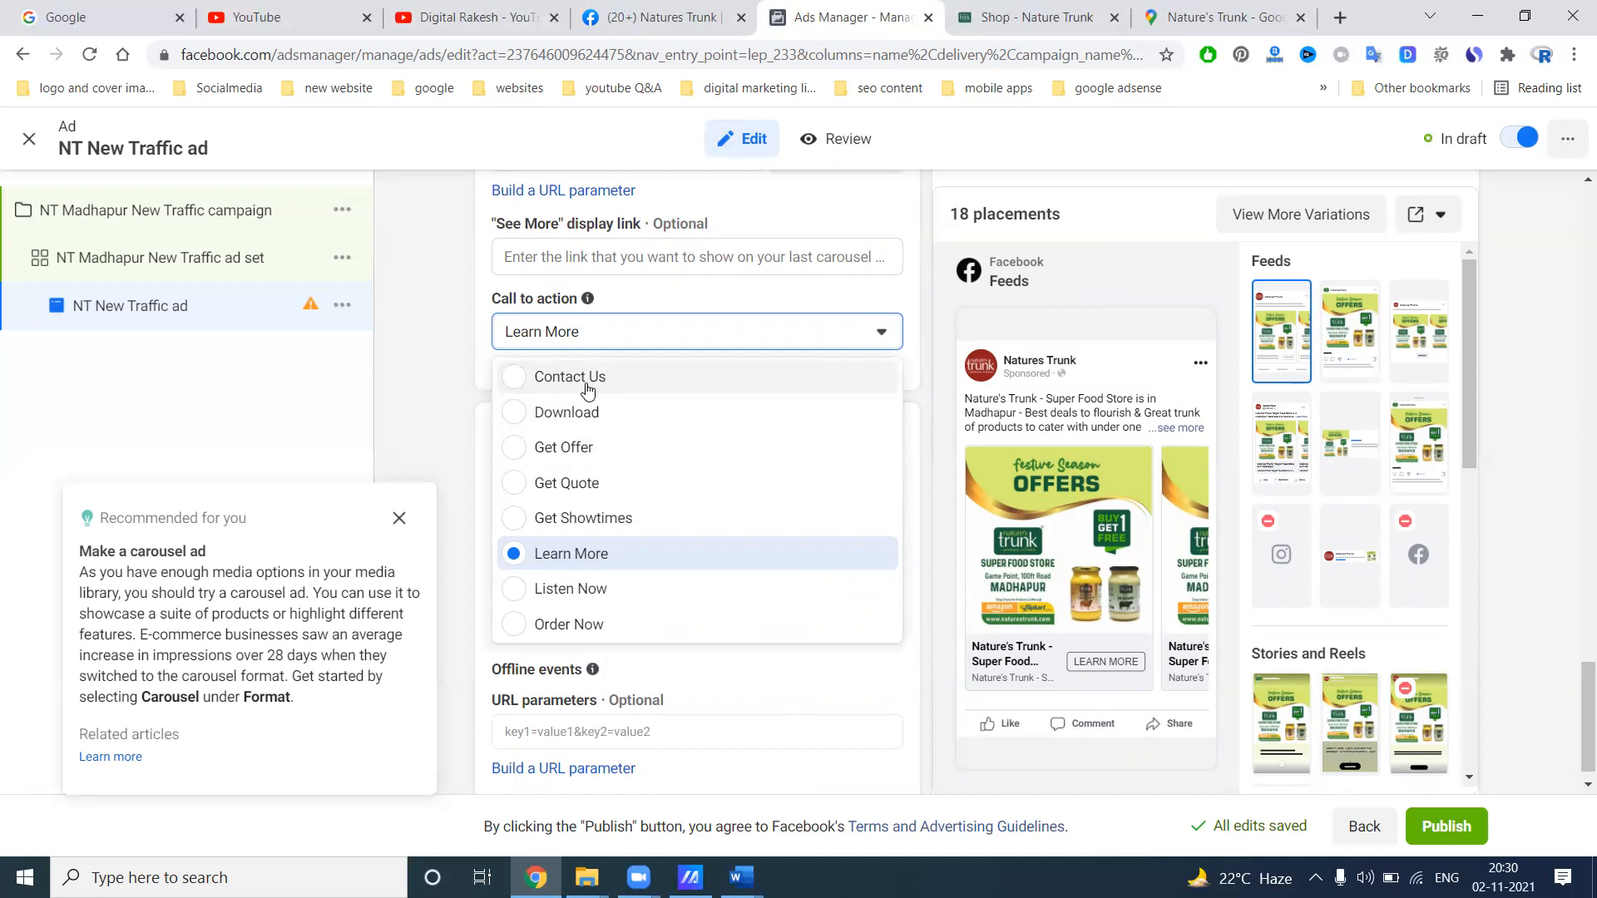
mouse_move(578, 525)
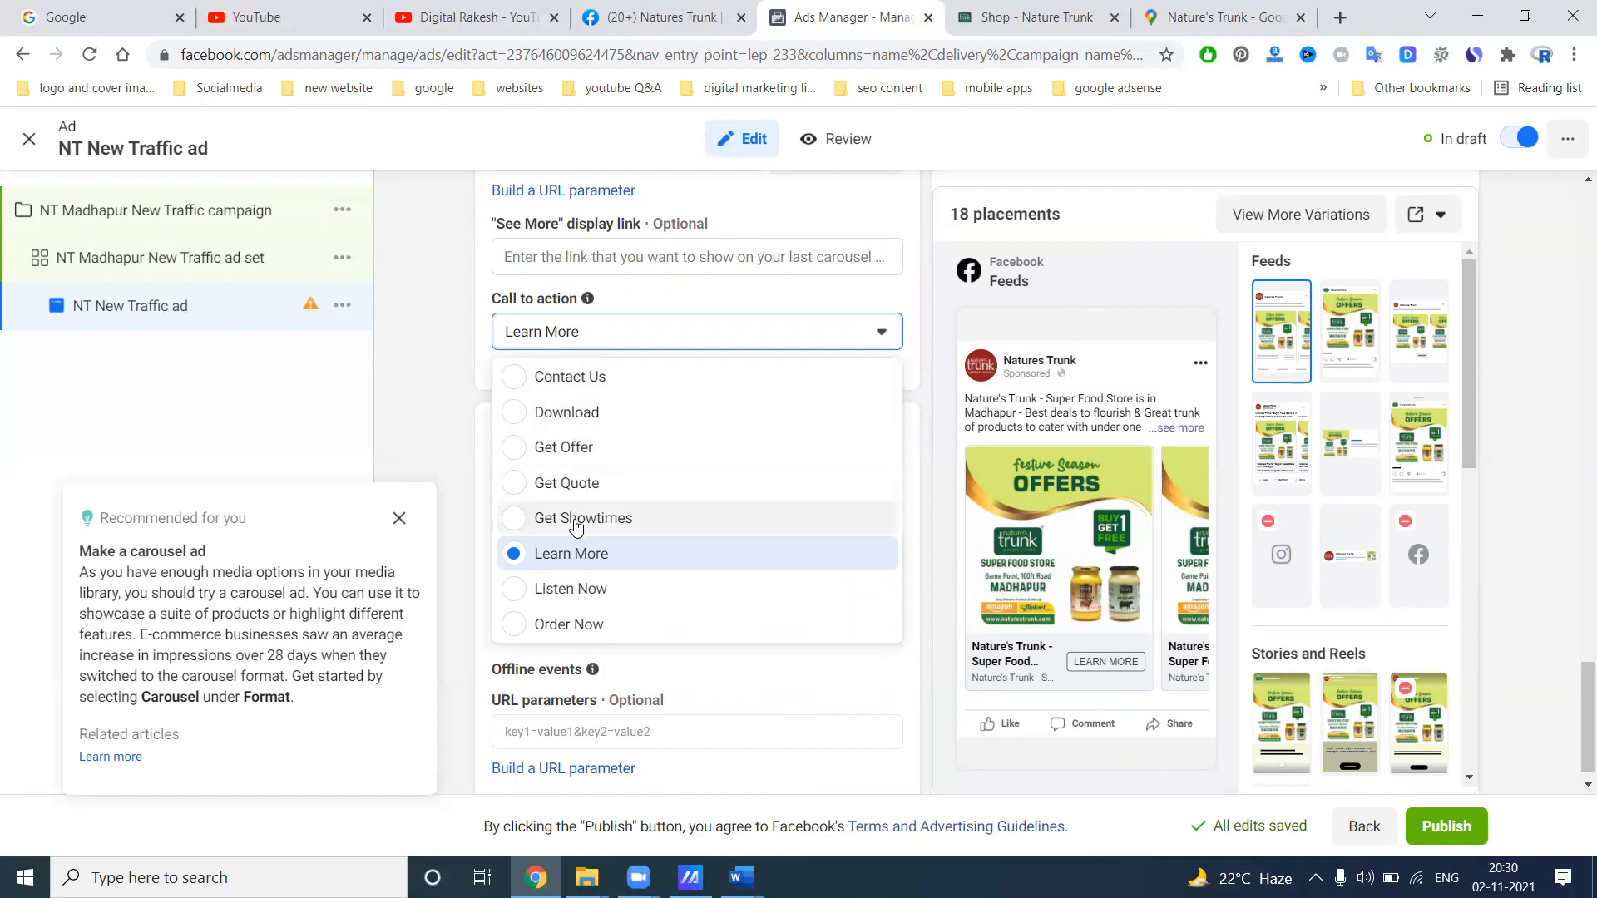
left_click(568, 625)
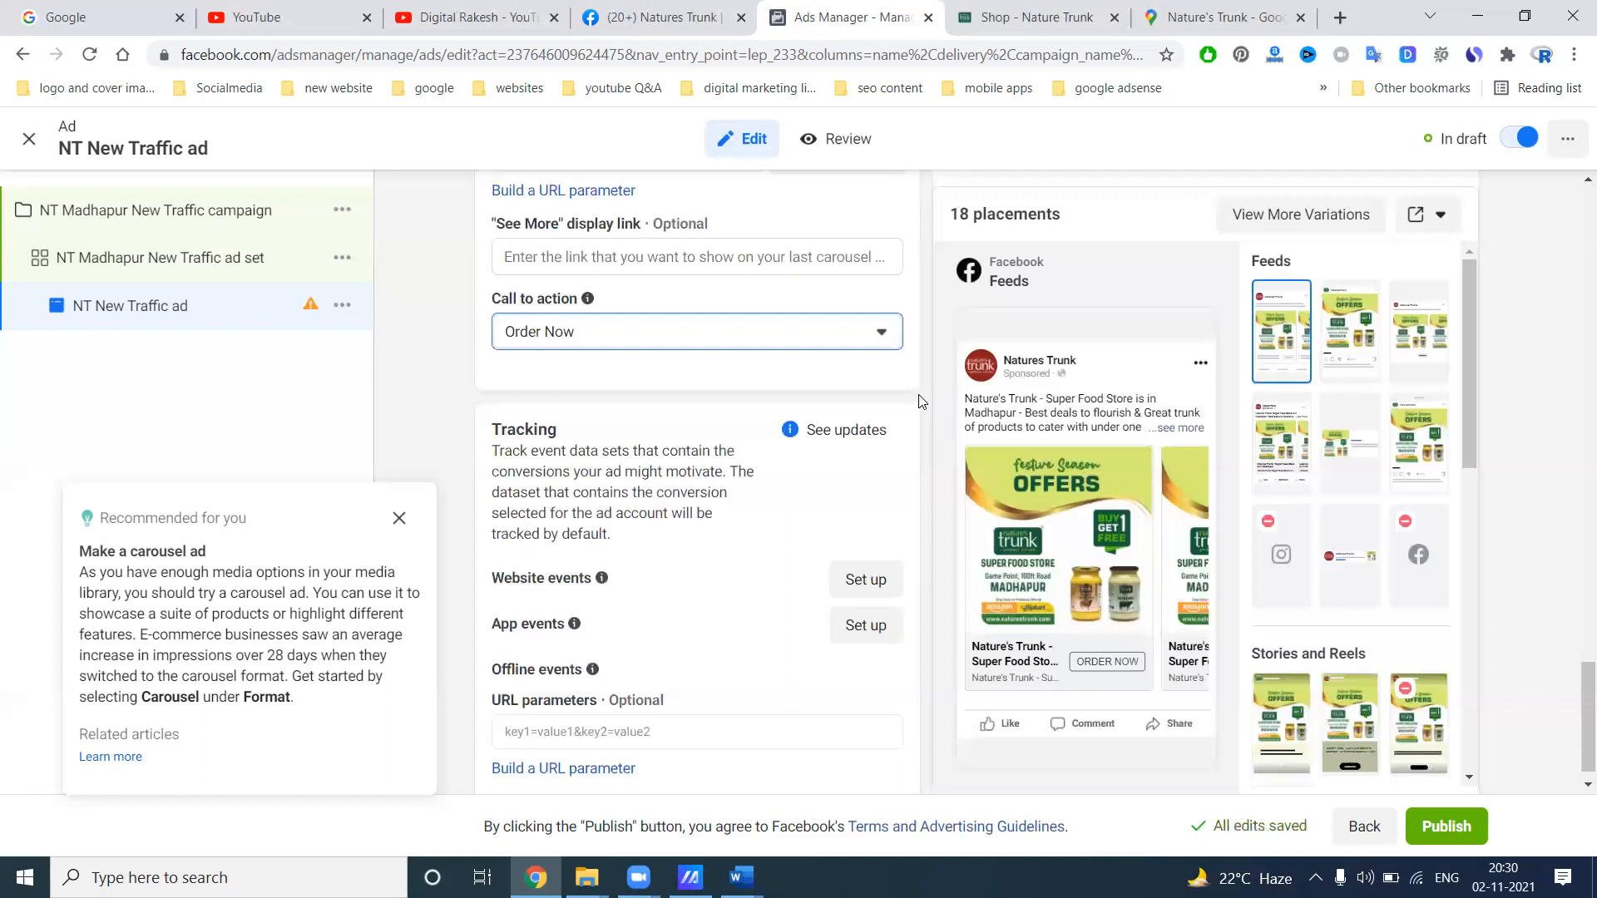
Glance at the store's Google Maps listing and Facebook page, then return to the ad
left_click(1220, 18)
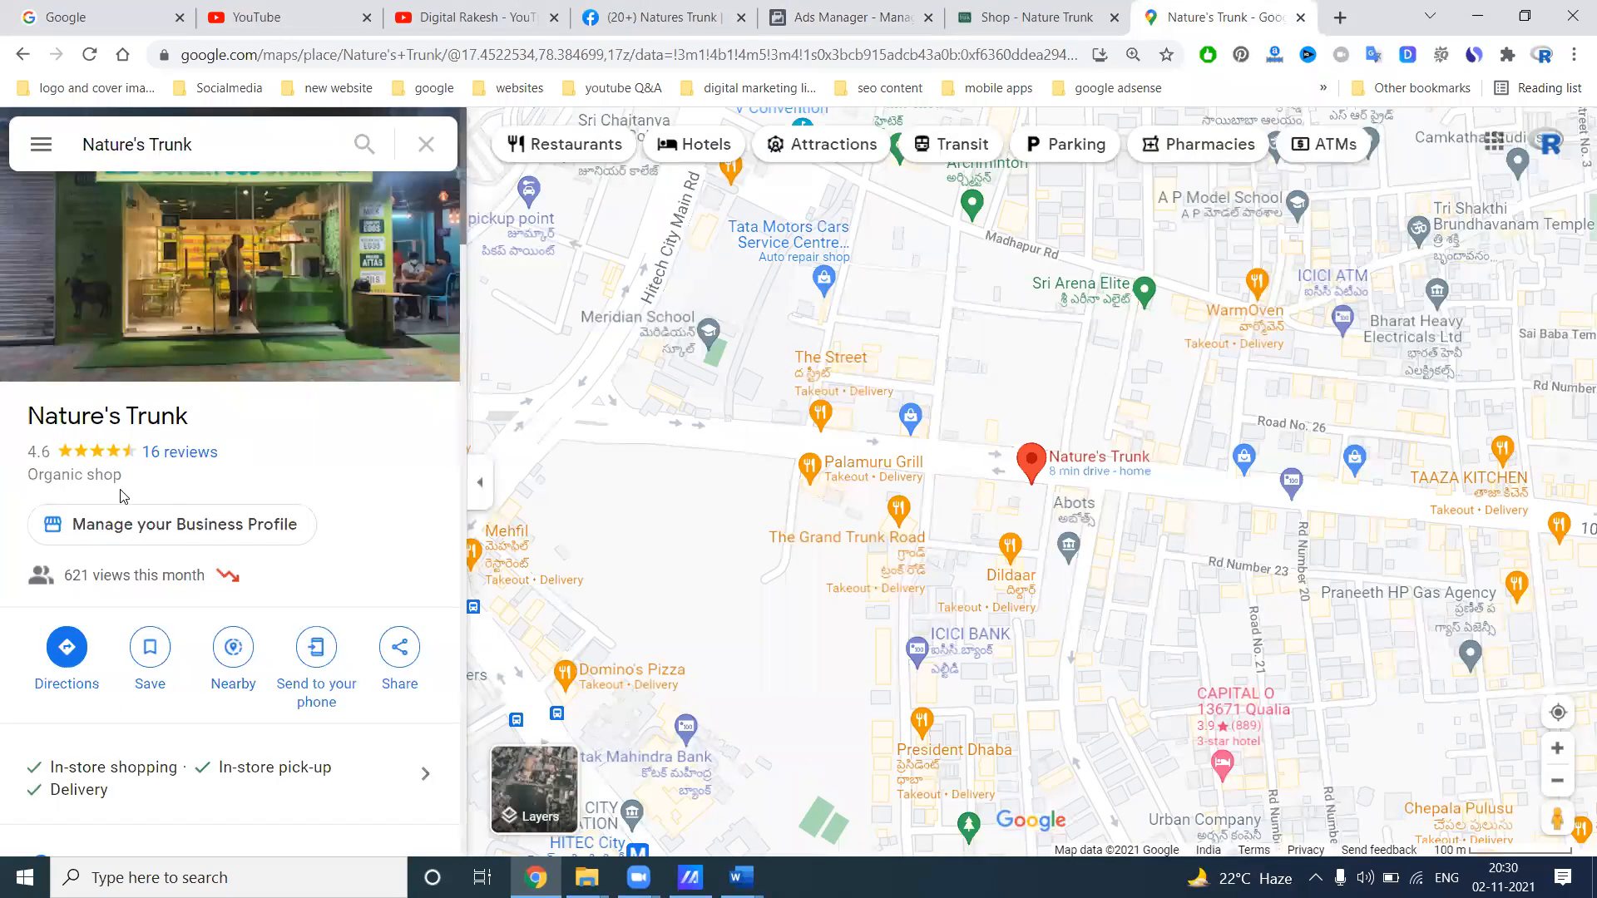
scroll("down", 3)
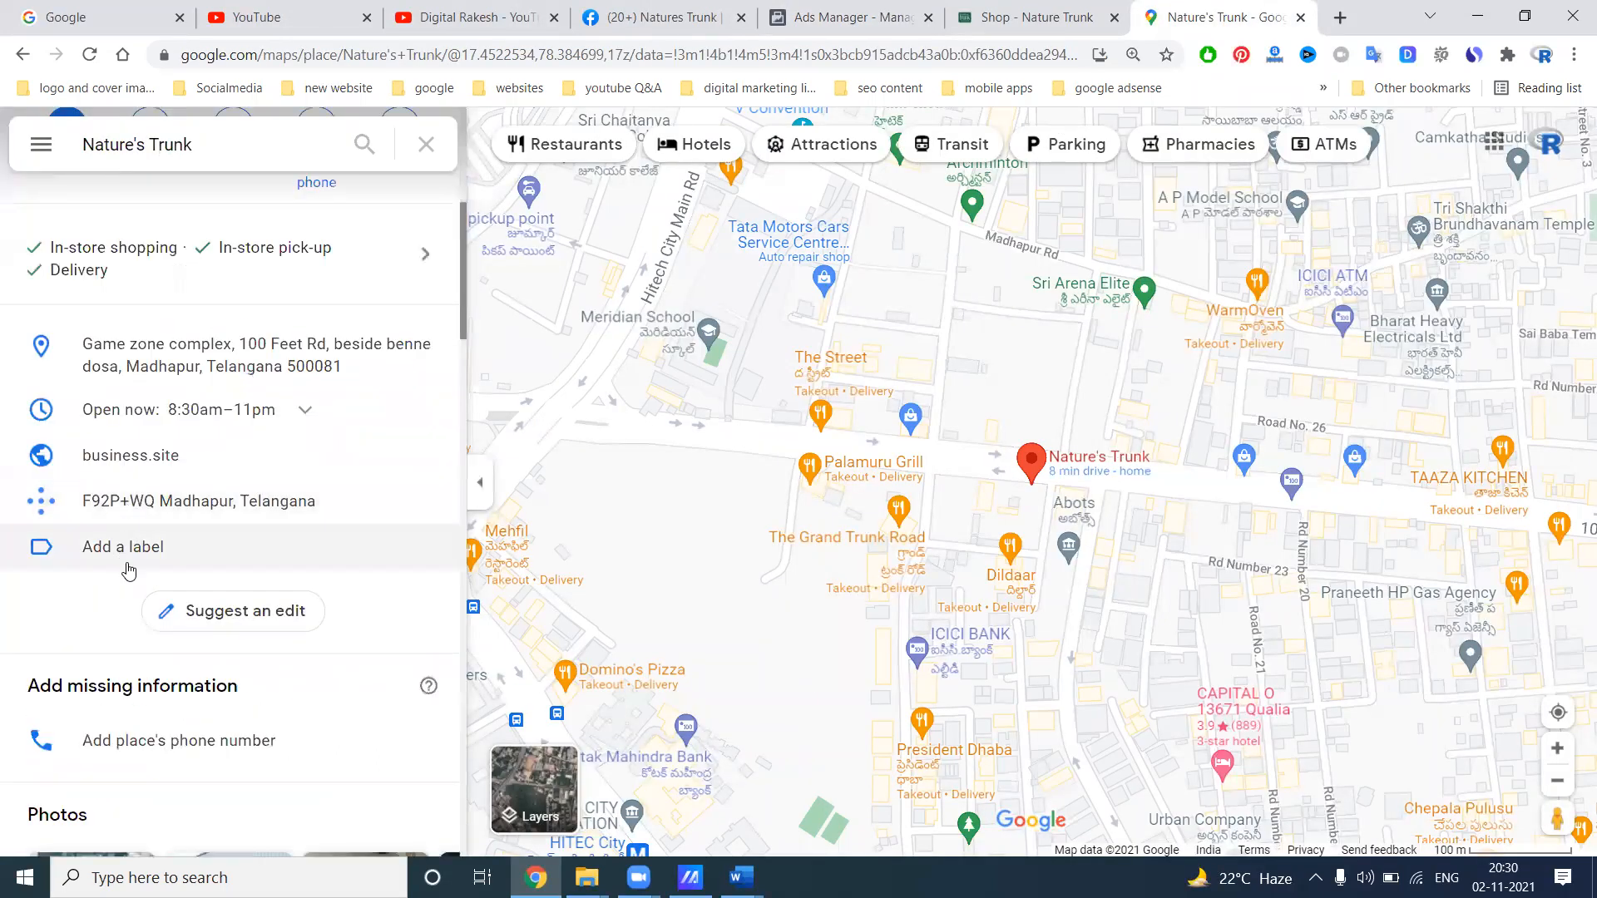
scroll("up", 3)
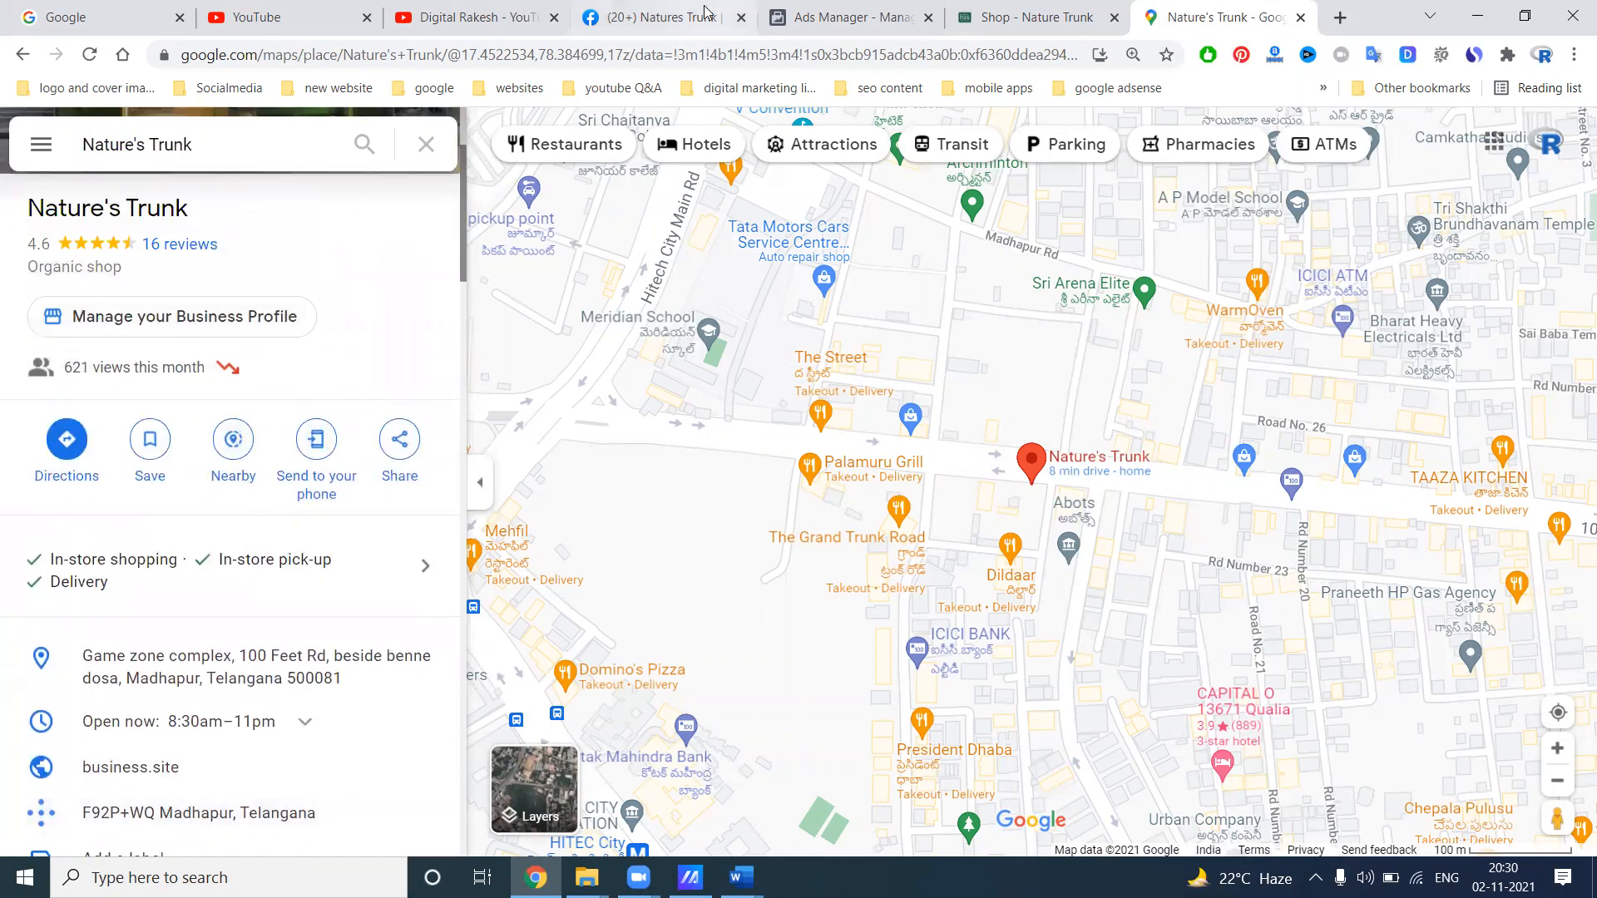
left_click(652, 17)
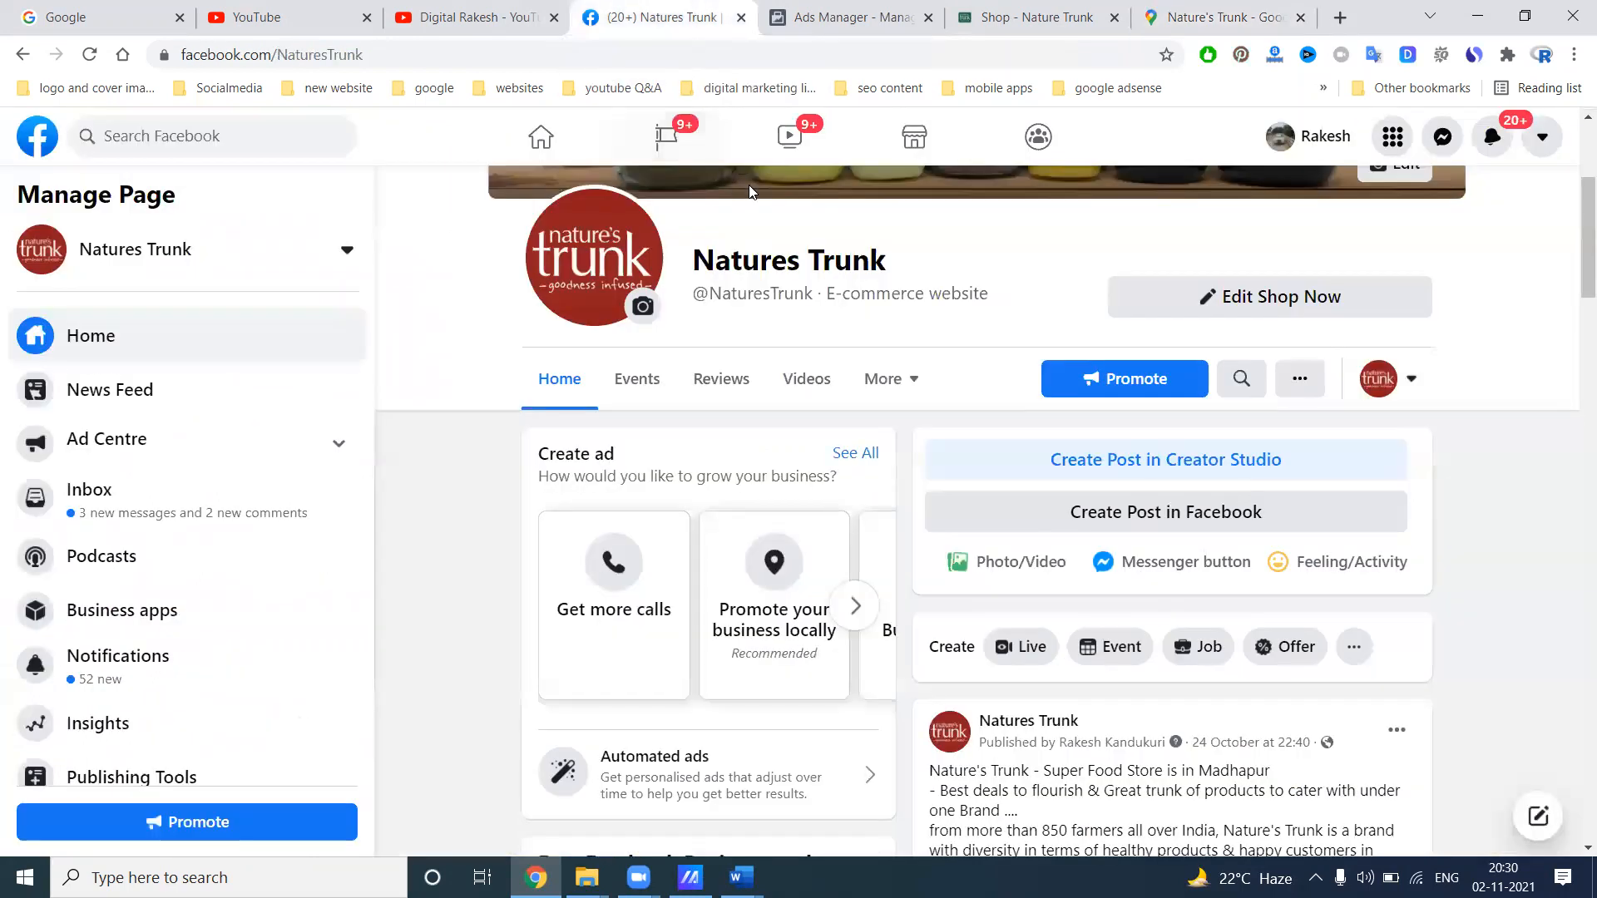
left_click(848, 18)
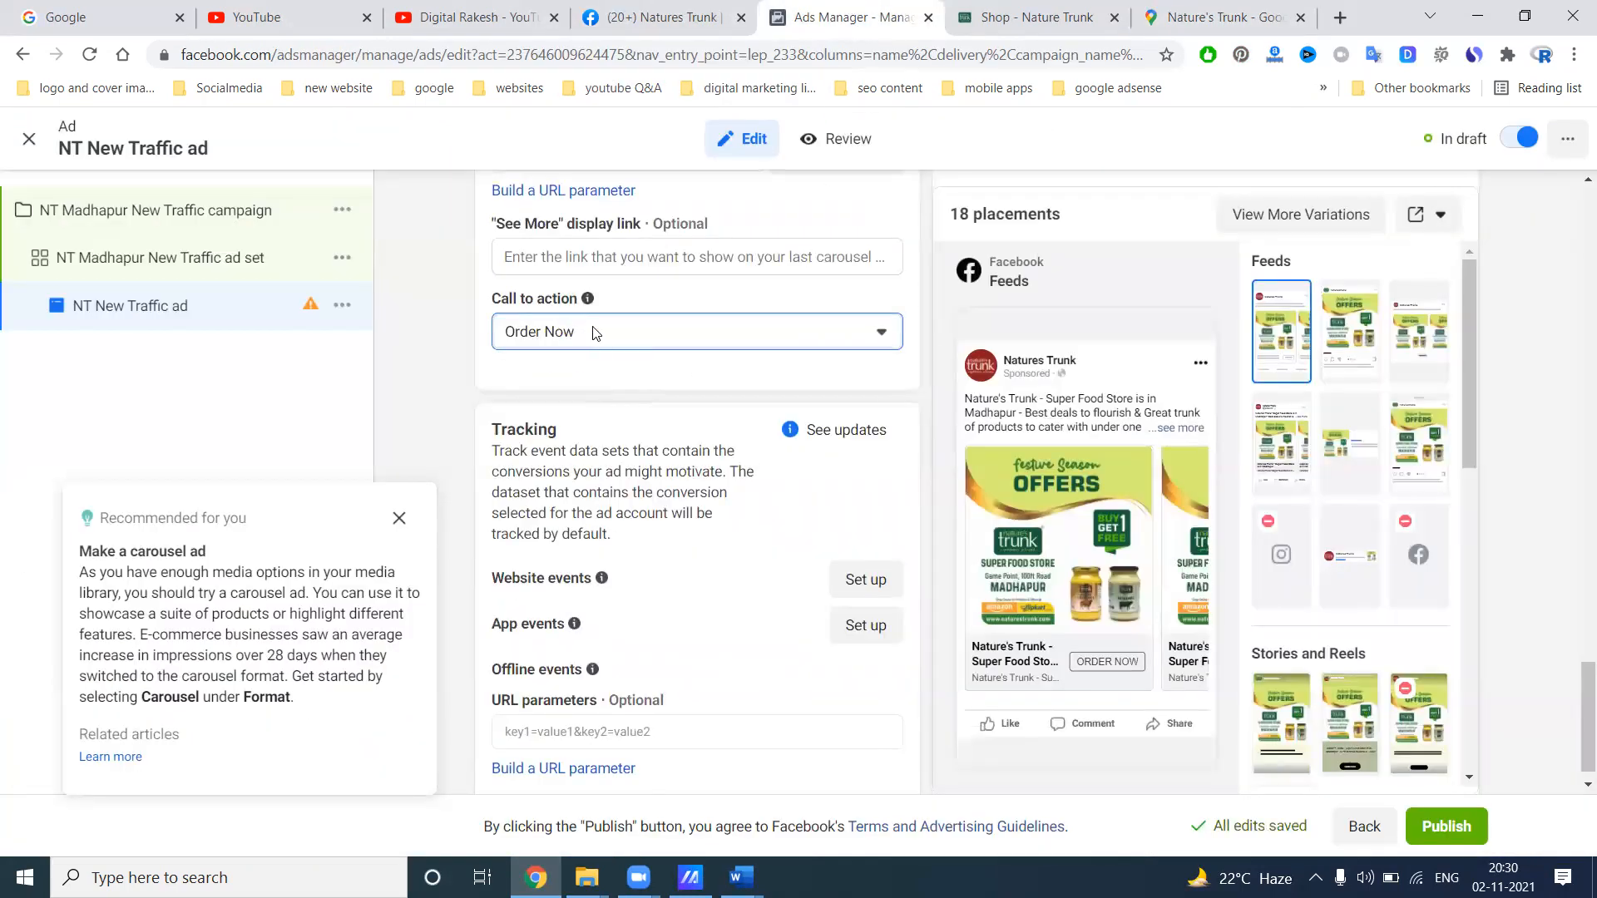
Change the call to action to Shop Now after briefly trying Get Access
left_click(695, 331)
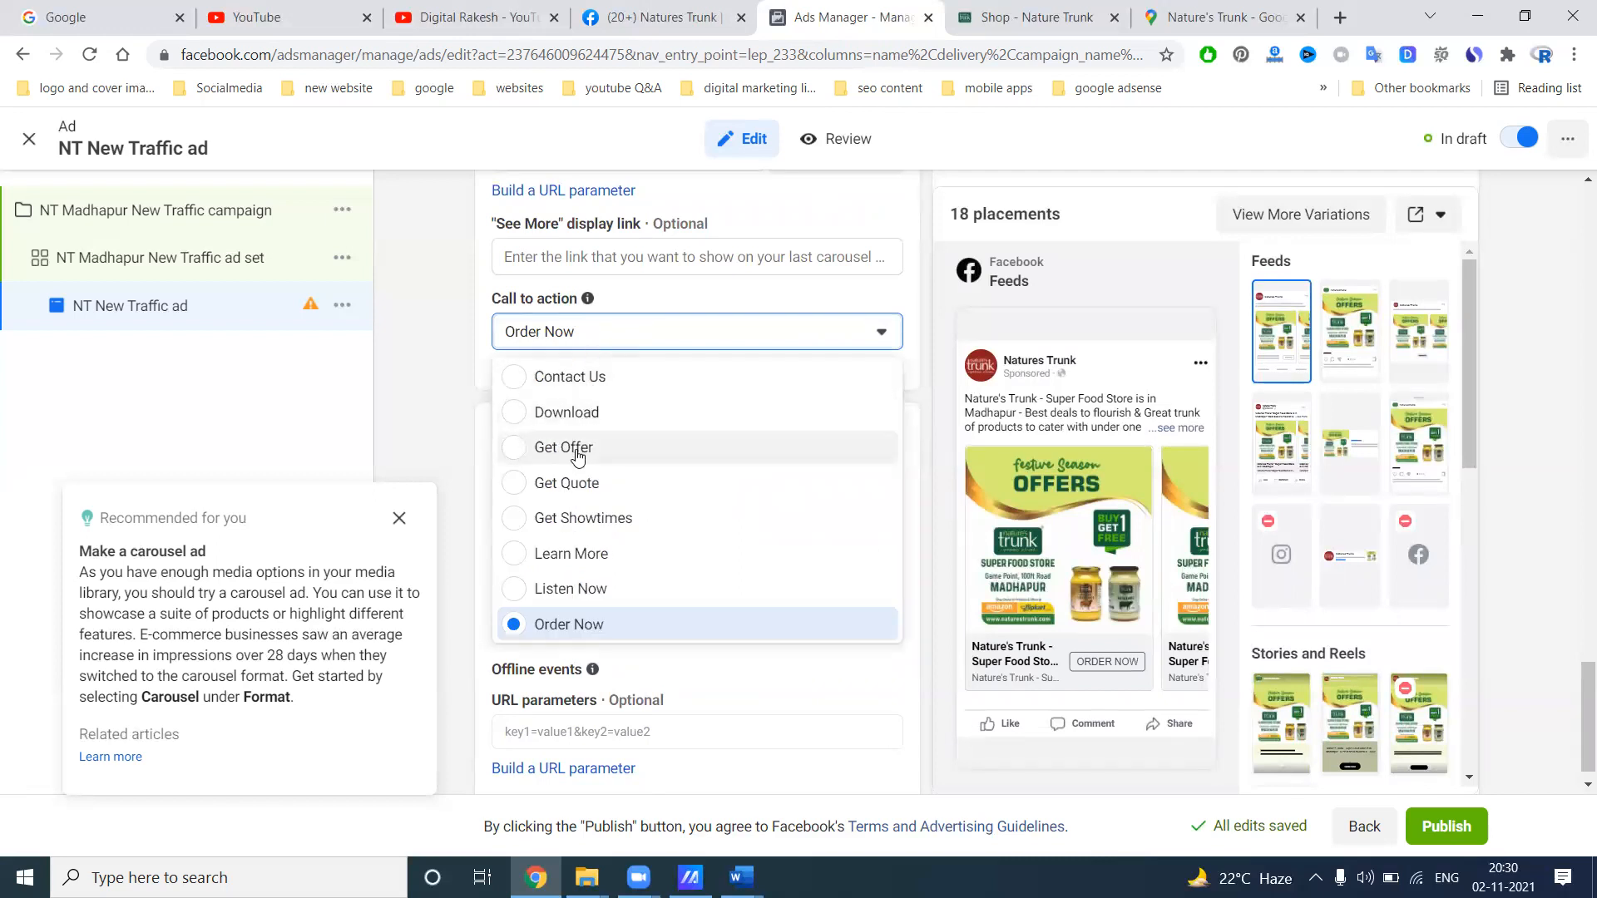
mouse_move(553, 543)
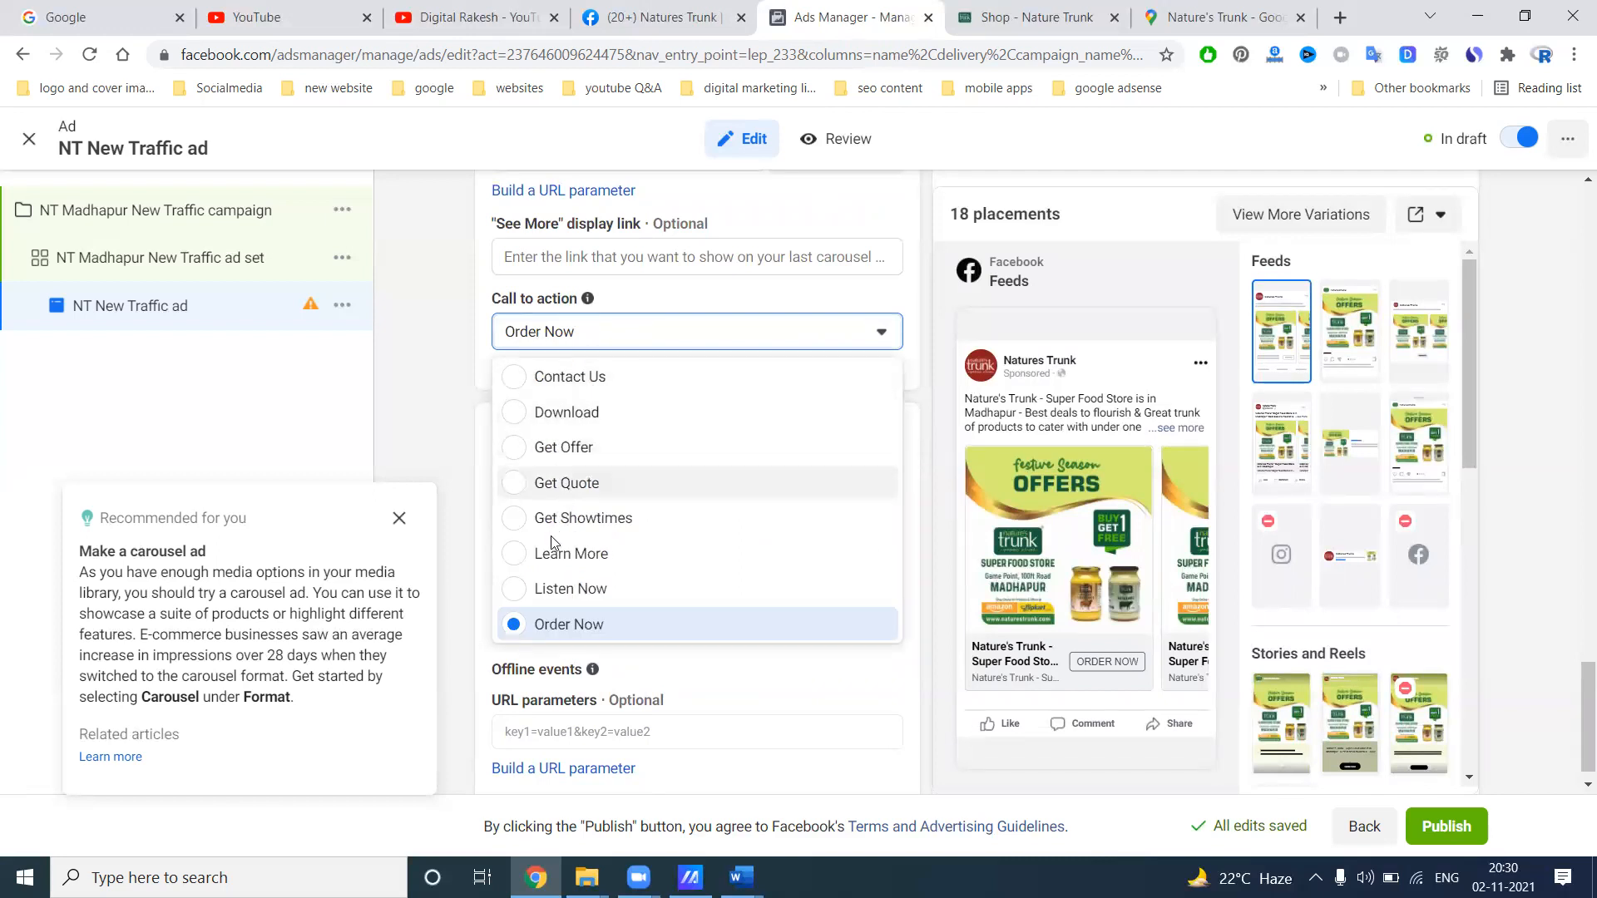
mouse_move(566, 419)
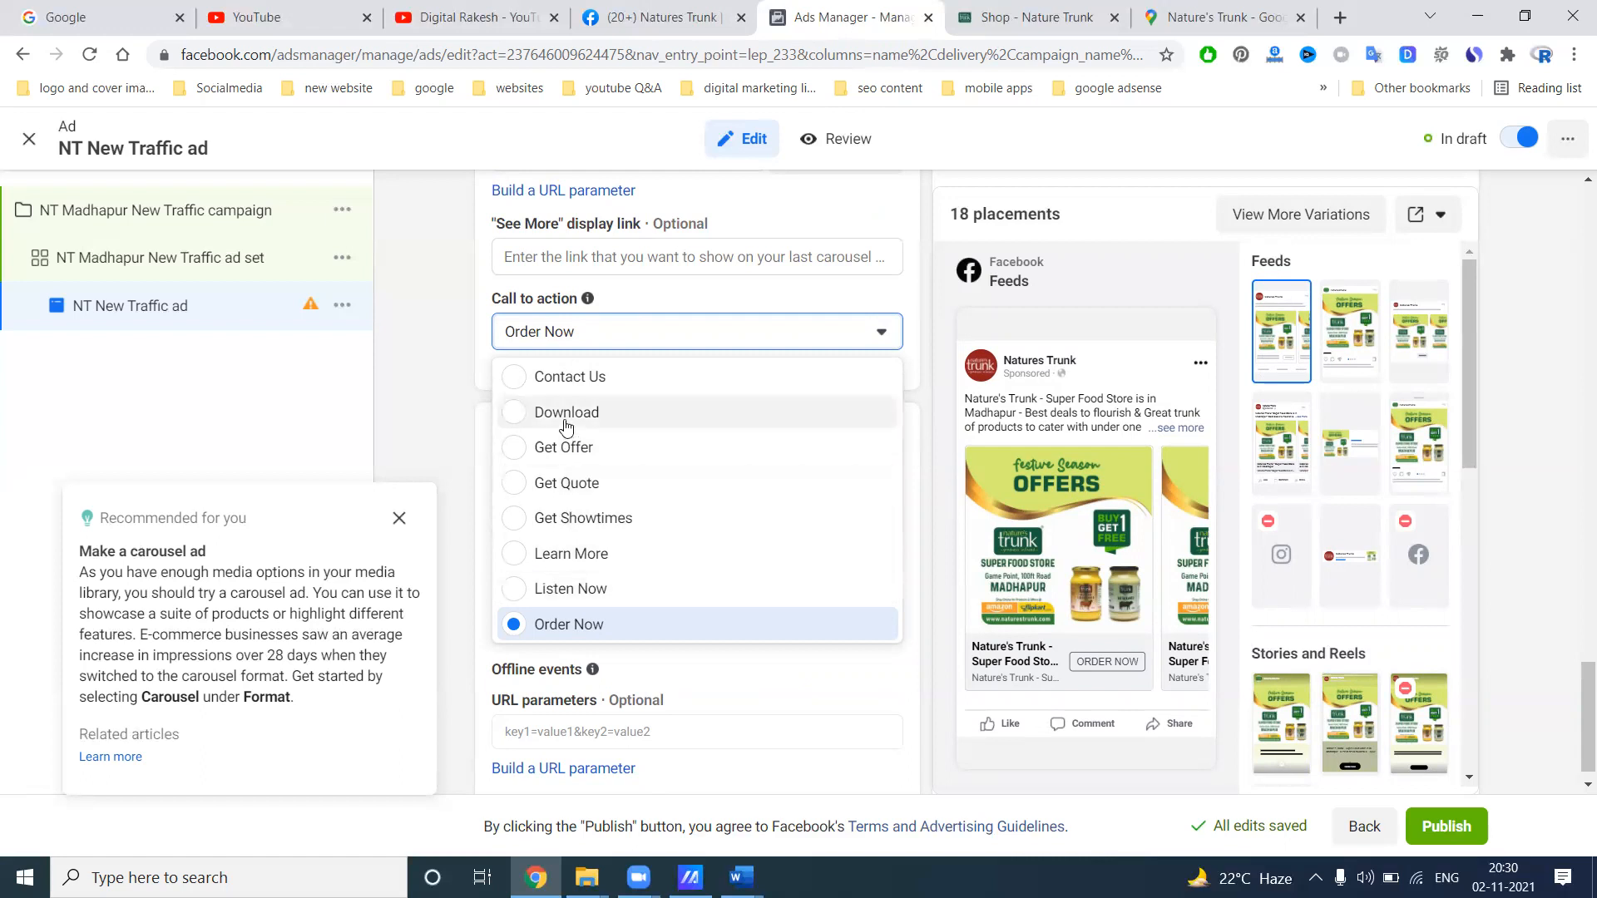
scroll("up", 3)
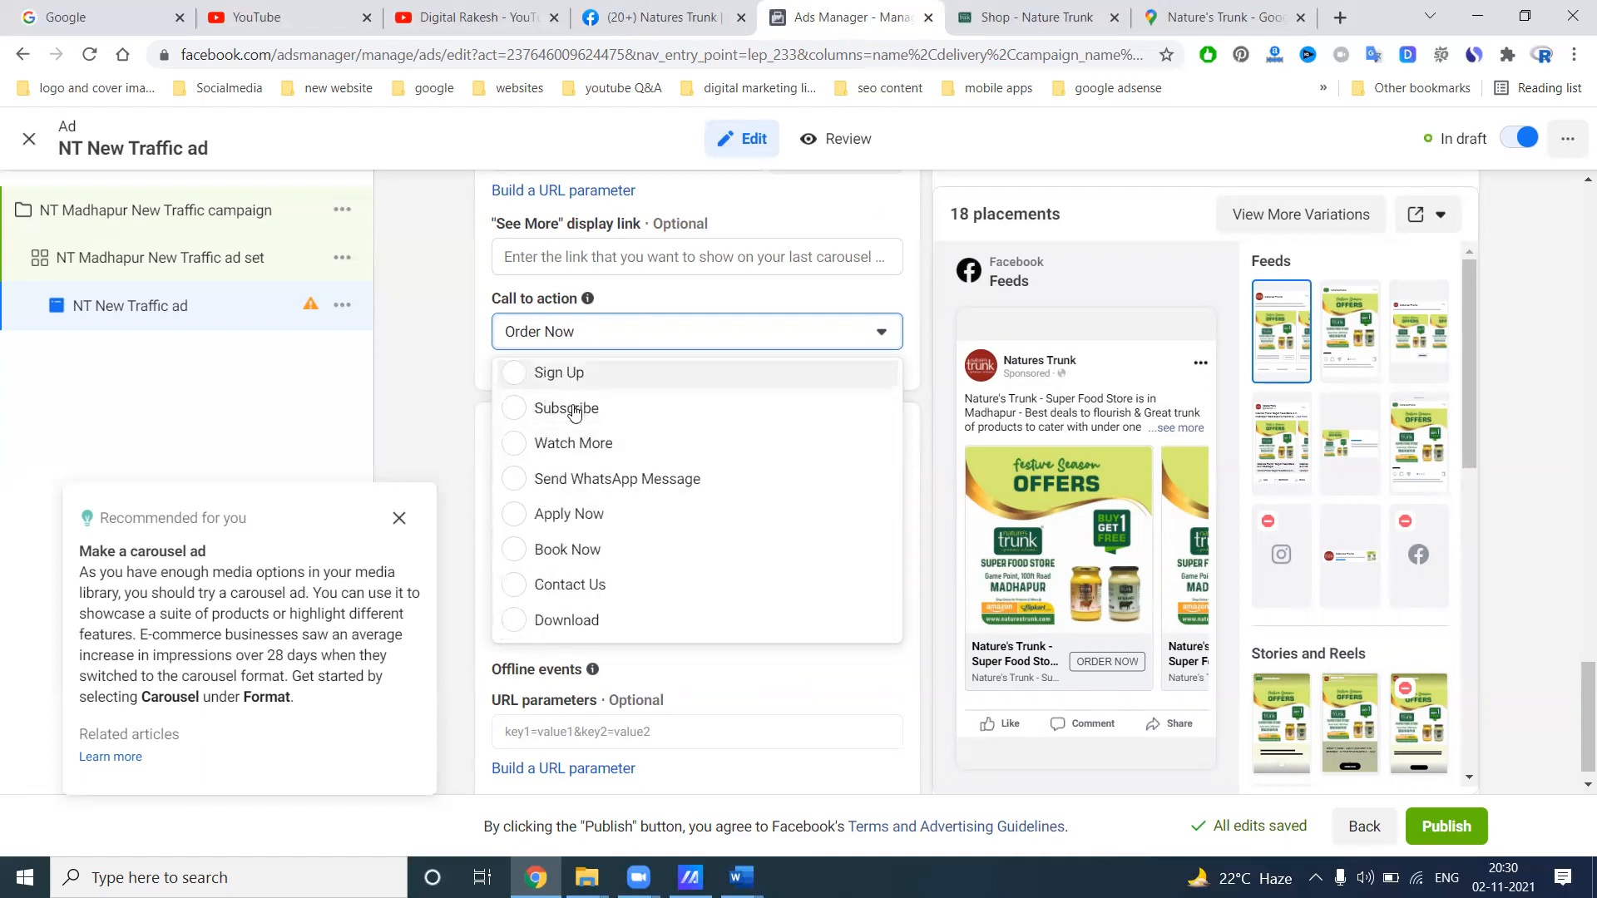
mouse_move(580, 507)
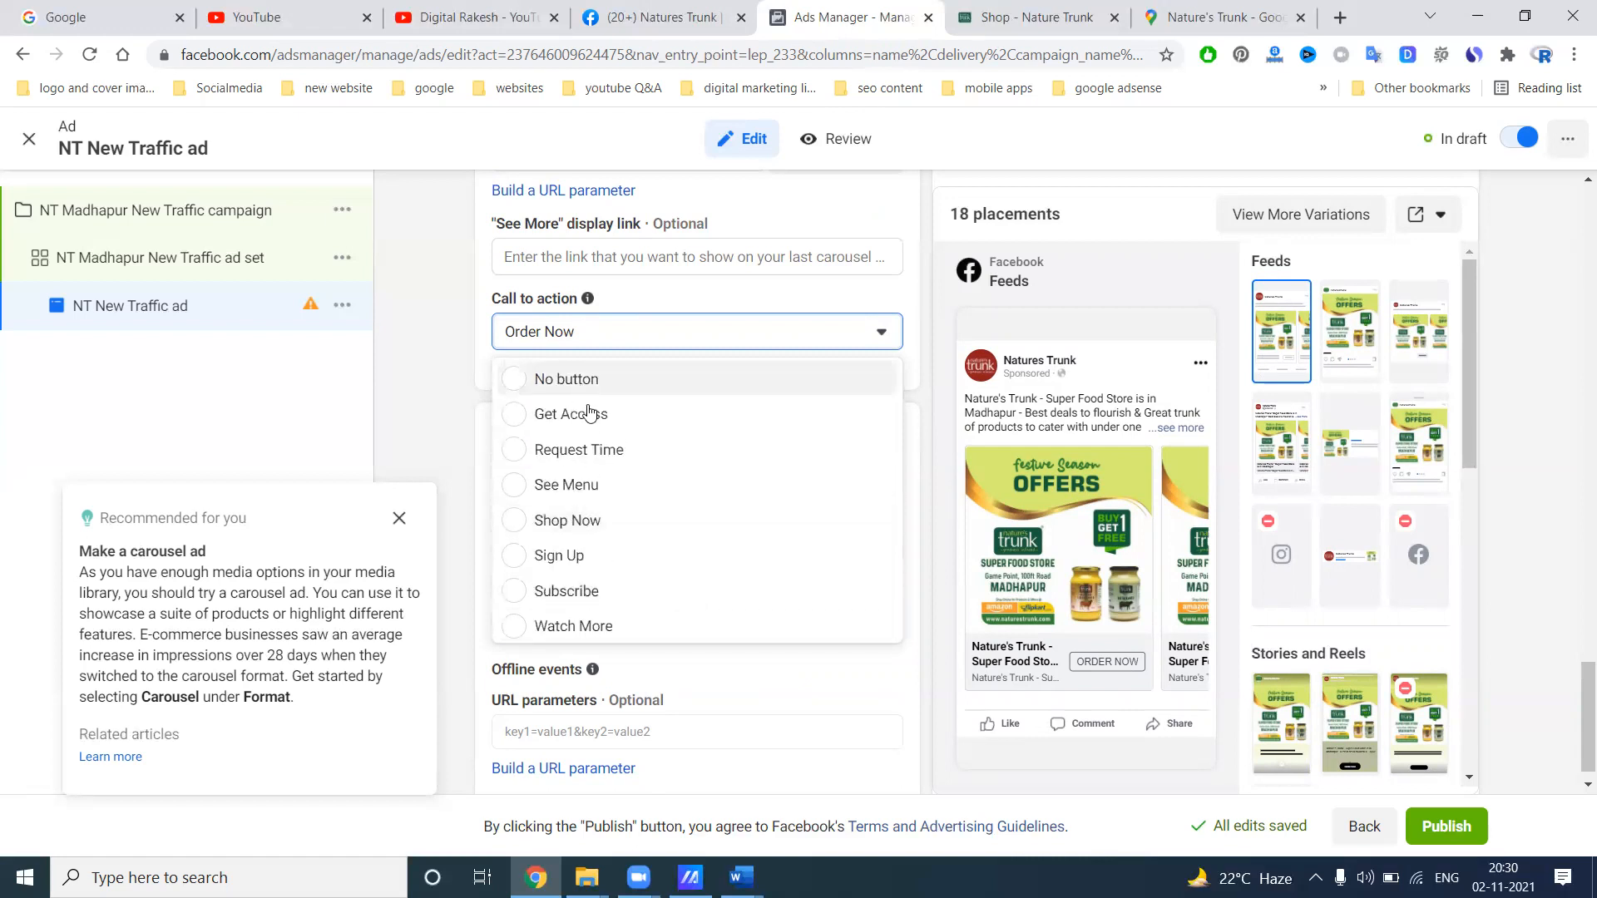
left_click(568, 414)
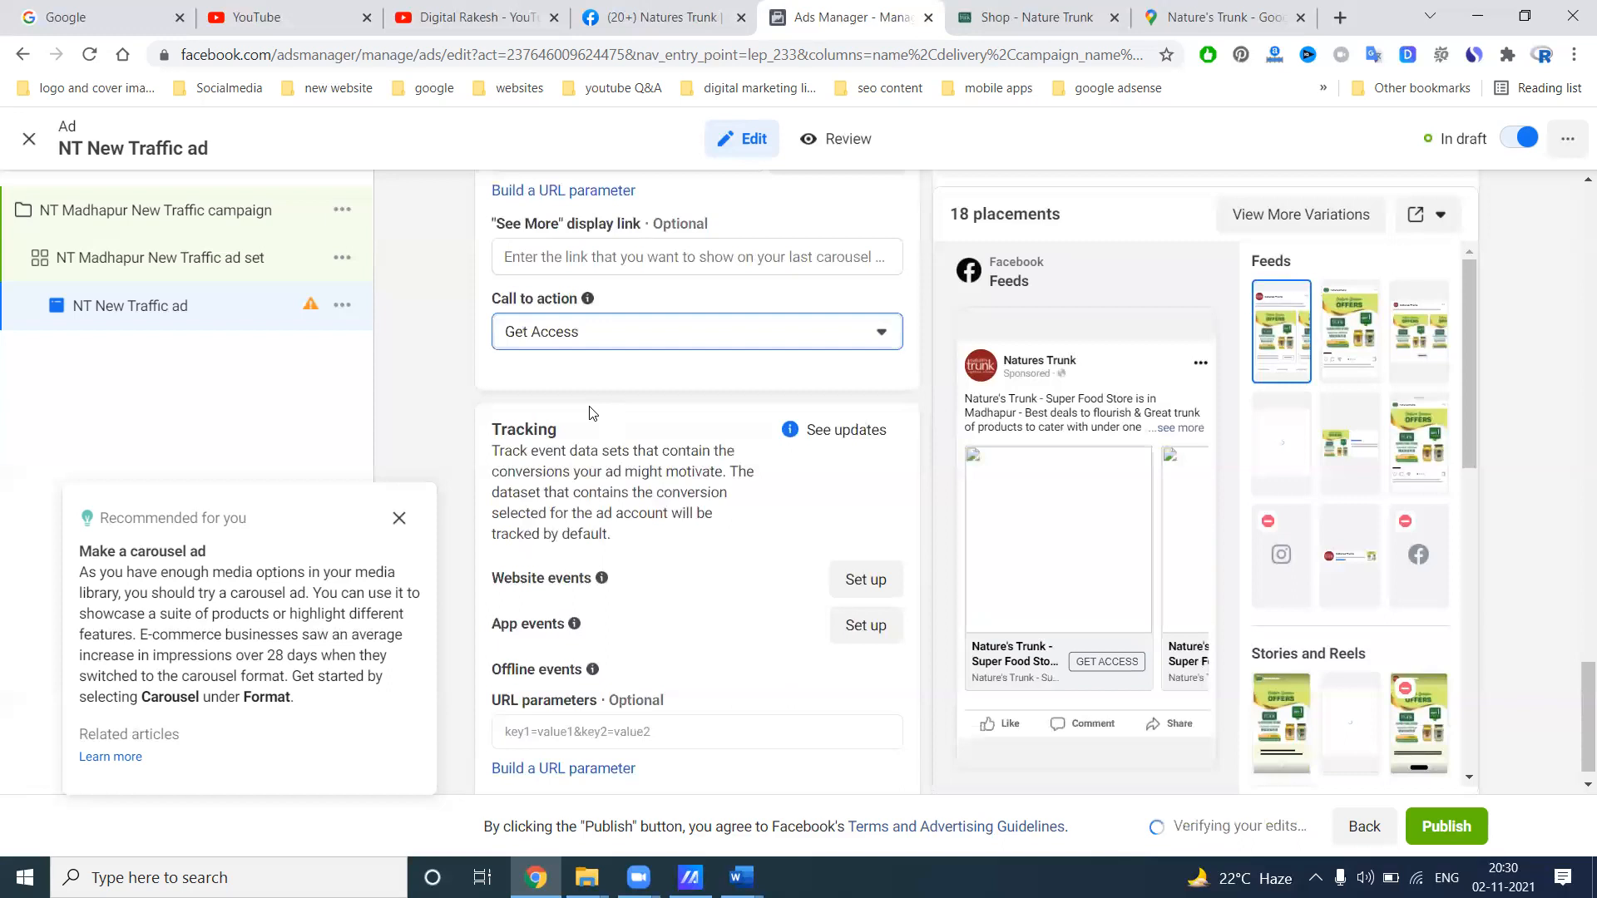
left_click(696, 331)
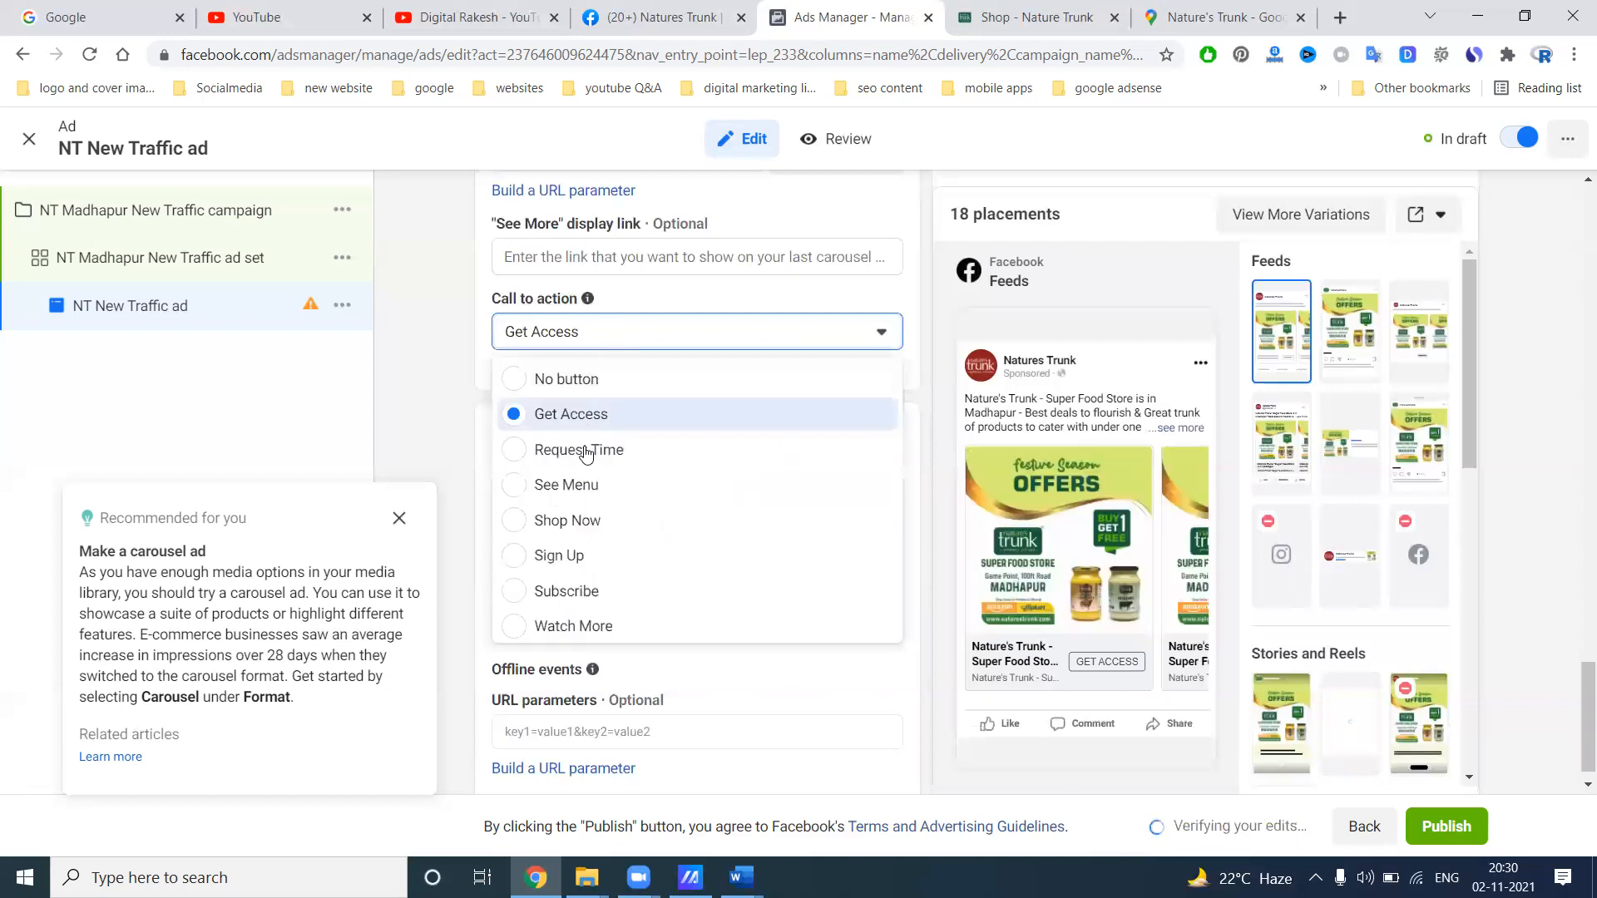
mouse_move(576, 522)
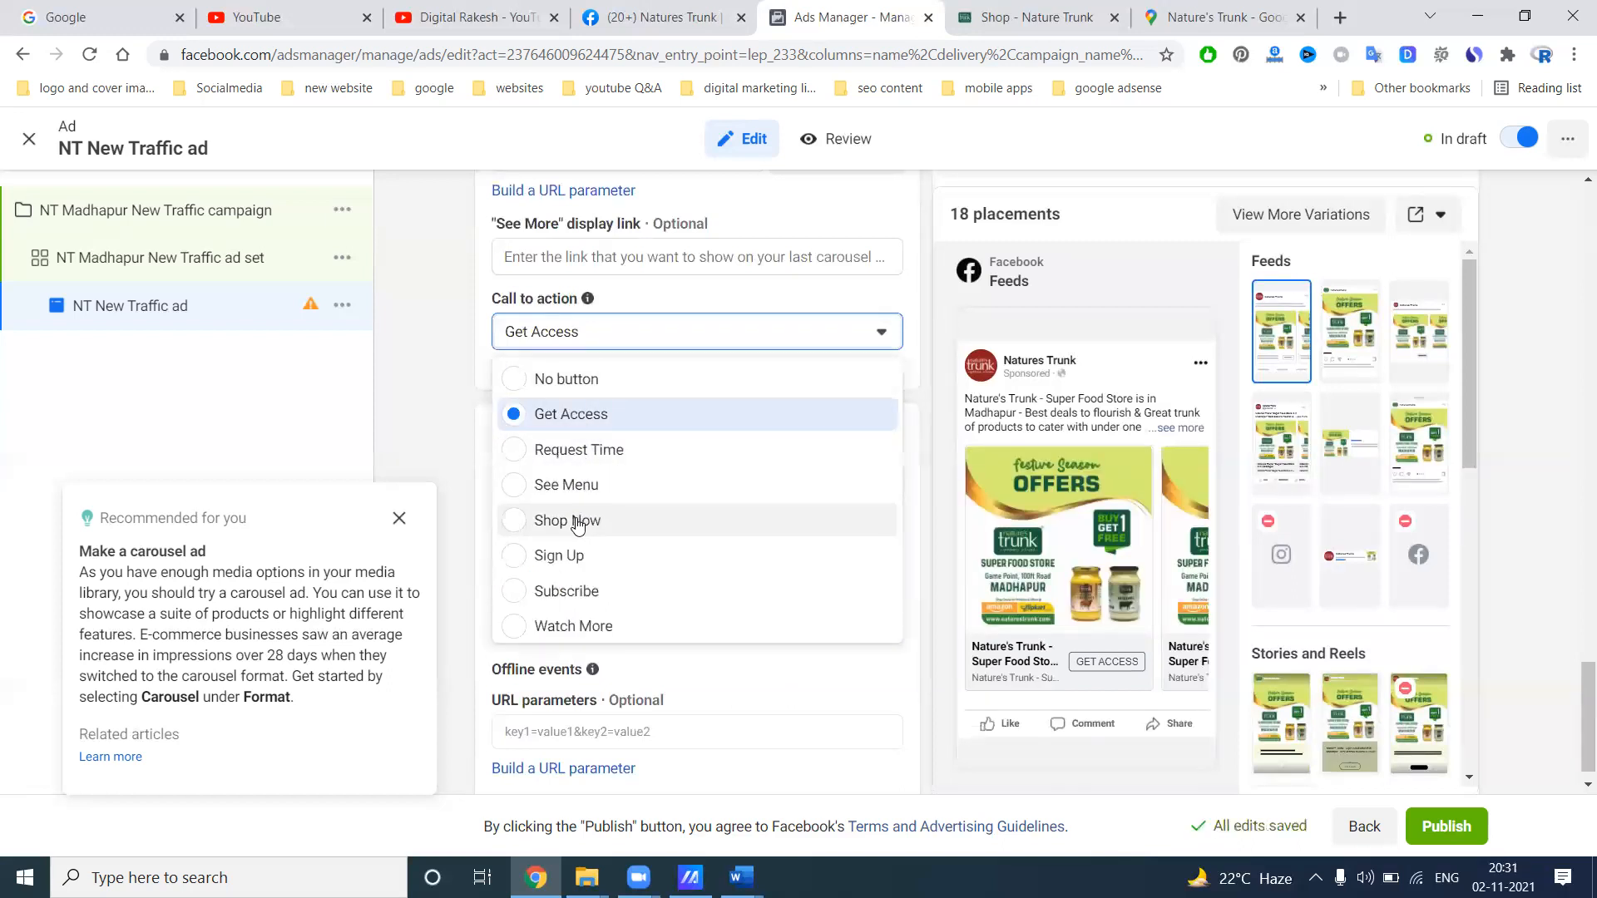
left_click(553, 520)
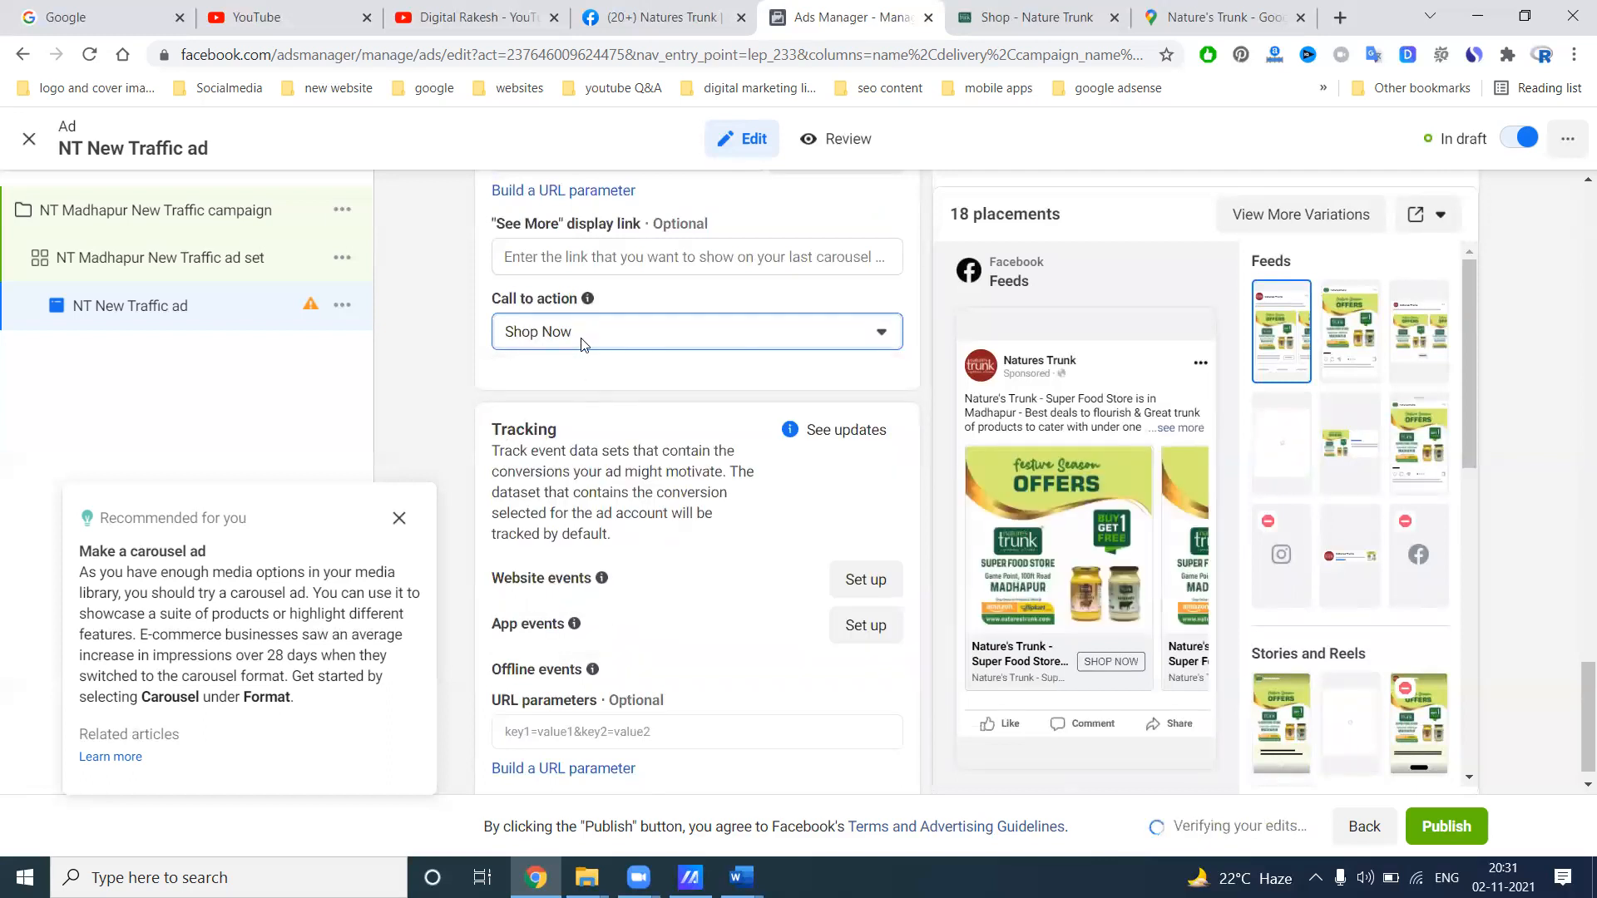
left_click(695, 331)
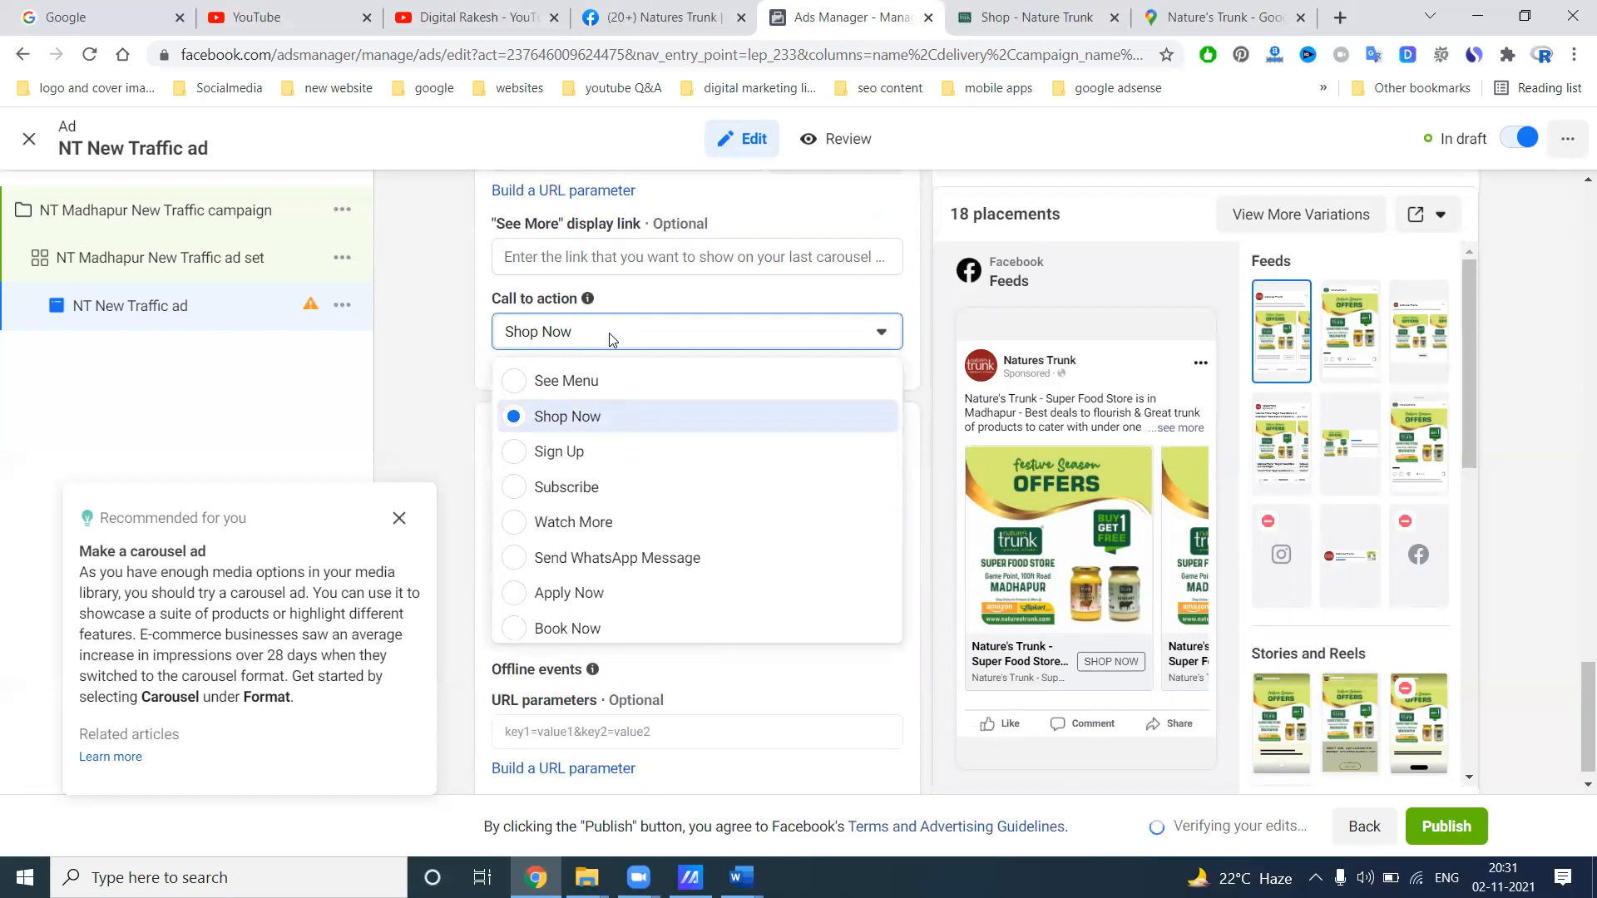
left_click(567, 416)
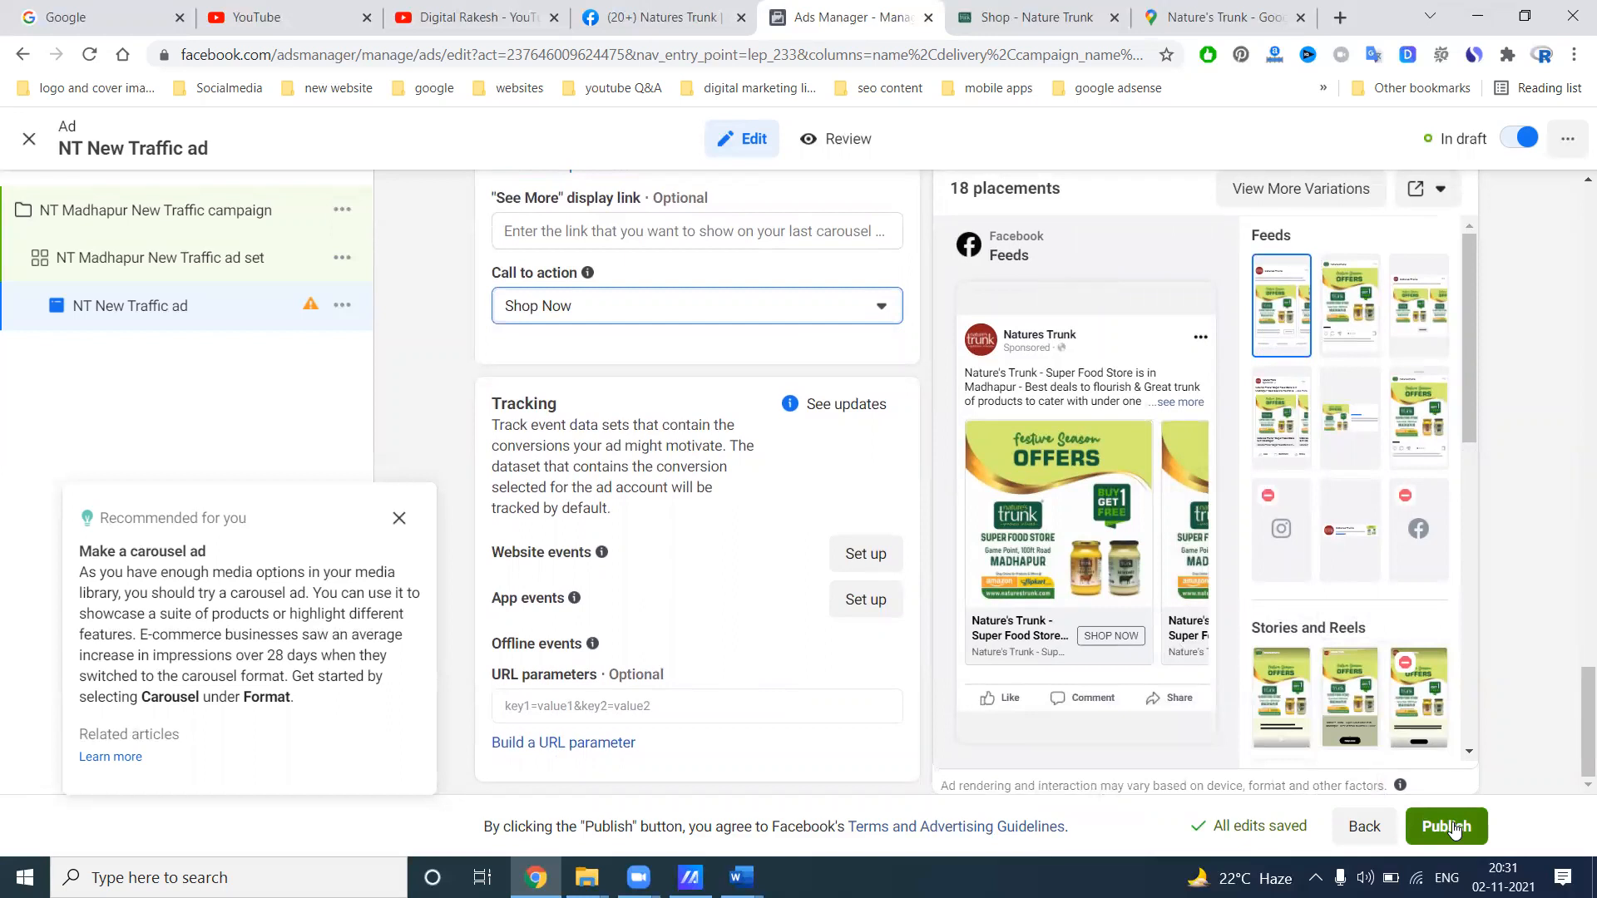
mouse_move(1104, 330)
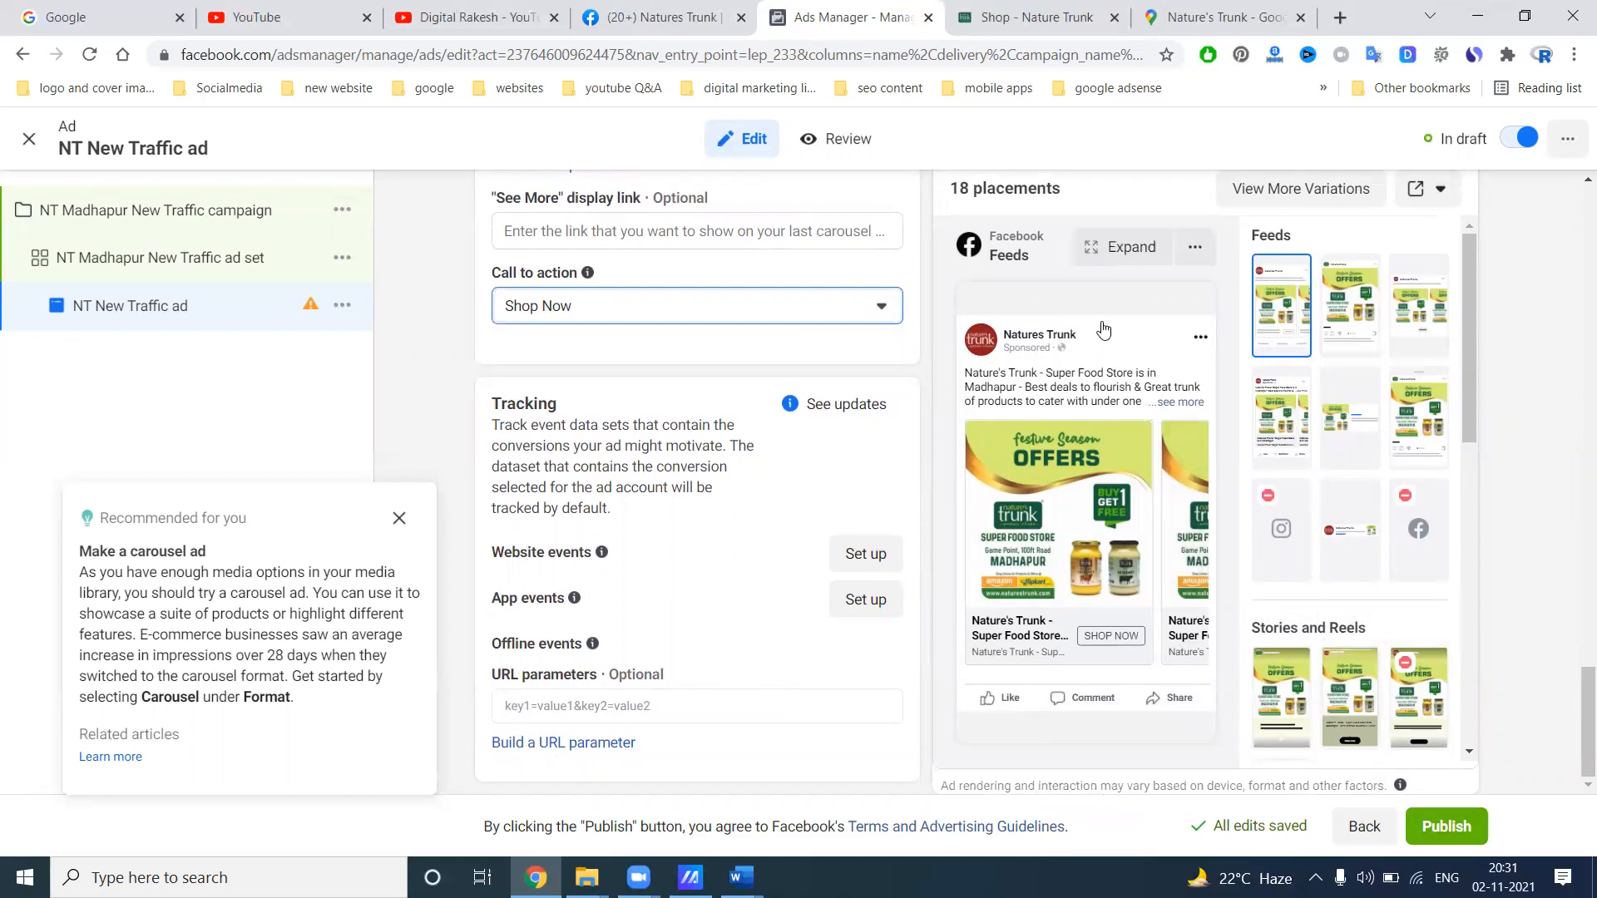
left_click(1301, 189)
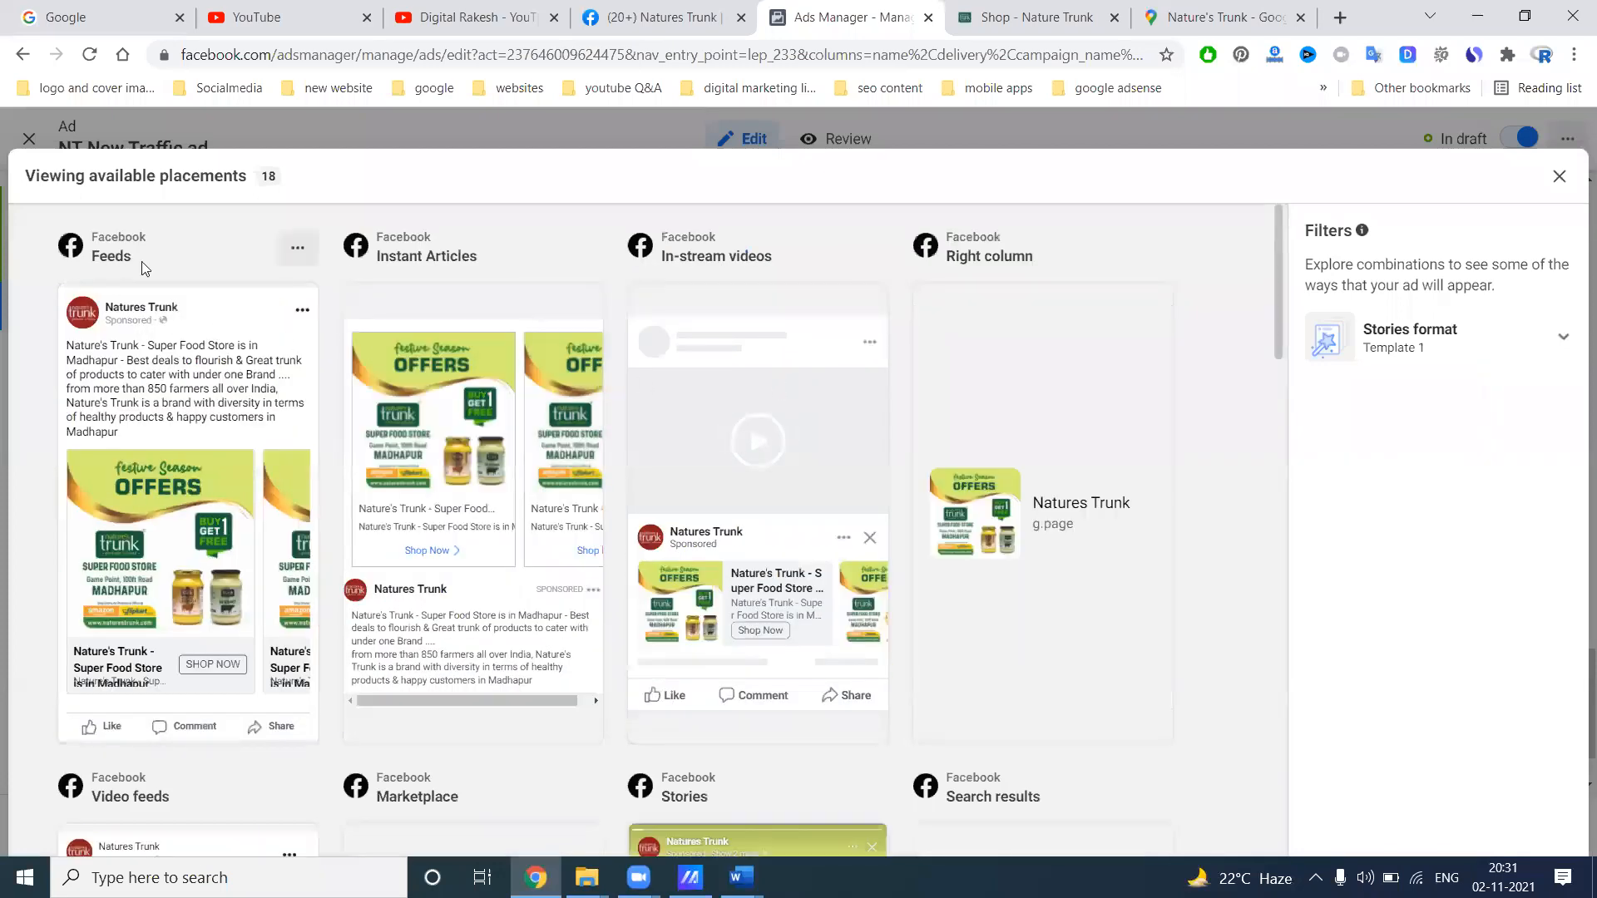
mouse_move(677, 262)
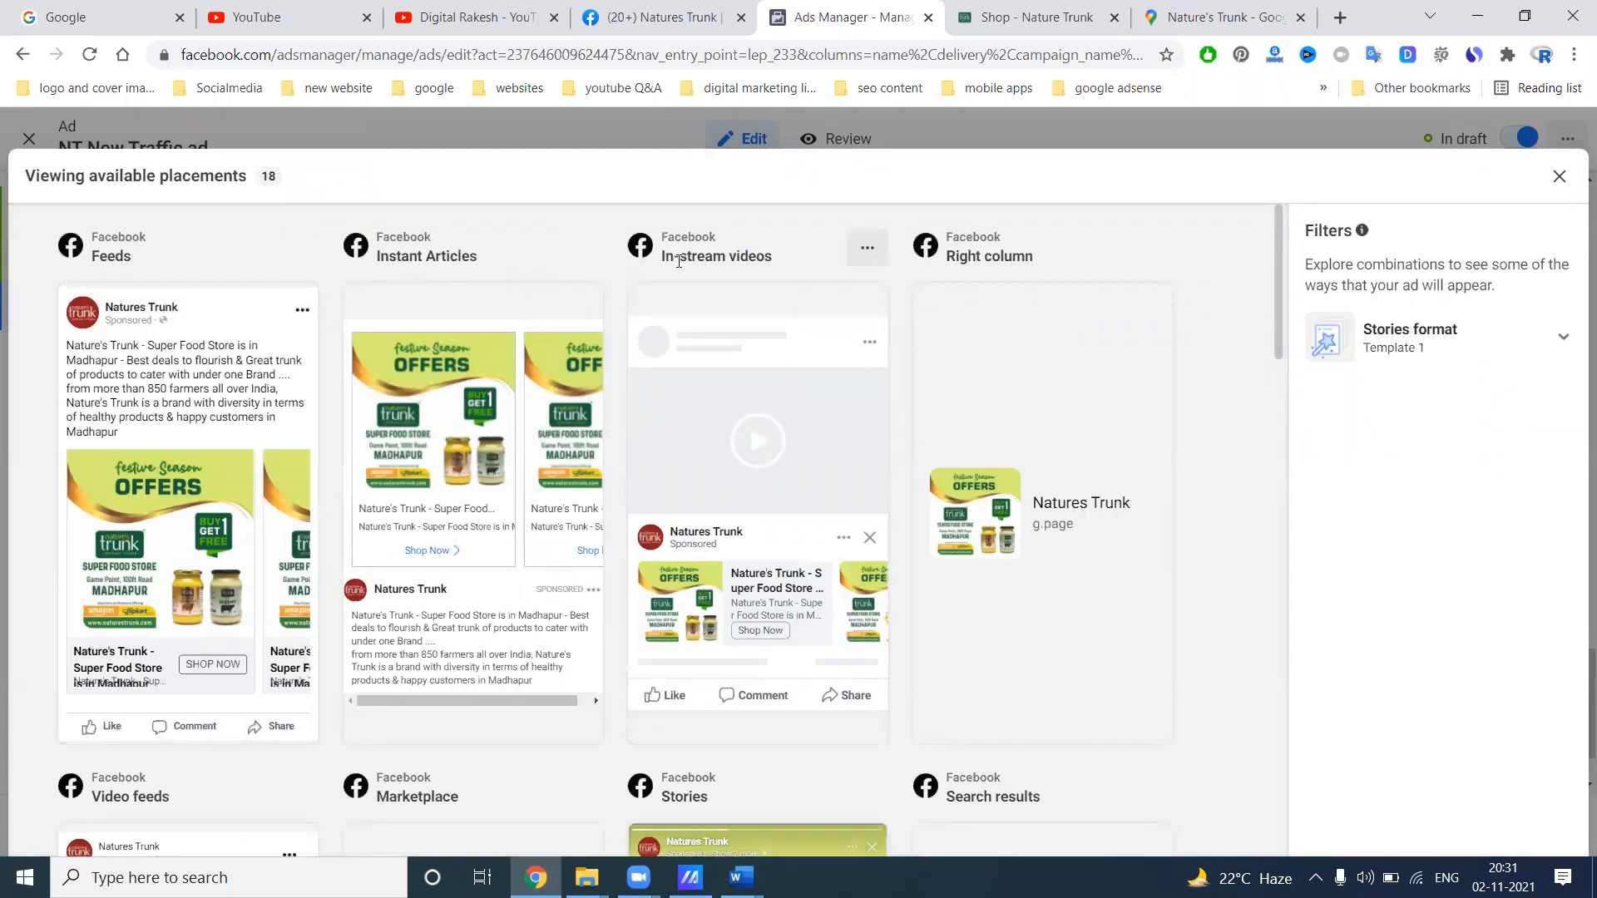
mouse_move(956, 272)
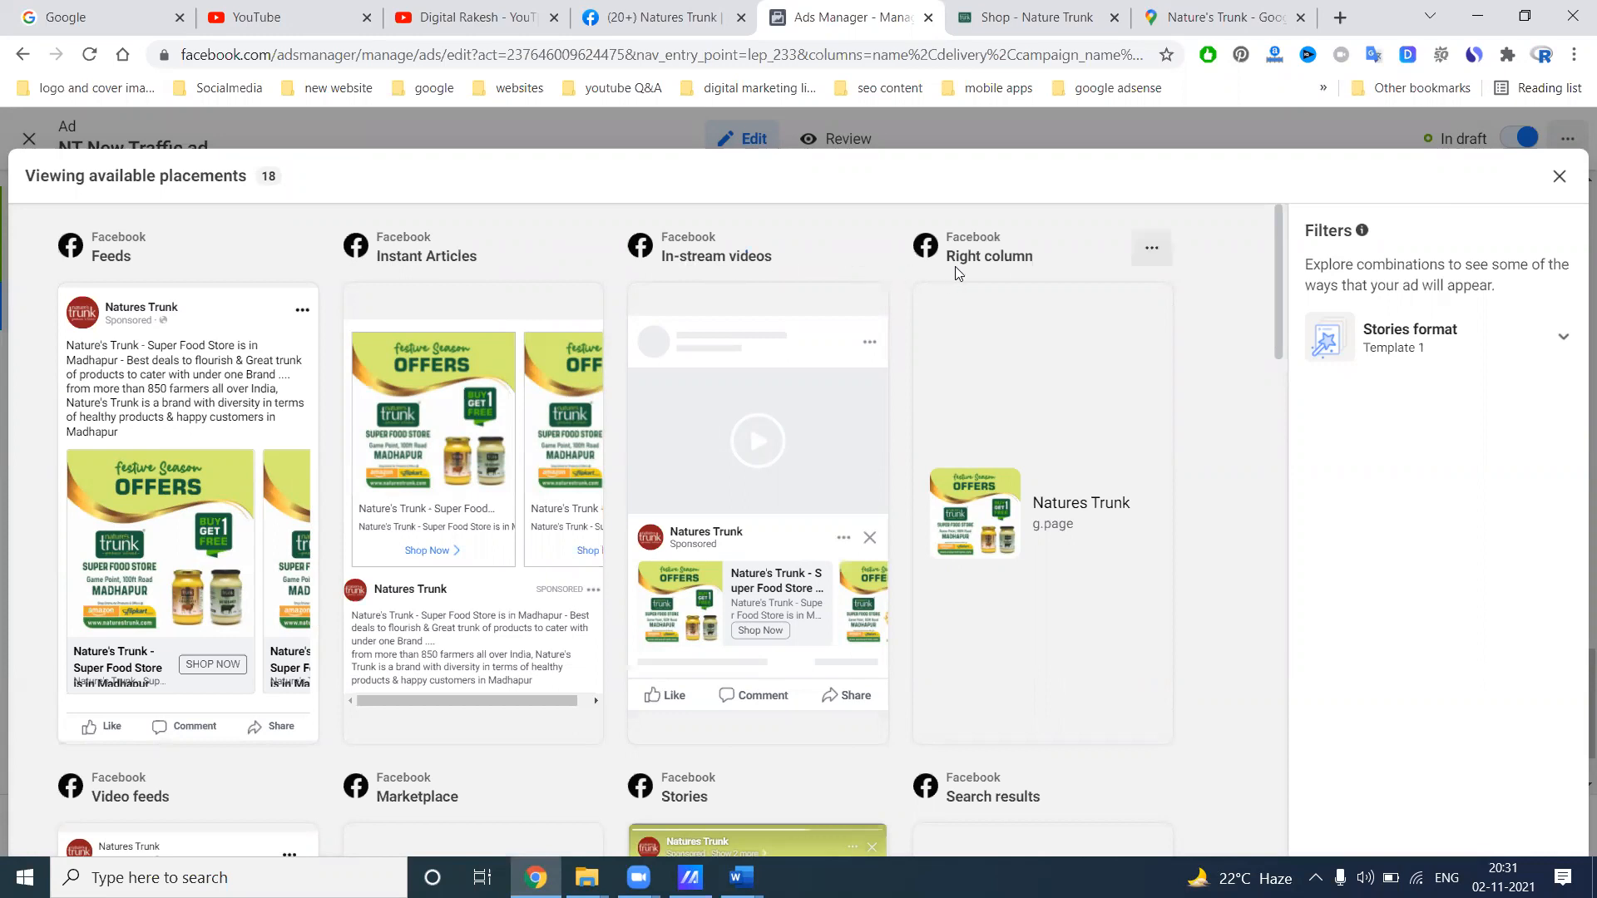
mouse_move(827, 316)
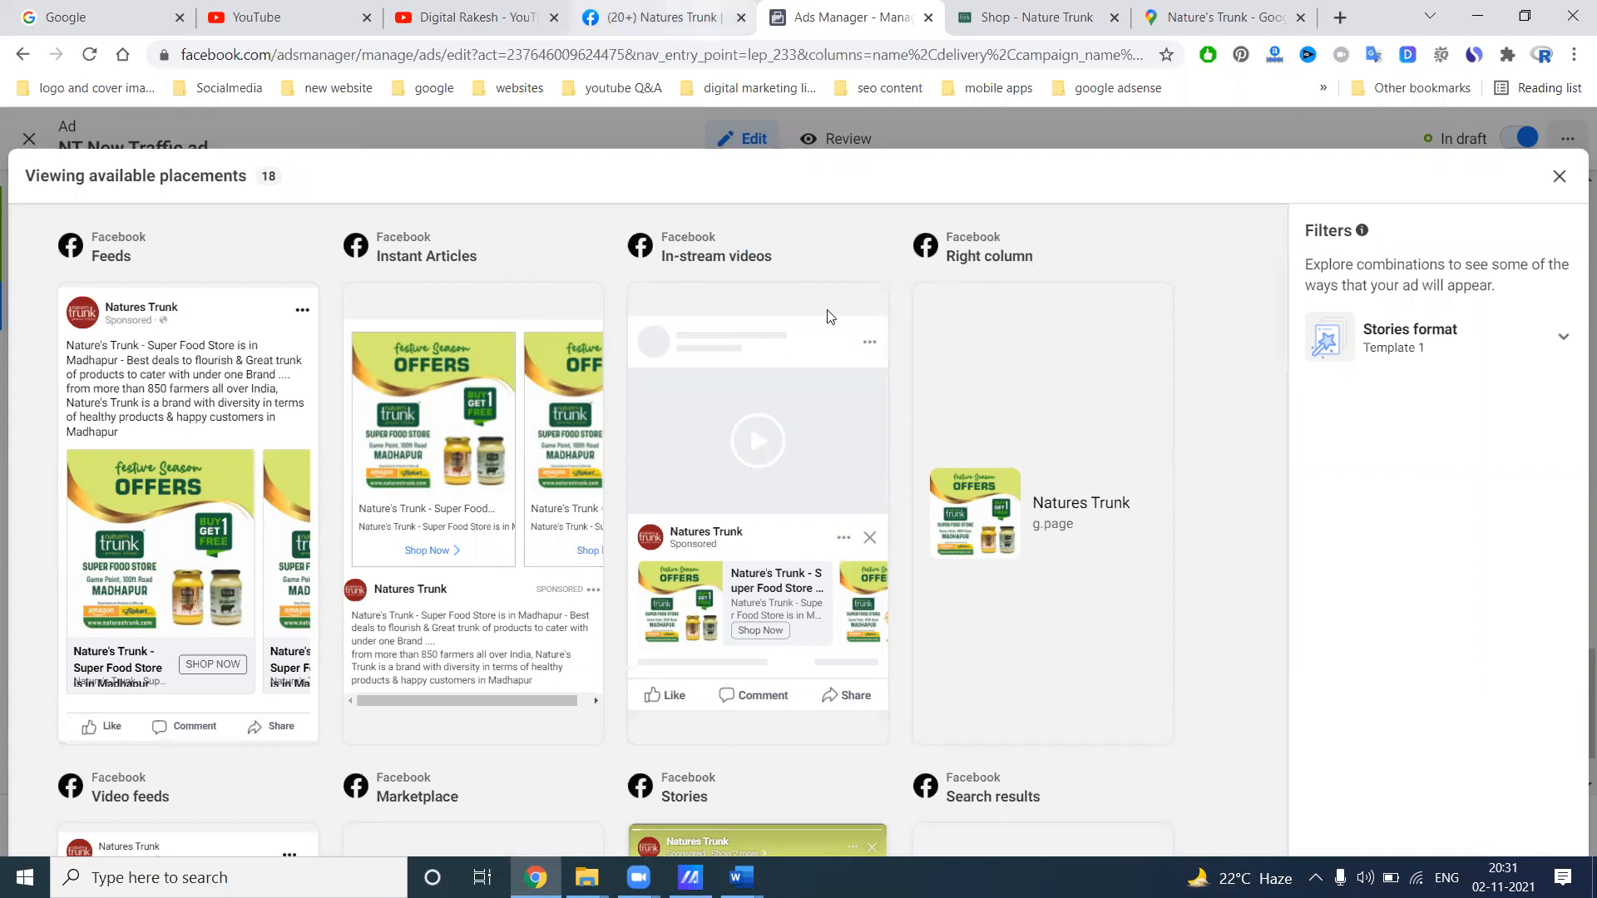
scroll("down", 3)
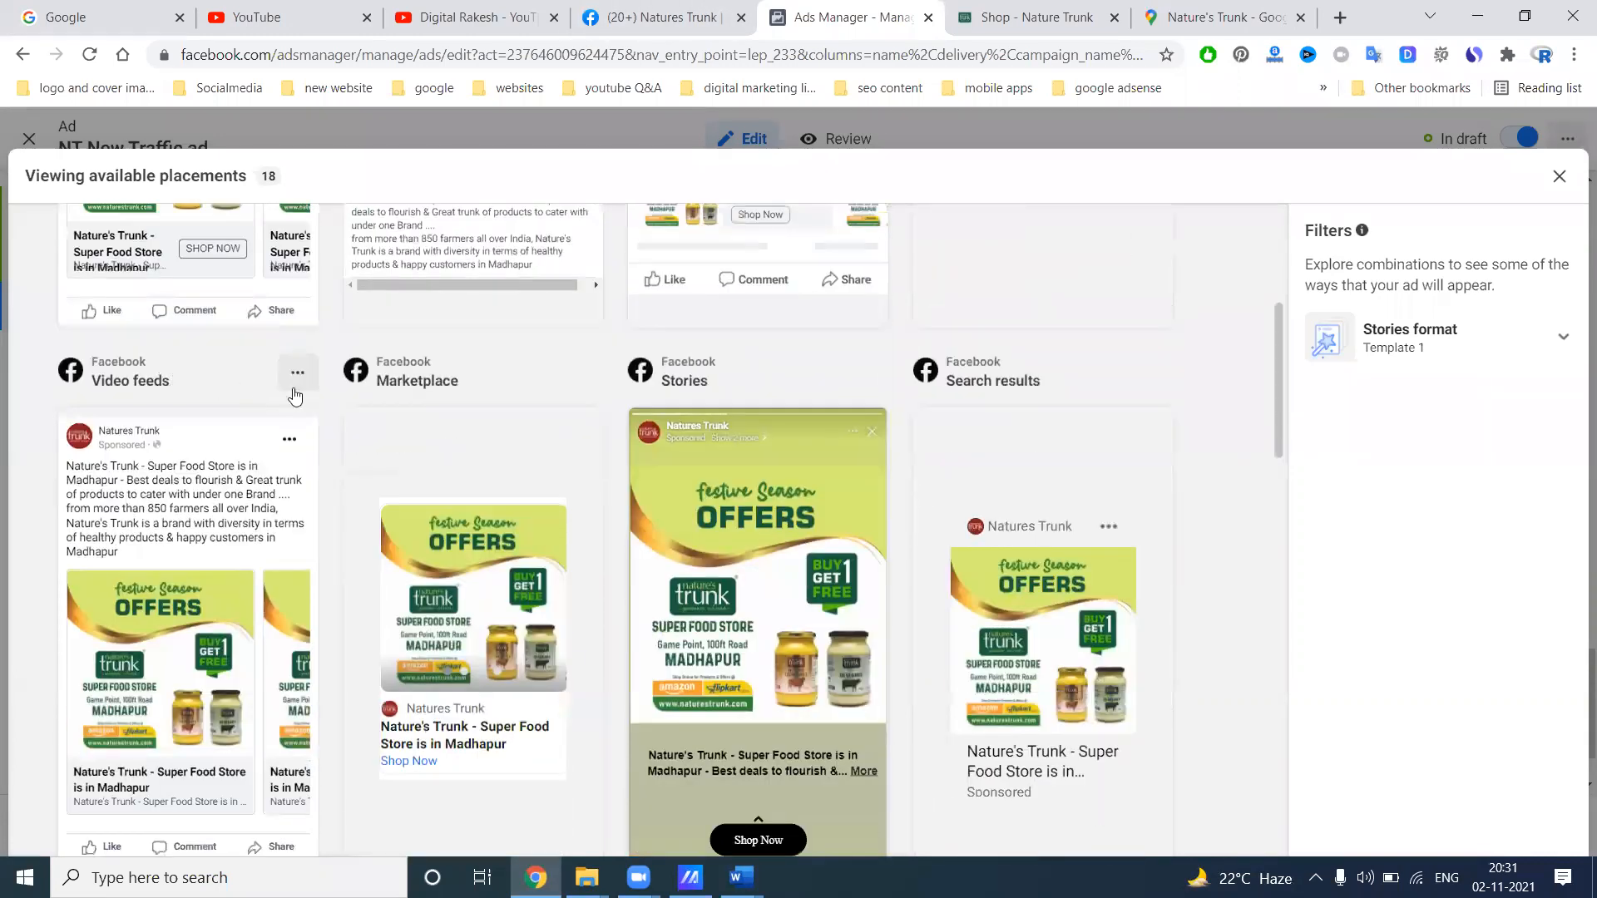
mouse_move(684, 384)
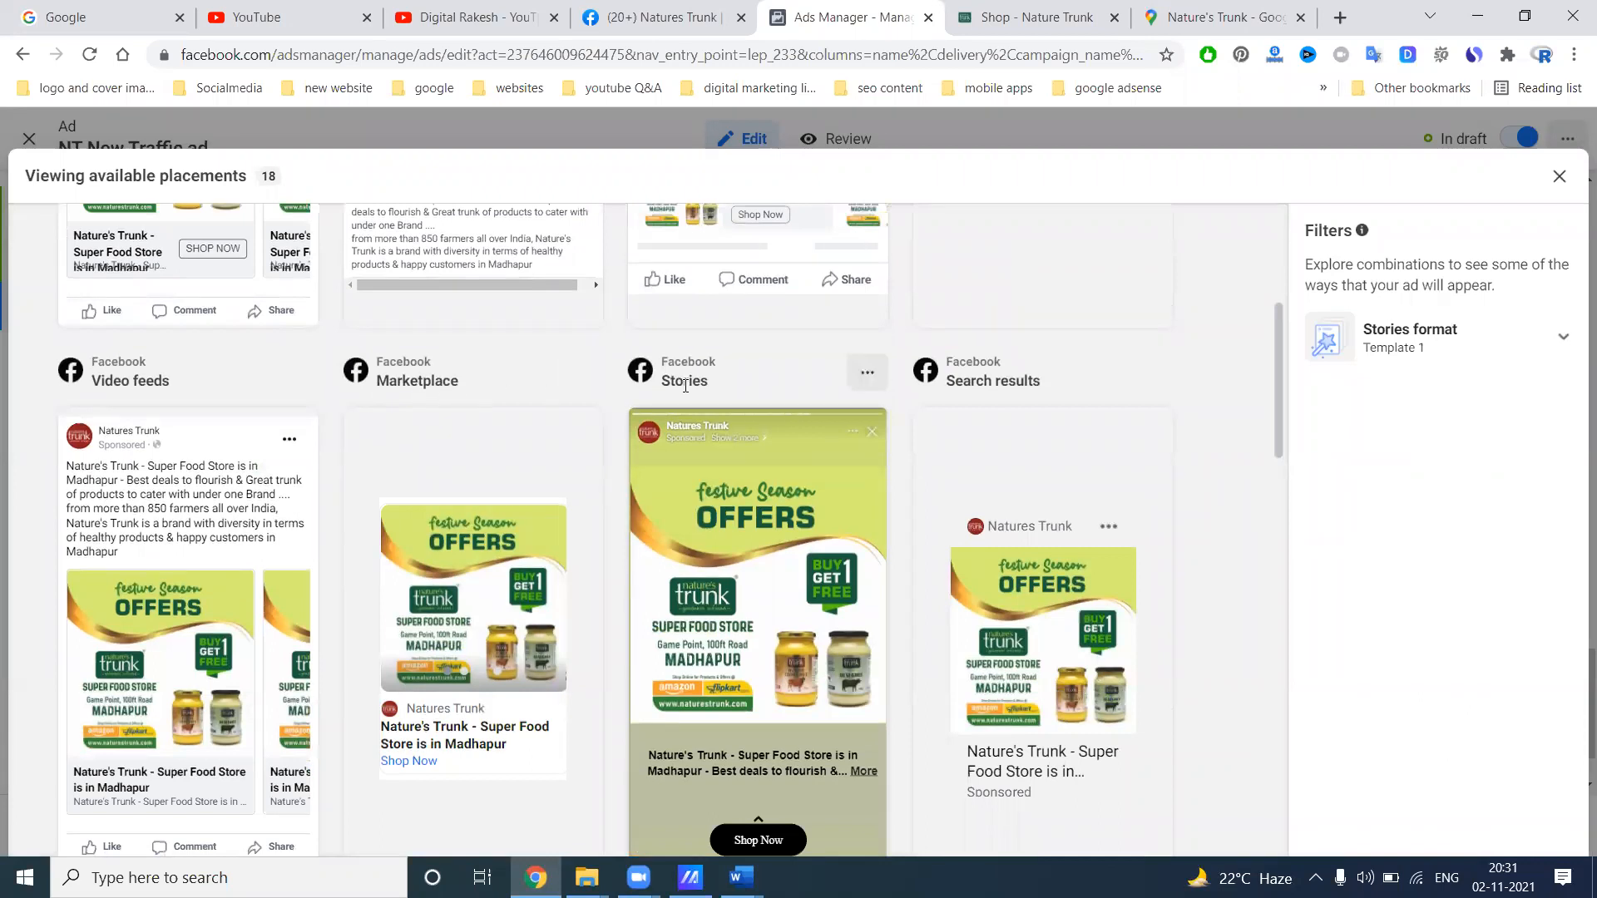
scroll("down", 3)
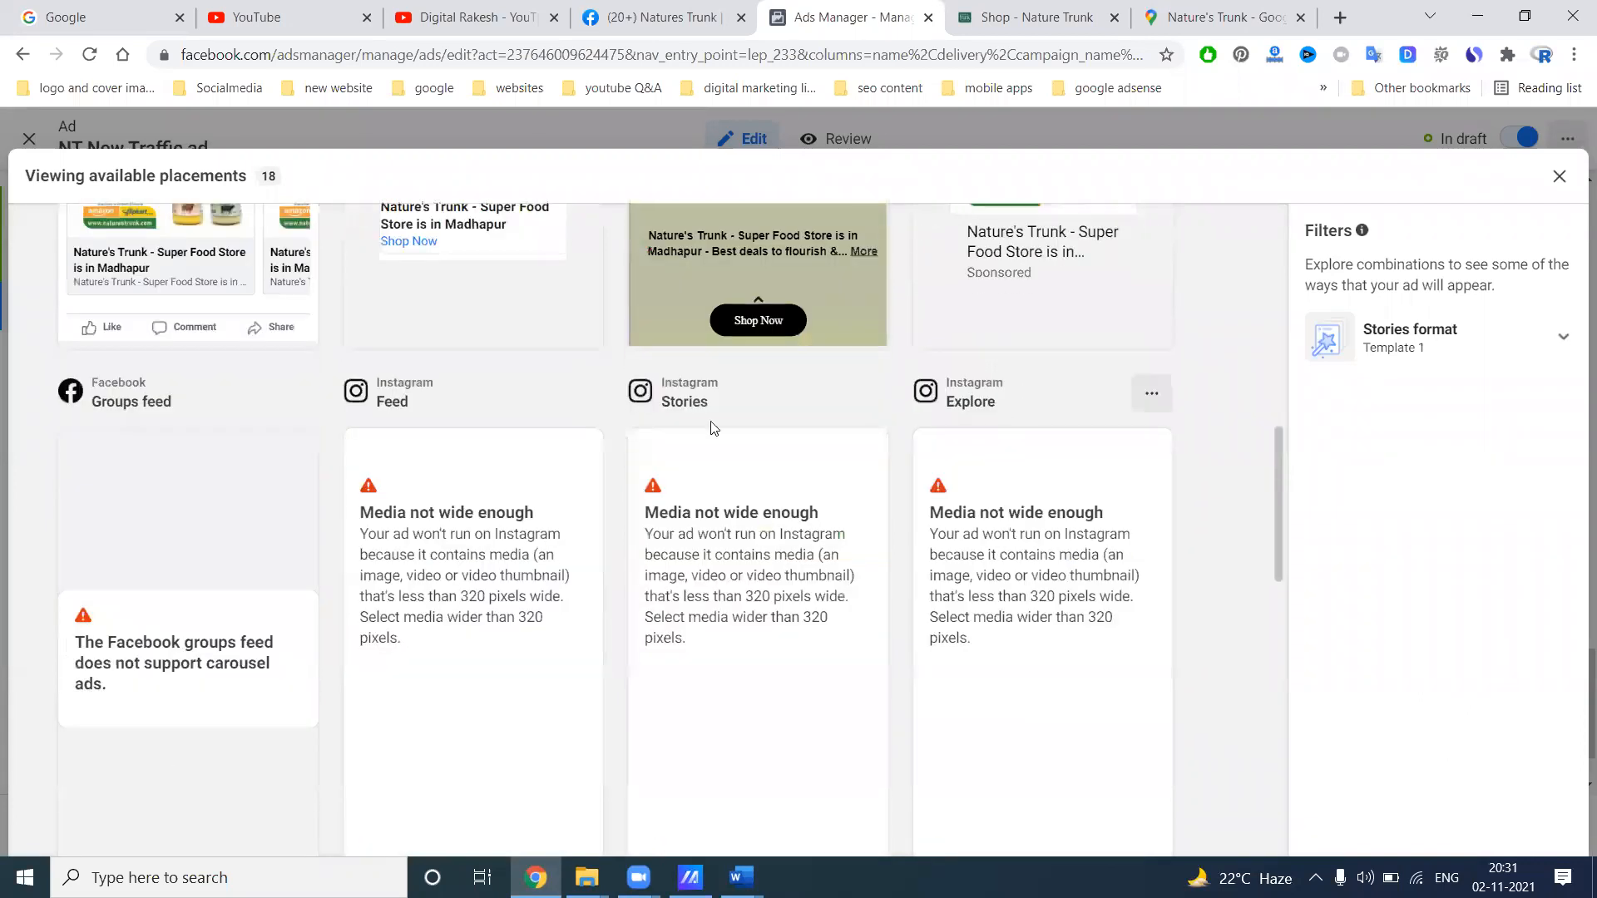
mouse_move(103, 399)
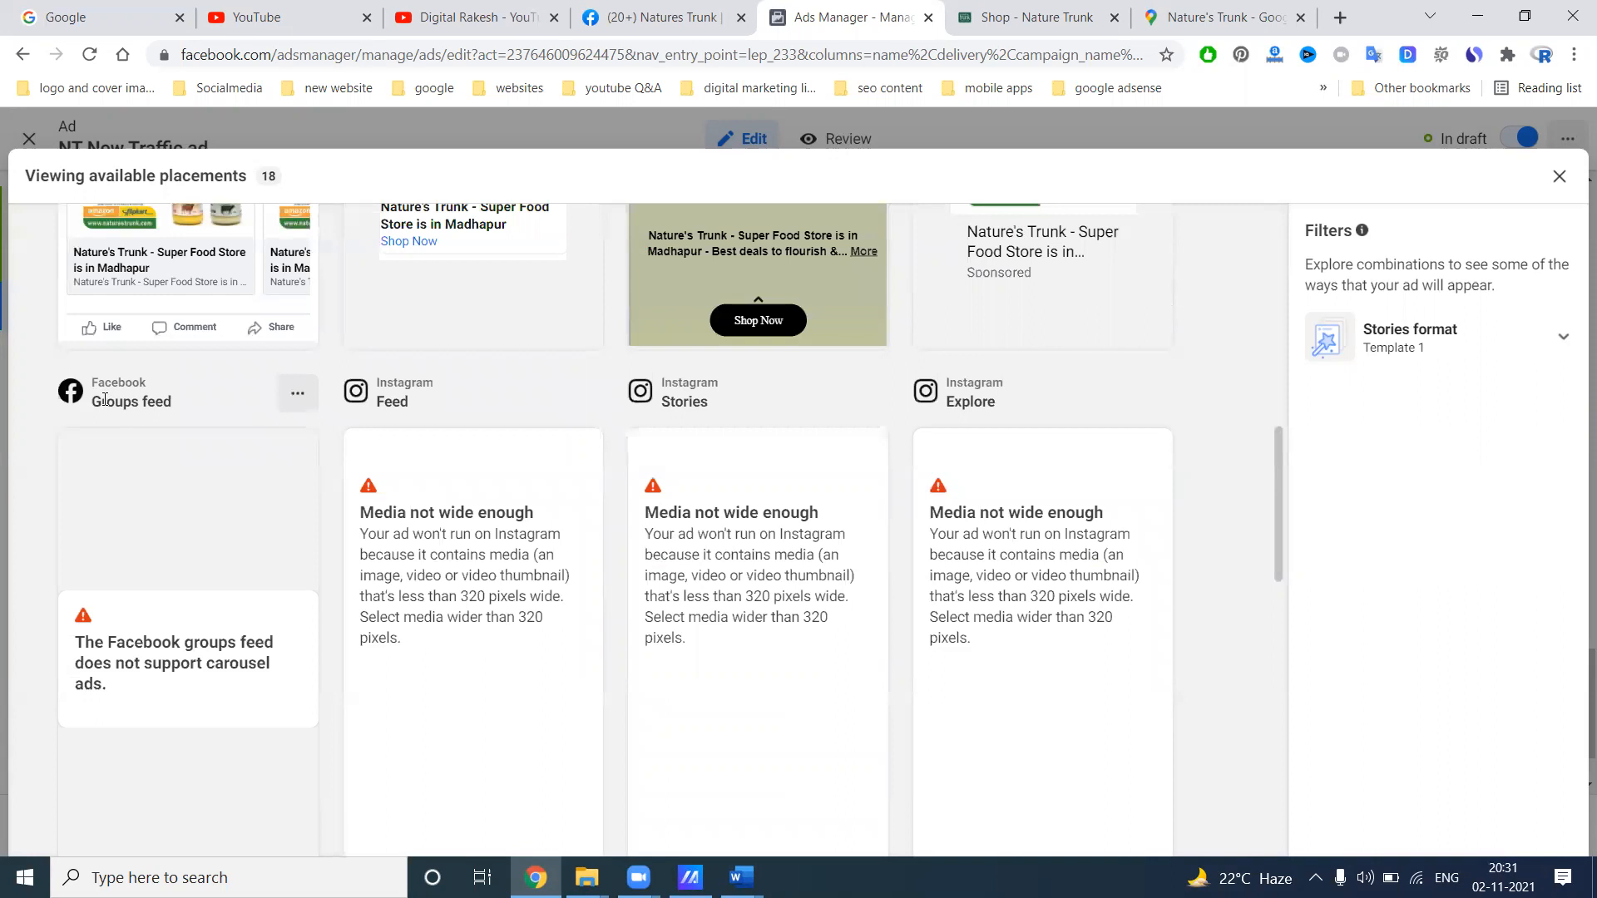
mouse_move(968, 419)
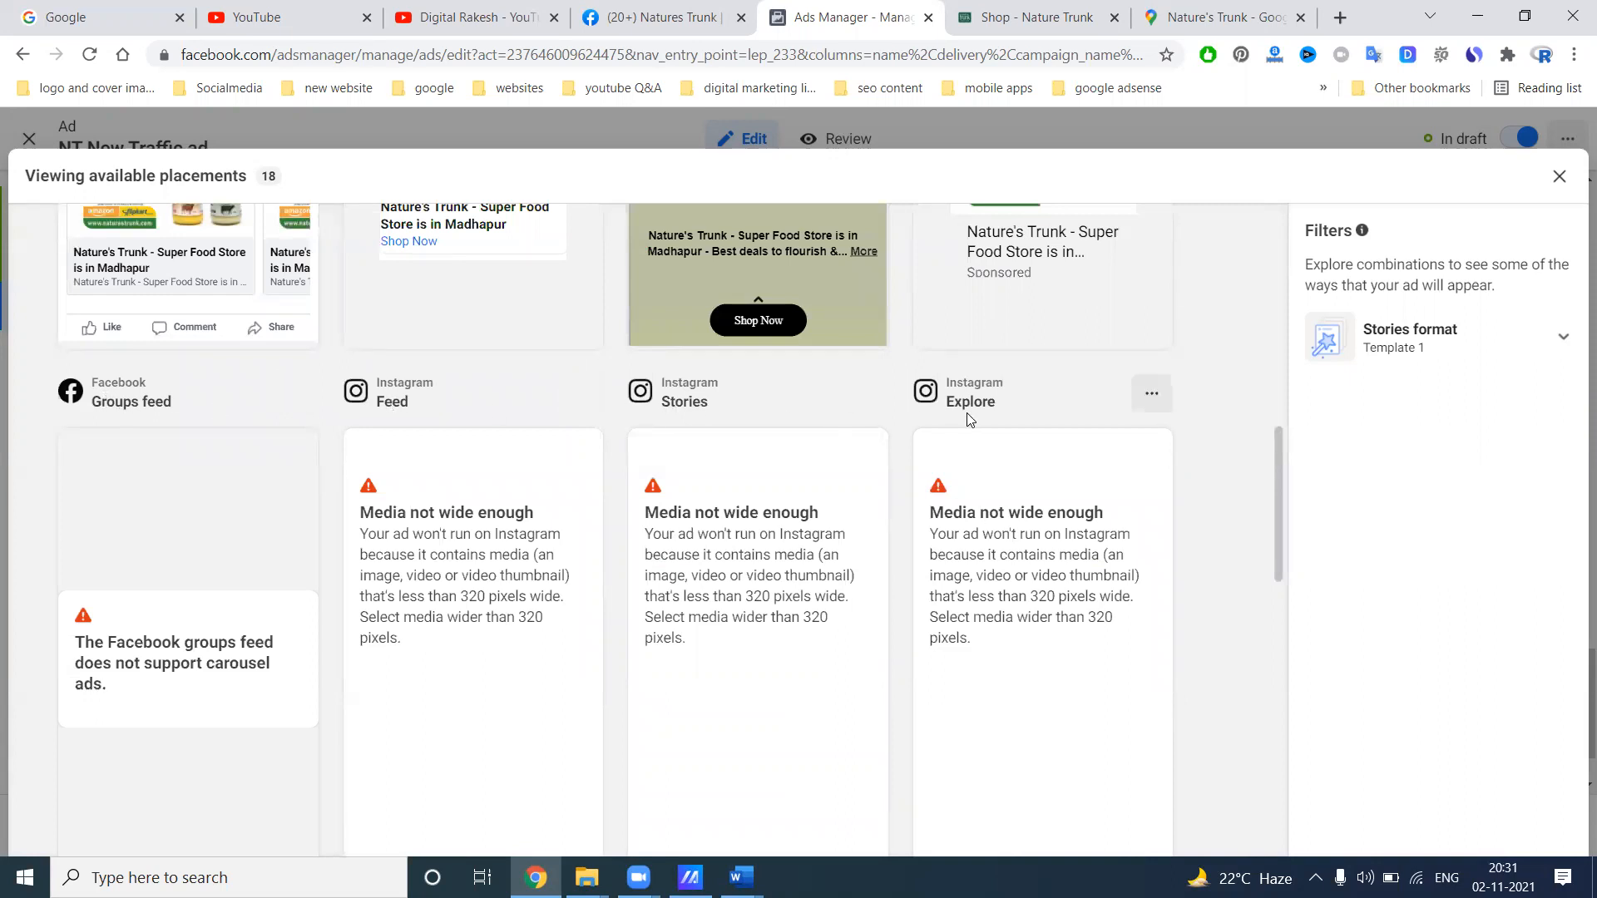
scroll("down", 3)
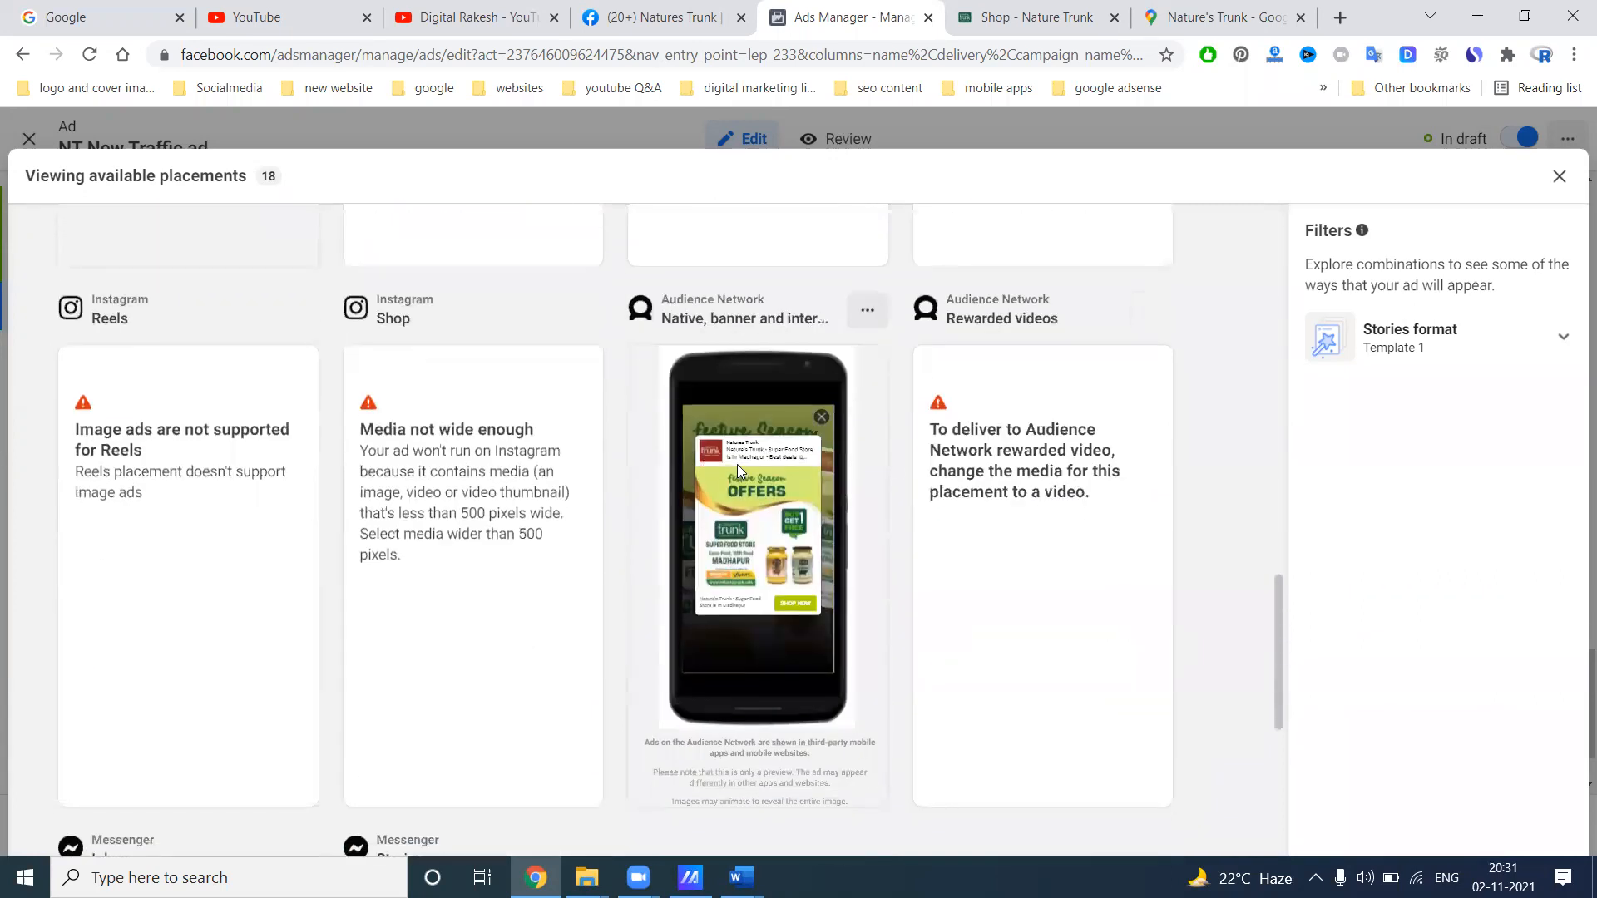
scroll("down", 3)
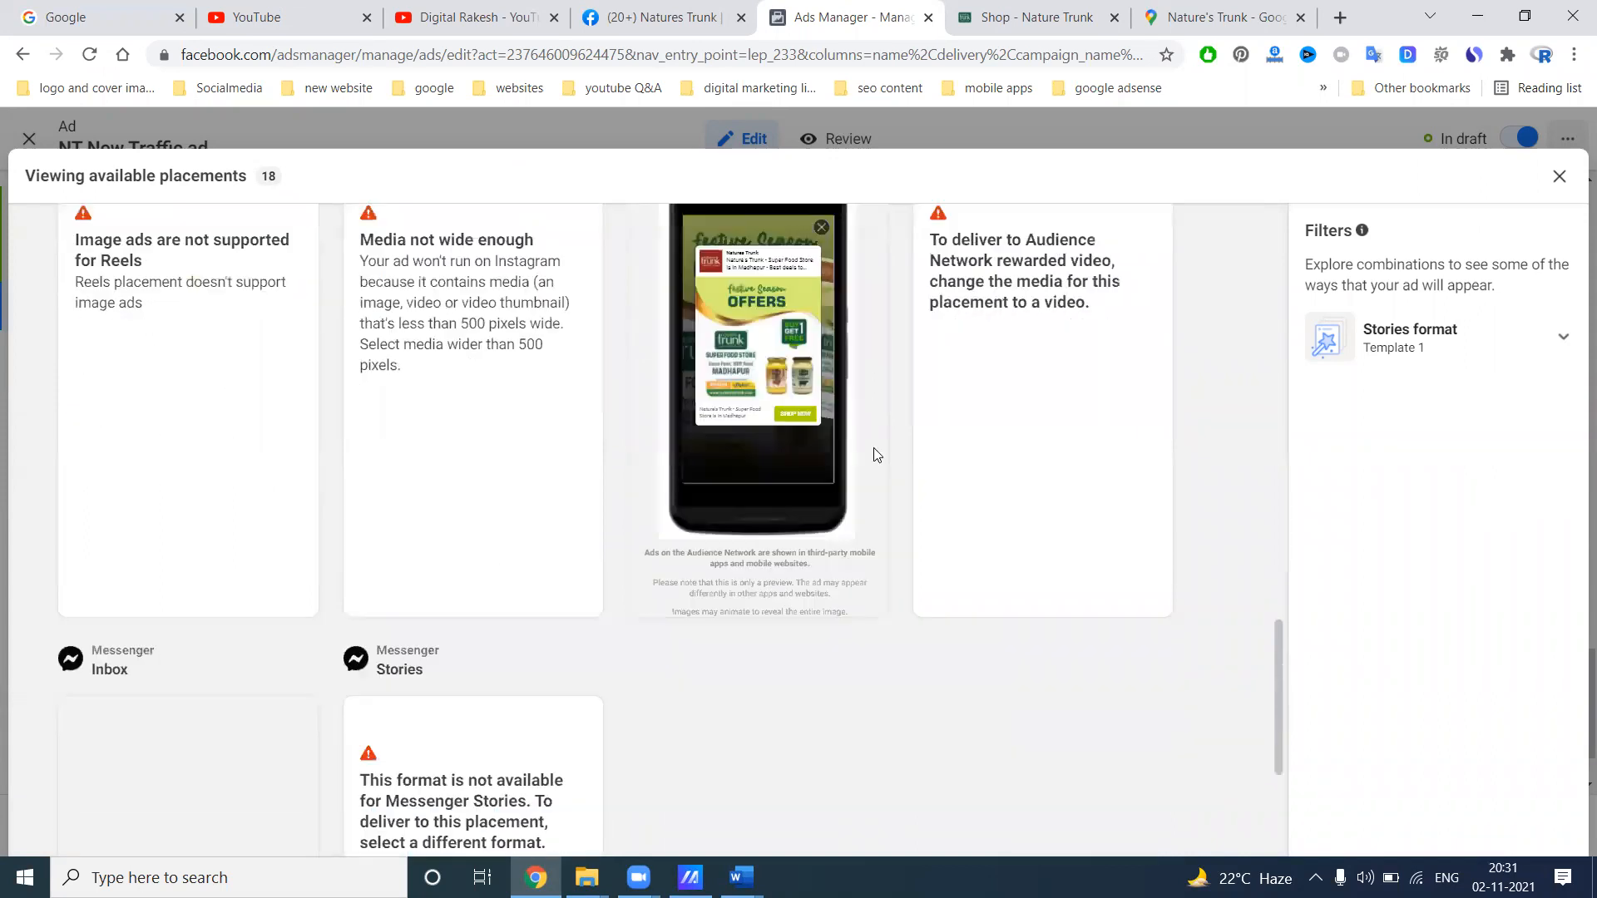
scroll("down", 3)
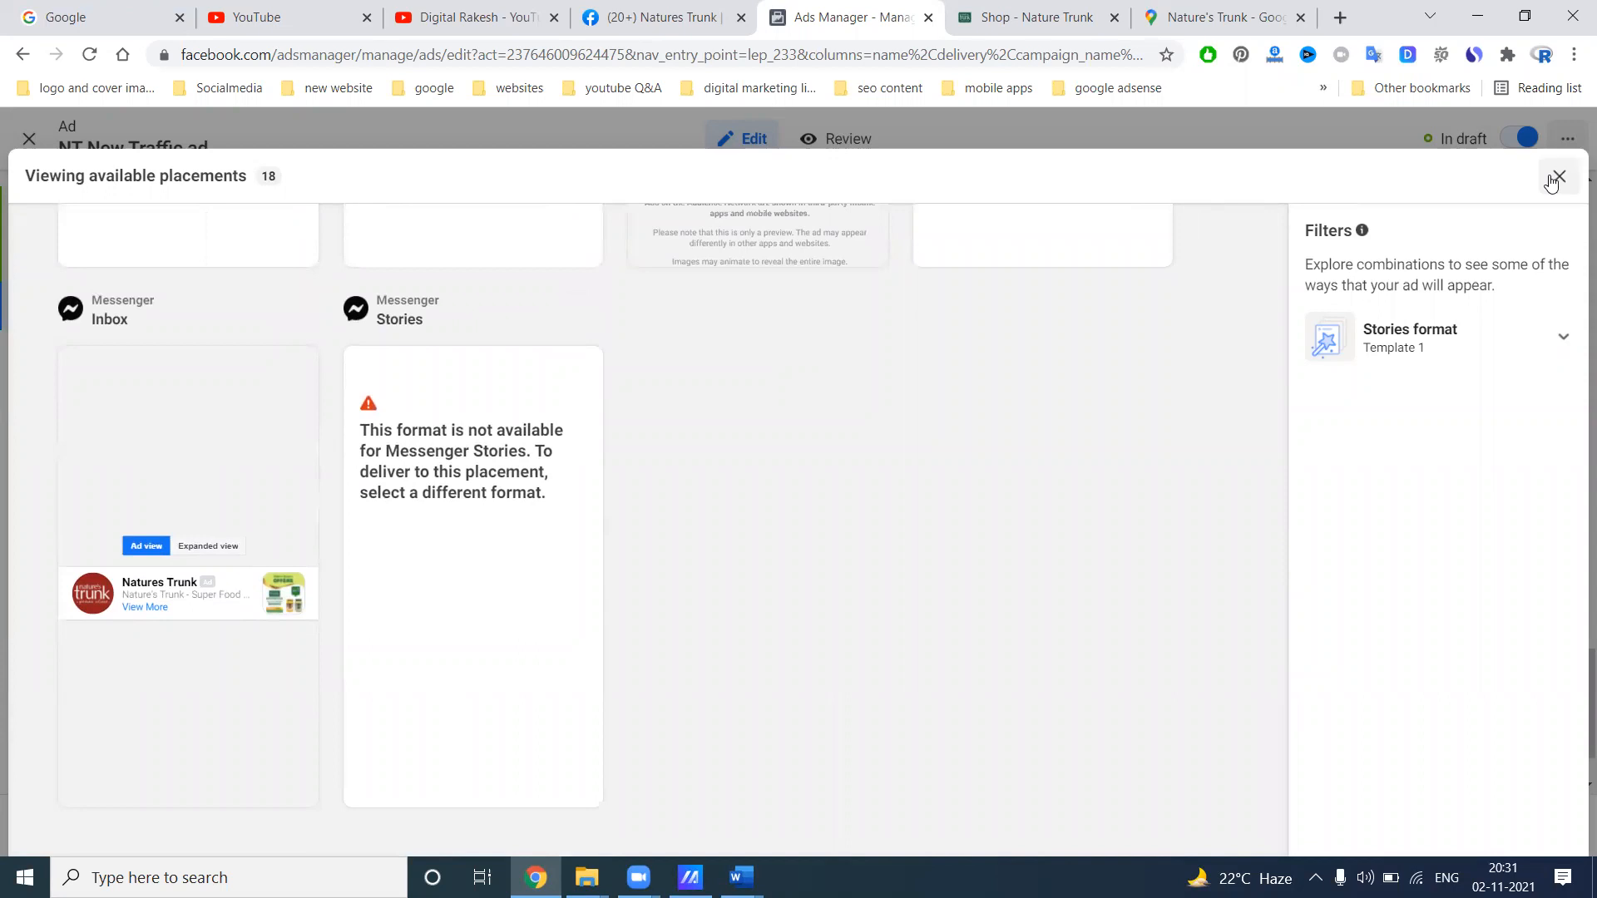
left_click(1557, 177)
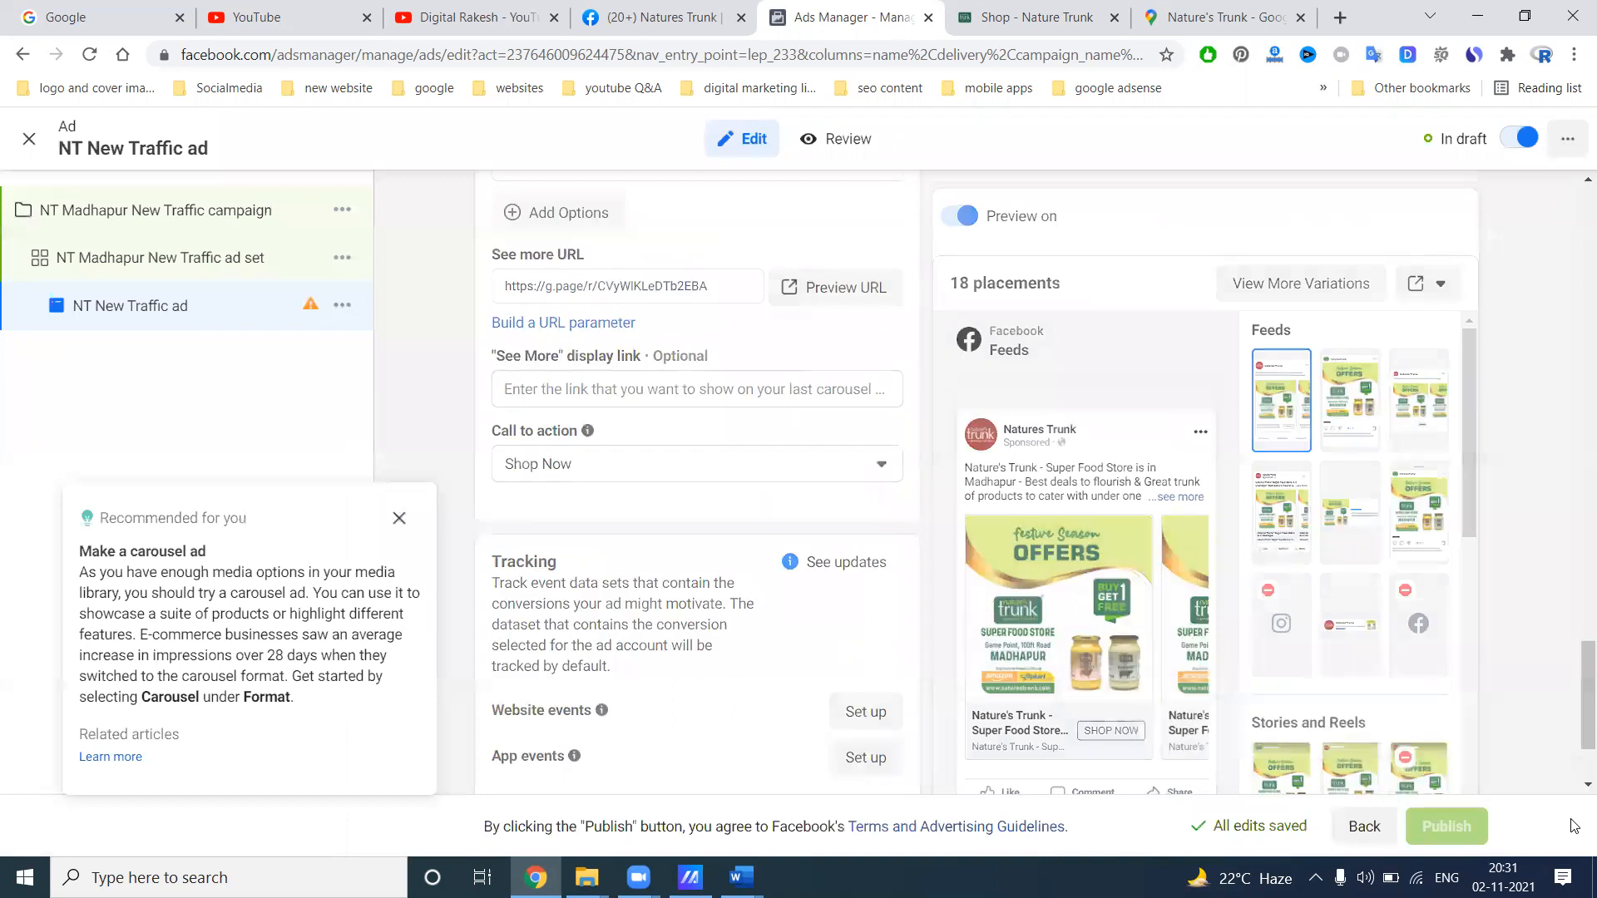
Publish the campaign, ad set and NT New Traffic ad
left_click(1444, 826)
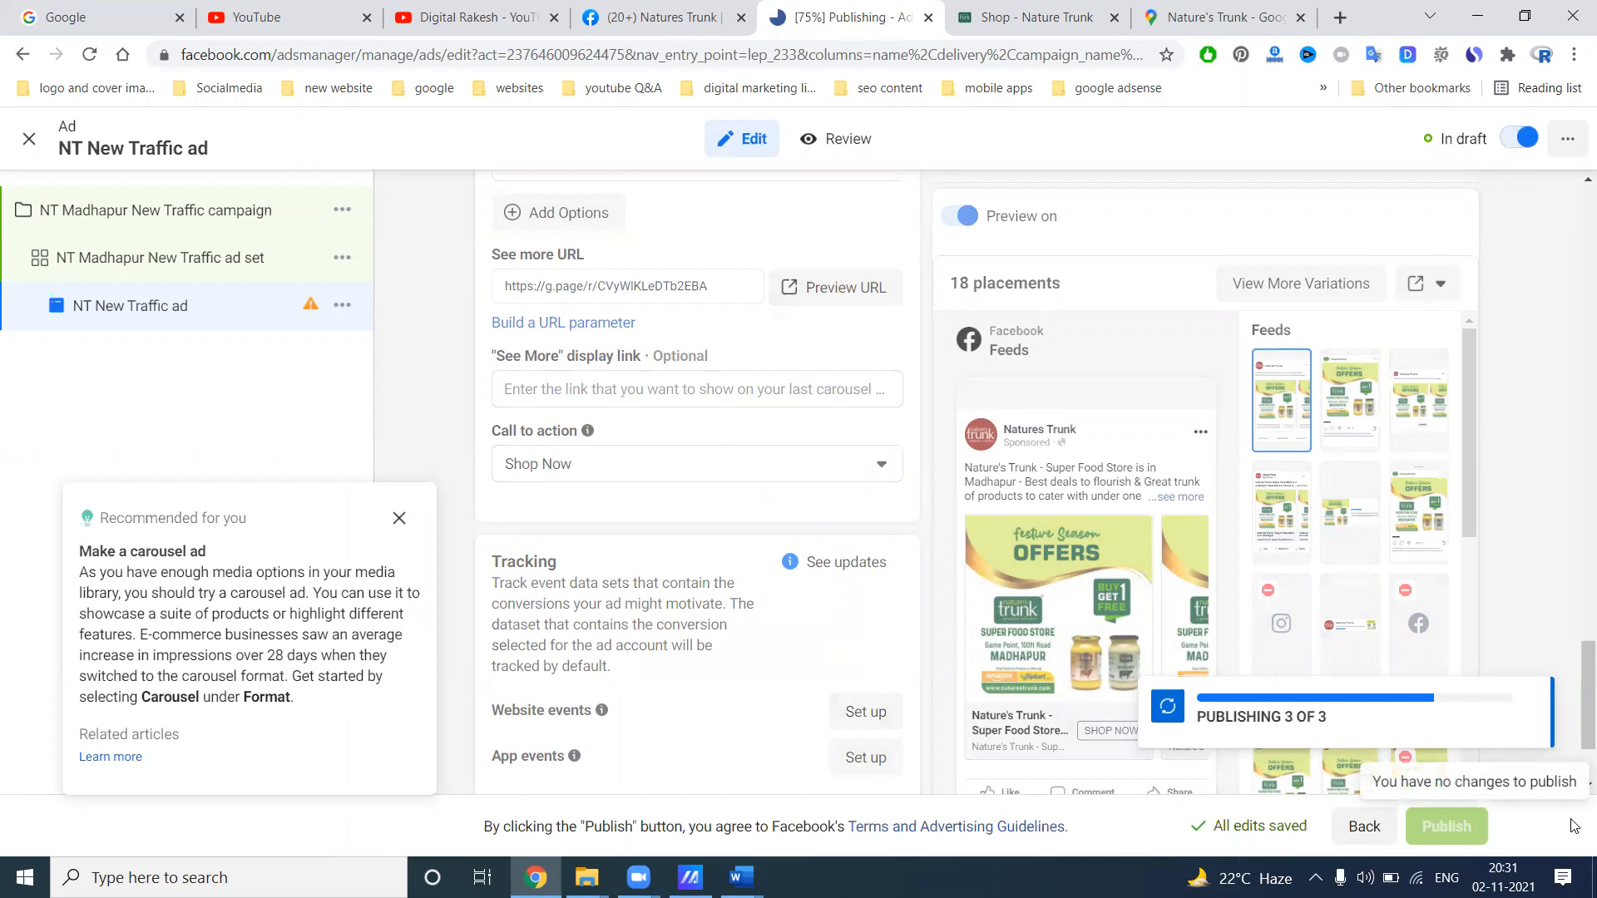
left_click(1445, 826)
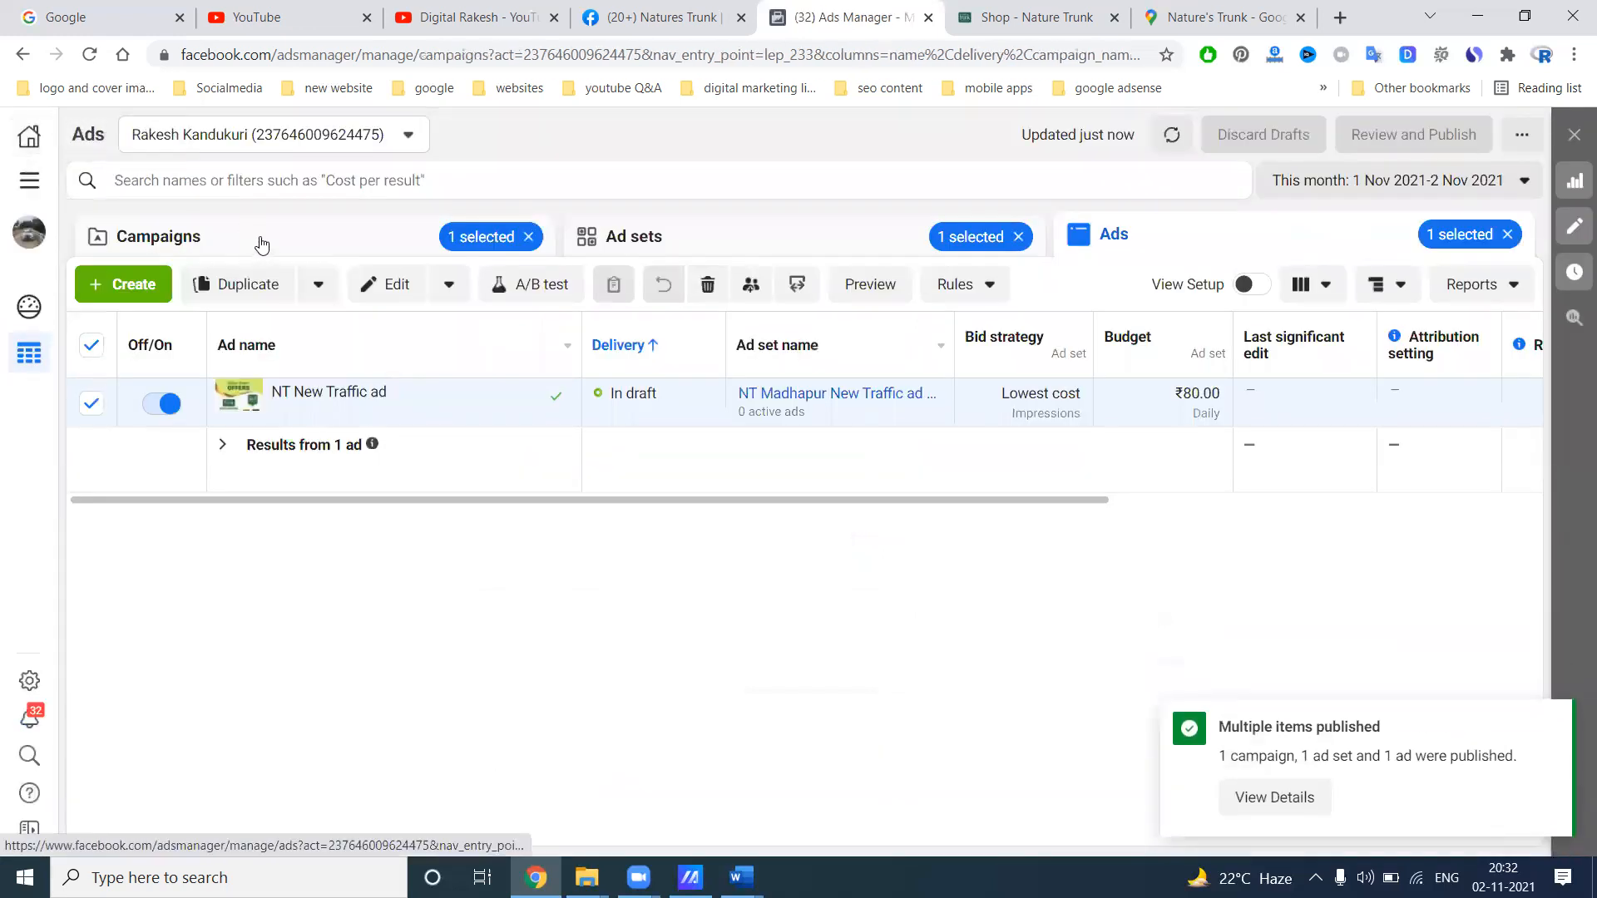
Reload the Campaigns list until NT Madhapur New Traffic shows In review, then go to Facebook
left_click(159, 235)
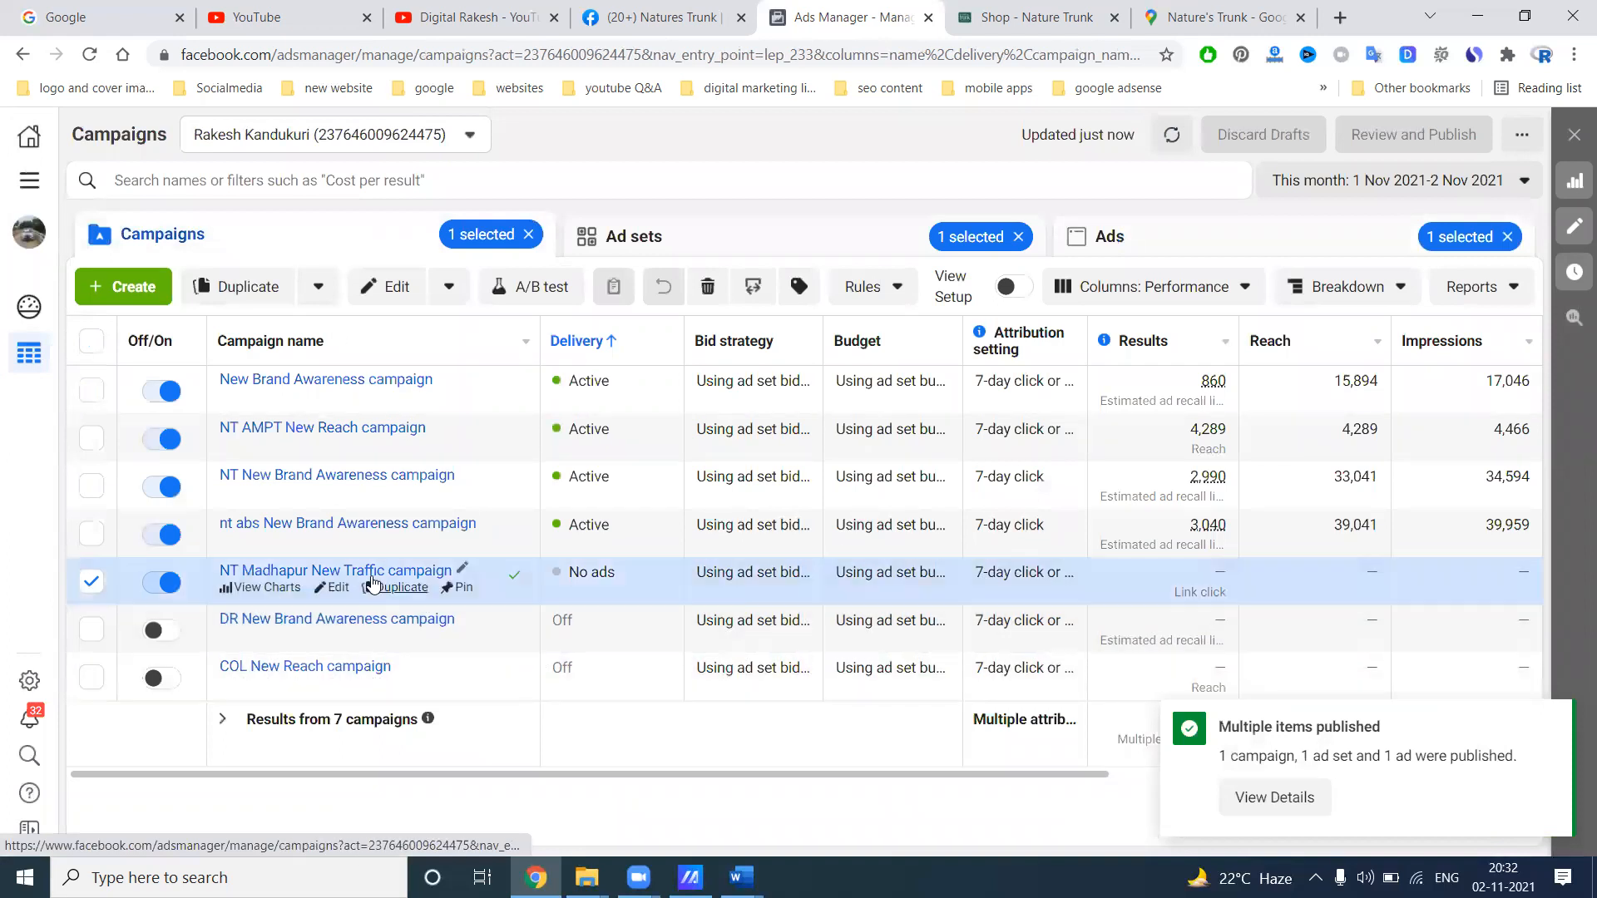
left_click(88, 55)
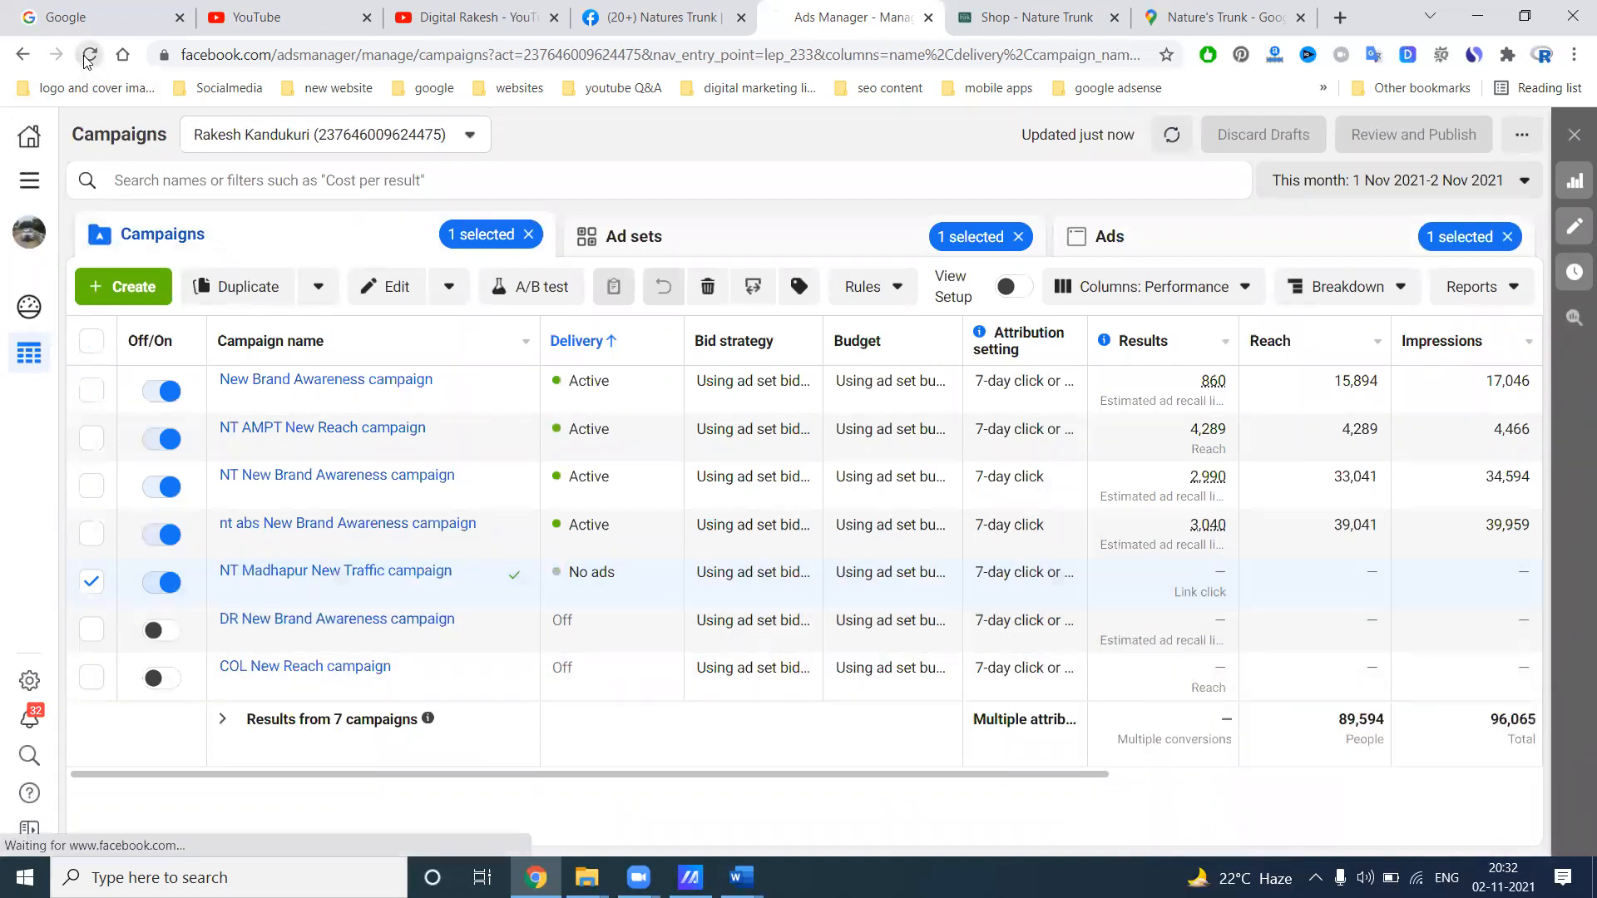
left_click(87, 55)
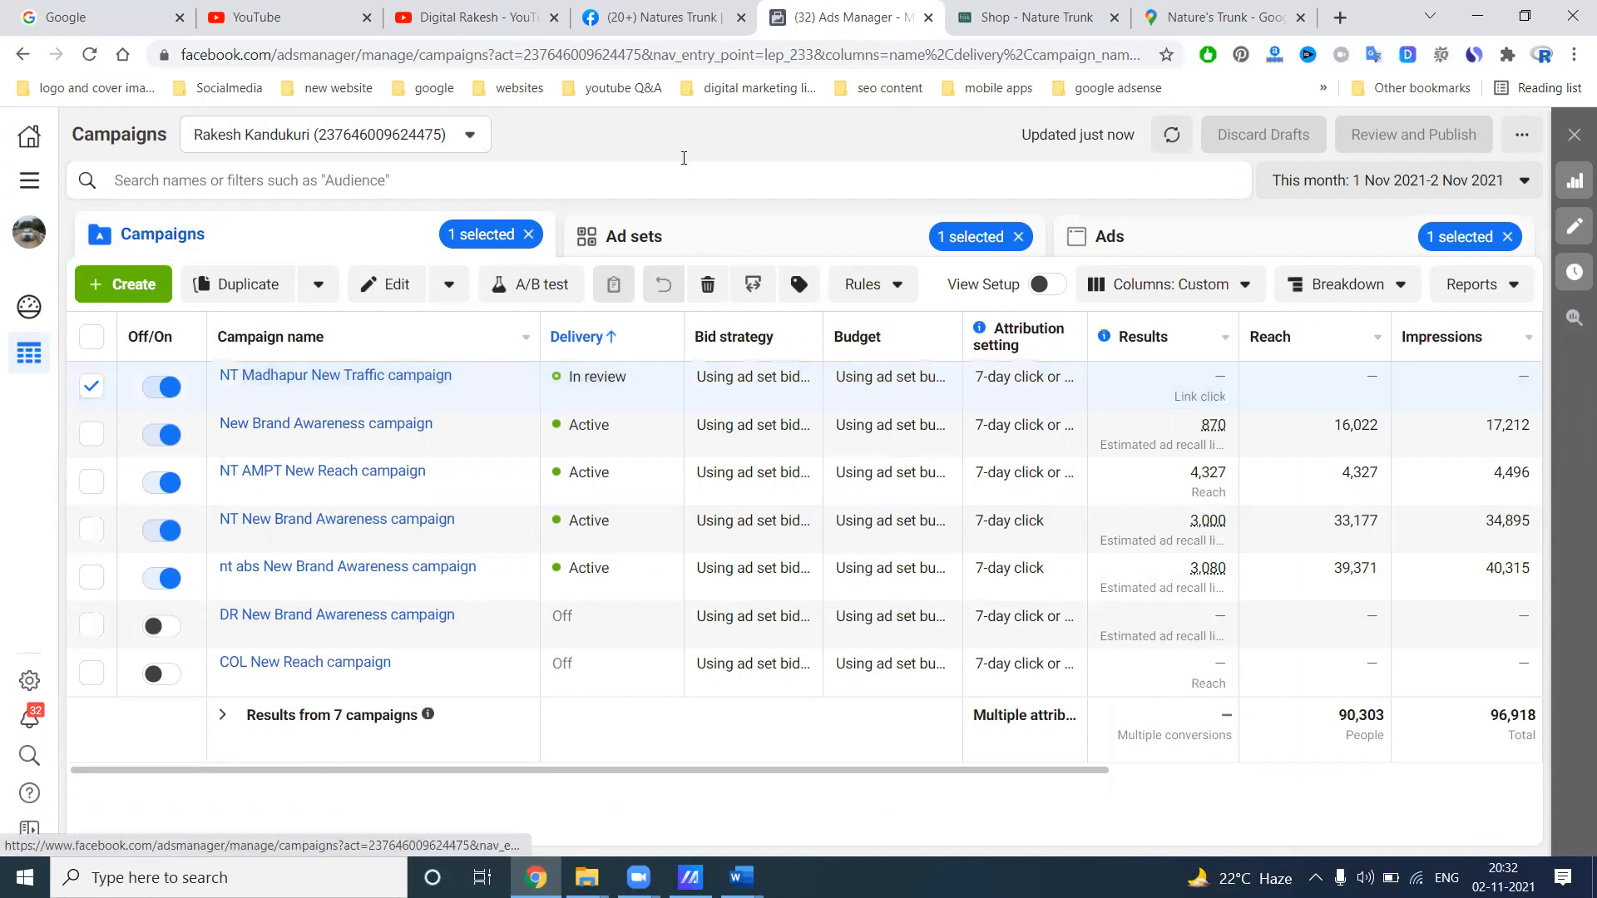
left_click(663, 17)
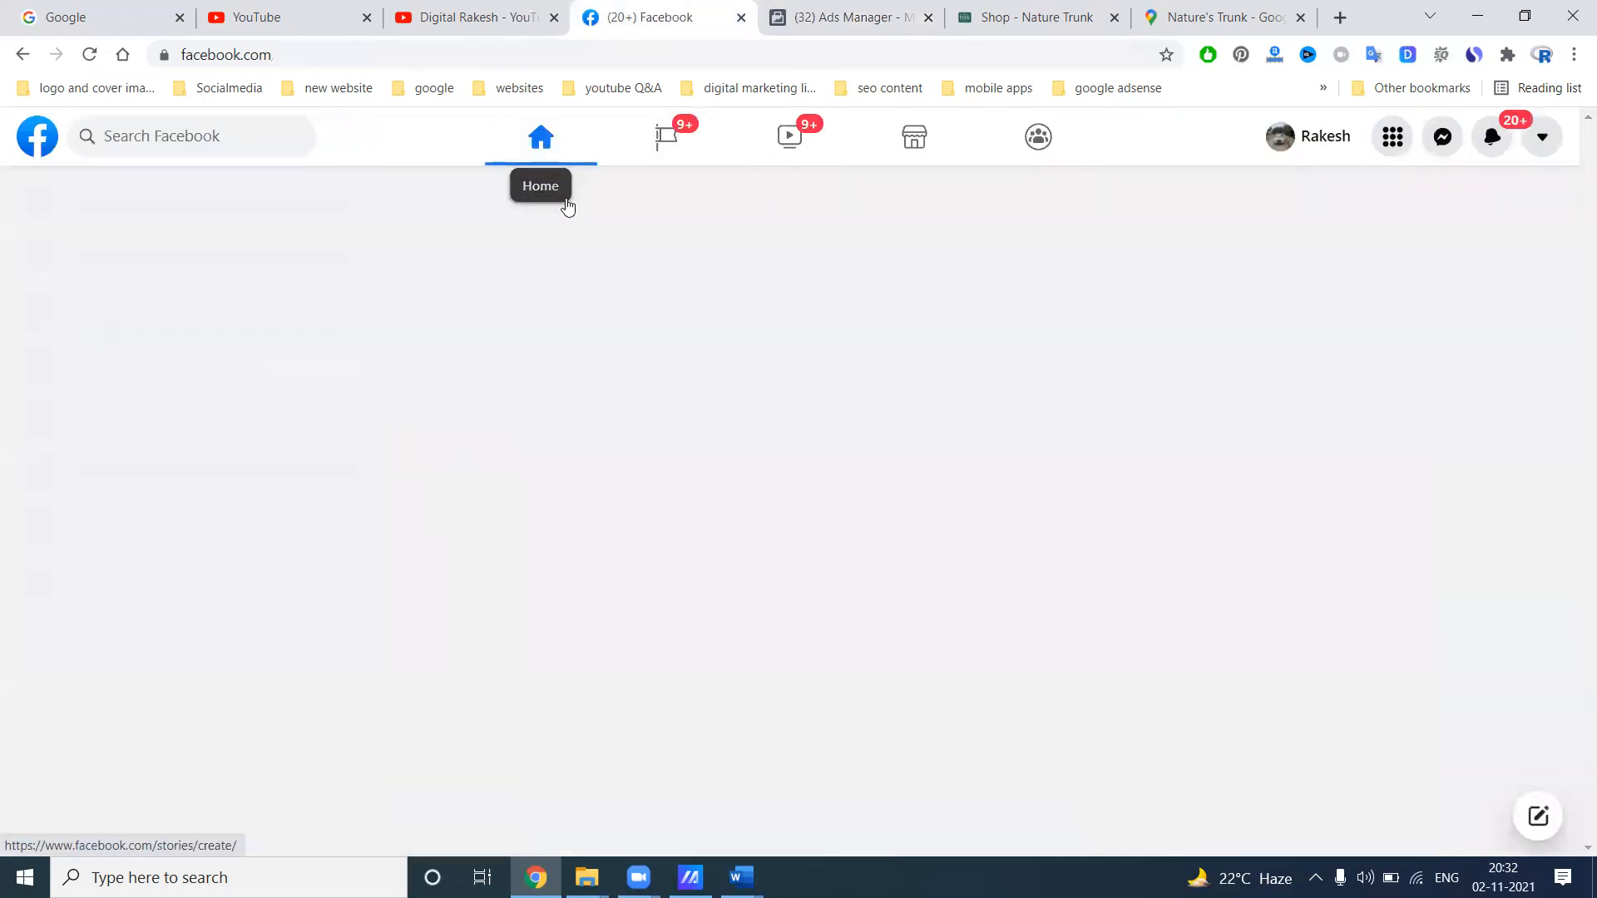
Scroll the Facebook home feed past a sponsored Lusha ad, then go to the Digital Rakesh YouTube videos
left_click(541, 136)
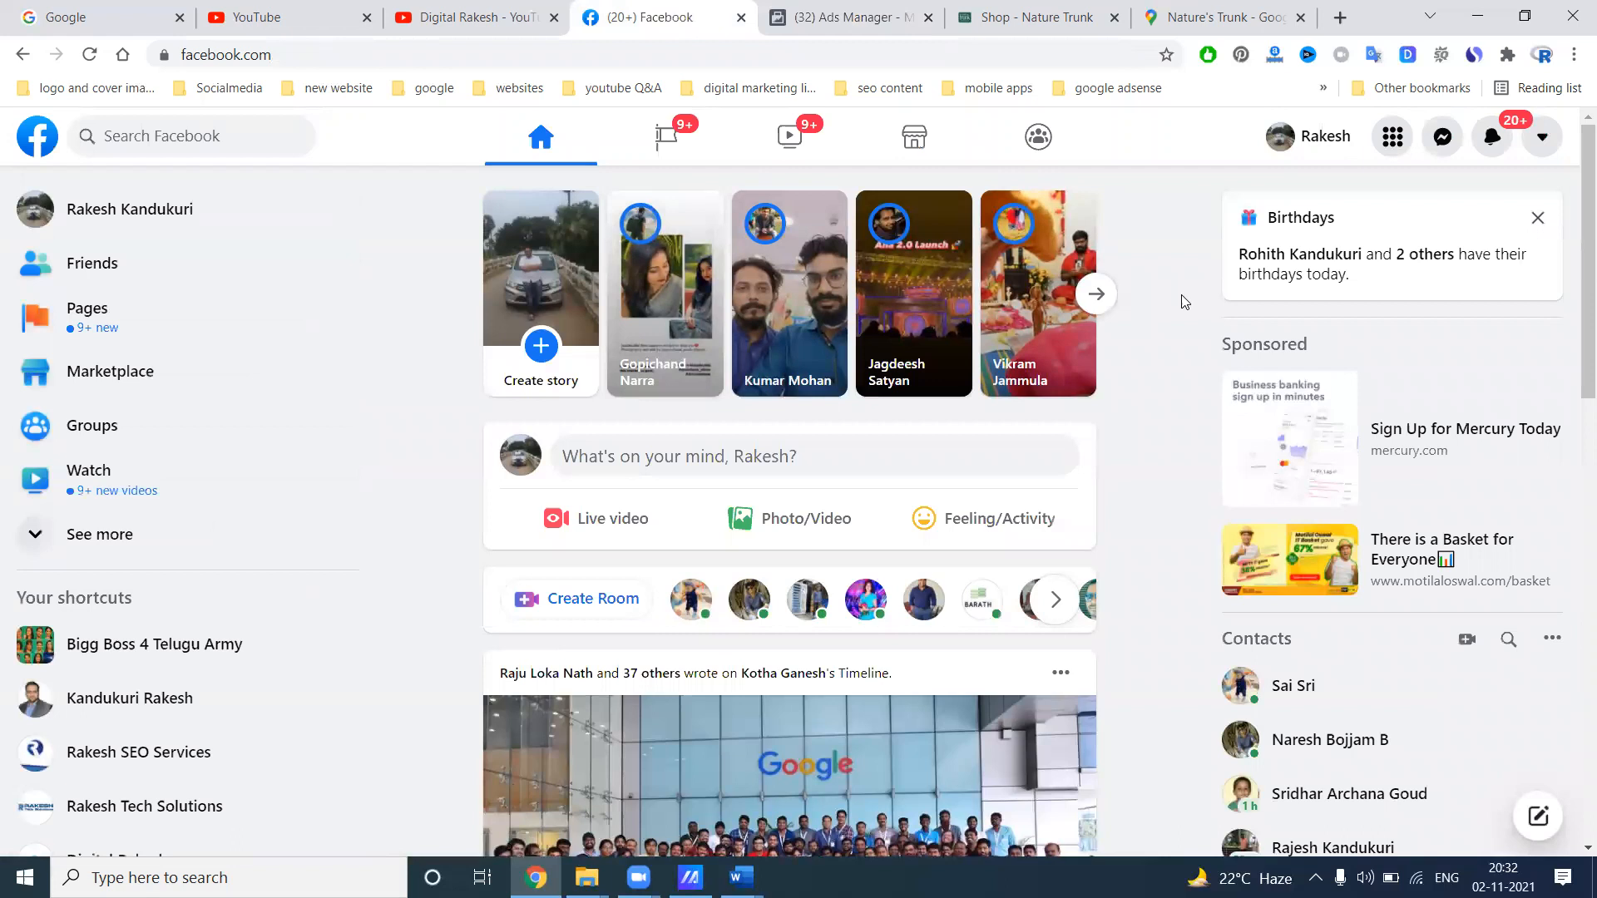
mouse_move(1405, 496)
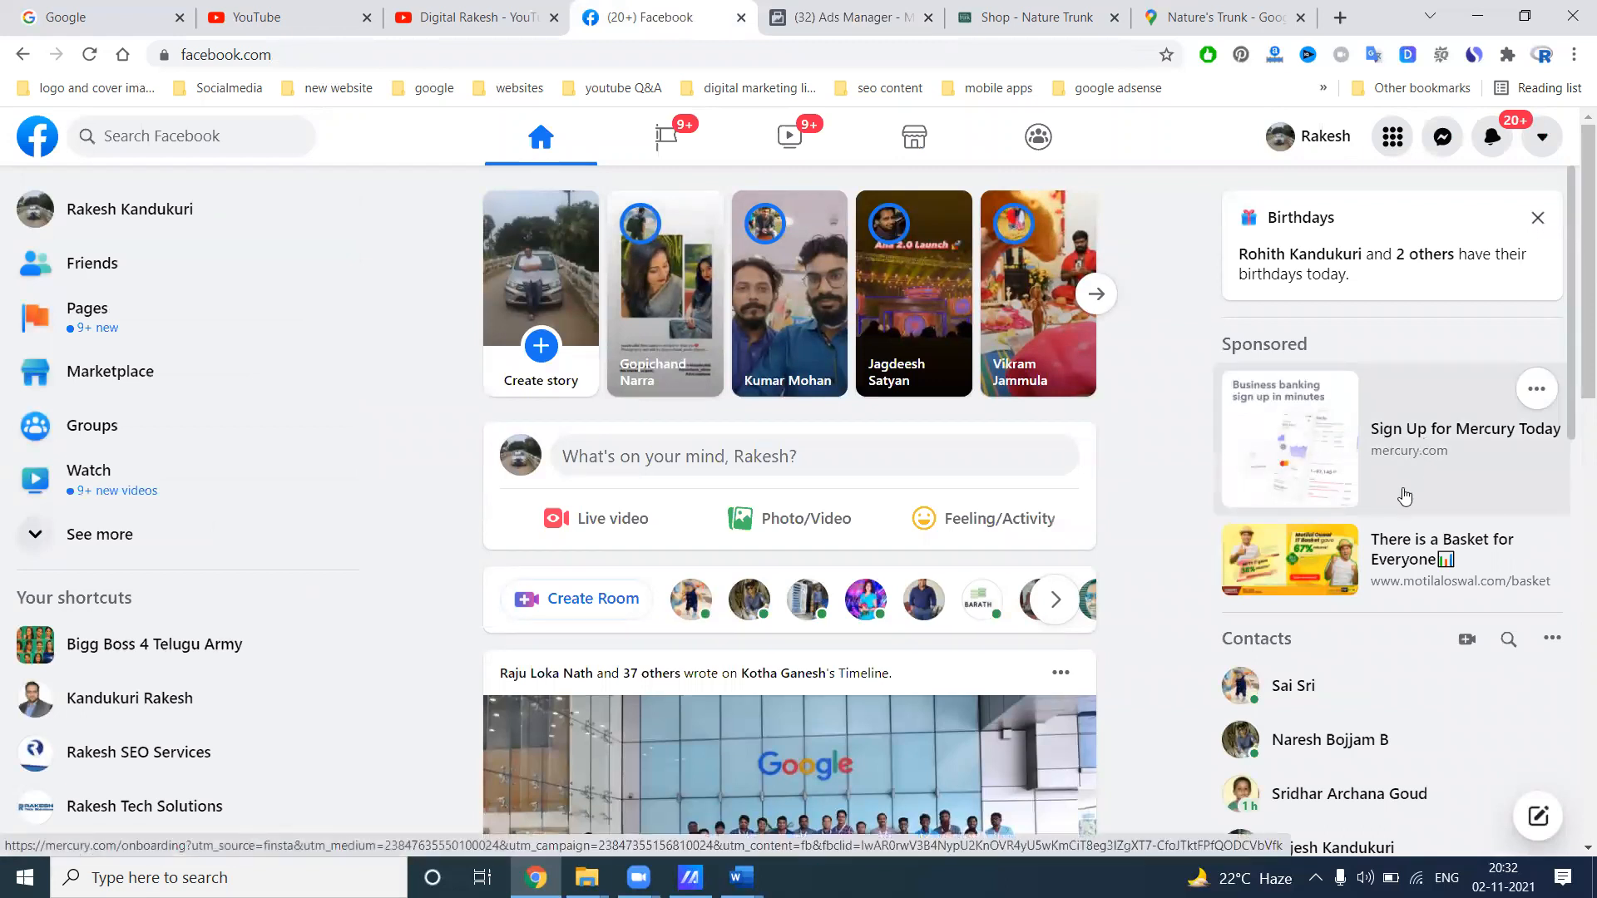
mouse_move(1420, 507)
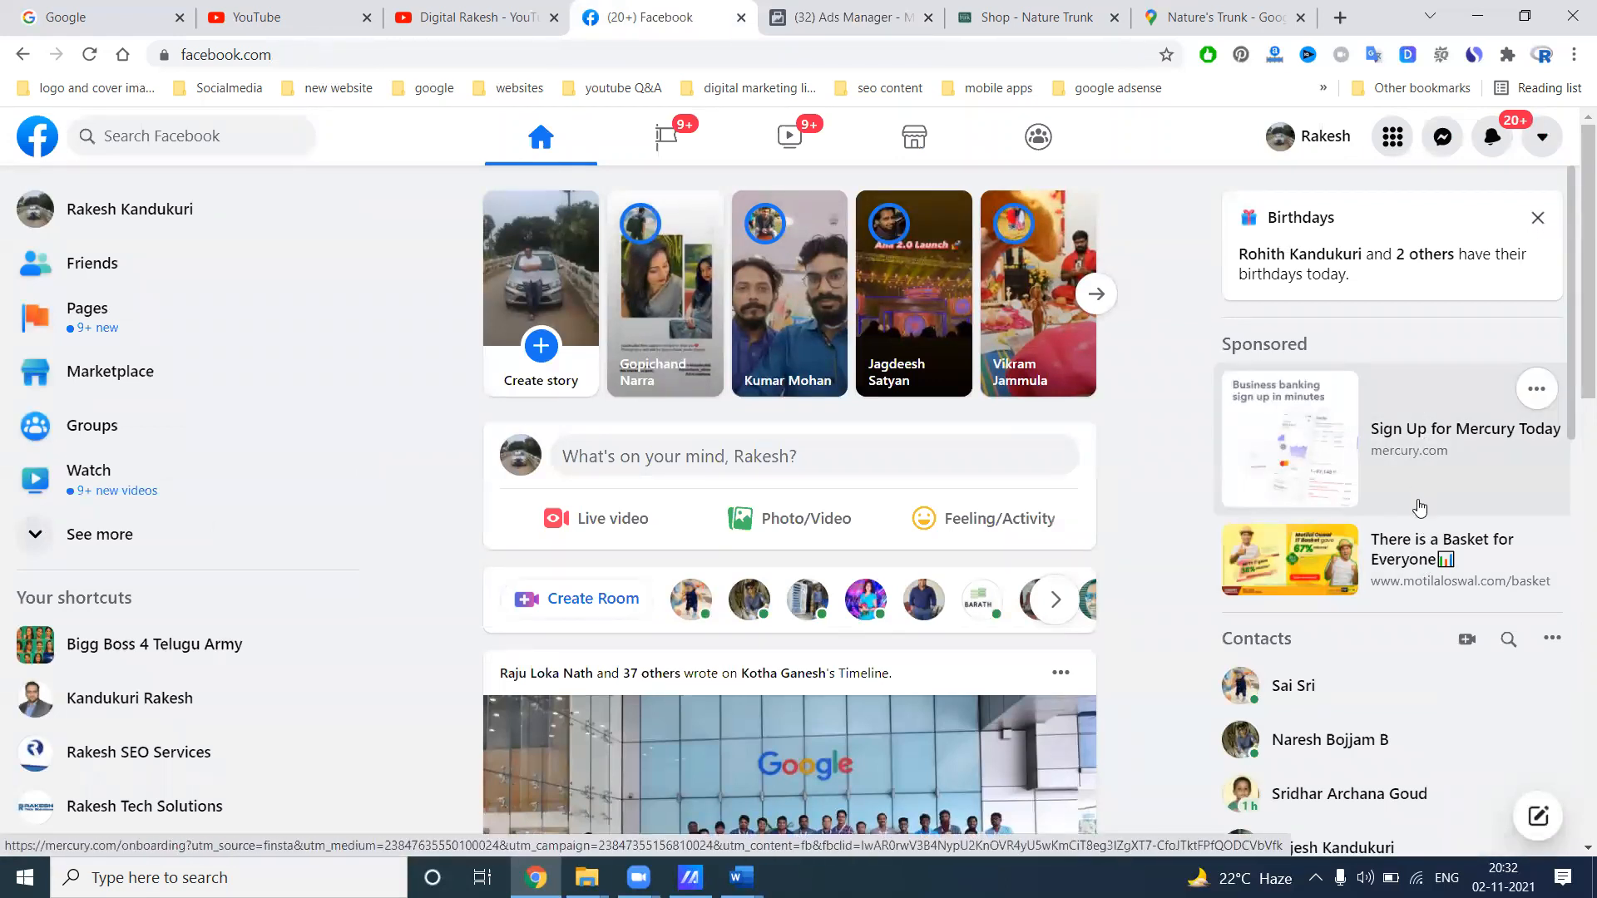
scroll("down", 3)
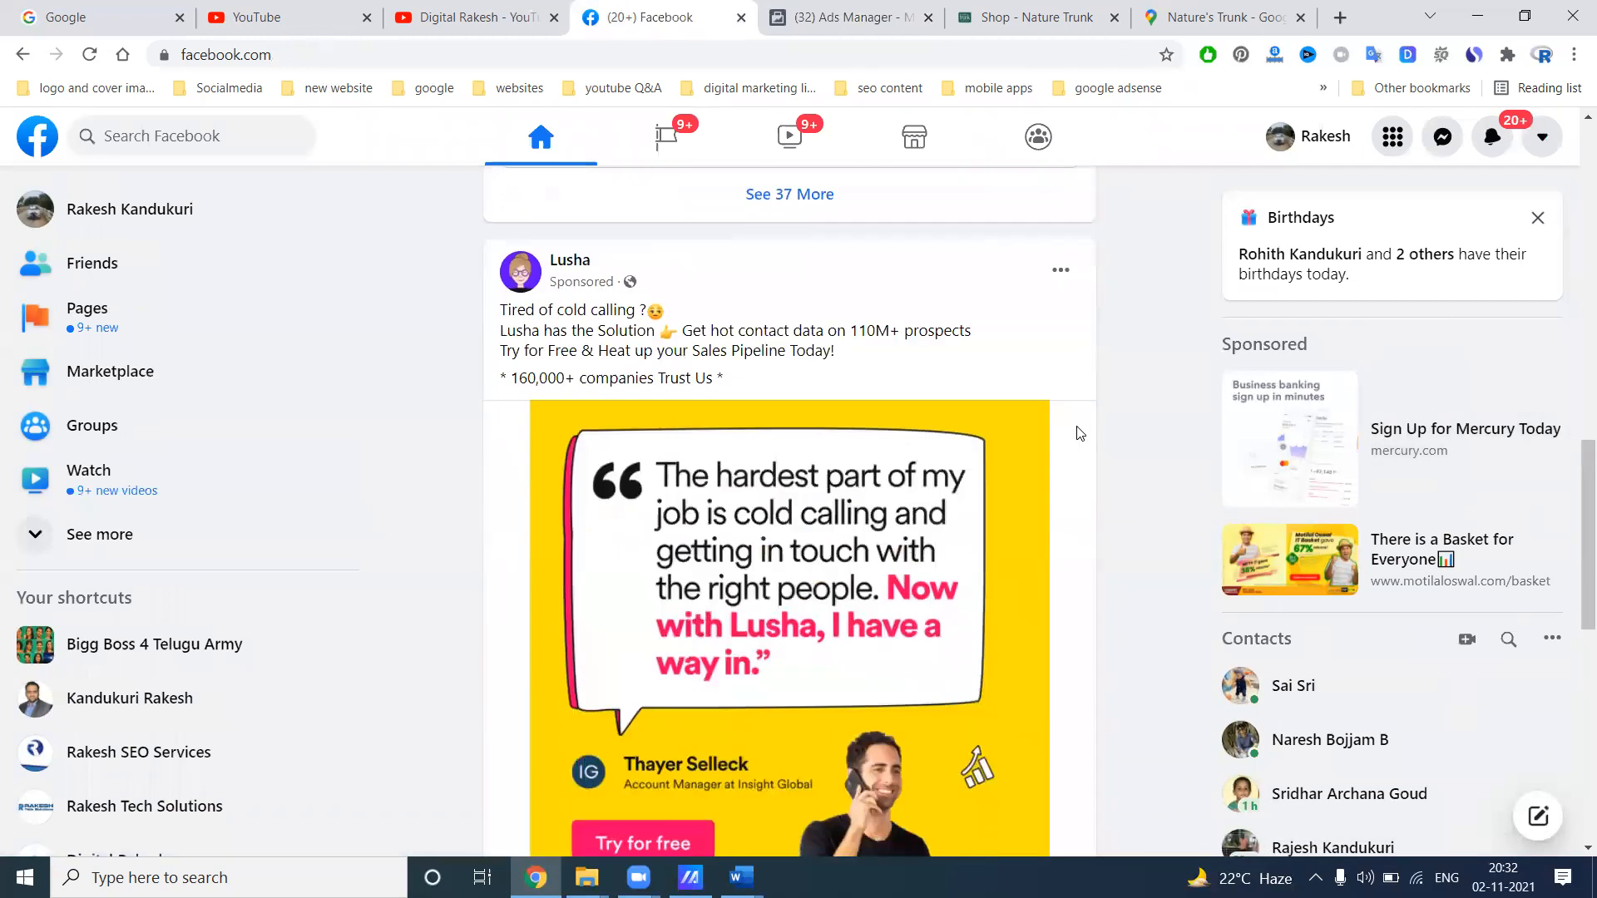
scroll("down", 3)
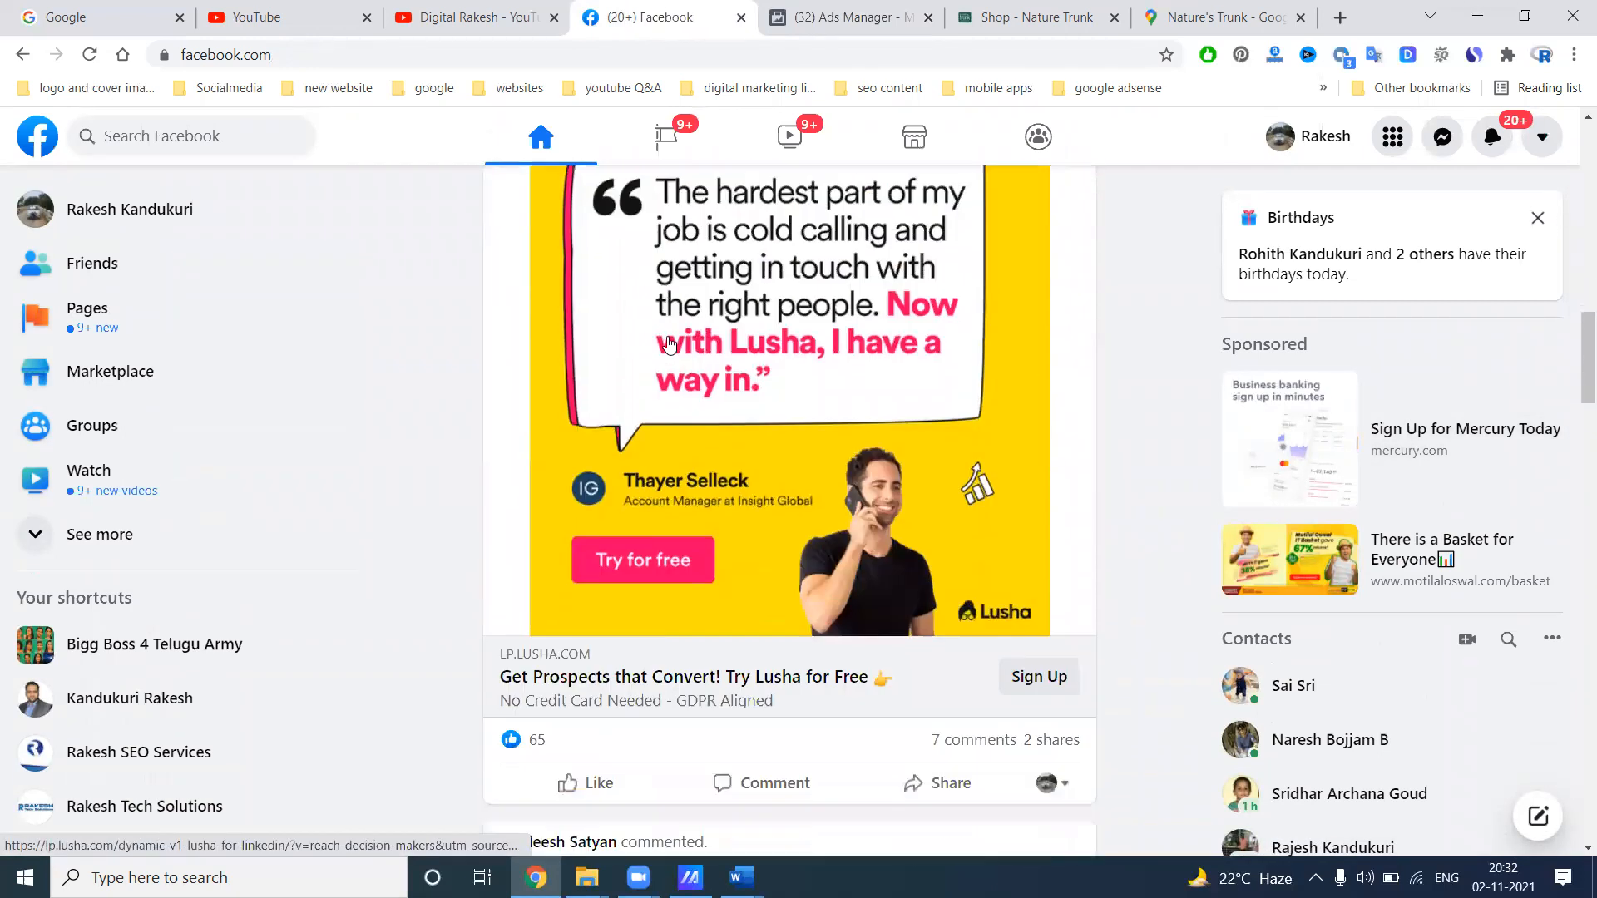
scroll("down", 3)
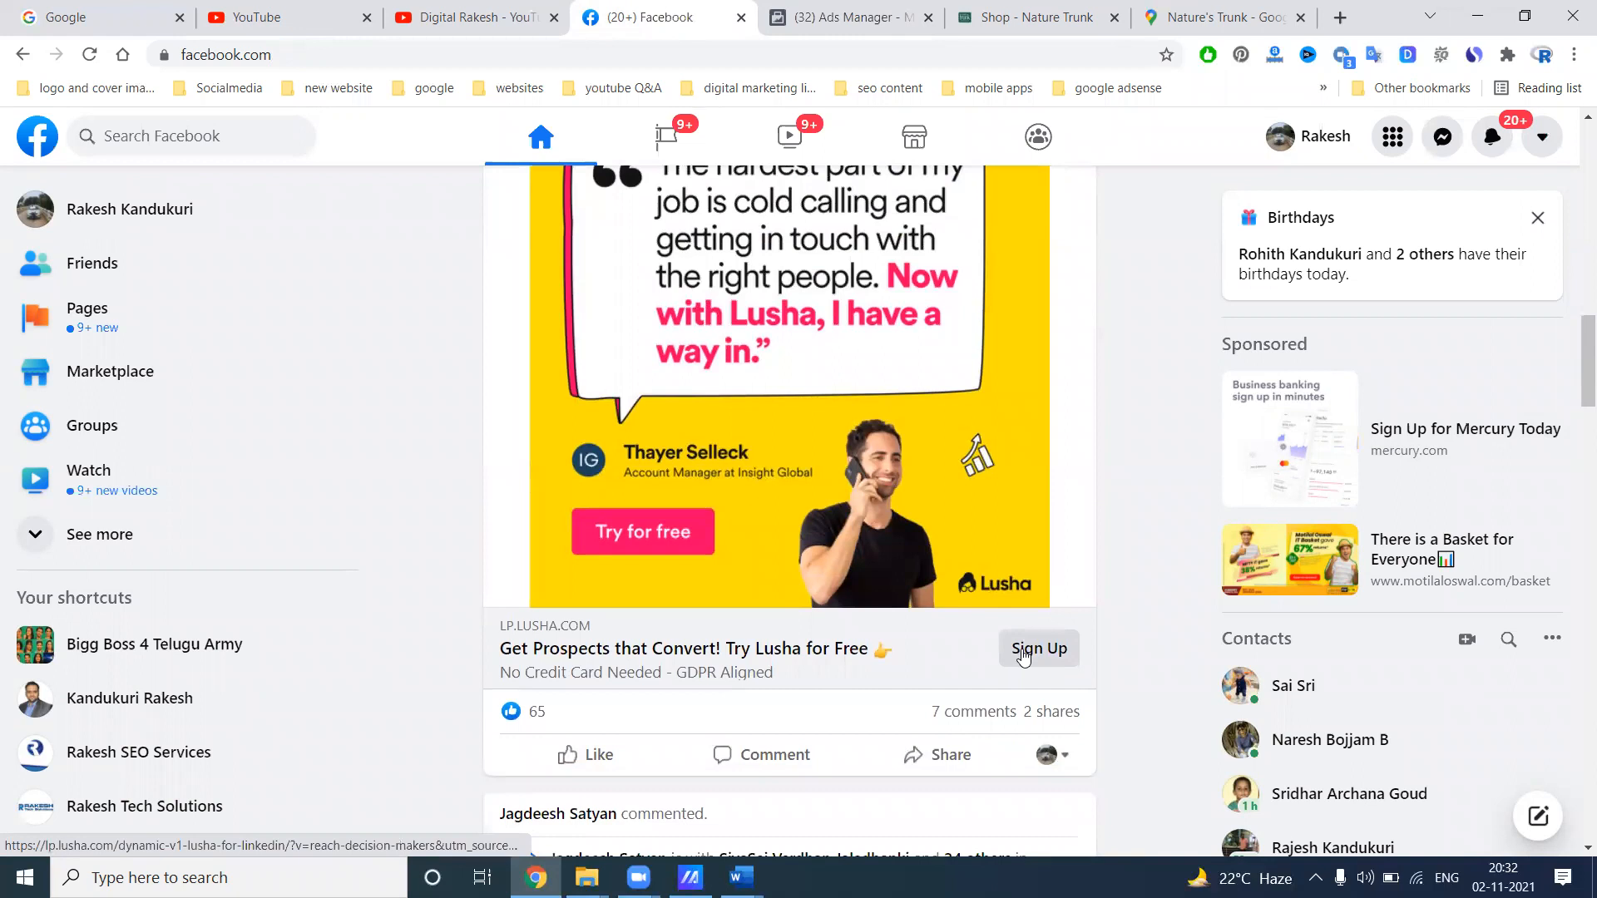
mouse_move(1039, 649)
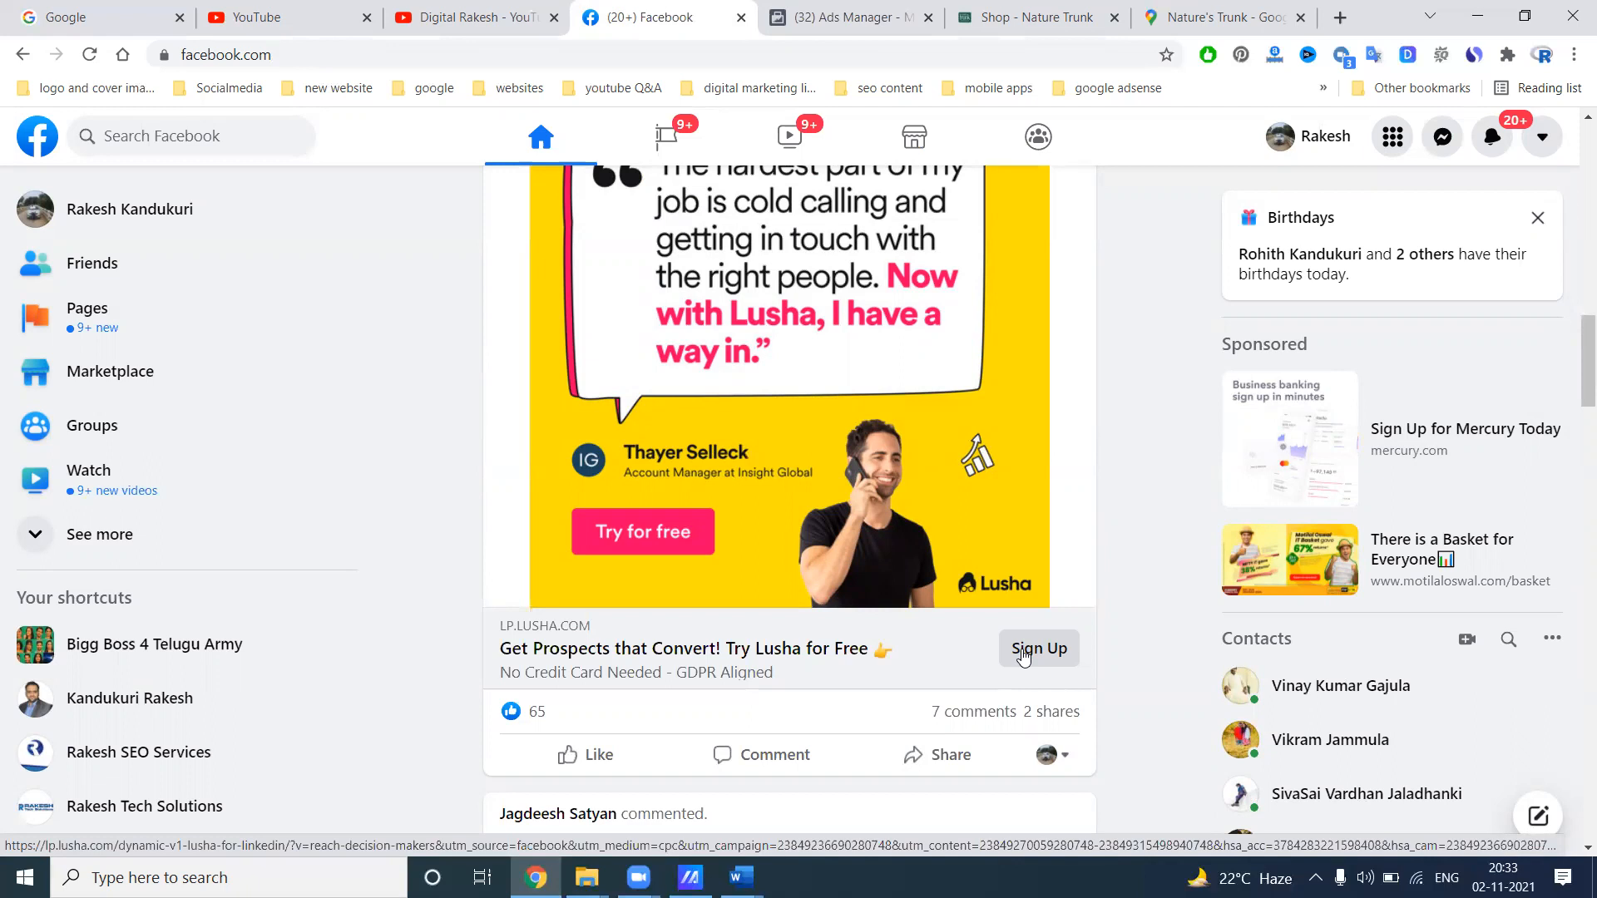
mouse_move(1049, 640)
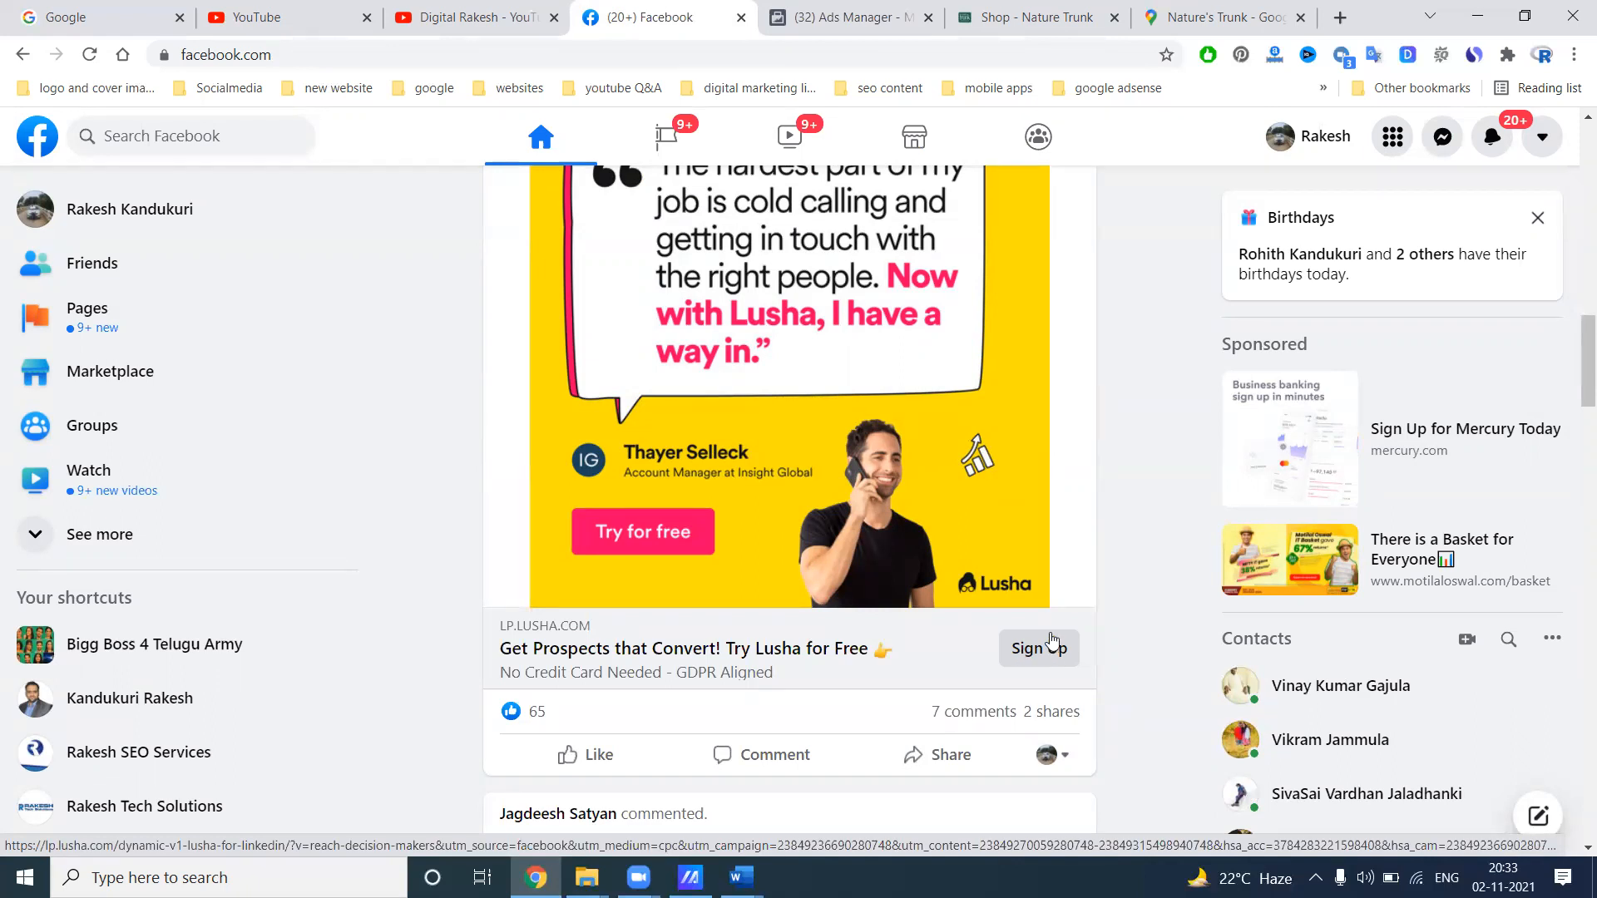
mouse_move(1099, 513)
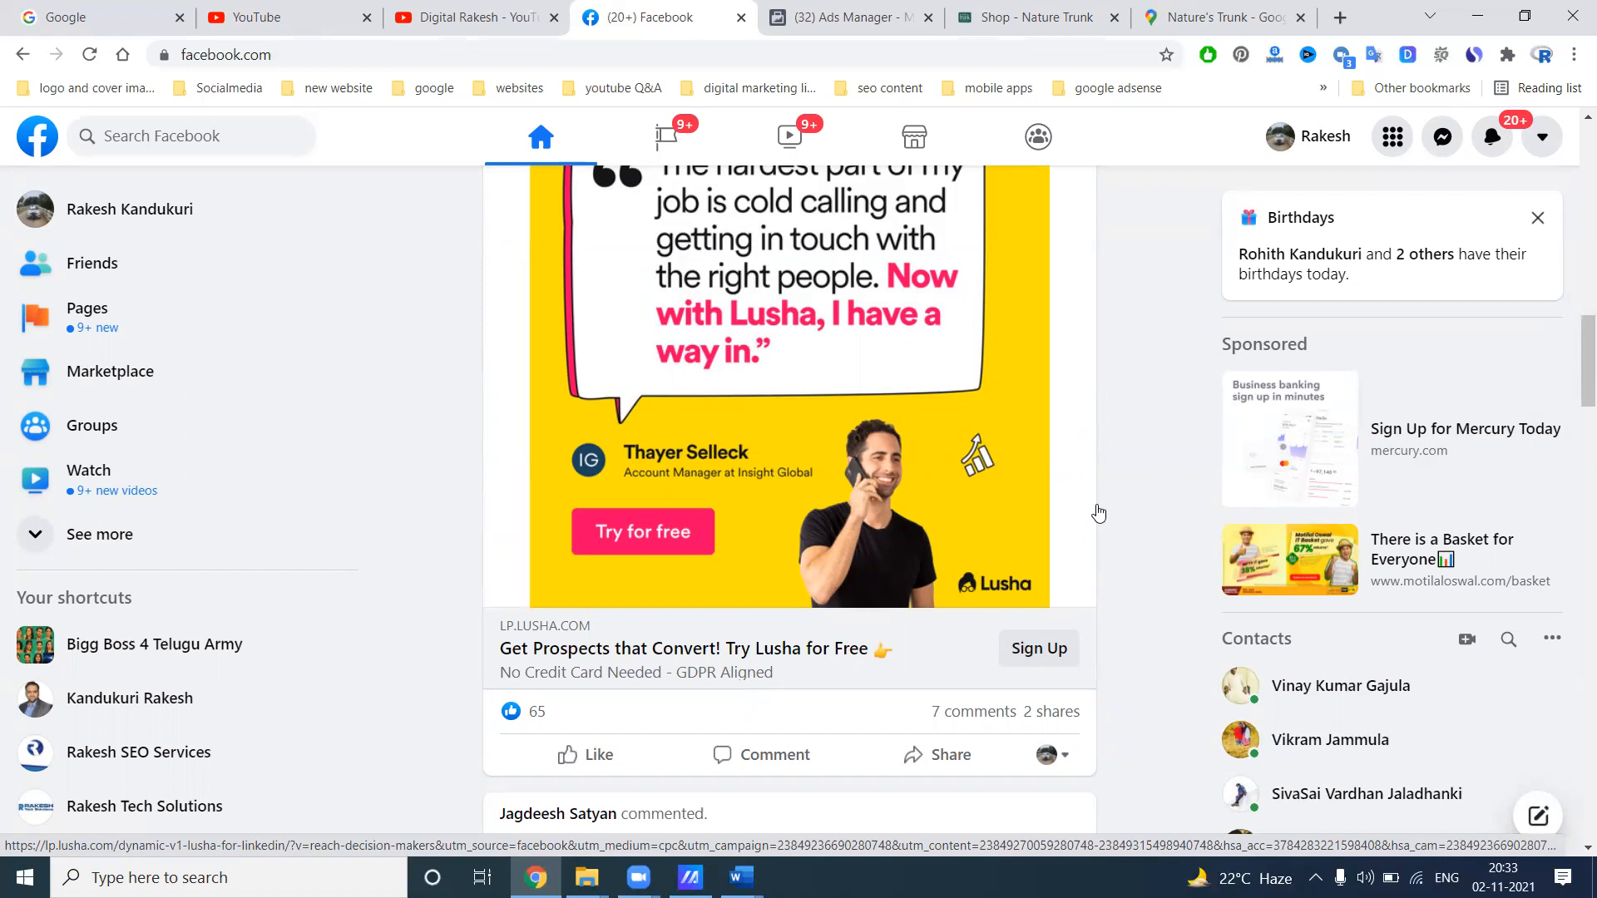
mouse_move(1115, 514)
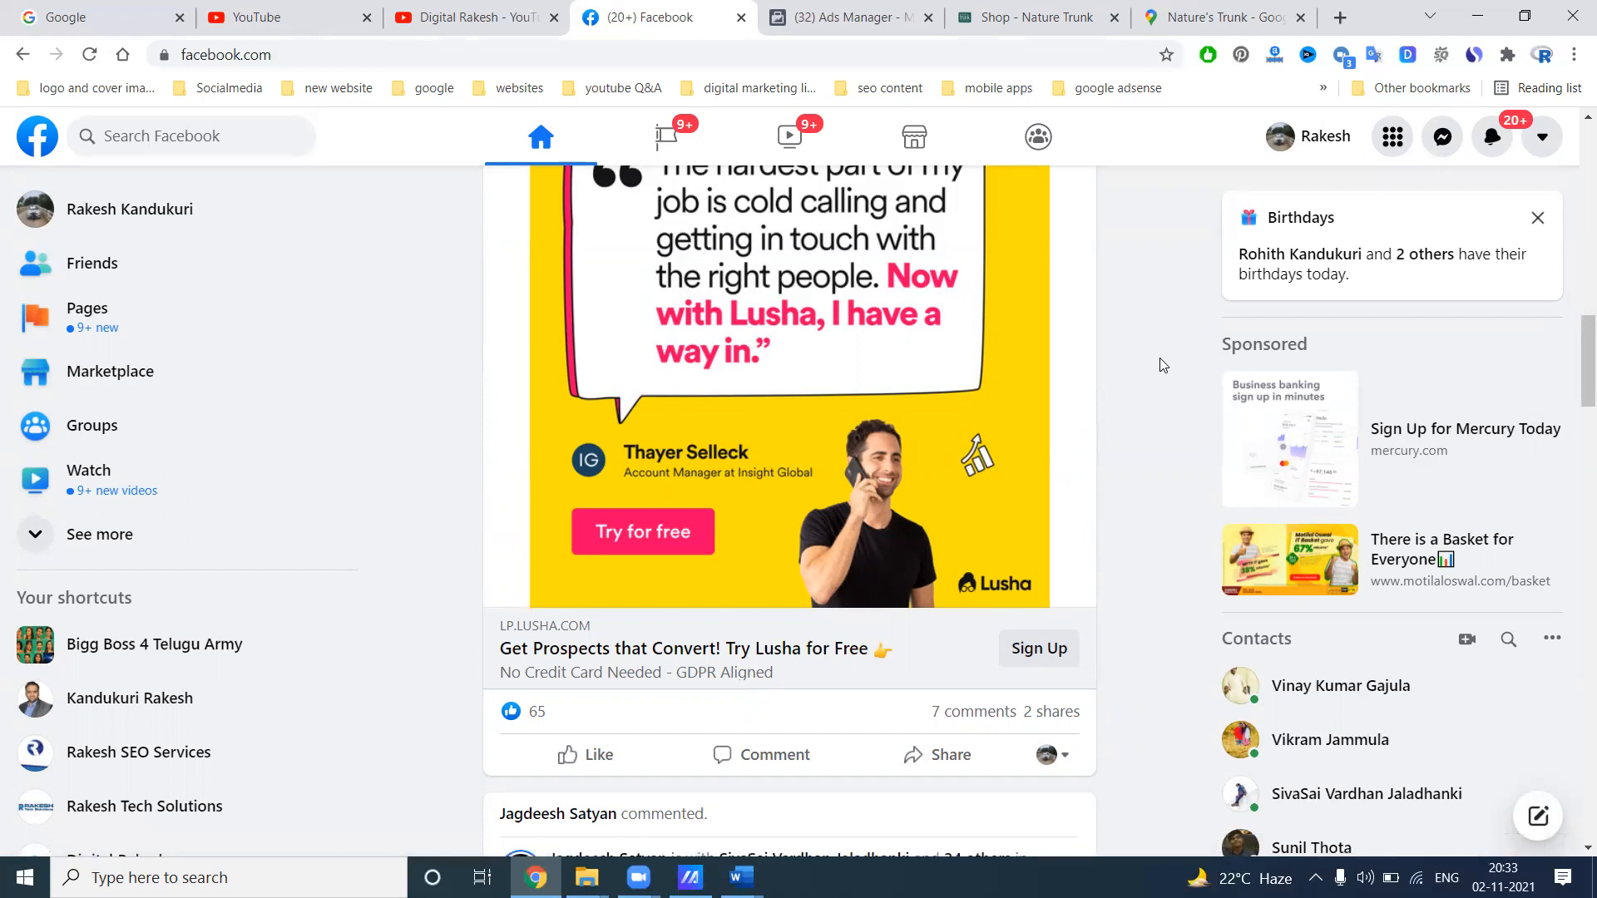
left_click(473, 17)
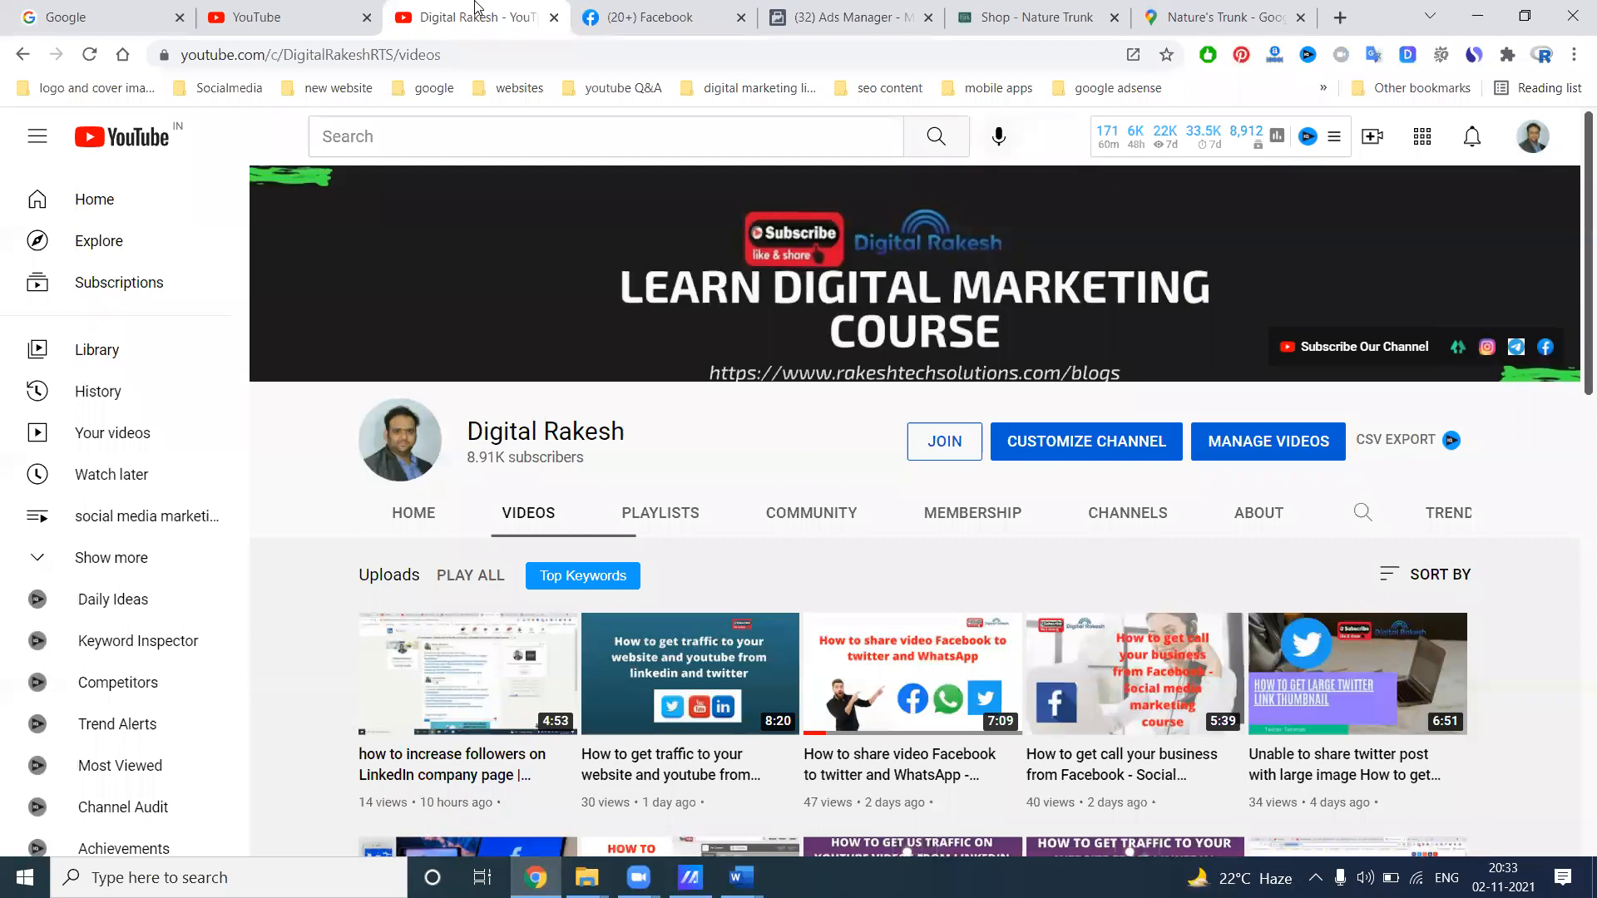